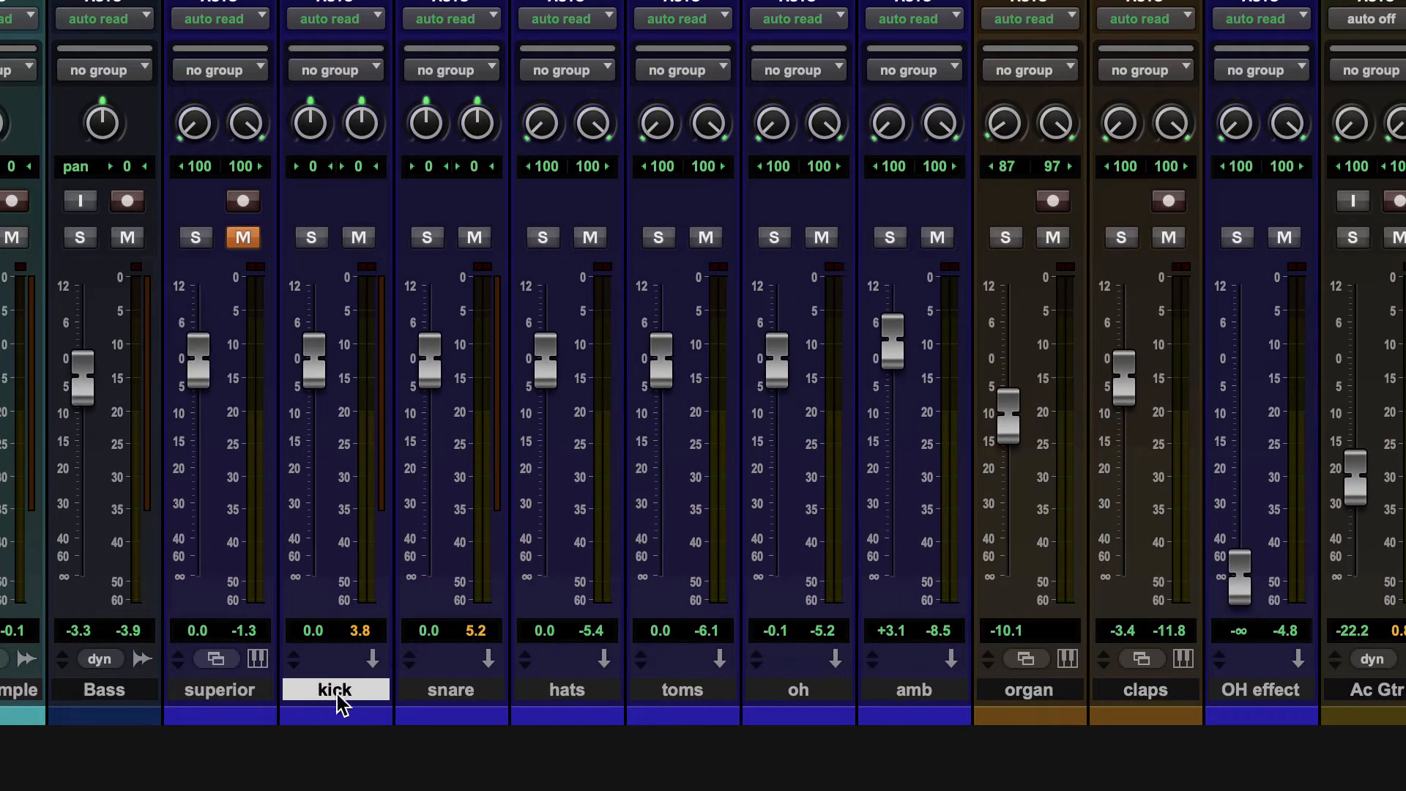
mouse_move(834, 708)
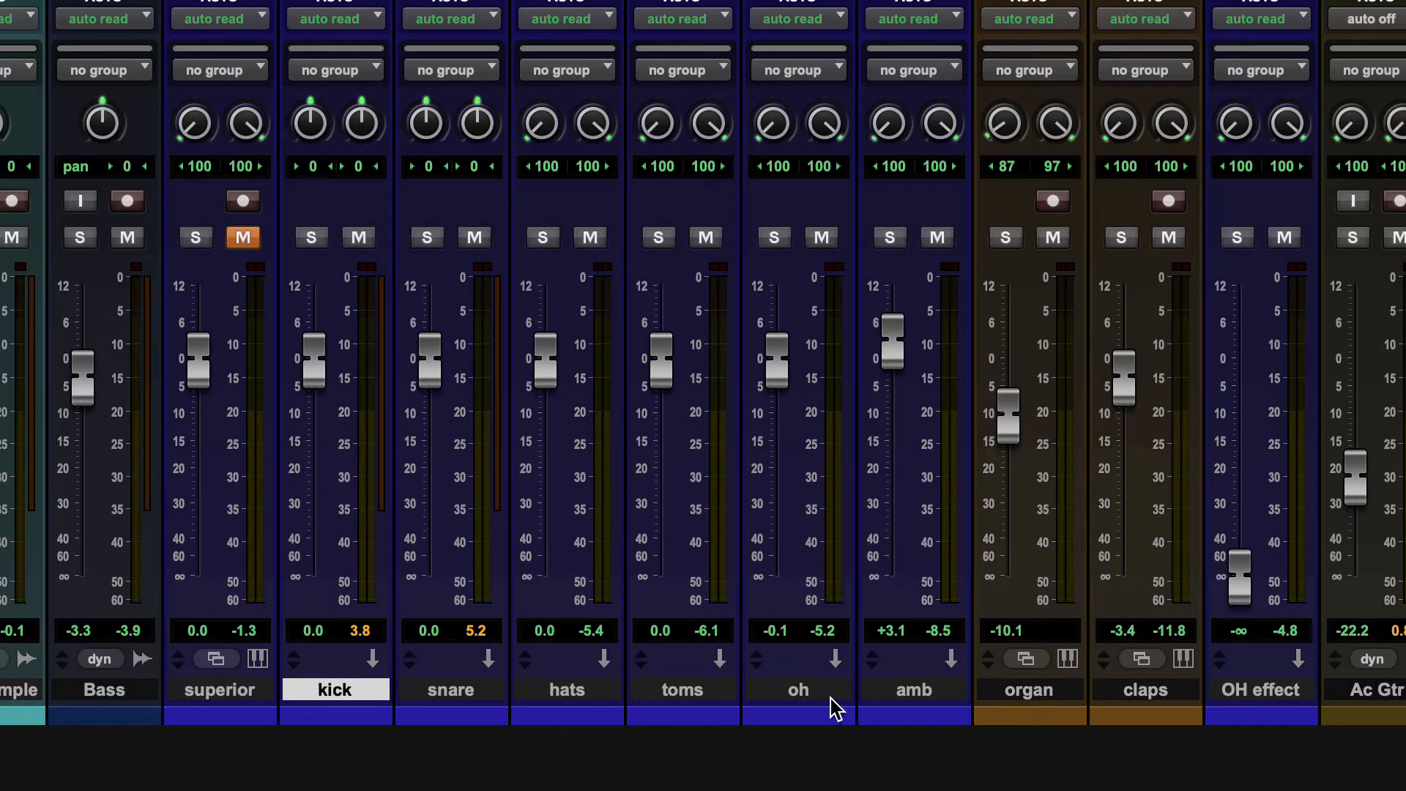
mouse_move(915, 698)
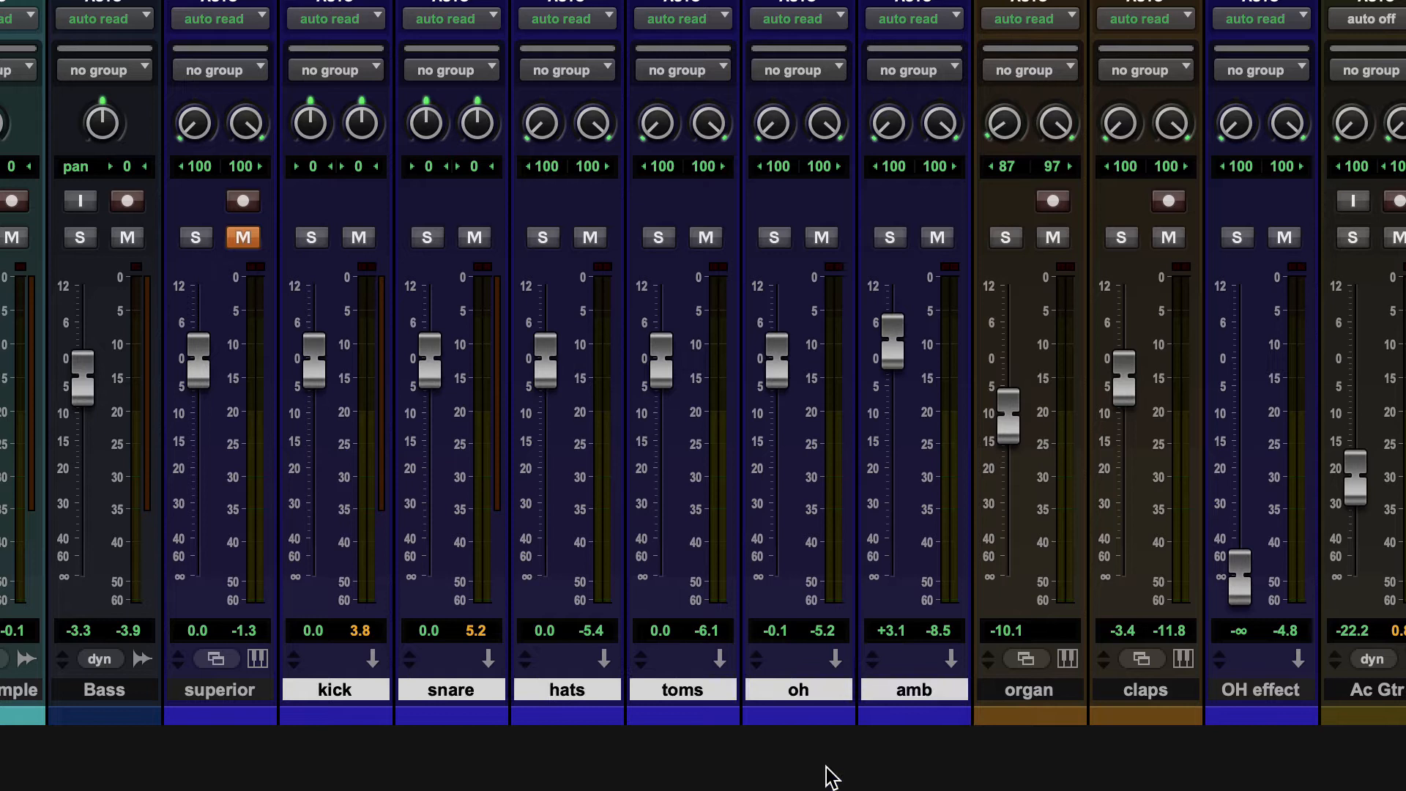
Step: Restart the drum track selection by selecting the kick track
left_click(336, 690)
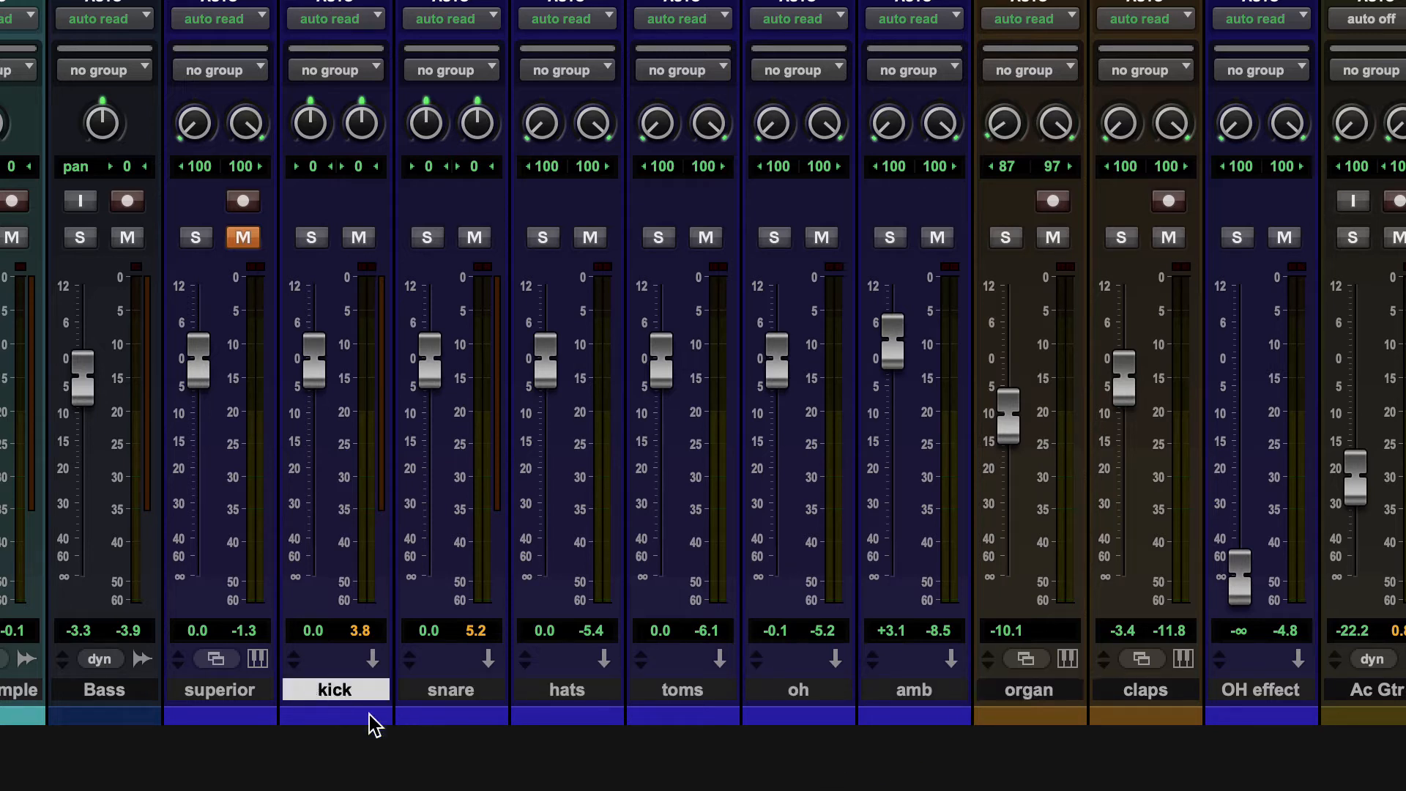
mouse_move(399, 724)
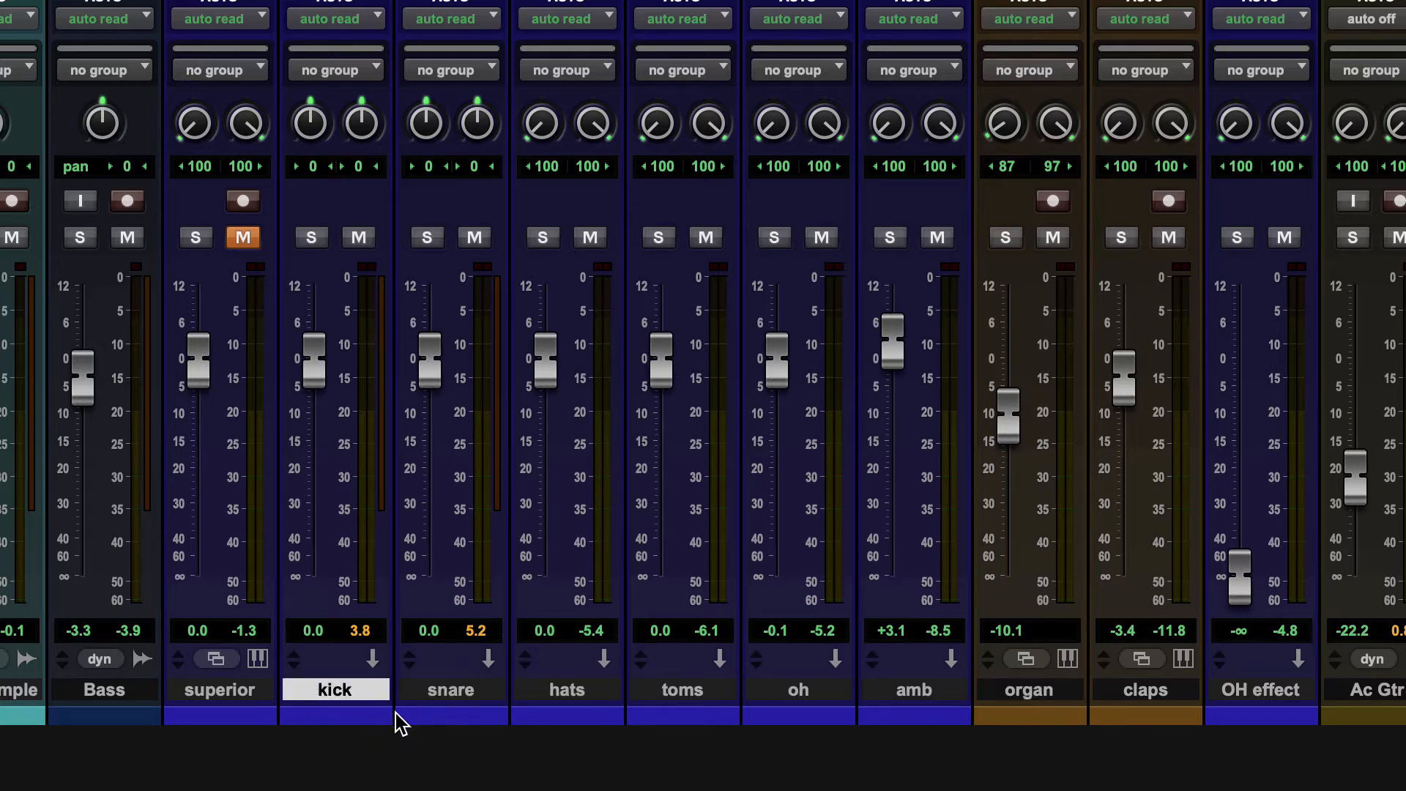
mouse_move(582, 702)
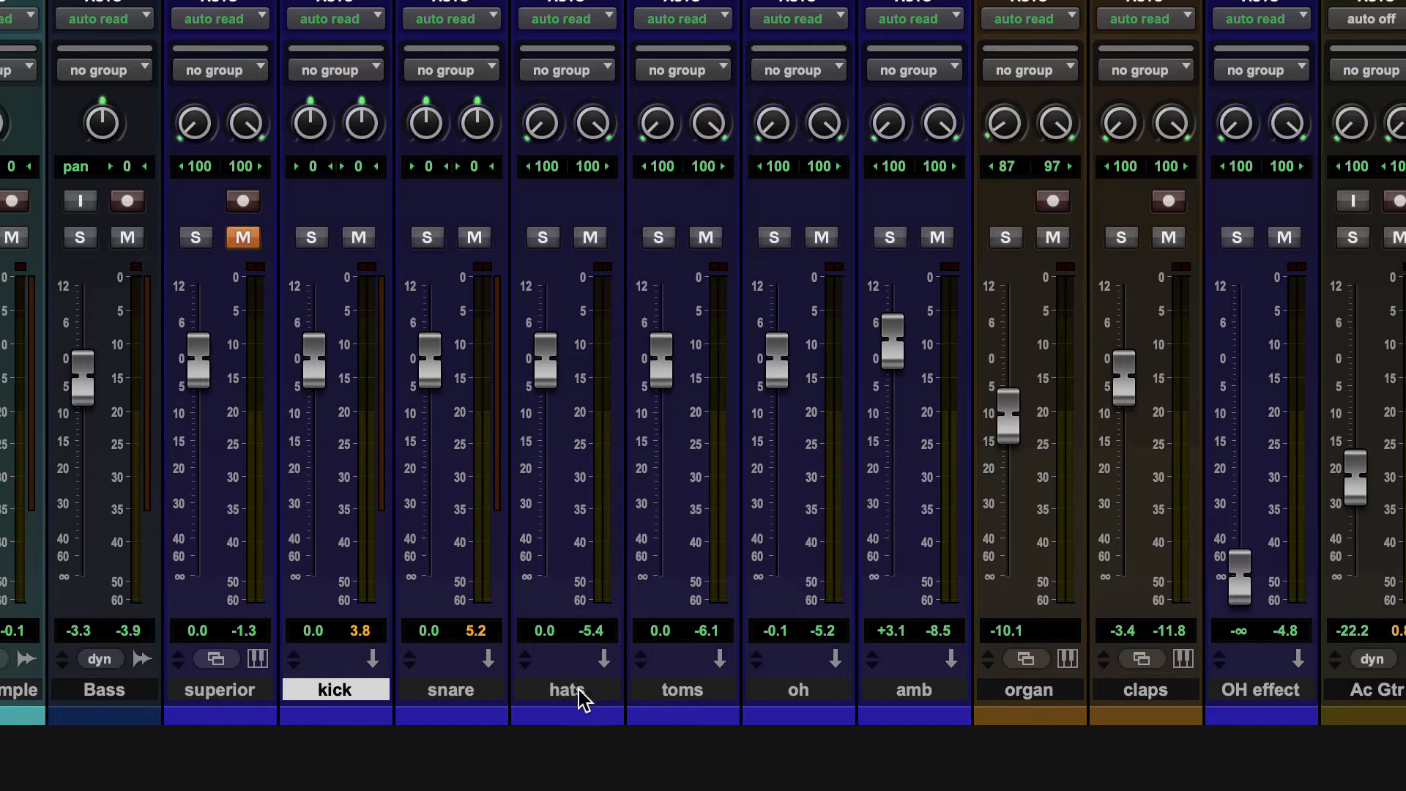
mouse_move(560, 699)
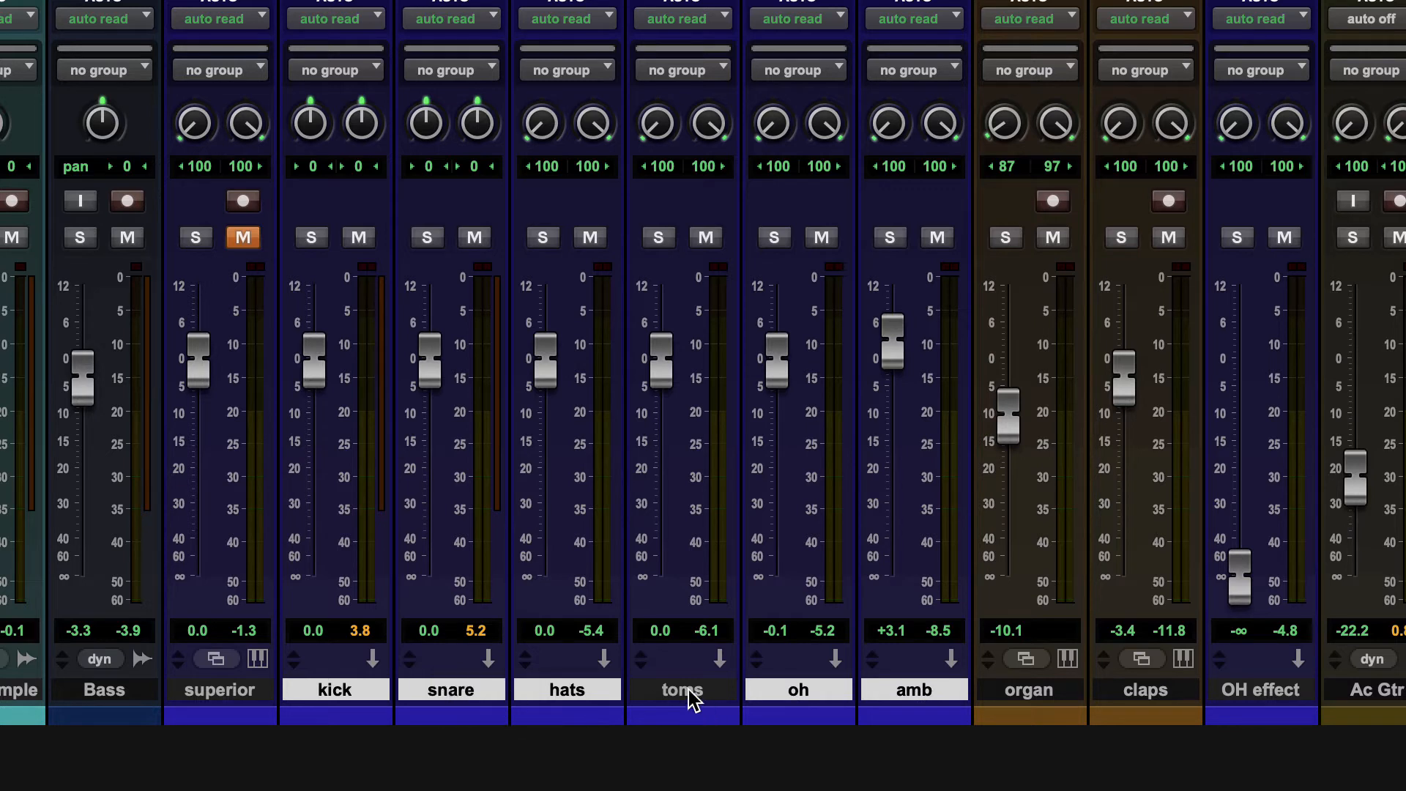
mouse_move(1067, 702)
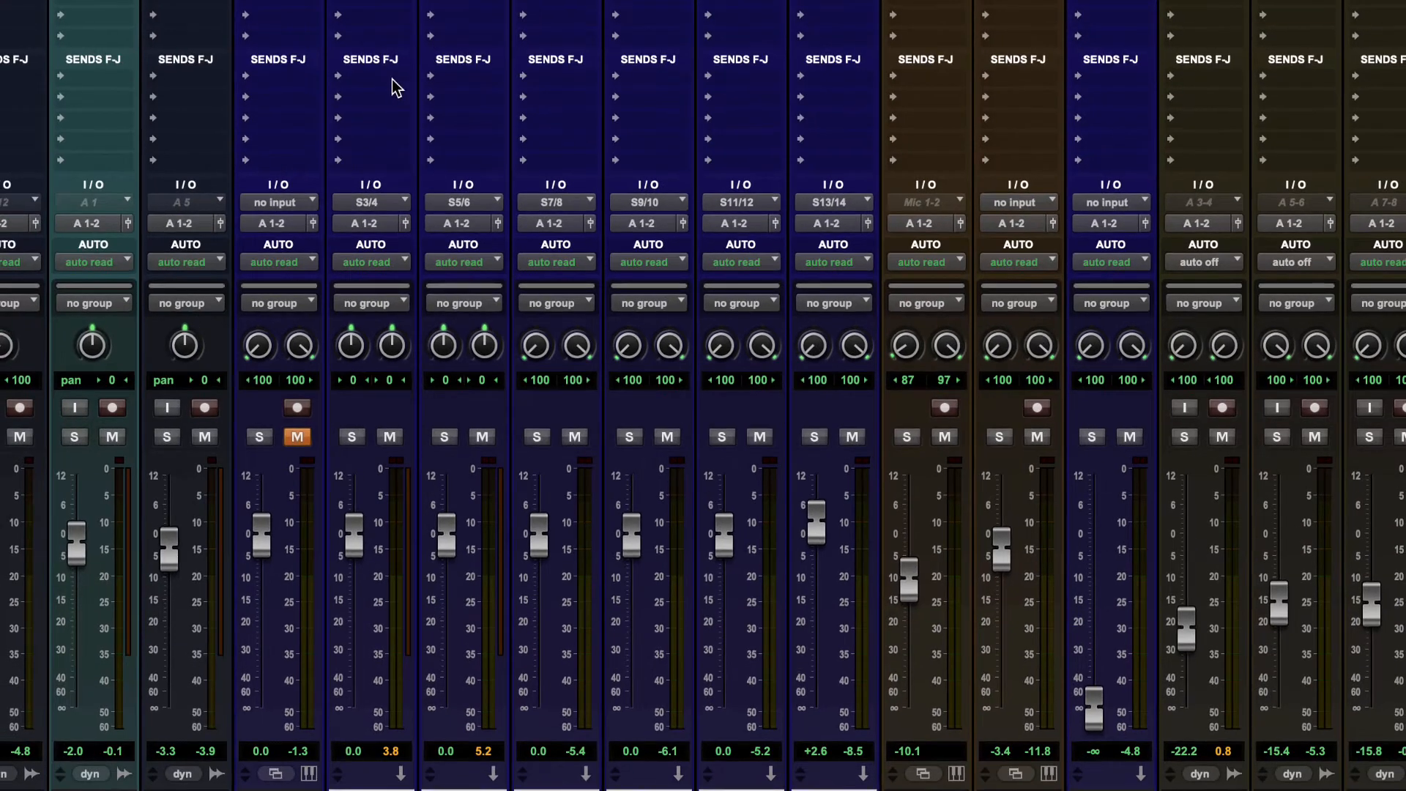
mouse_move(539, 86)
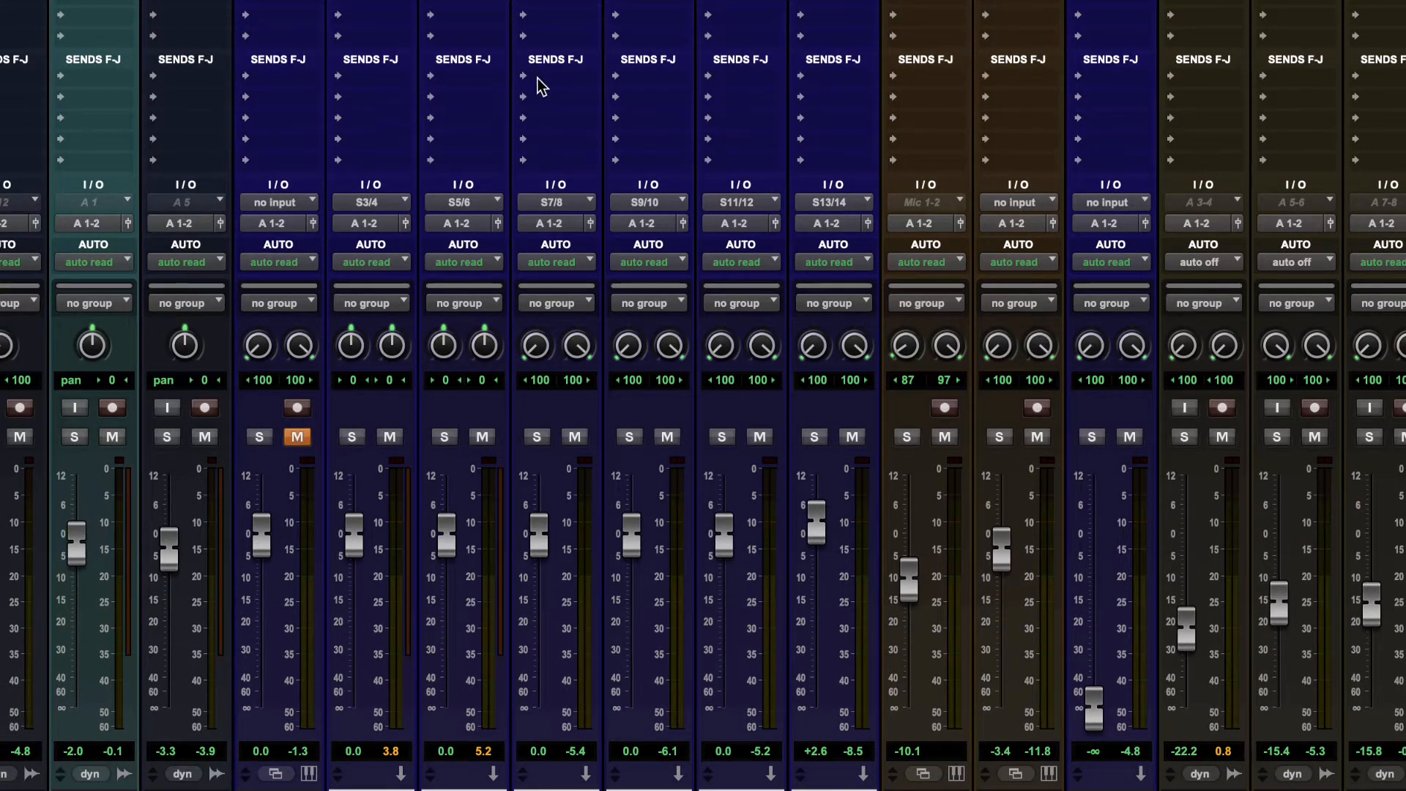
mouse_move(375, 88)
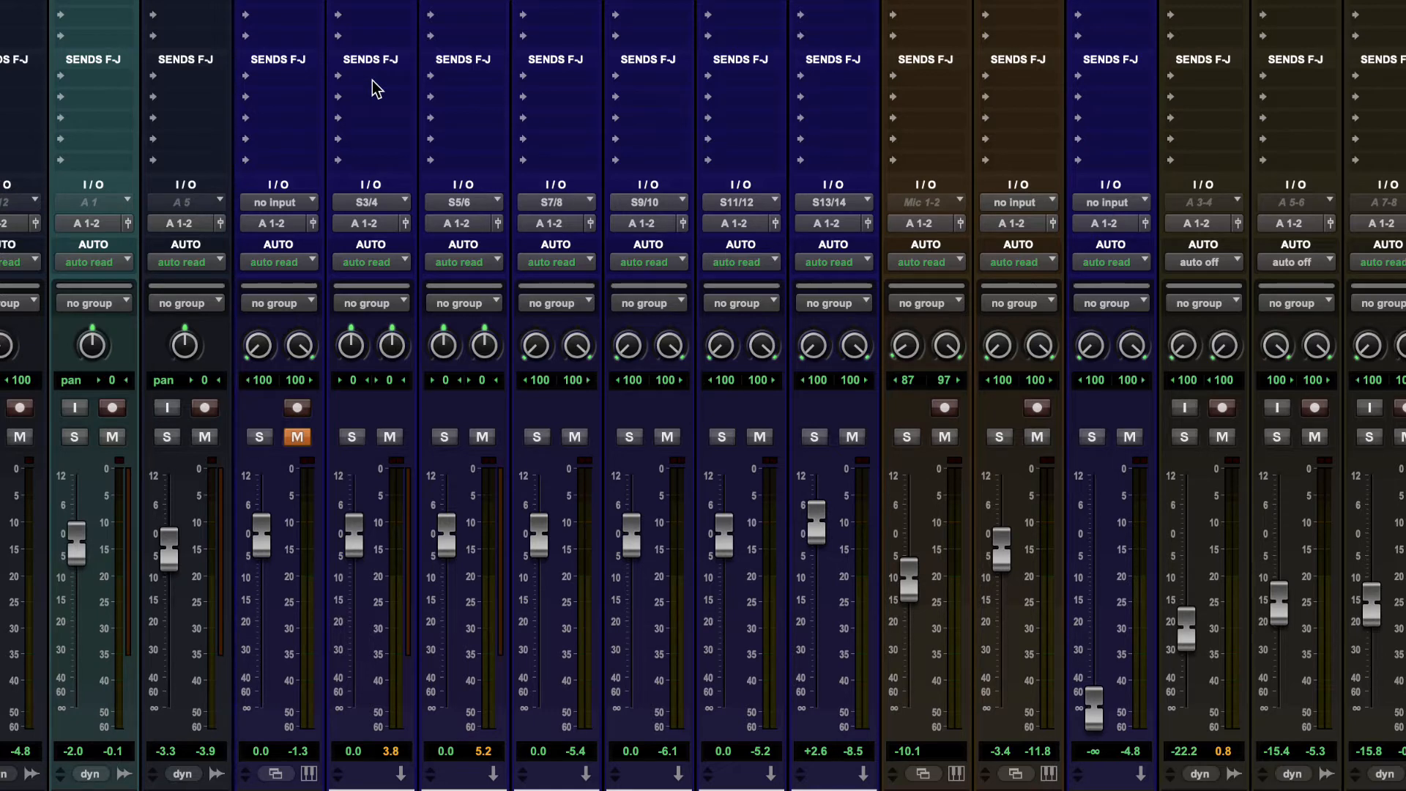
mouse_move(390, 85)
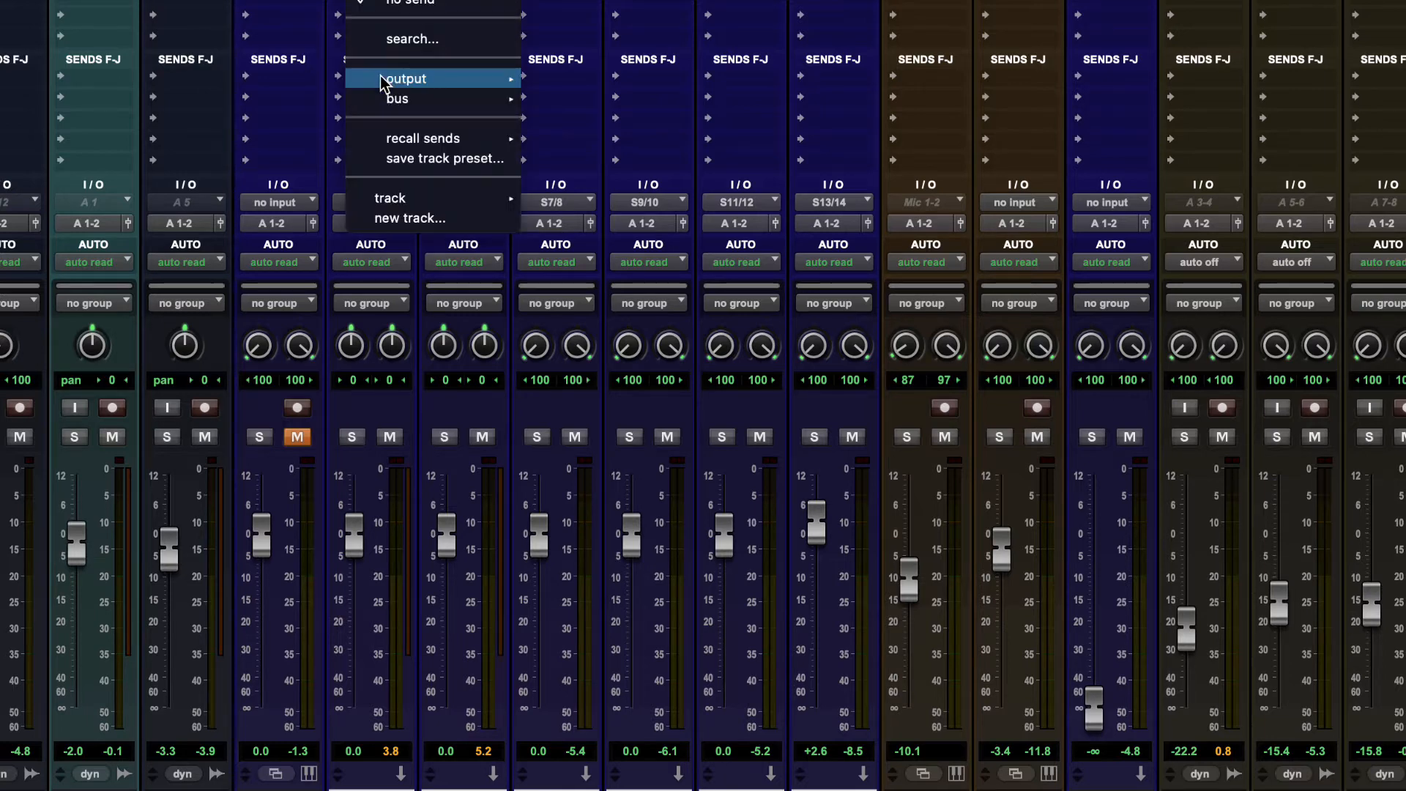
mouse_move(396, 99)
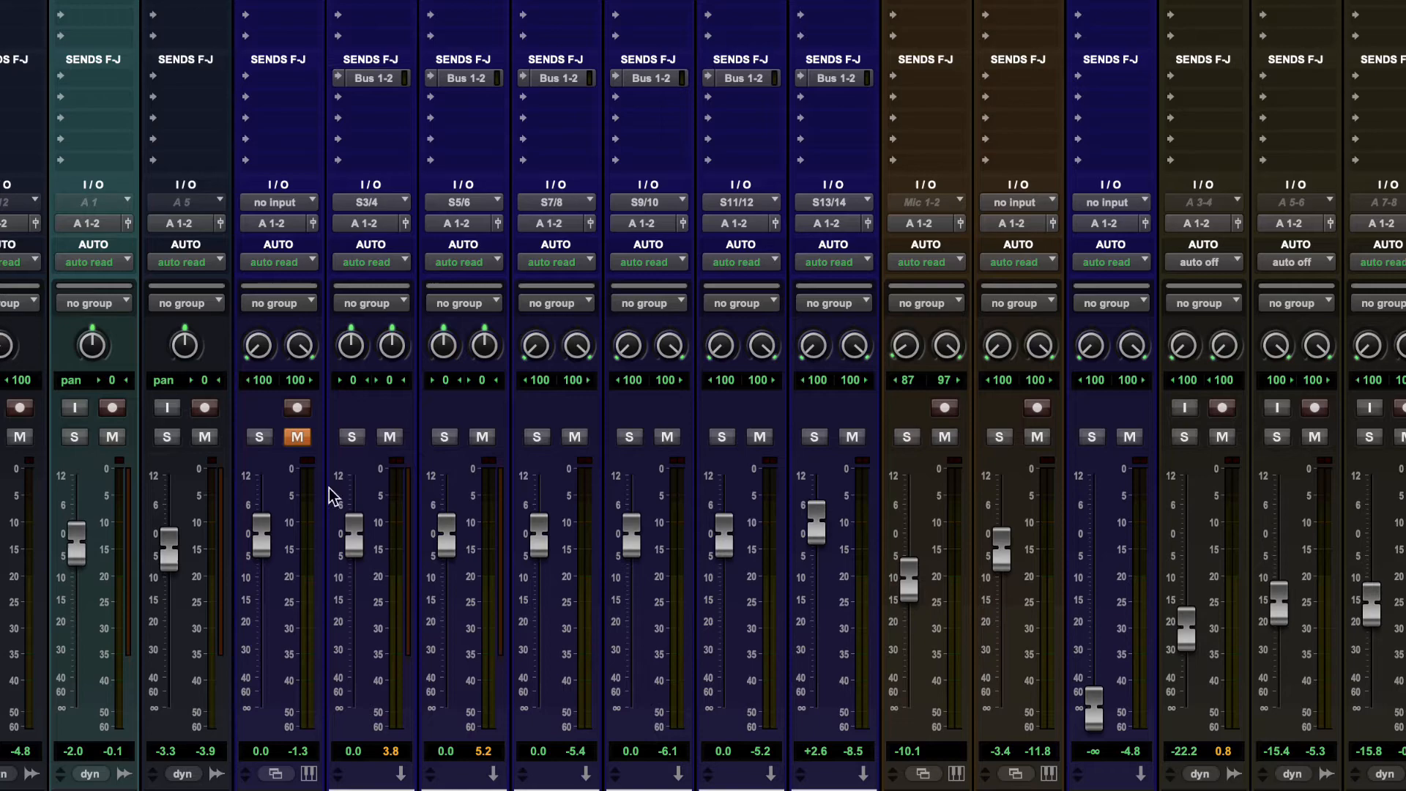
Step: Mute the selected drum tracks, then unmute them again
left_click(389, 436)
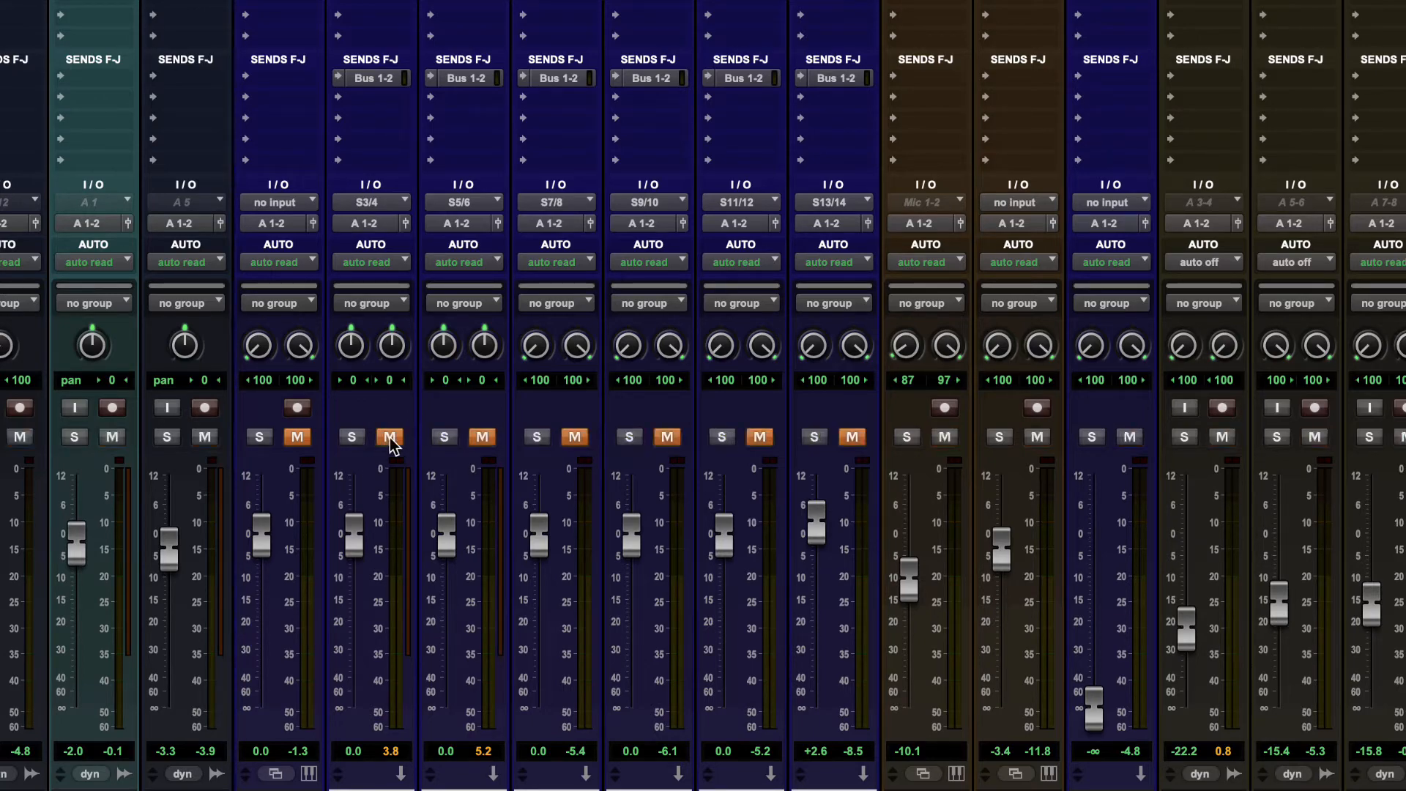
left_click(389, 437)
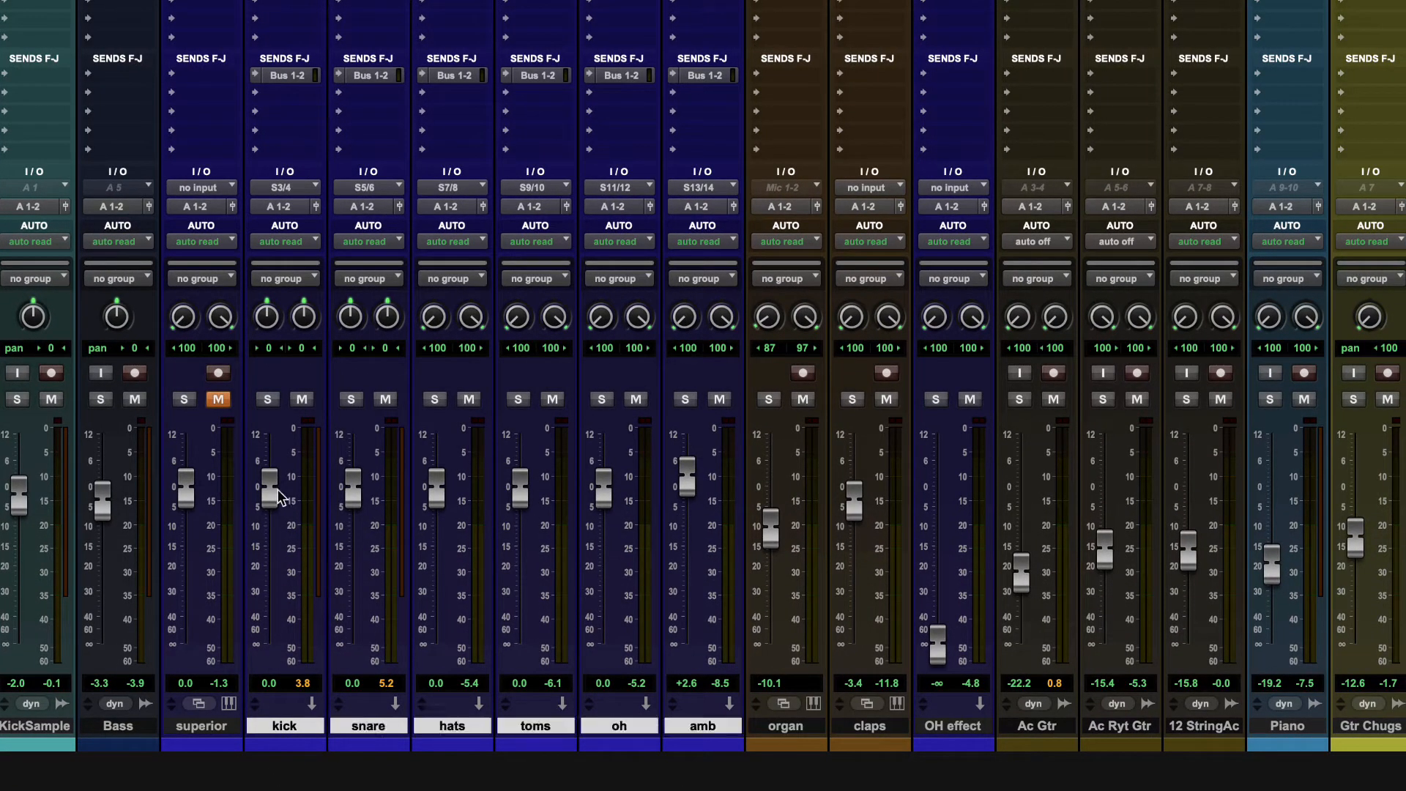
mouse_move(718, 511)
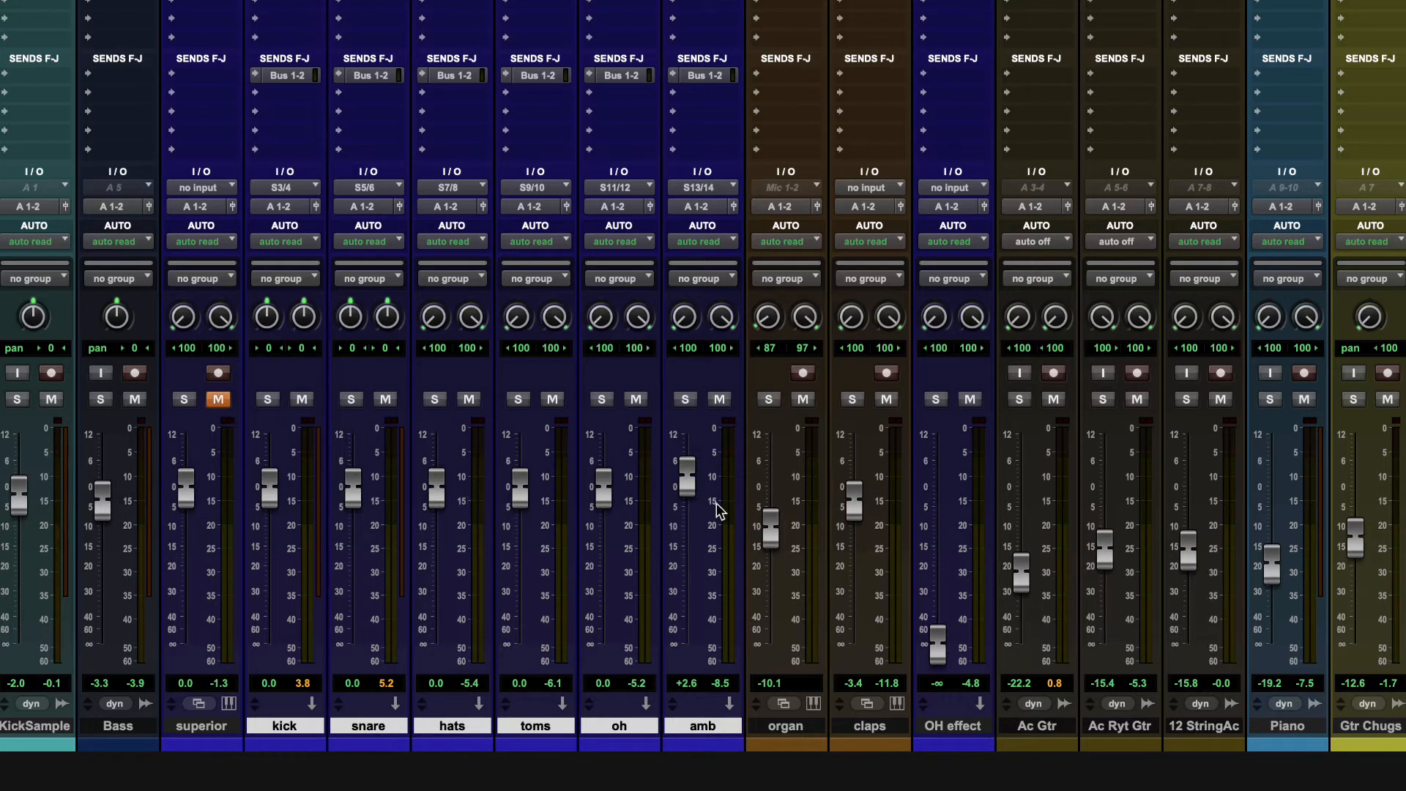
mouse_move(473, 495)
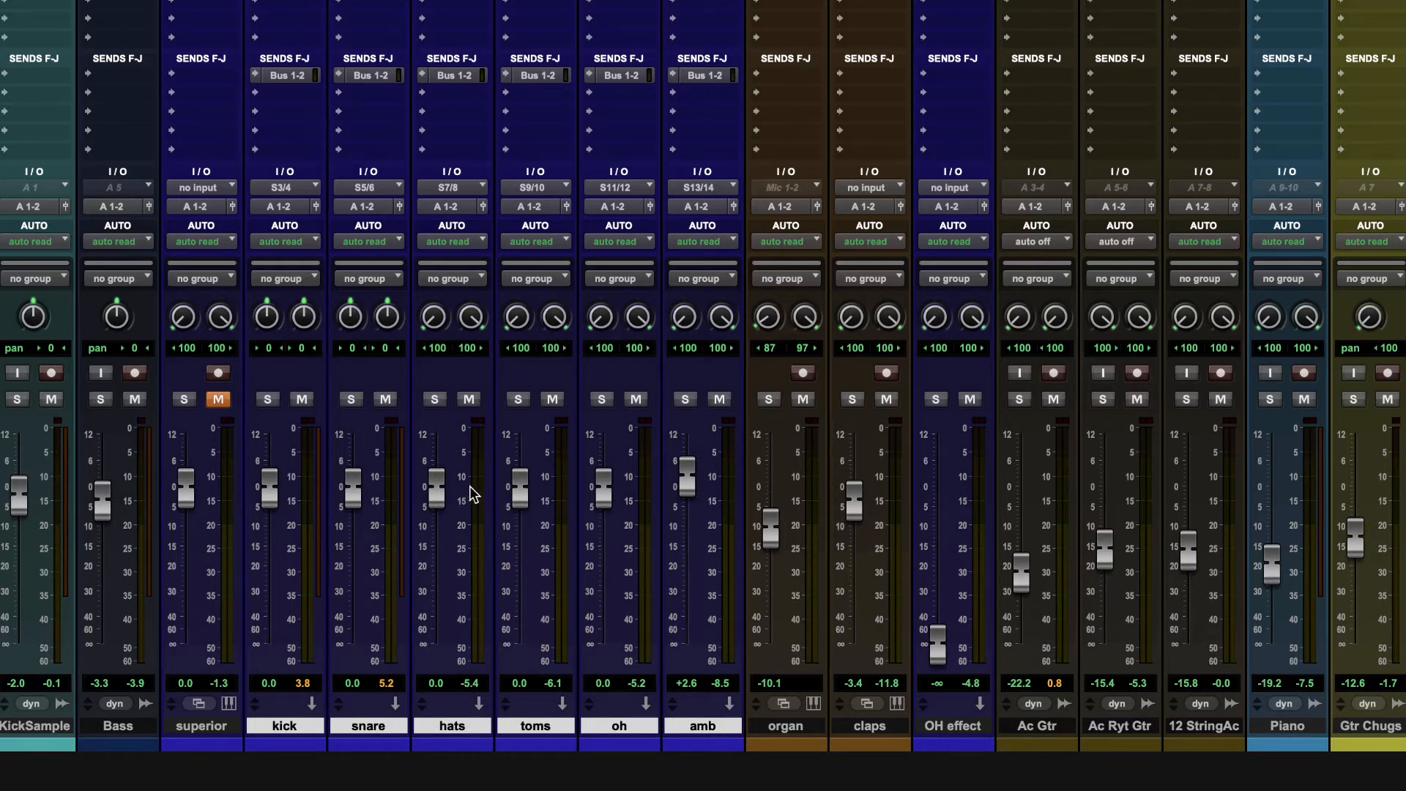
mouse_move(728, 560)
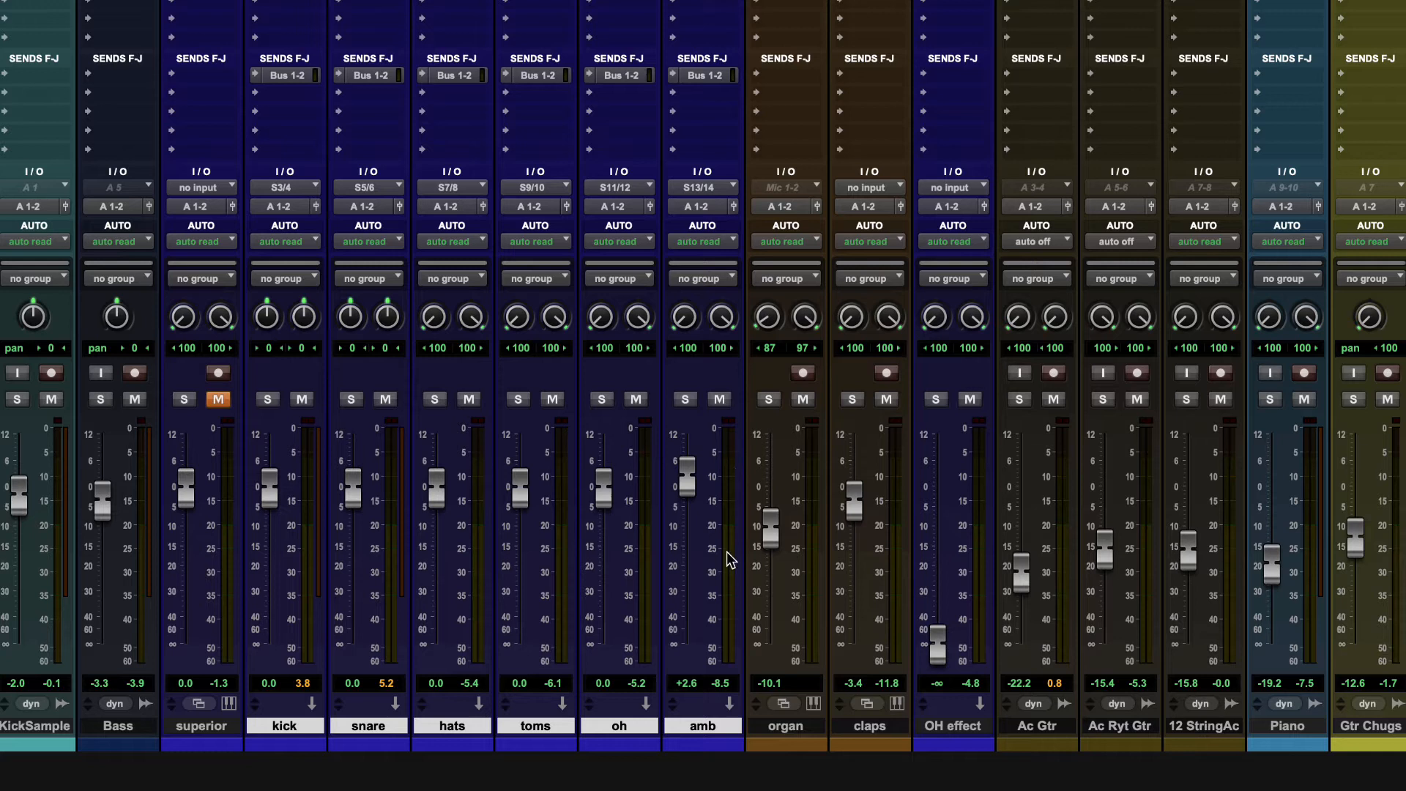
mouse_move(578, 554)
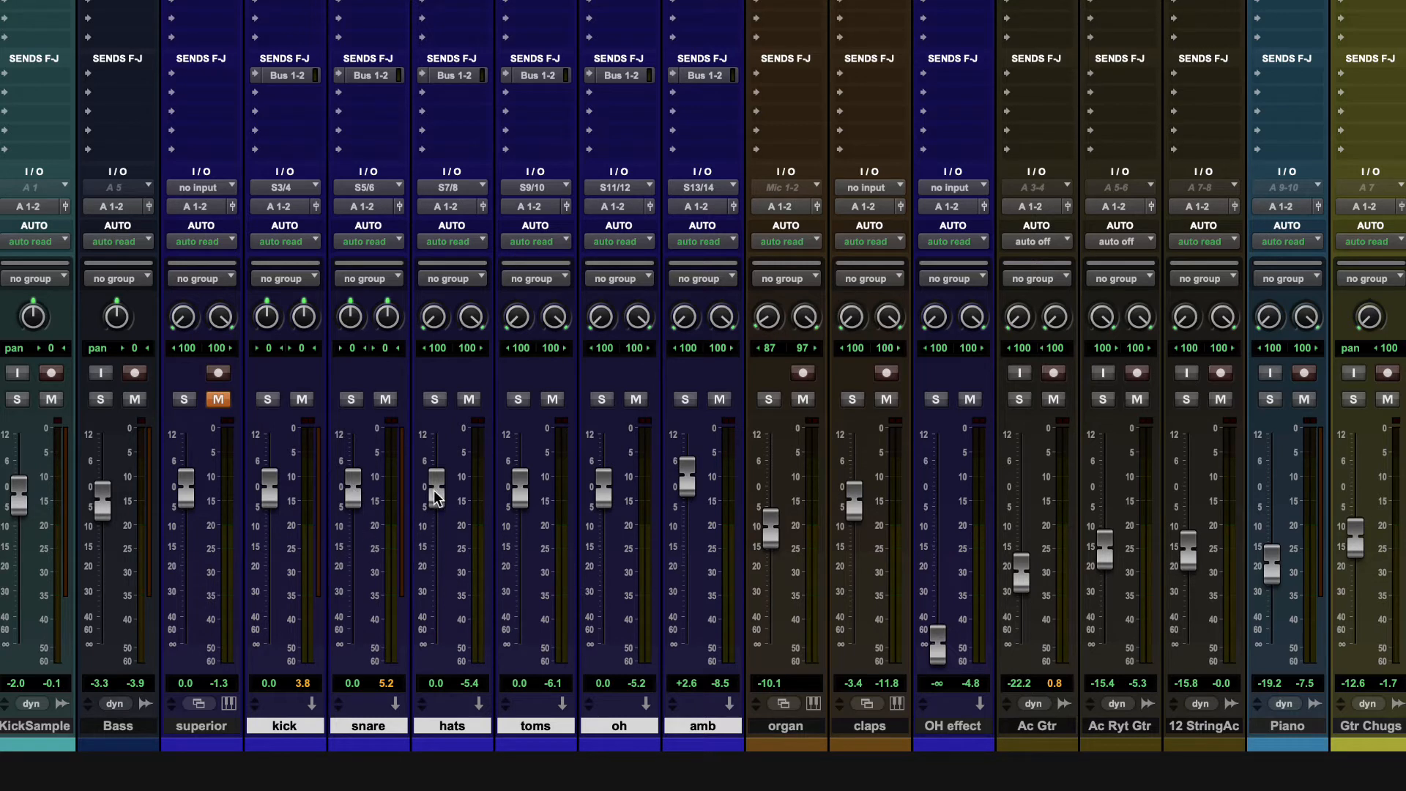
mouse_move(364, 560)
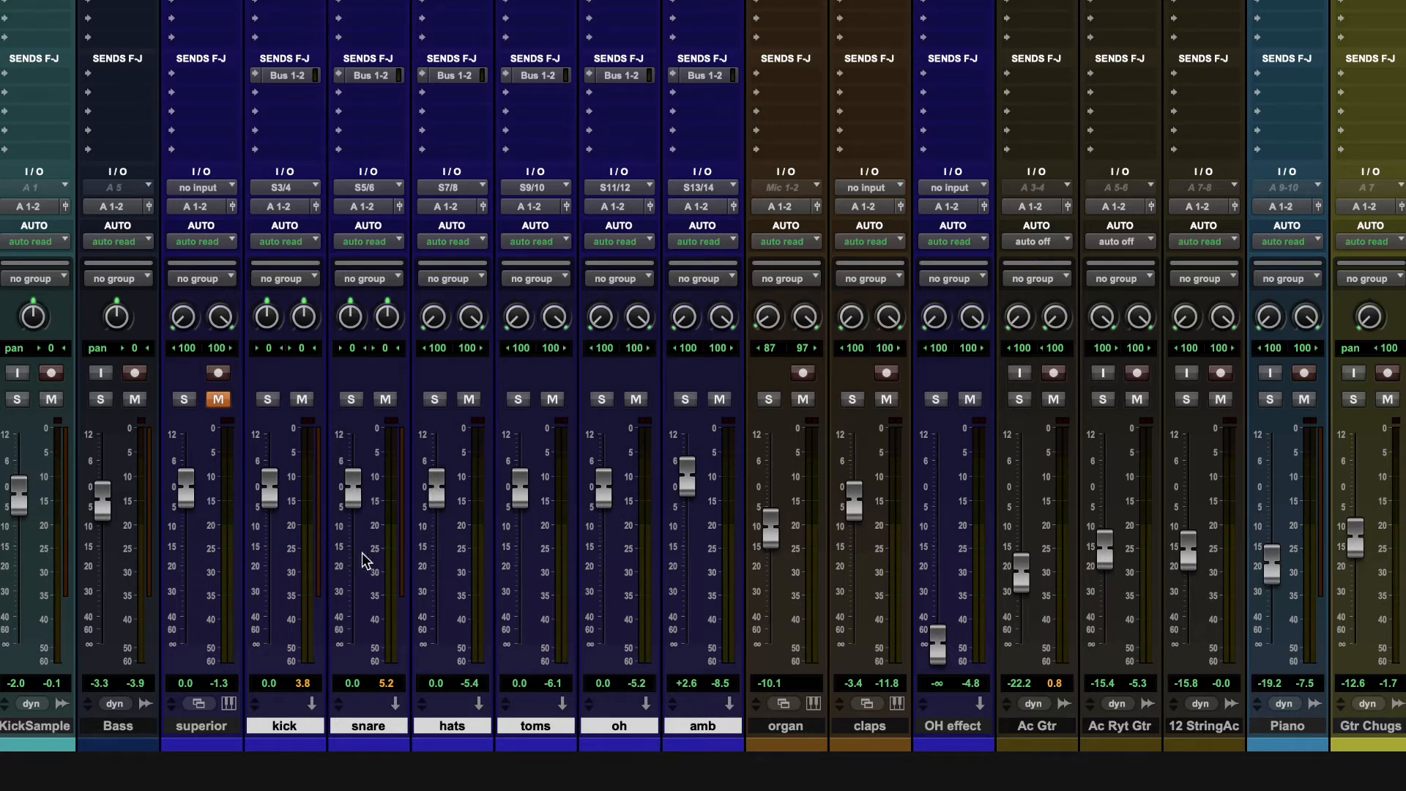
mouse_move(439, 556)
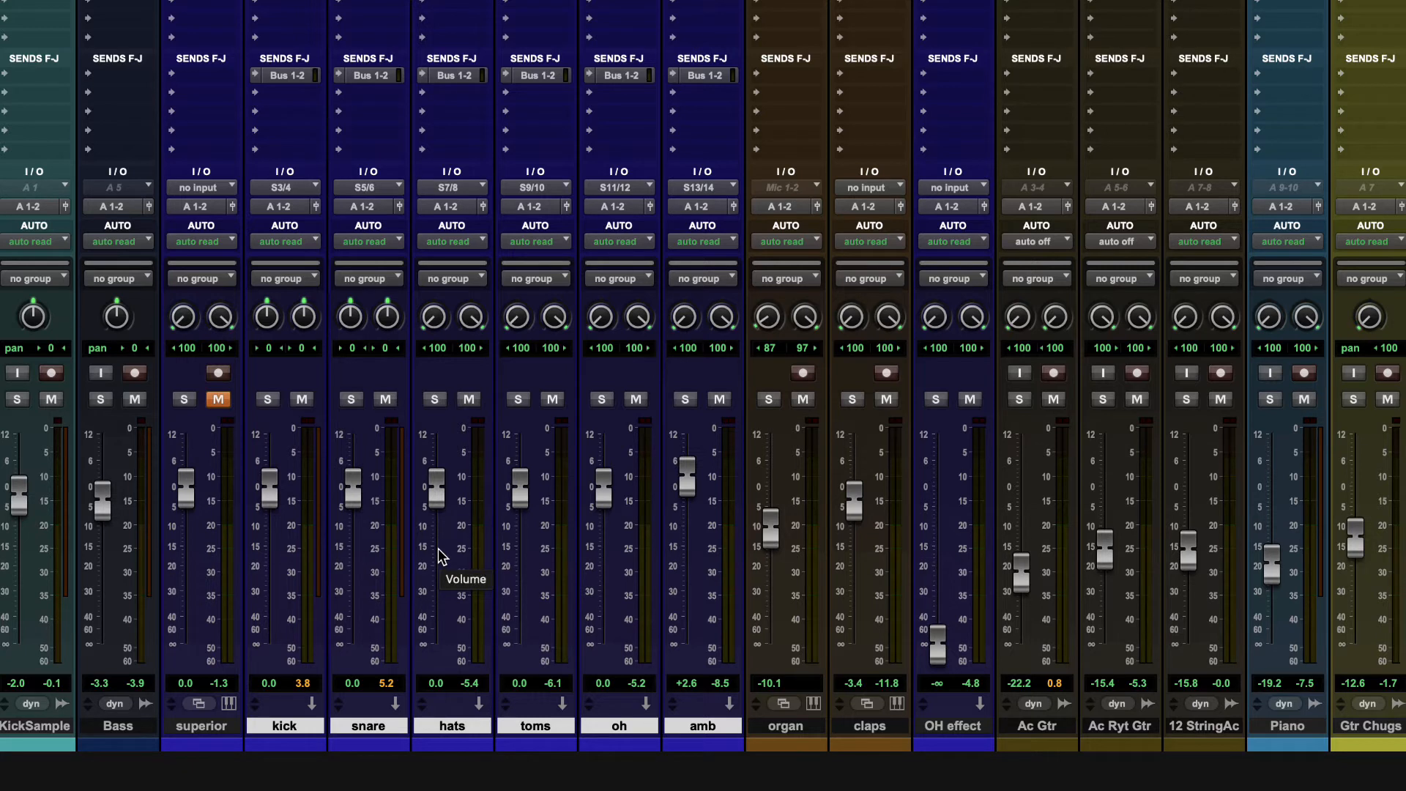
mouse_move(315, 606)
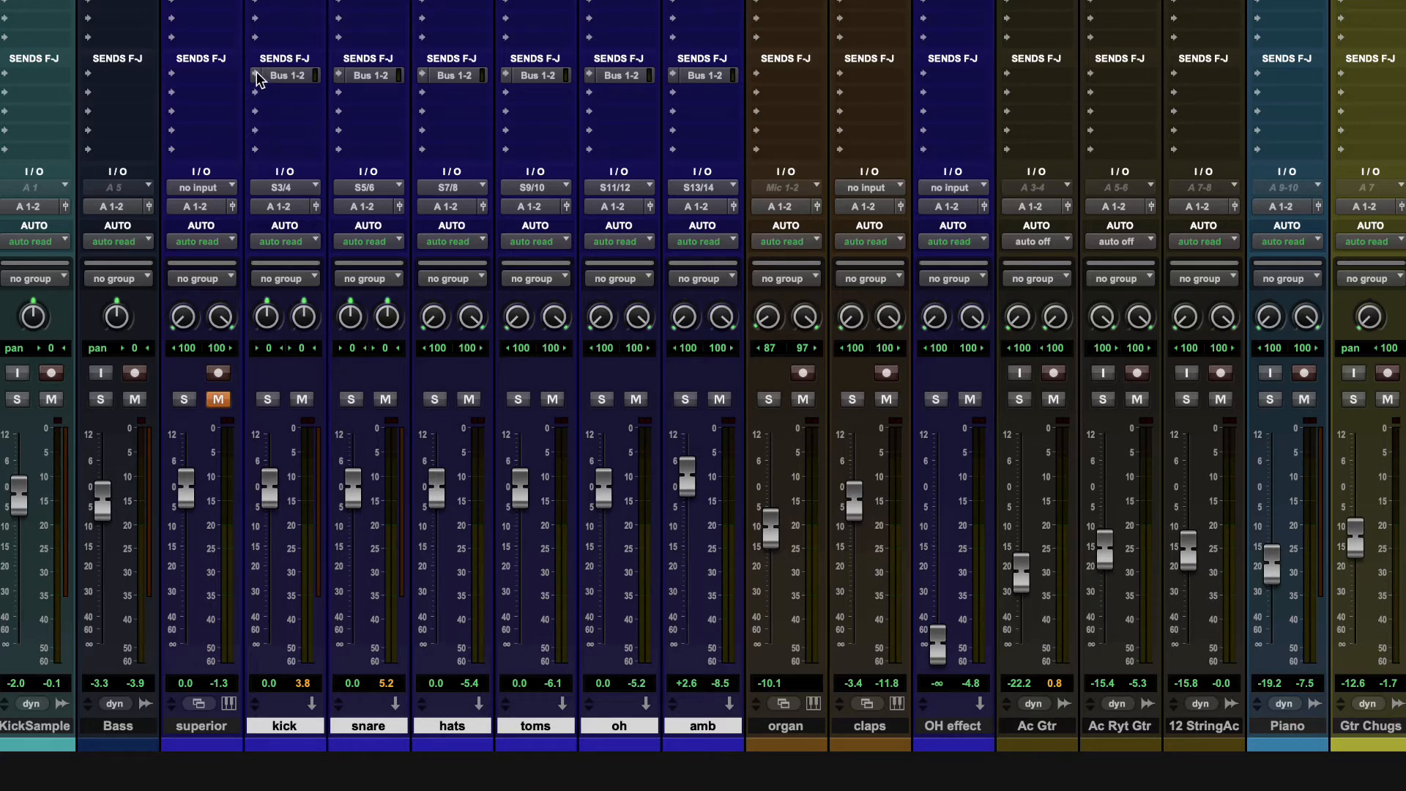
mouse_move(286, 76)
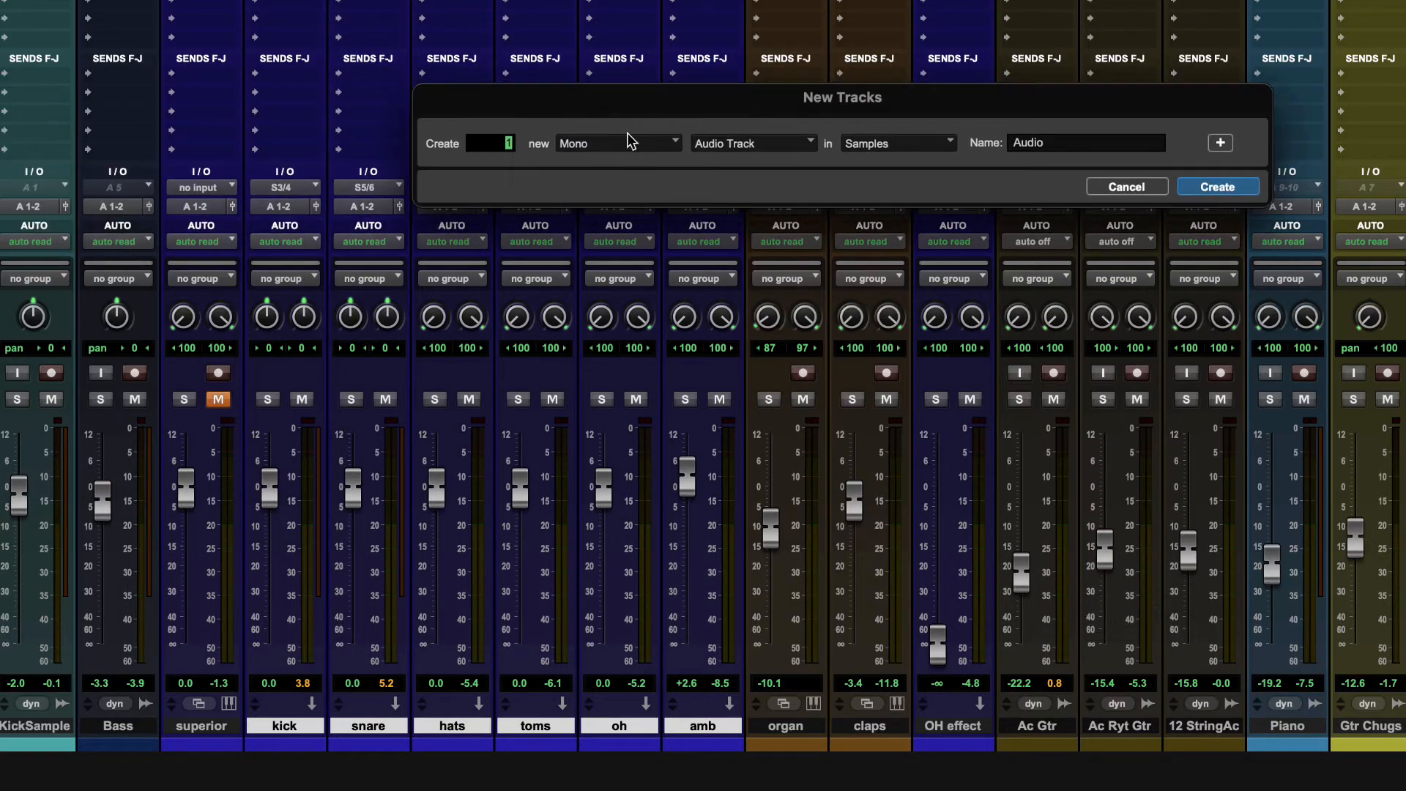
Step: Create an aux input track named 'Drum sub'
left_click(754, 143)
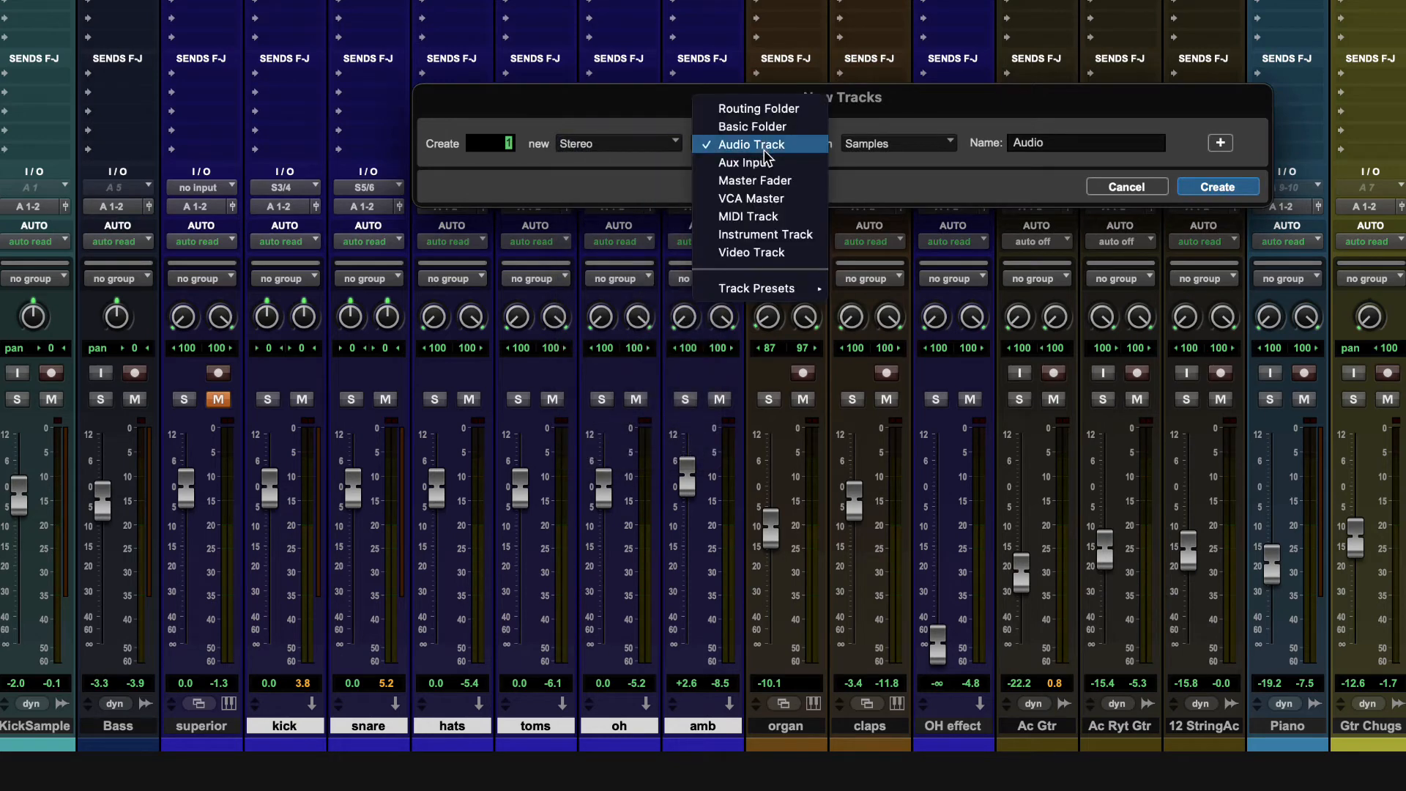
left_click(743, 162)
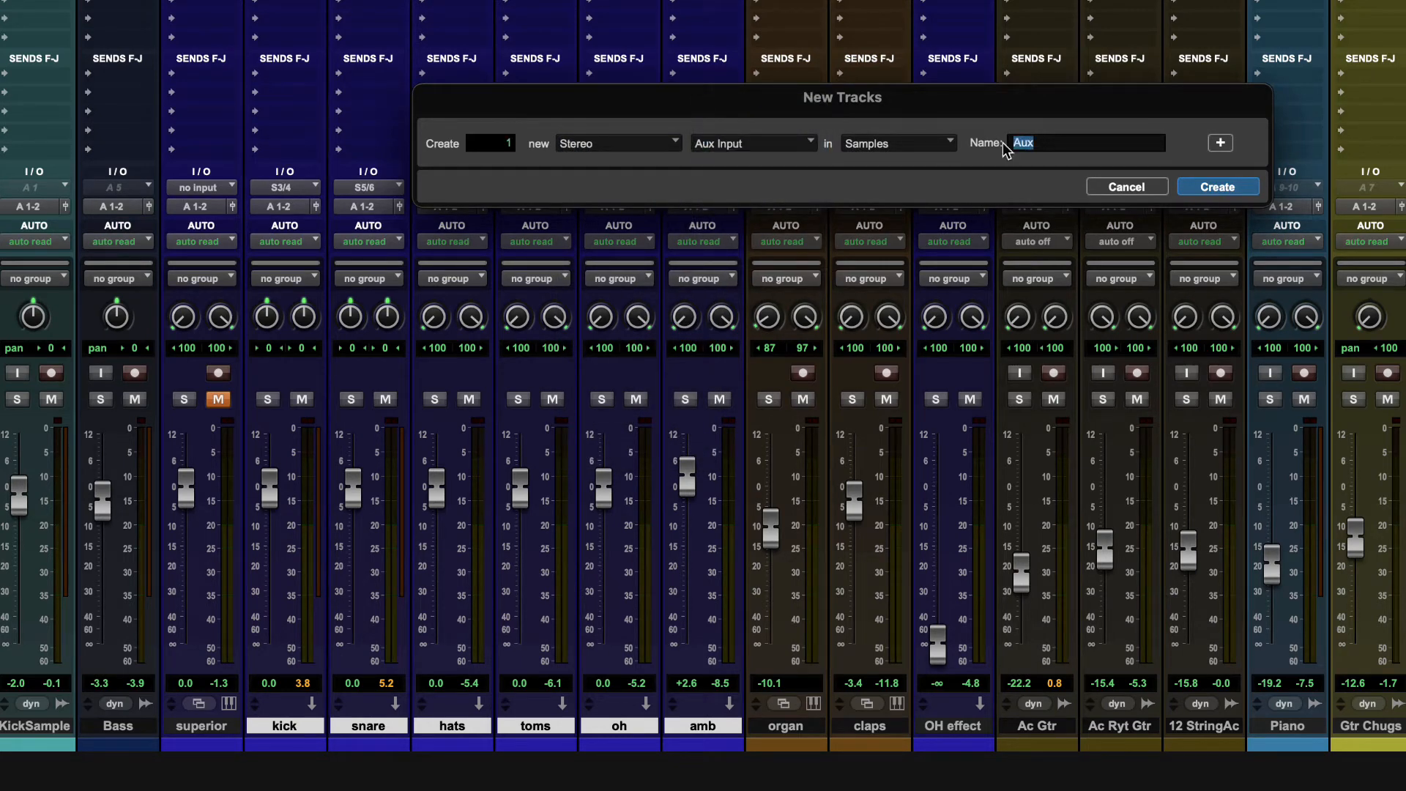
type("Drum sub")
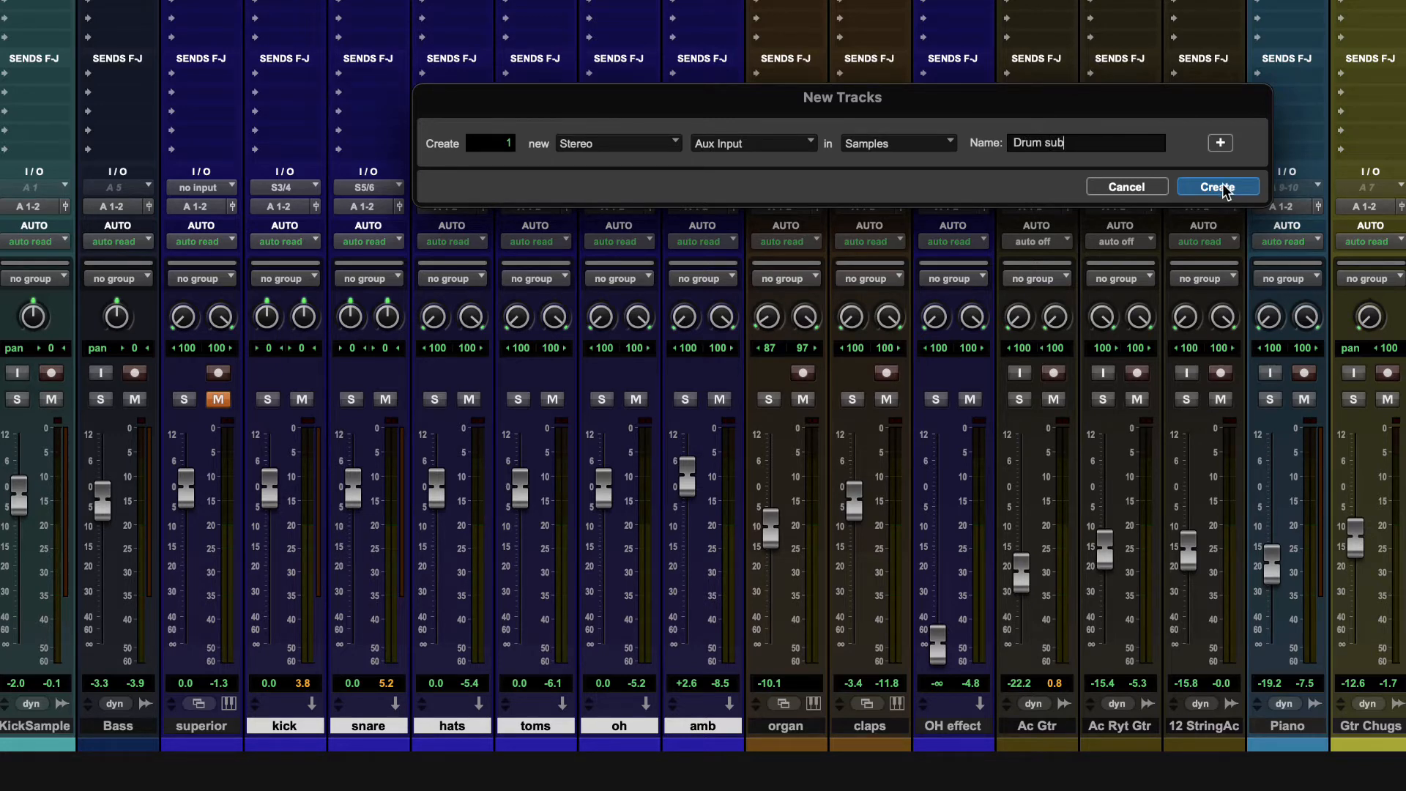
left_click(1217, 186)
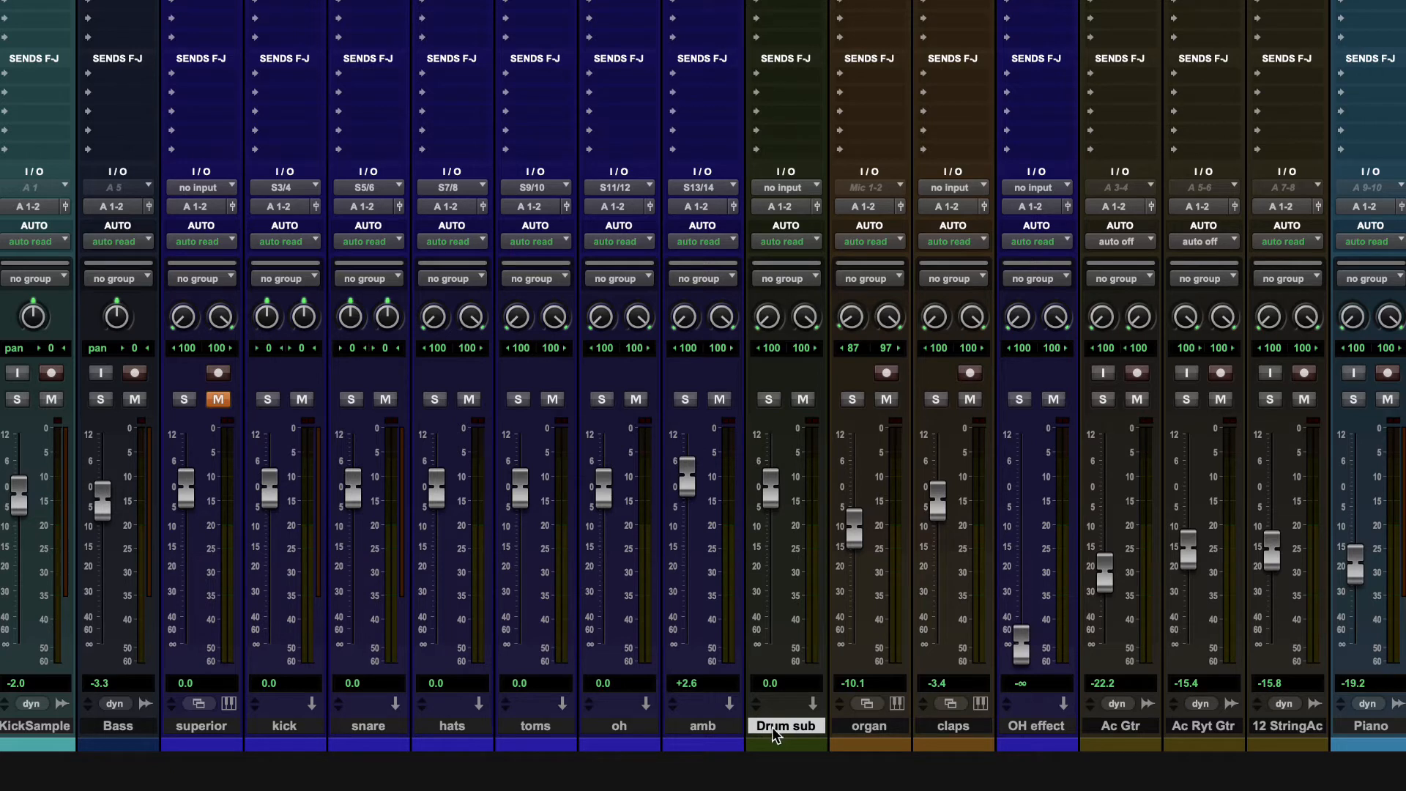
mouse_move(457, 601)
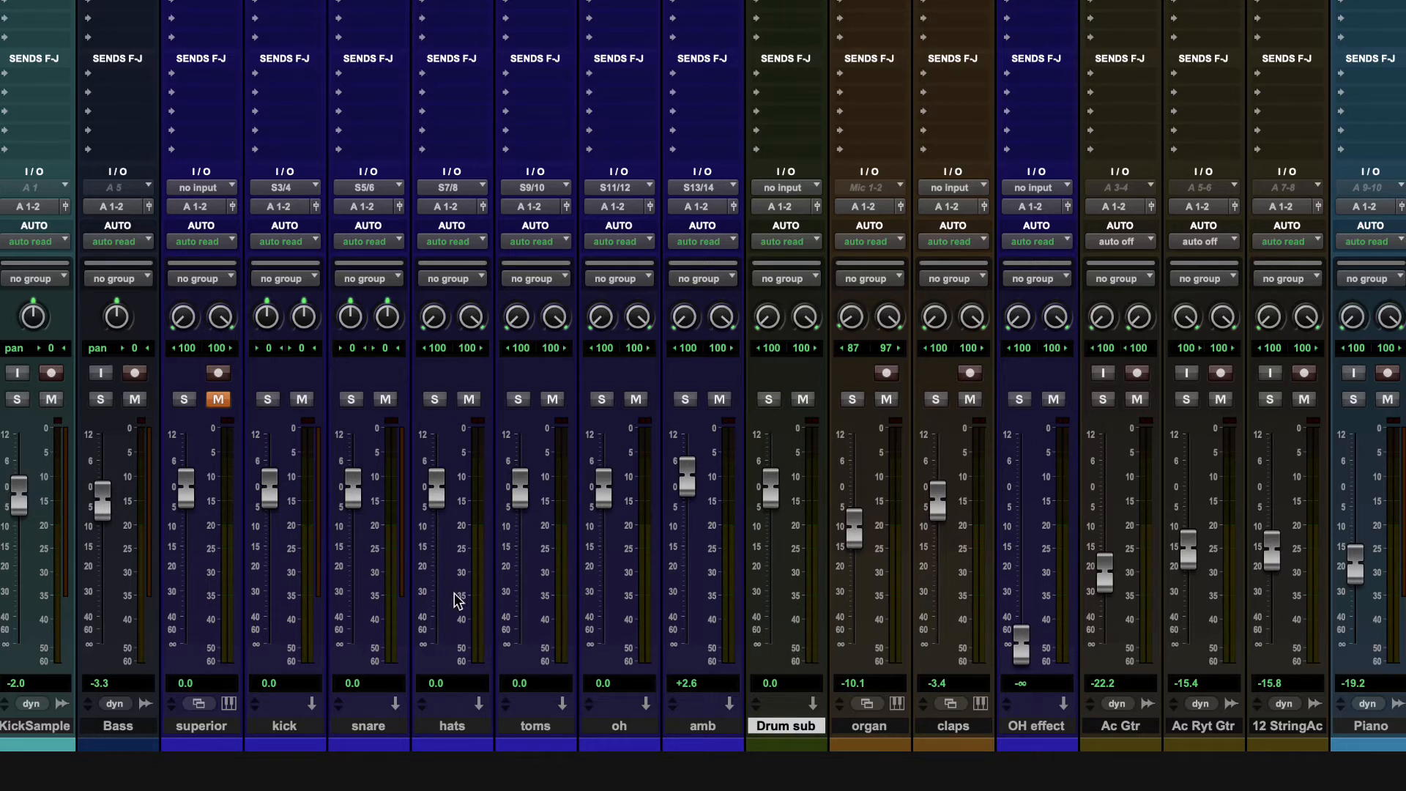
mouse_move(524, 547)
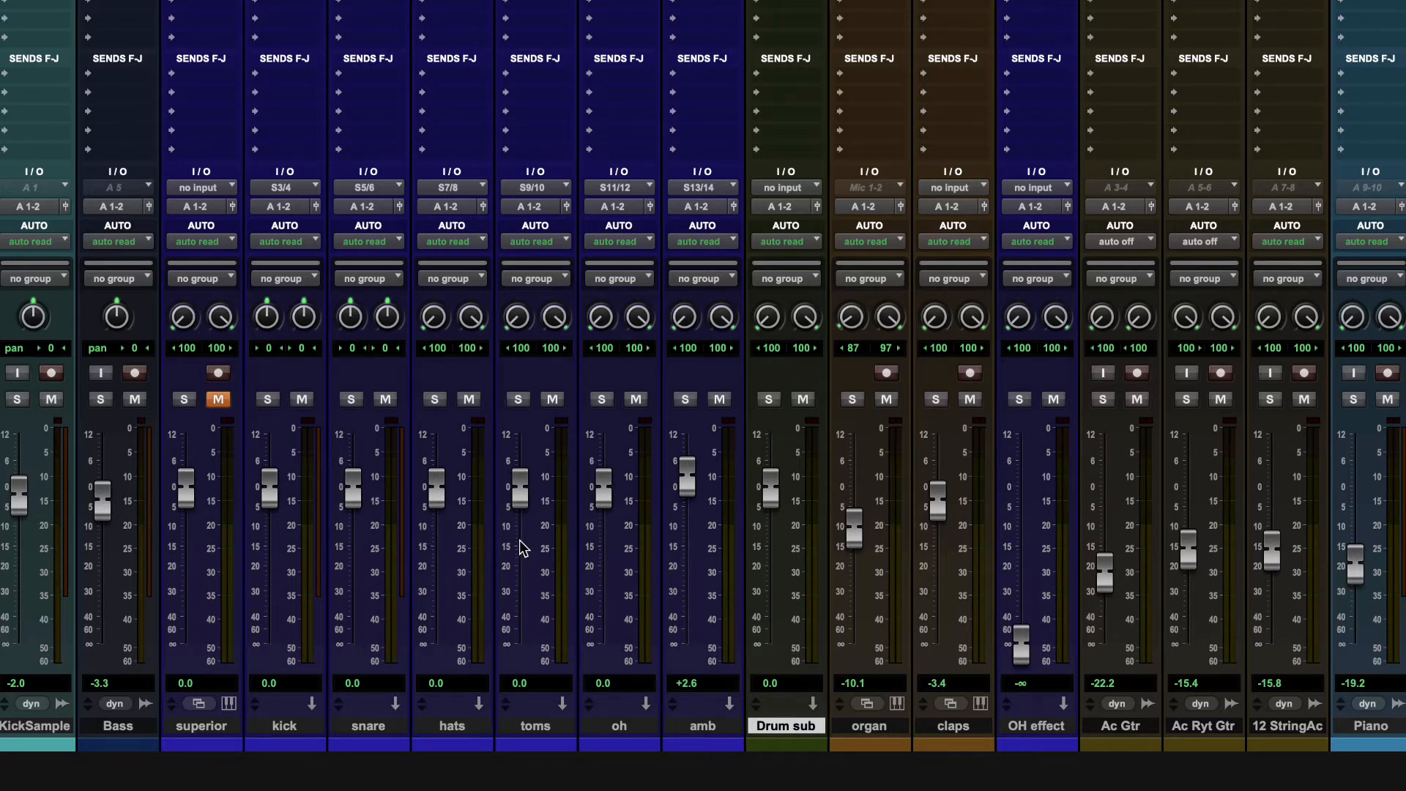
mouse_move(306, 79)
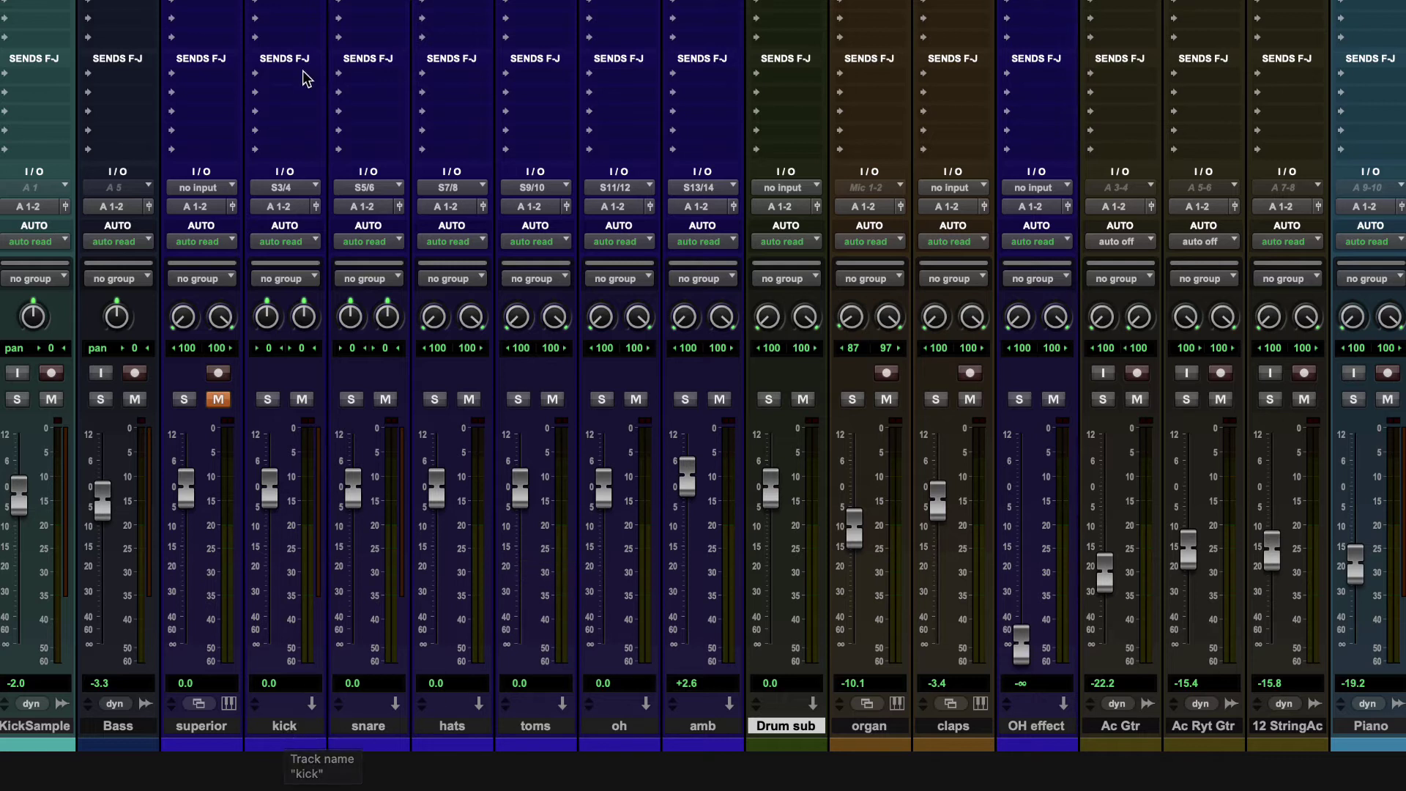
mouse_move(264, 173)
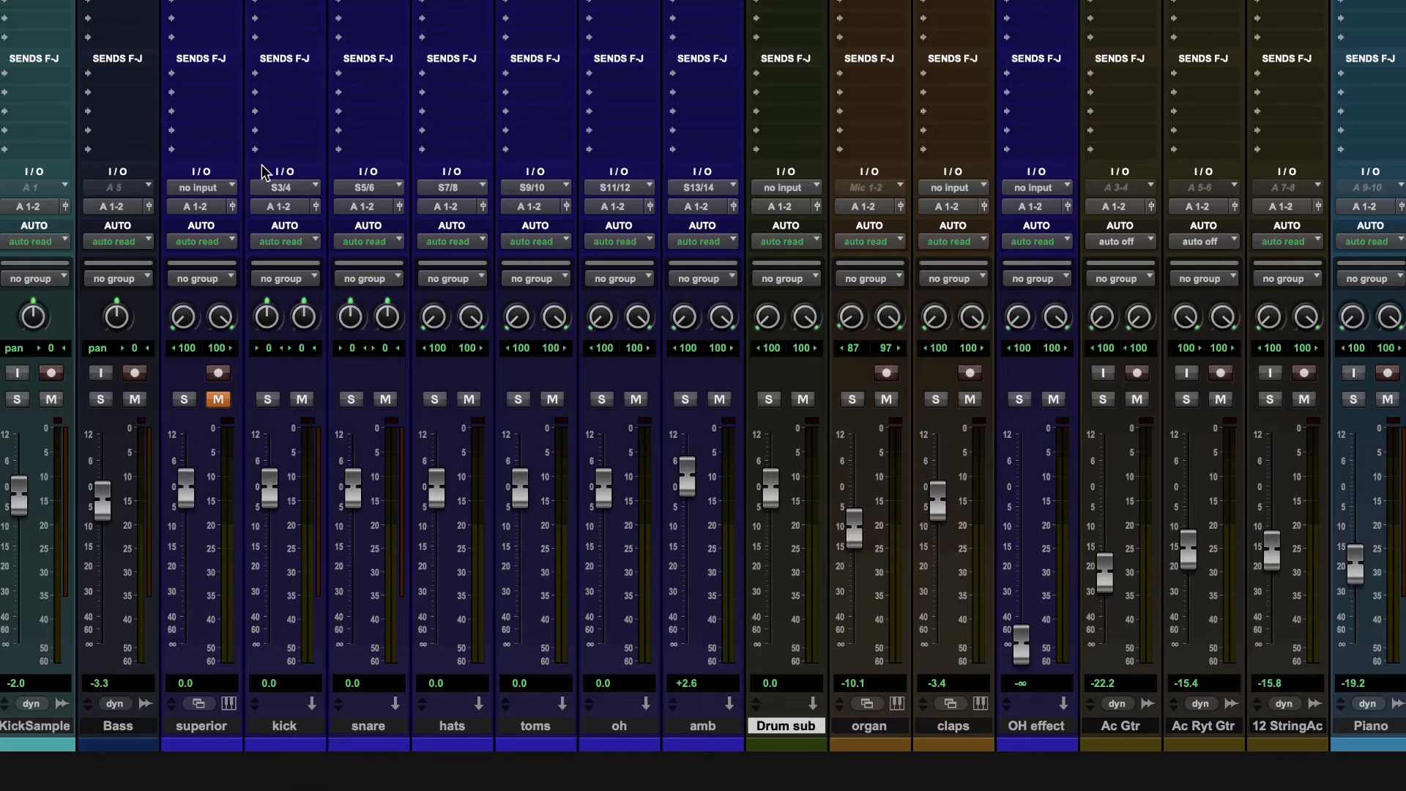
mouse_move(293, 714)
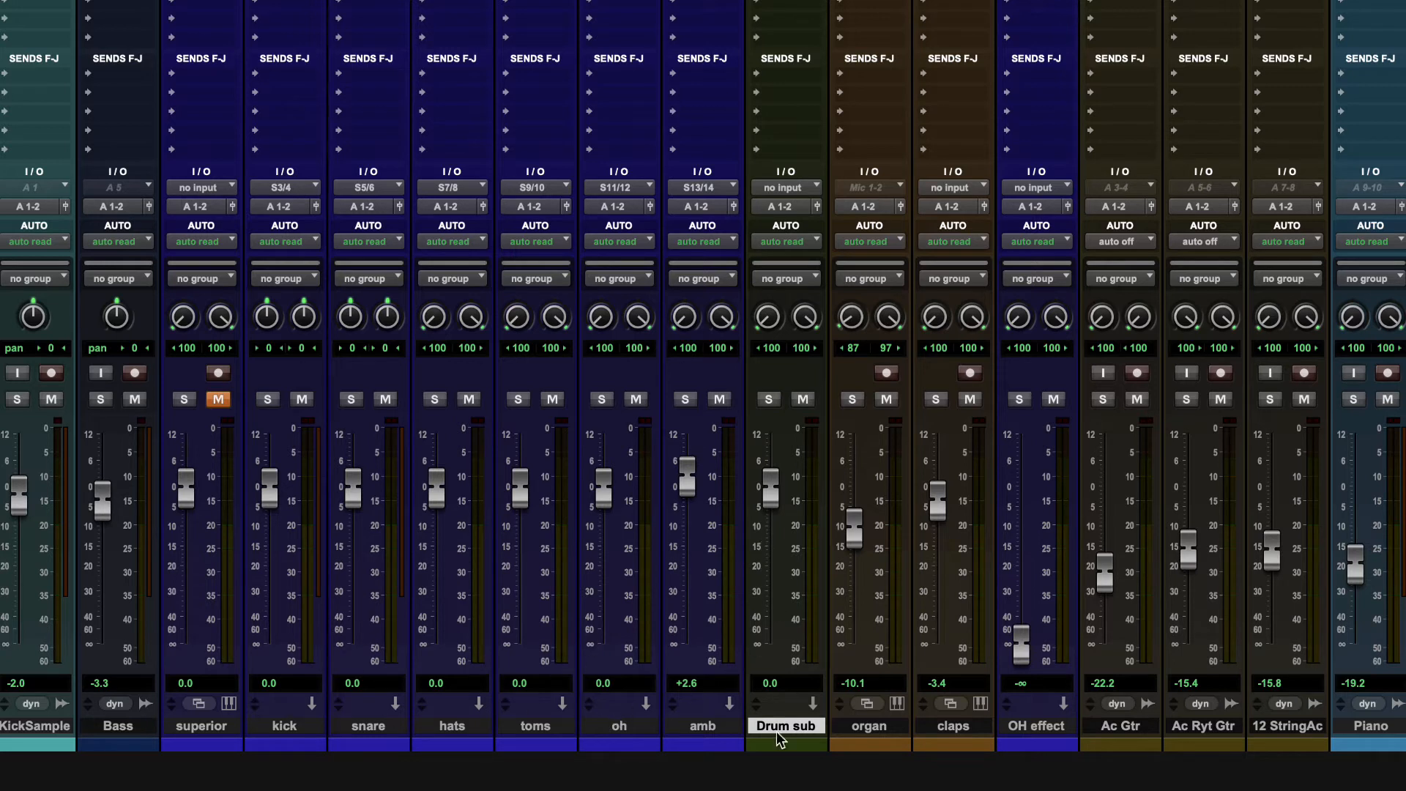
mouse_move(408, 724)
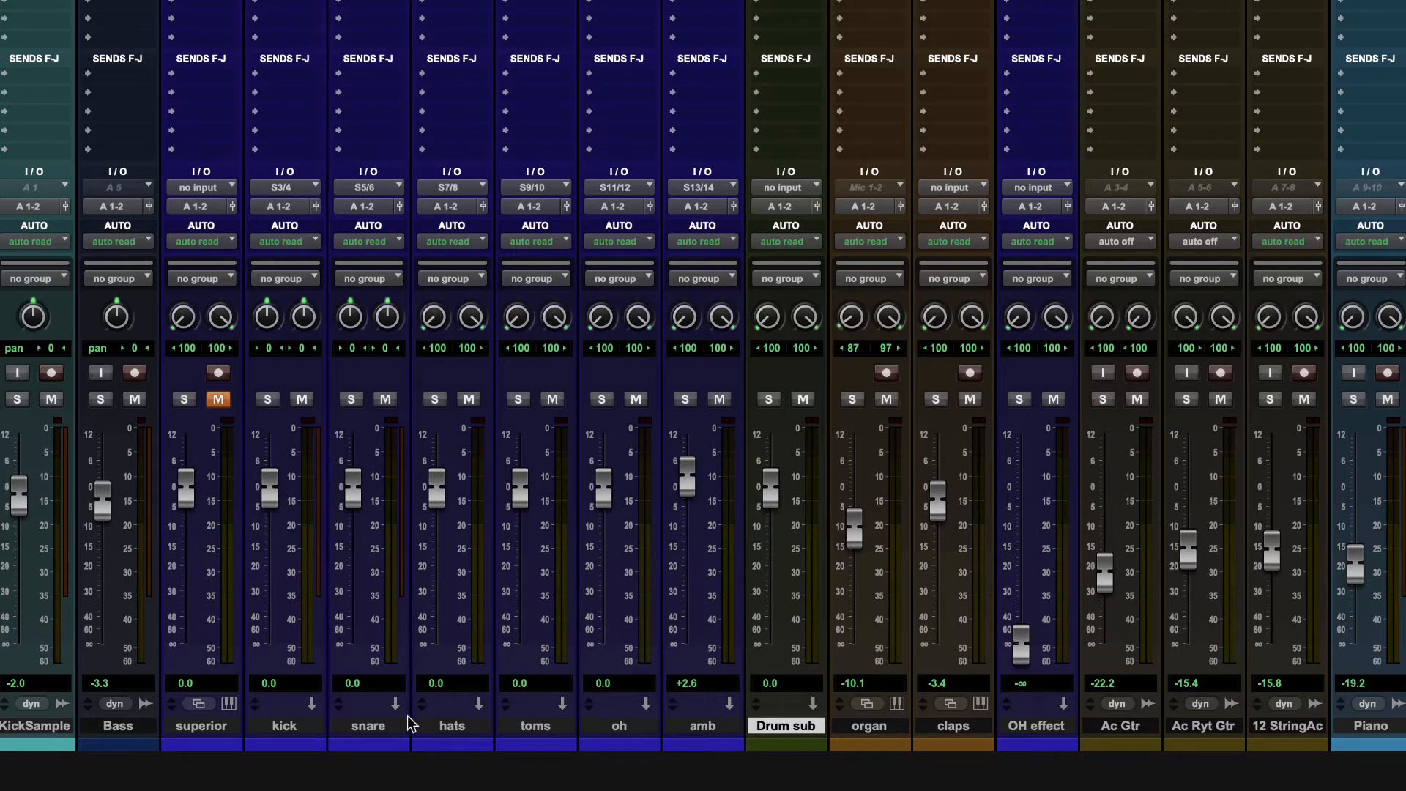
Step: Select the kick track to begin selecting kick through amb
left_click(284, 725)
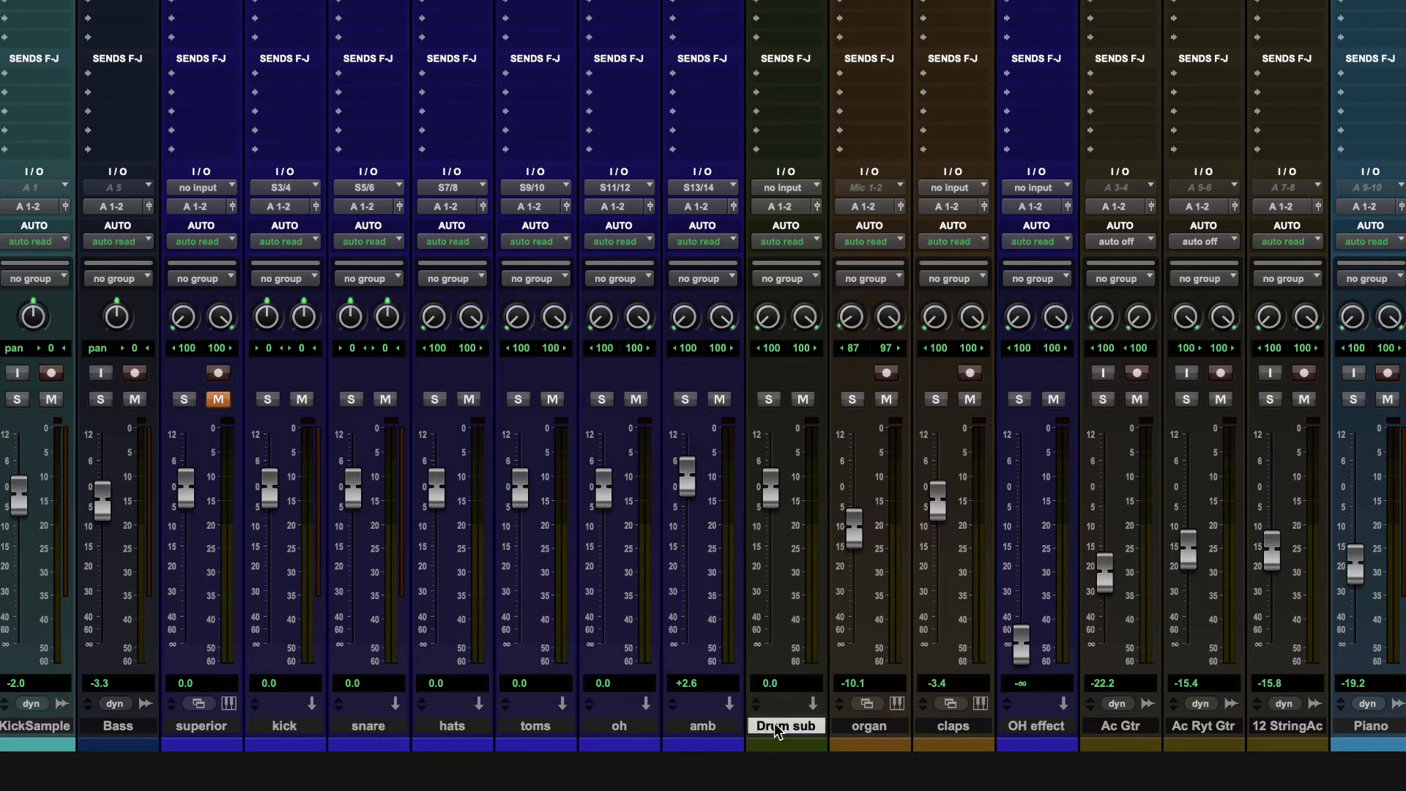
mouse_move(887, 141)
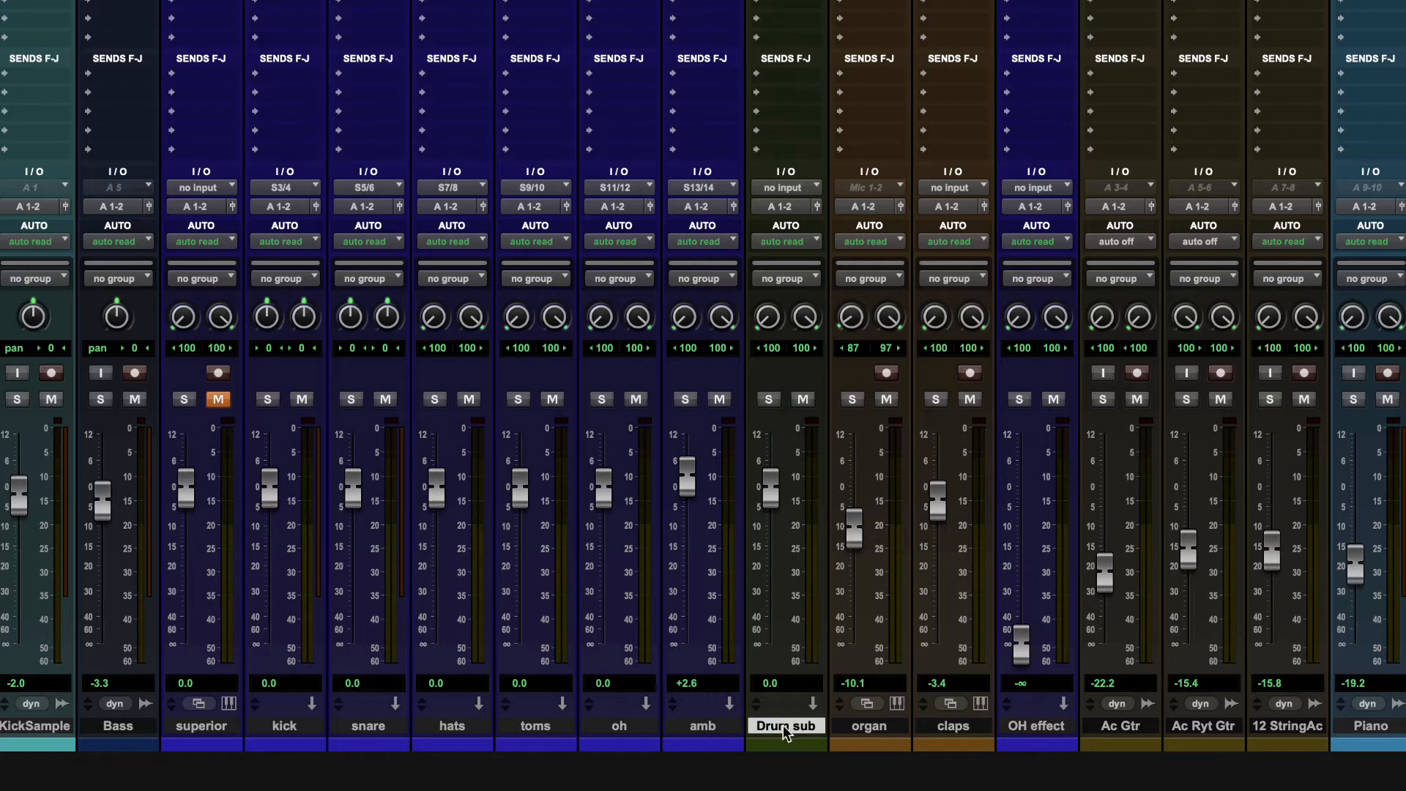
left_click(284, 726)
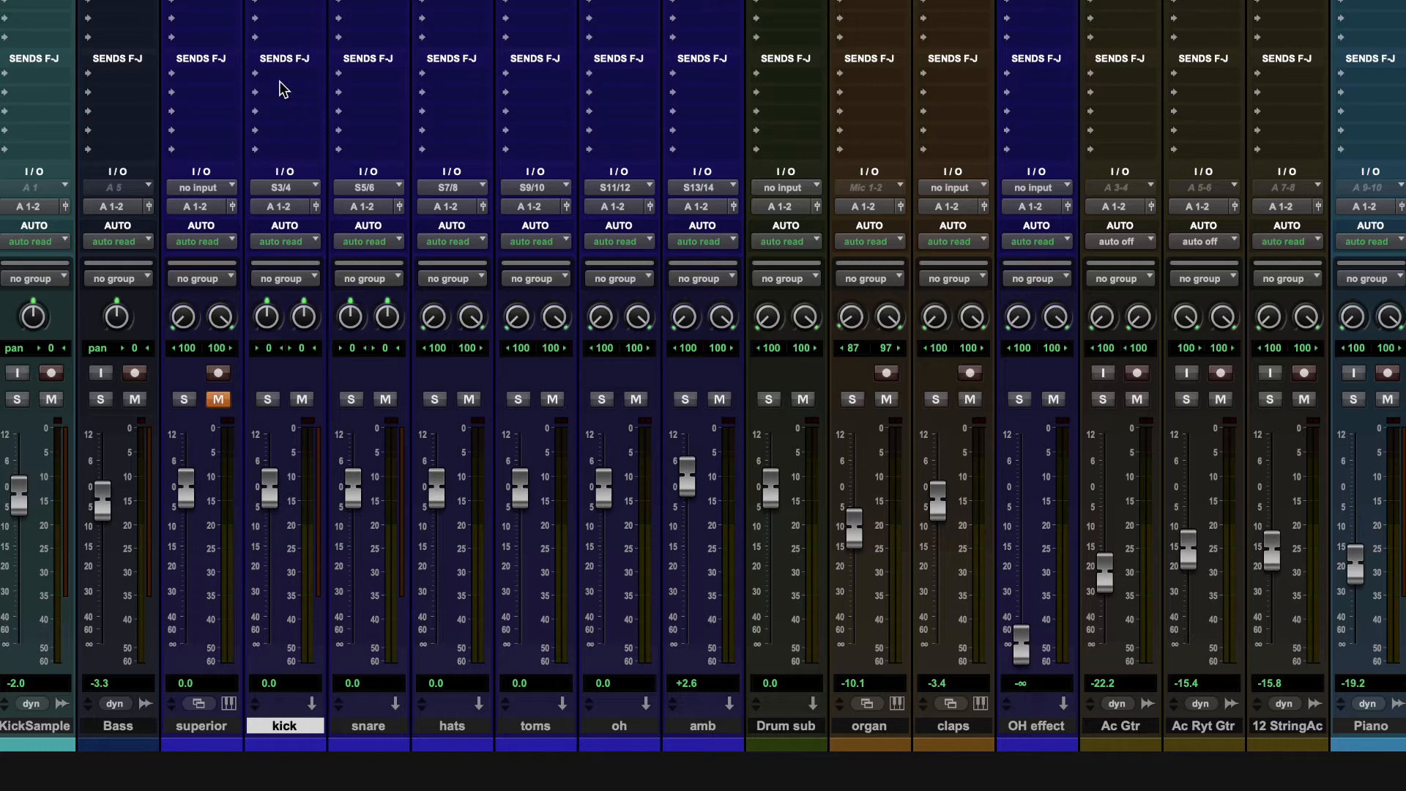
mouse_move(281, 210)
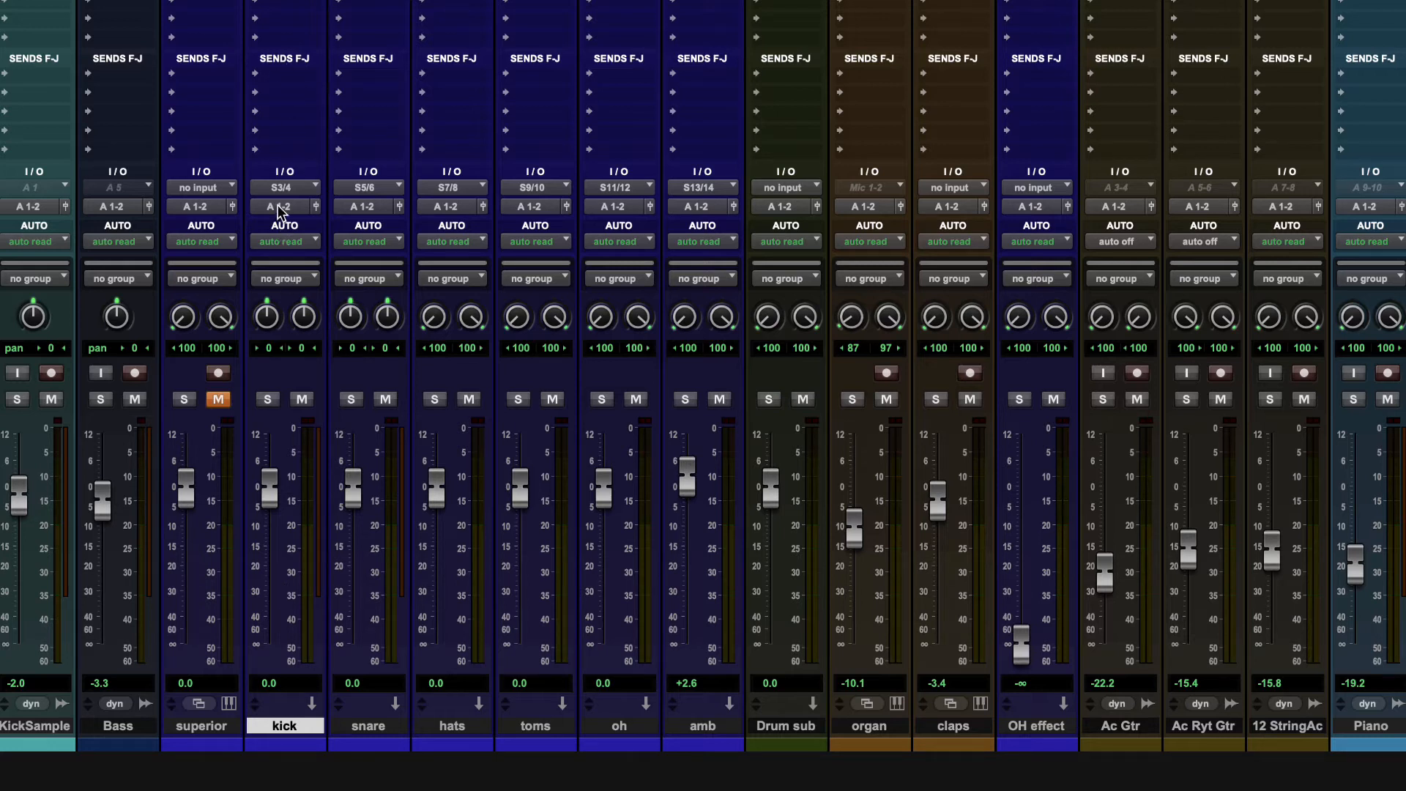
mouse_move(556, 350)
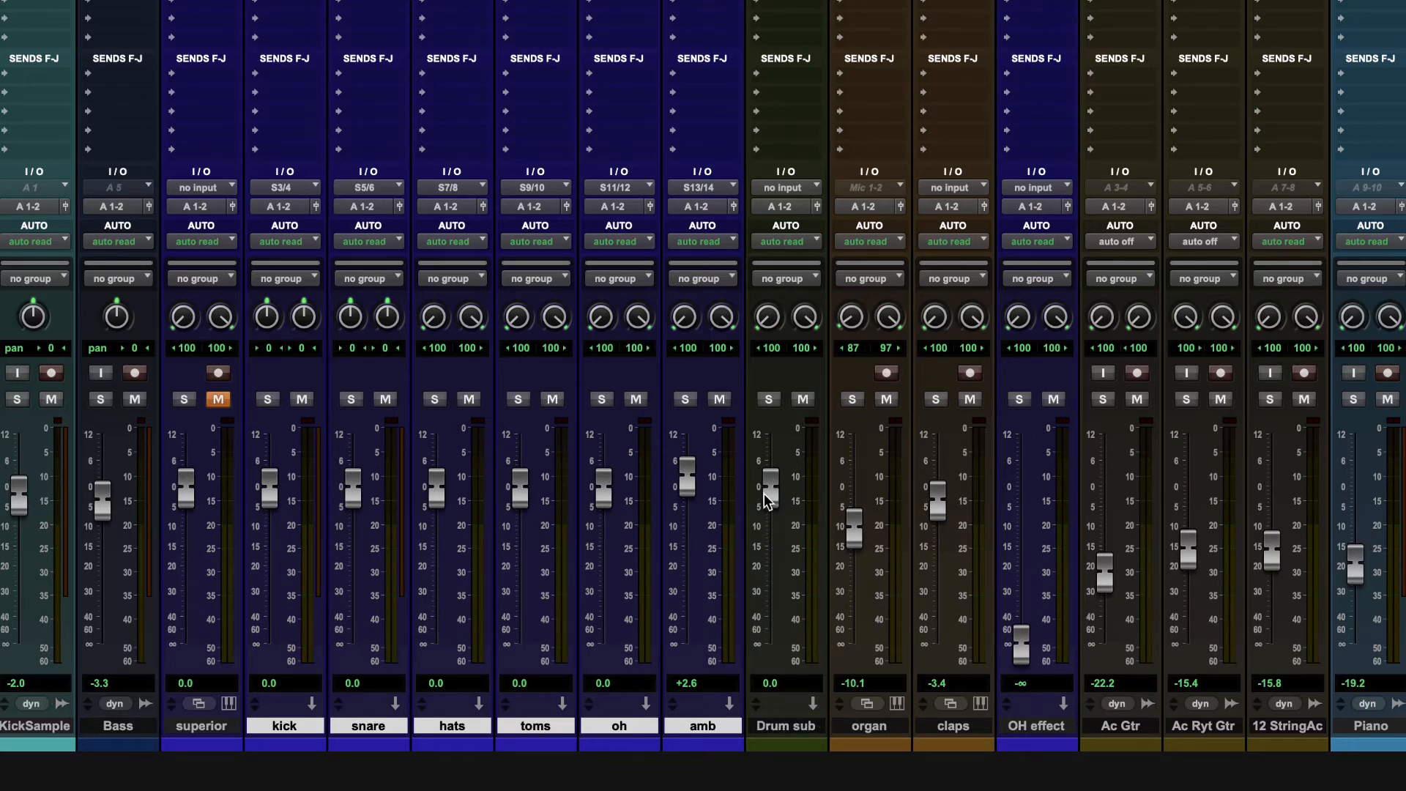
mouse_move(790, 556)
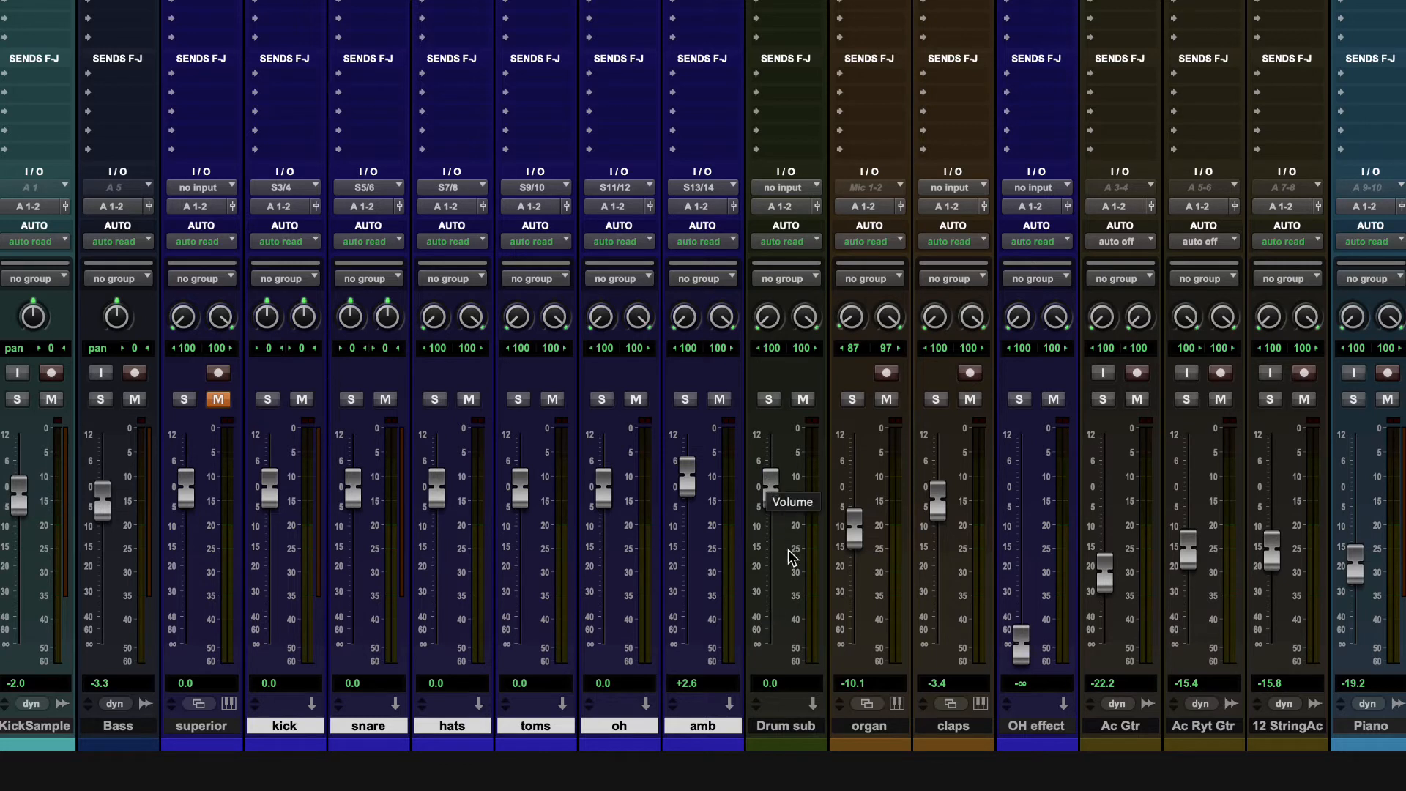
mouse_move(218, 336)
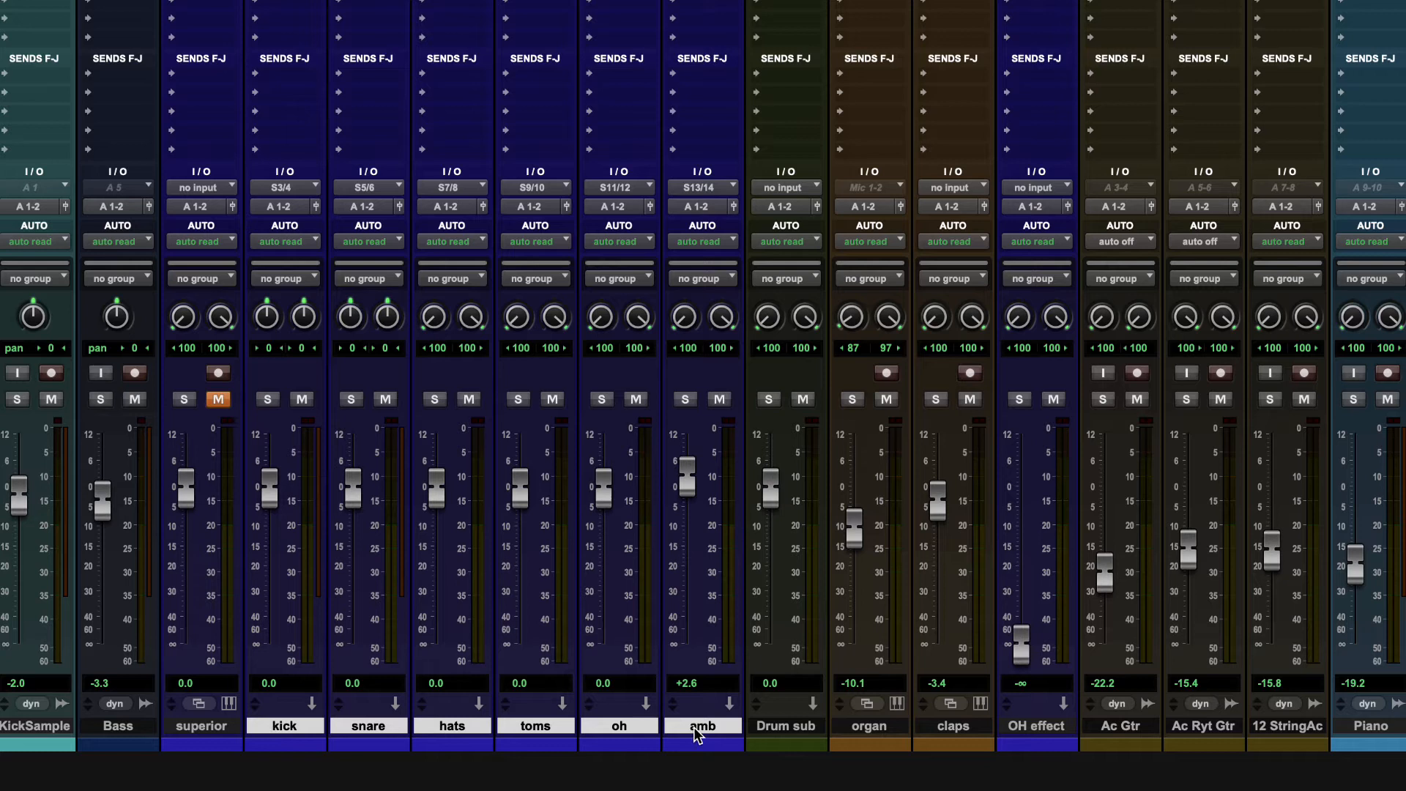
mouse_move(338, 255)
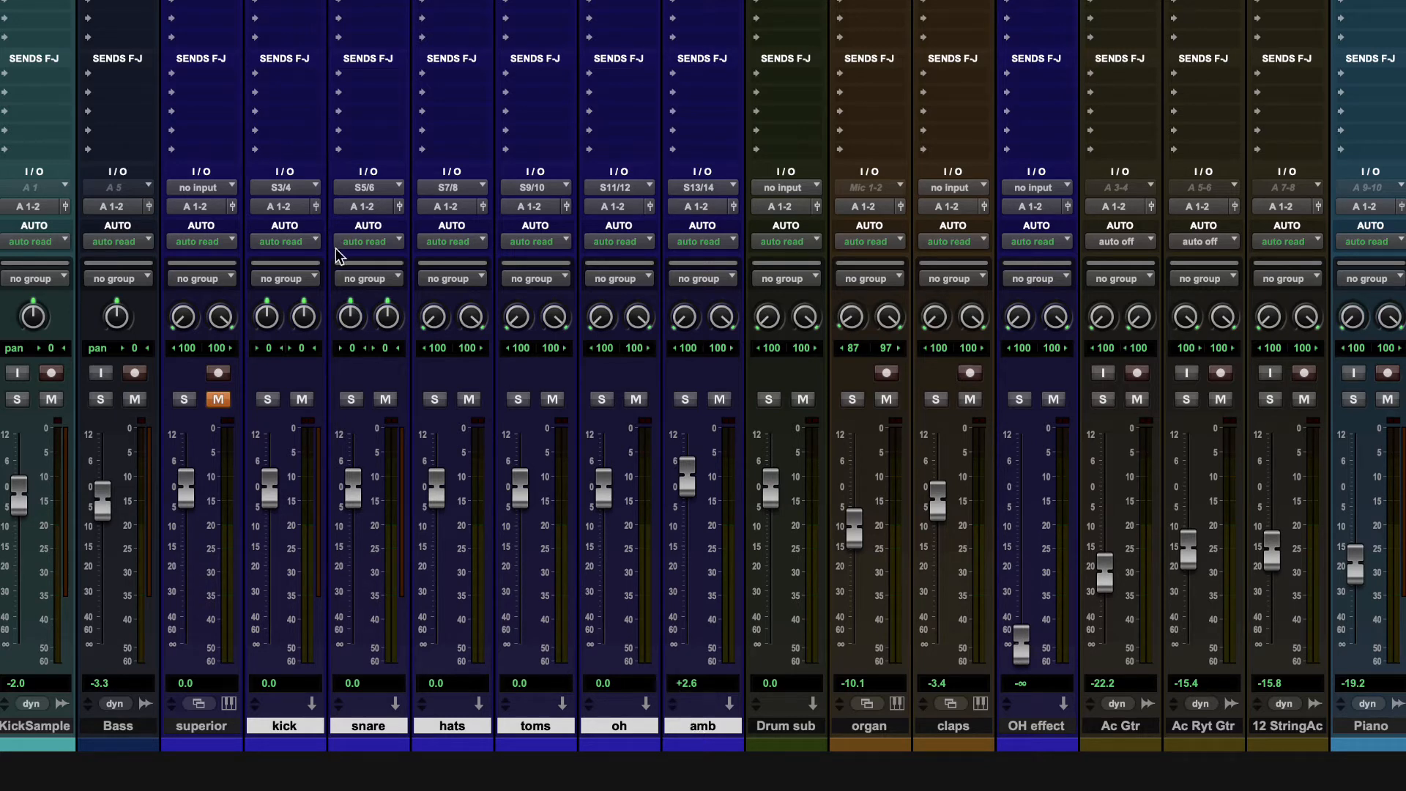
mouse_move(342, 200)
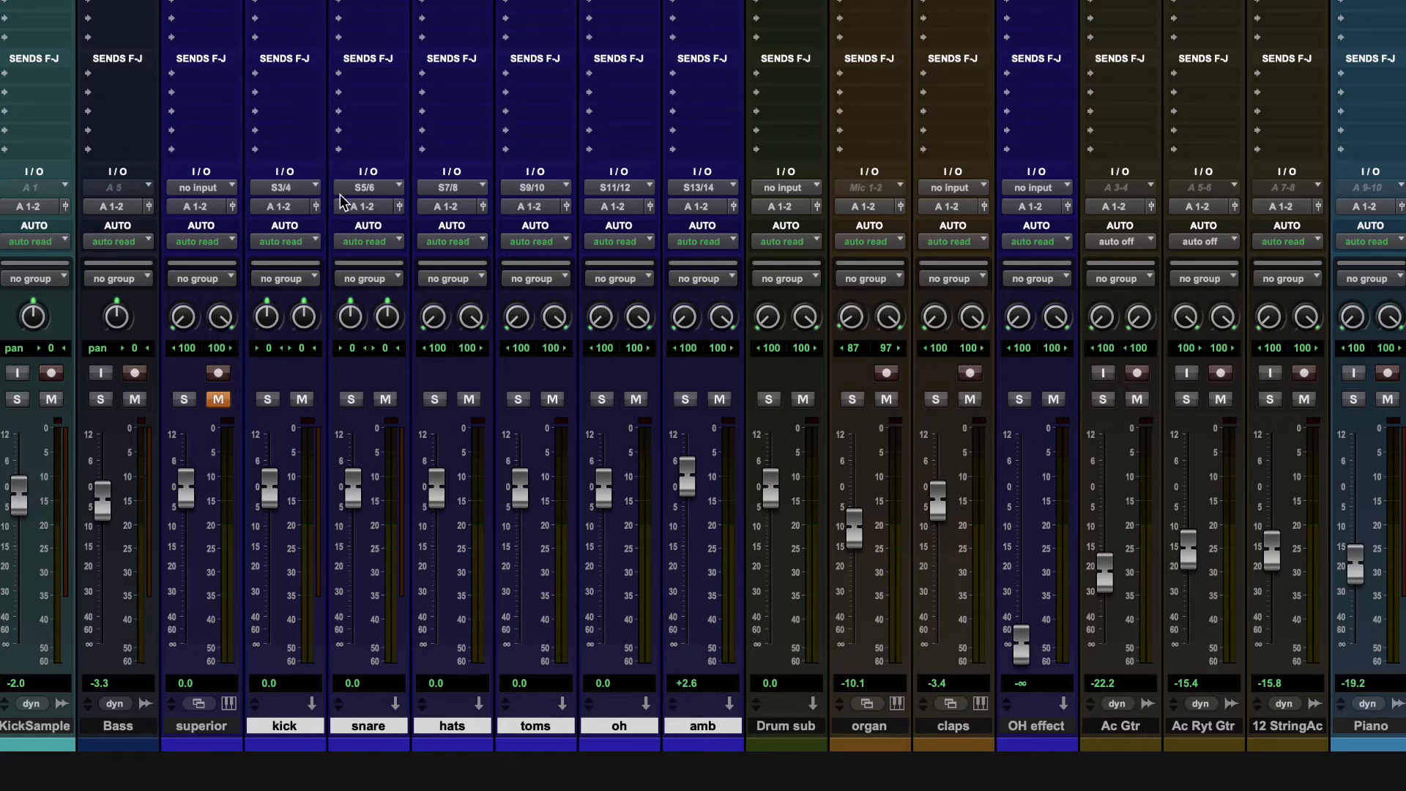
mouse_move(314, 213)
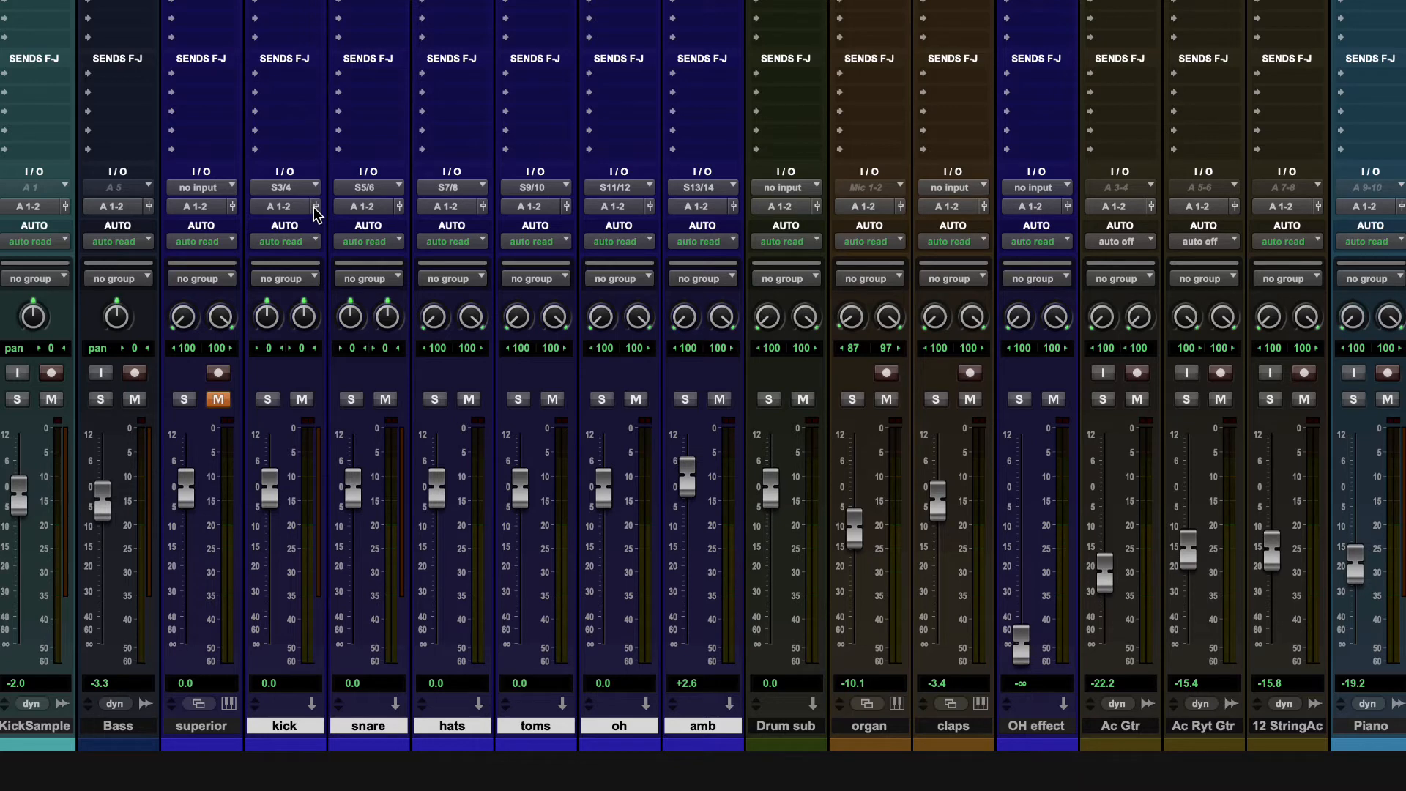
Step: Send the drum tracks' outputs to Bus 1-2 and set Drum sub's input to Bus 1-2
left_click(285, 186)
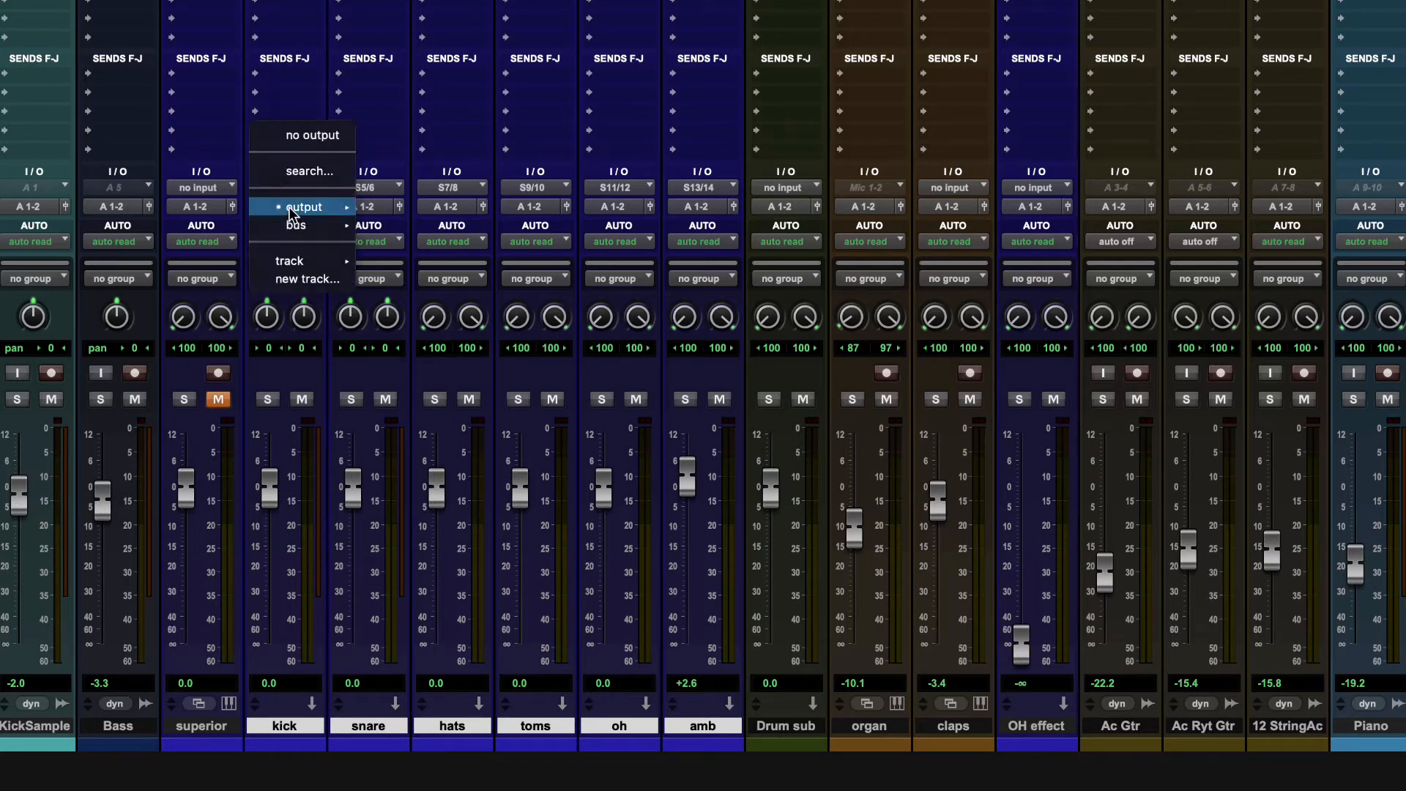
left_click(303, 207)
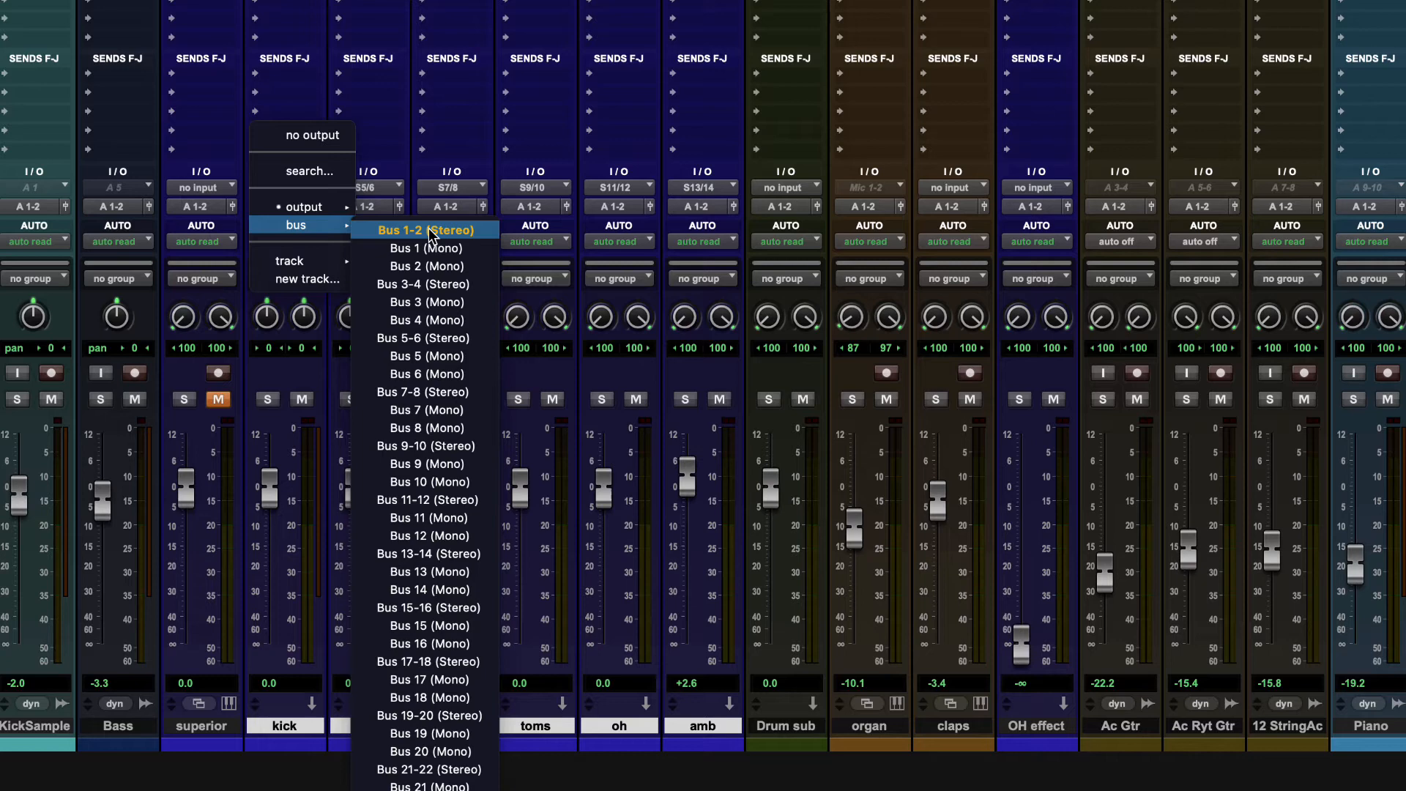
left_click(423, 231)
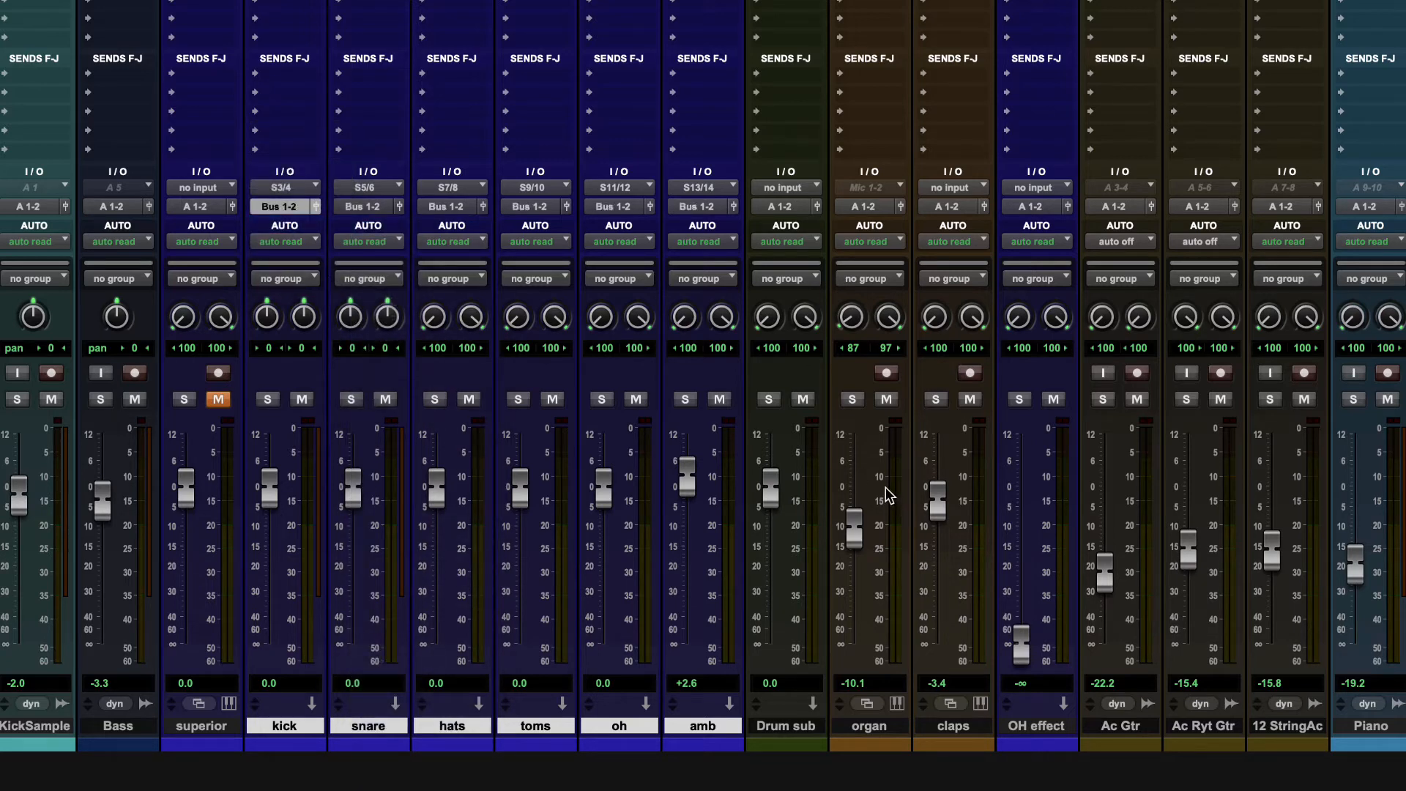
mouse_move(612, 340)
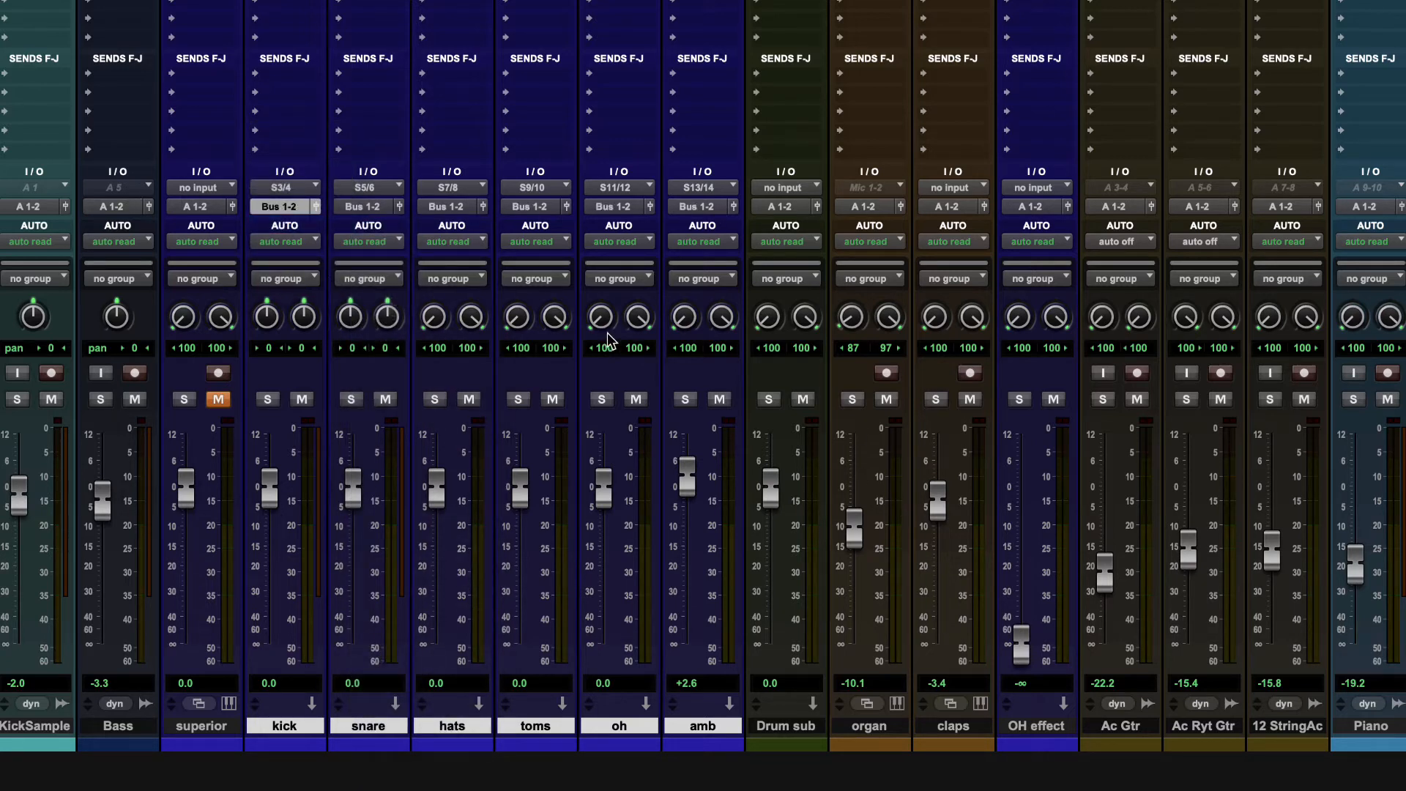
mouse_move(784, 358)
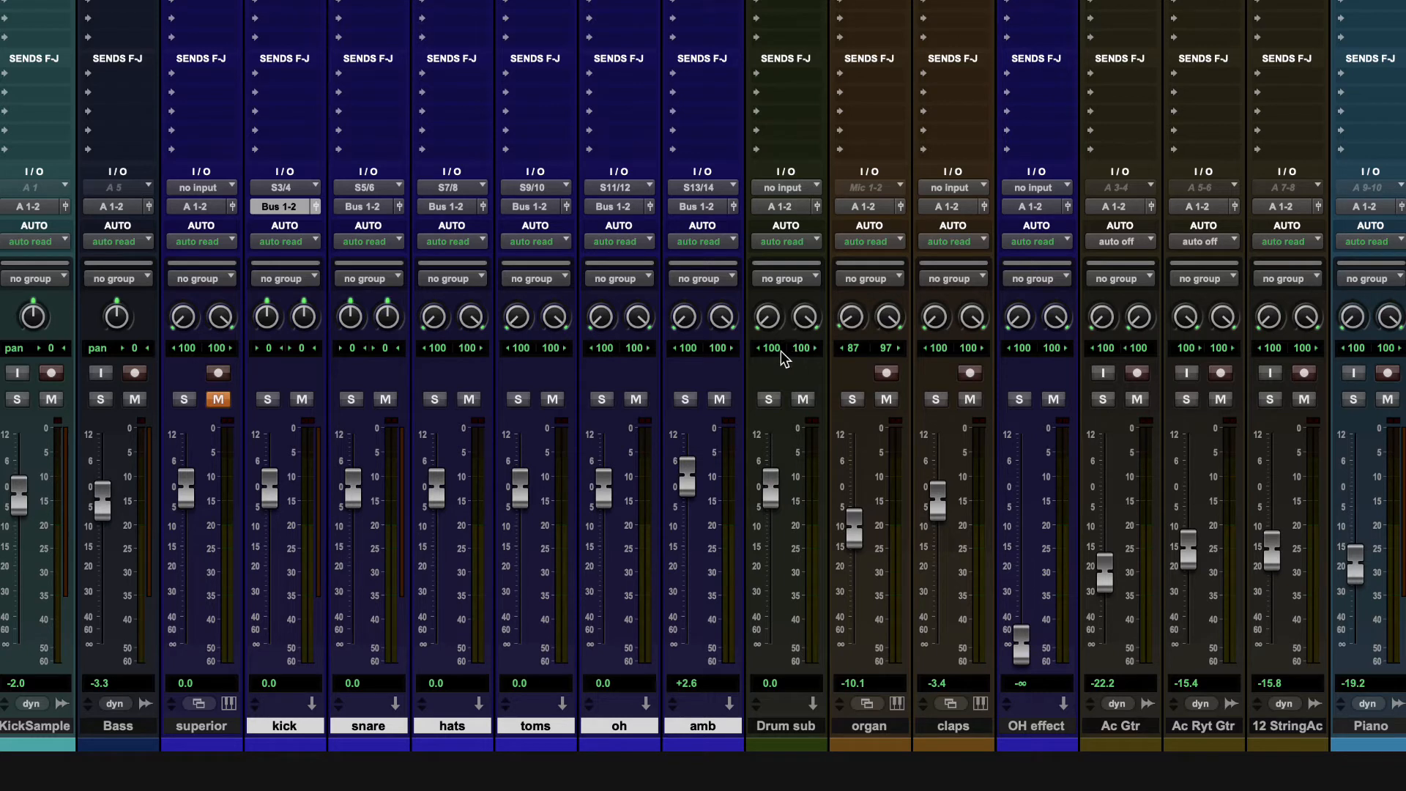
mouse_move(285, 180)
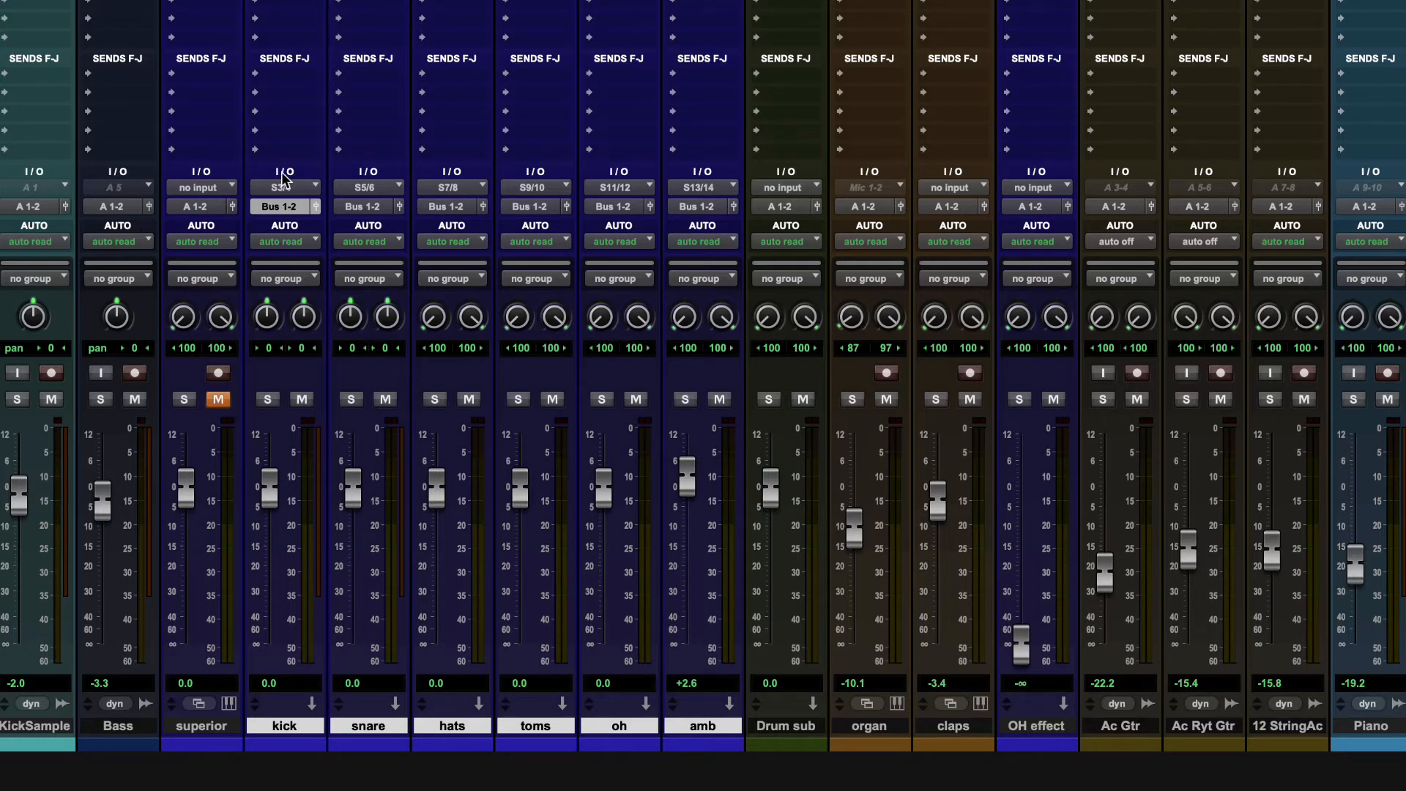
mouse_move(1360, 177)
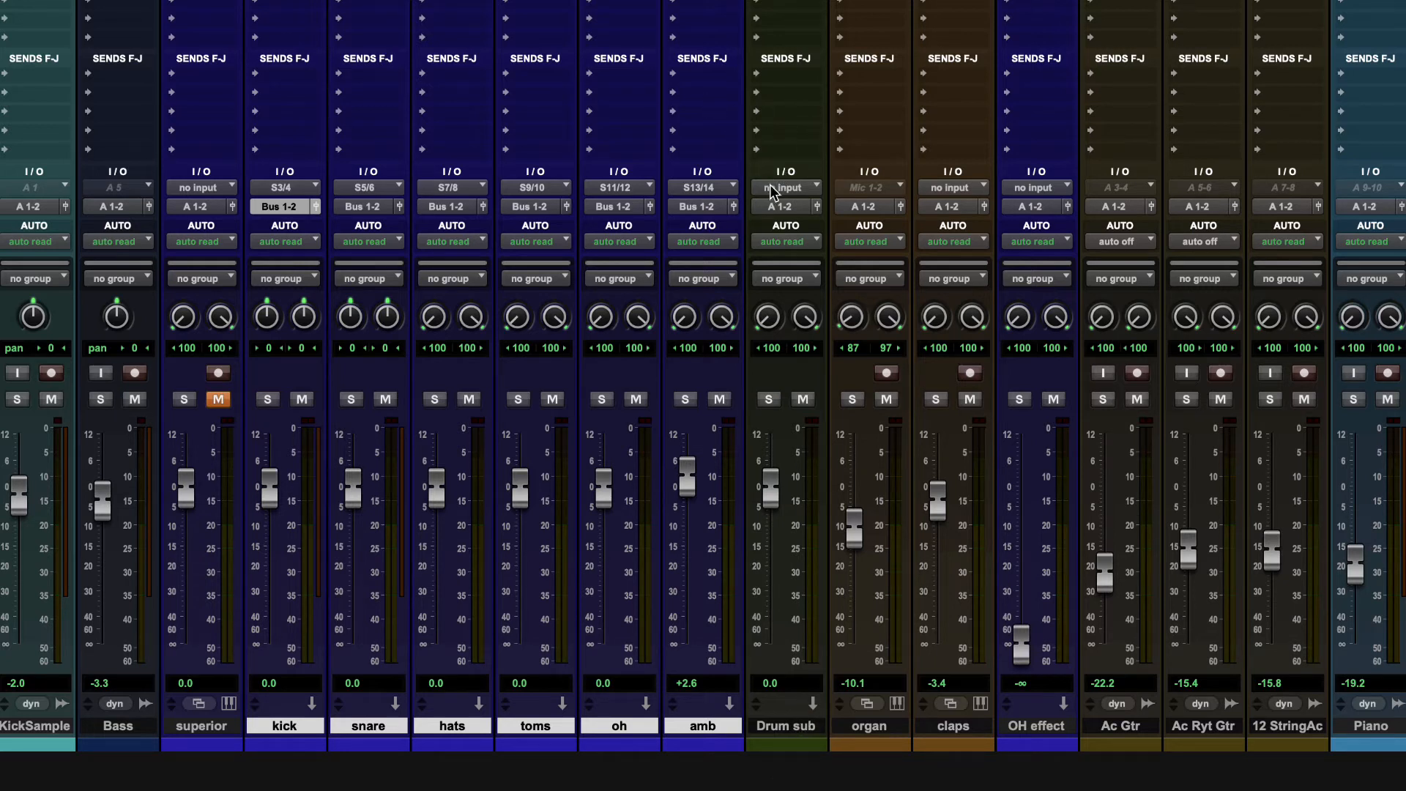
mouse_move(665, 213)
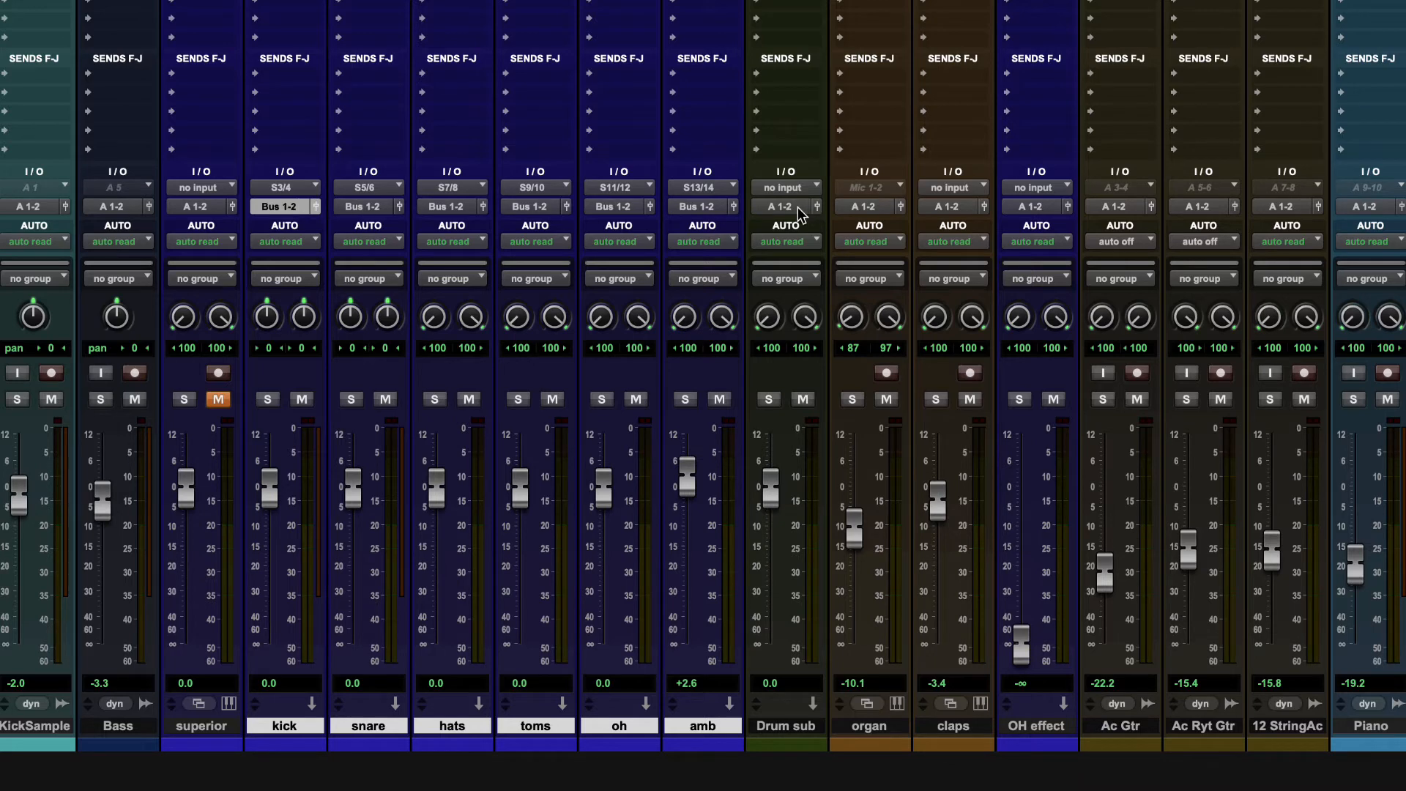
left_click(785, 188)
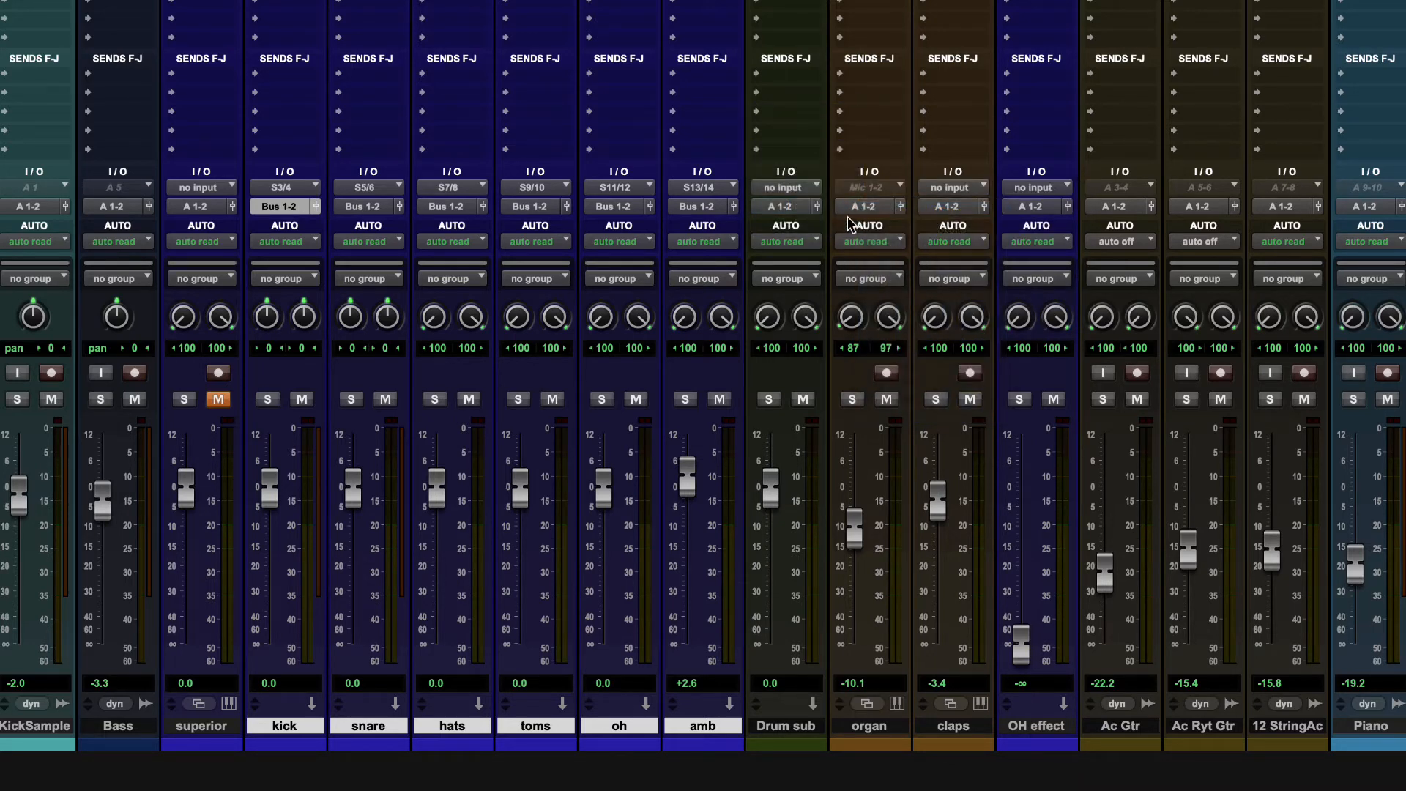
left_click(787, 187)
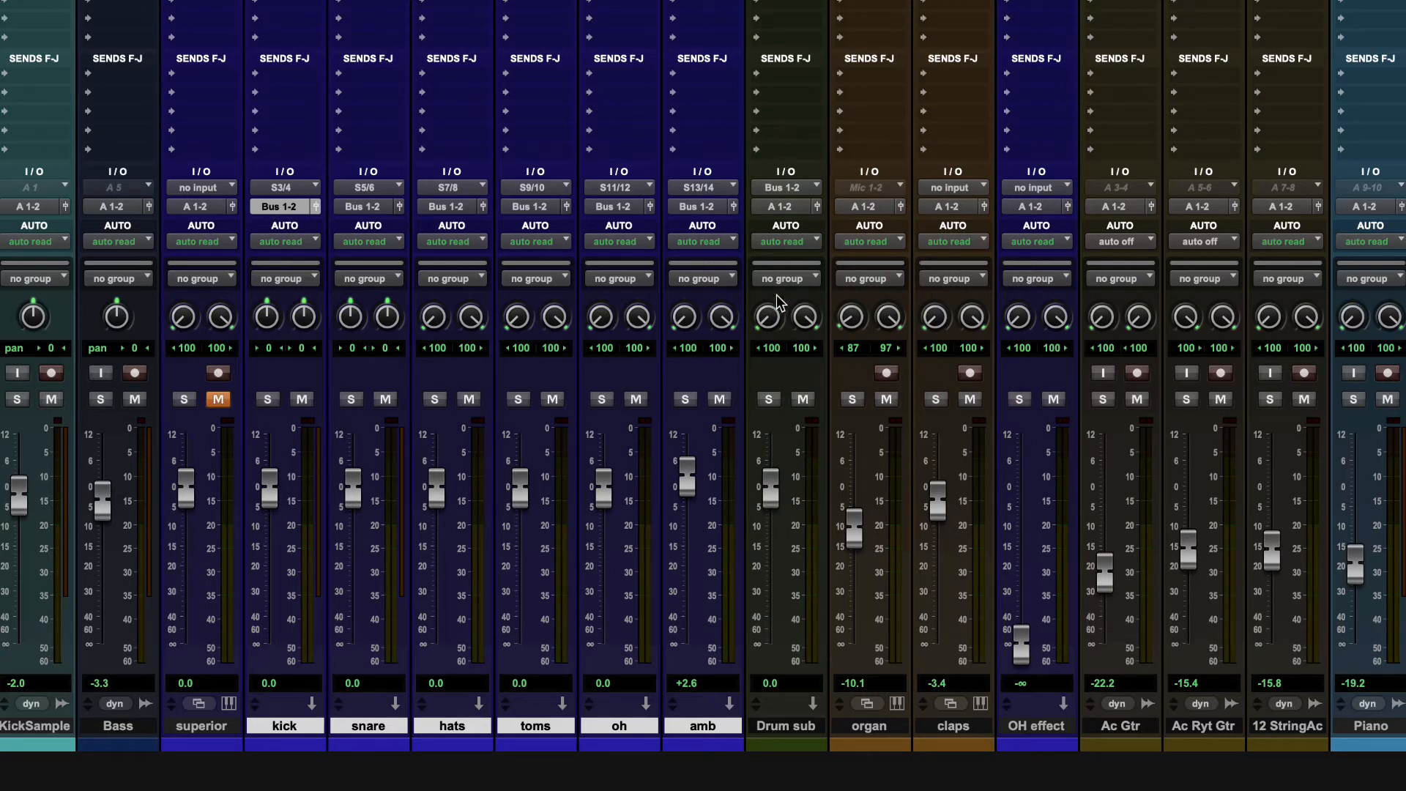
mouse_move(803, 138)
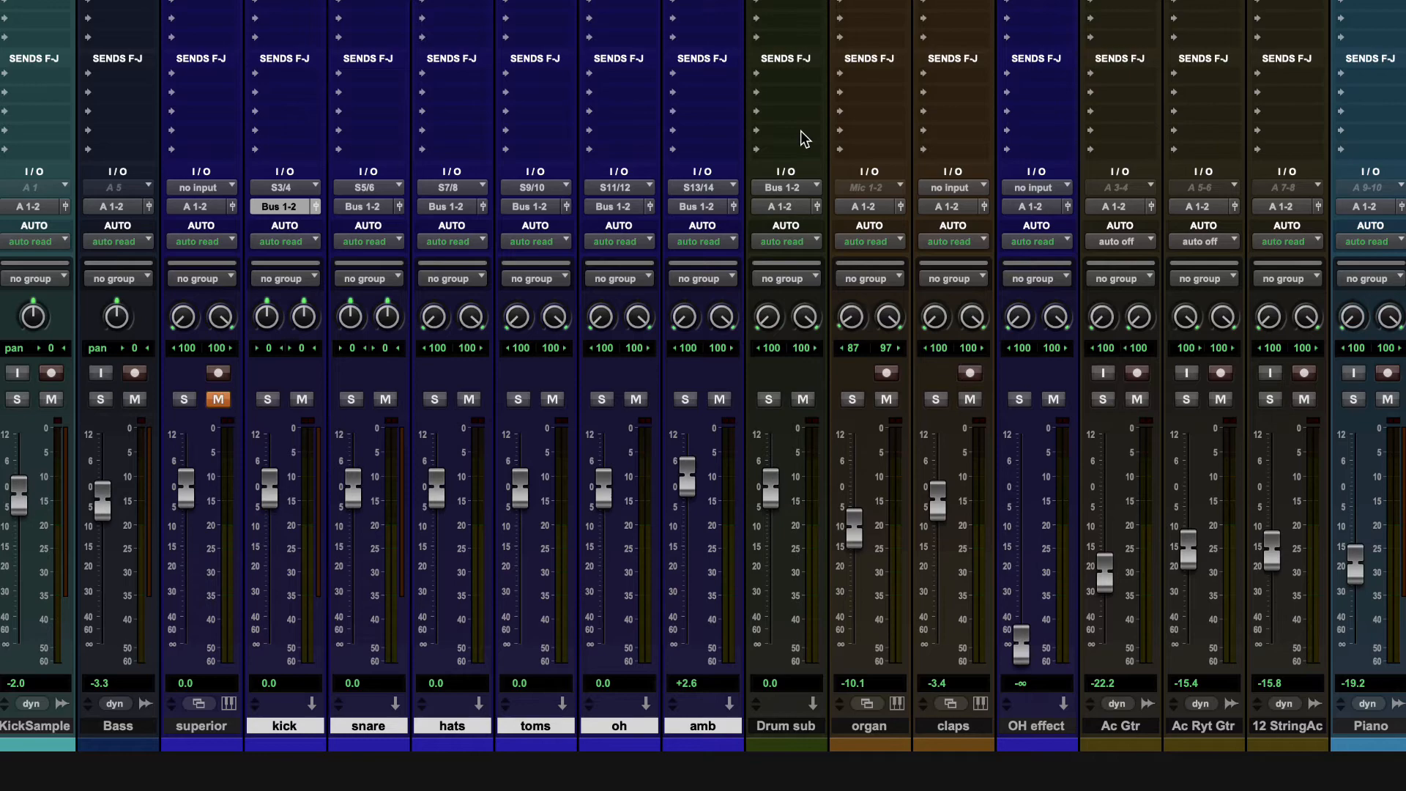
mouse_move(248, 492)
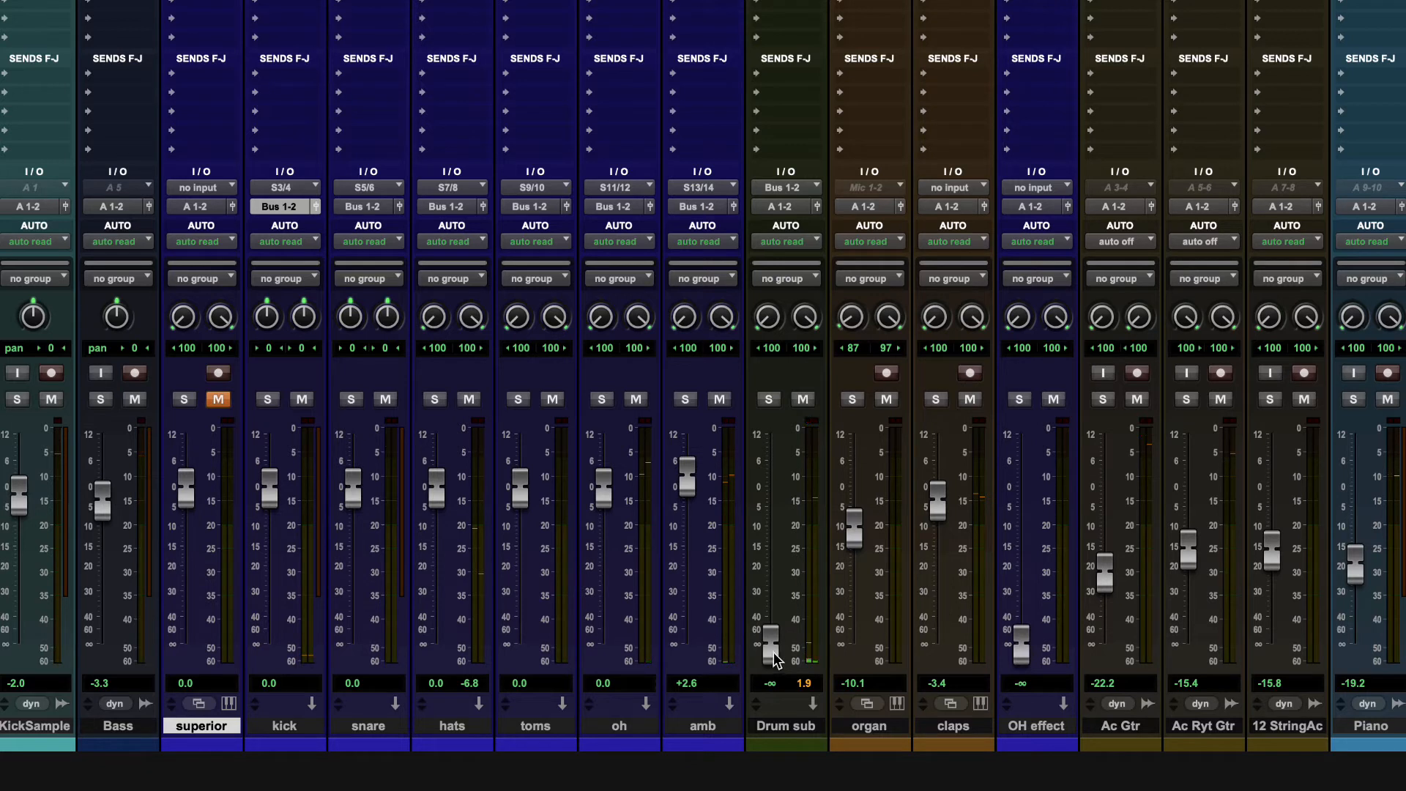
mouse_move(775, 653)
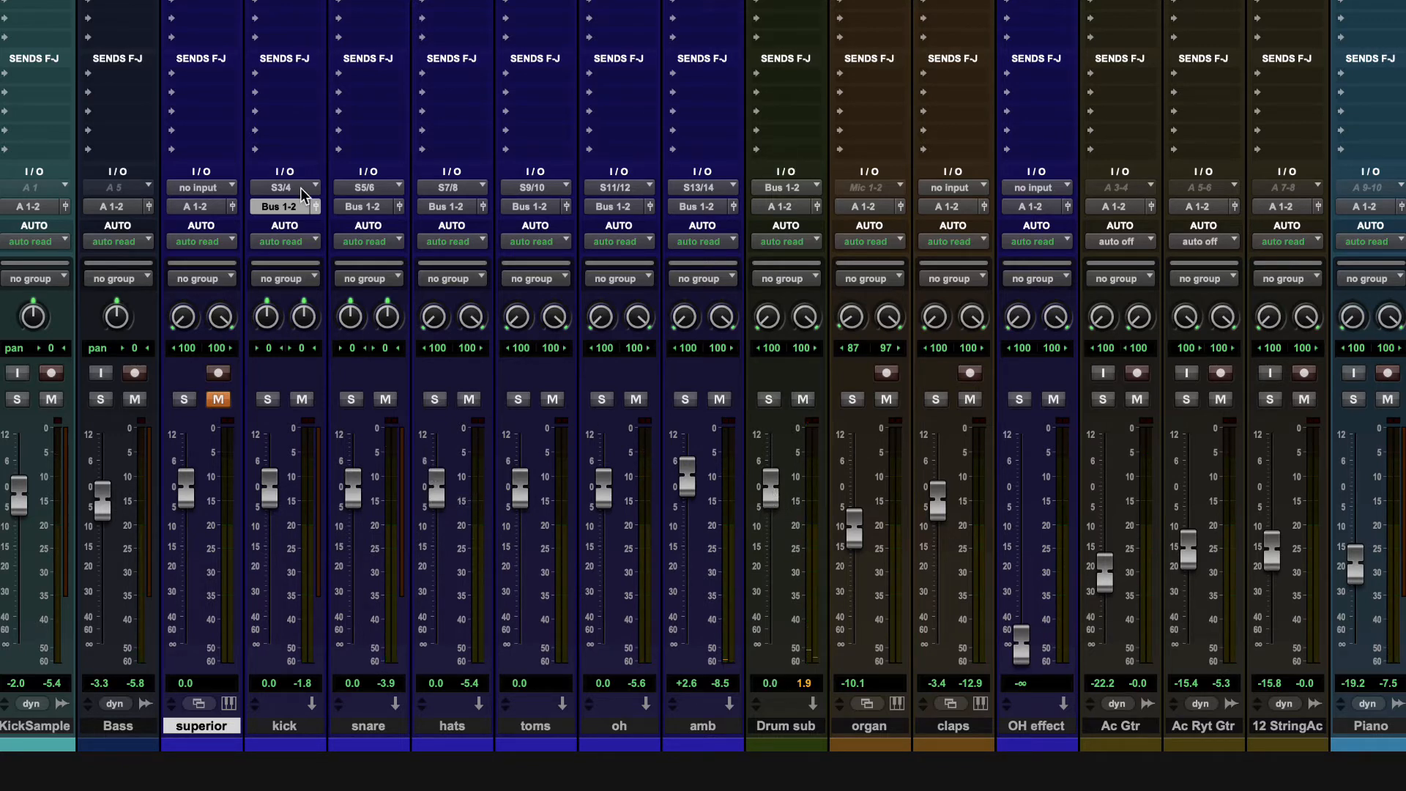
mouse_move(431, 223)
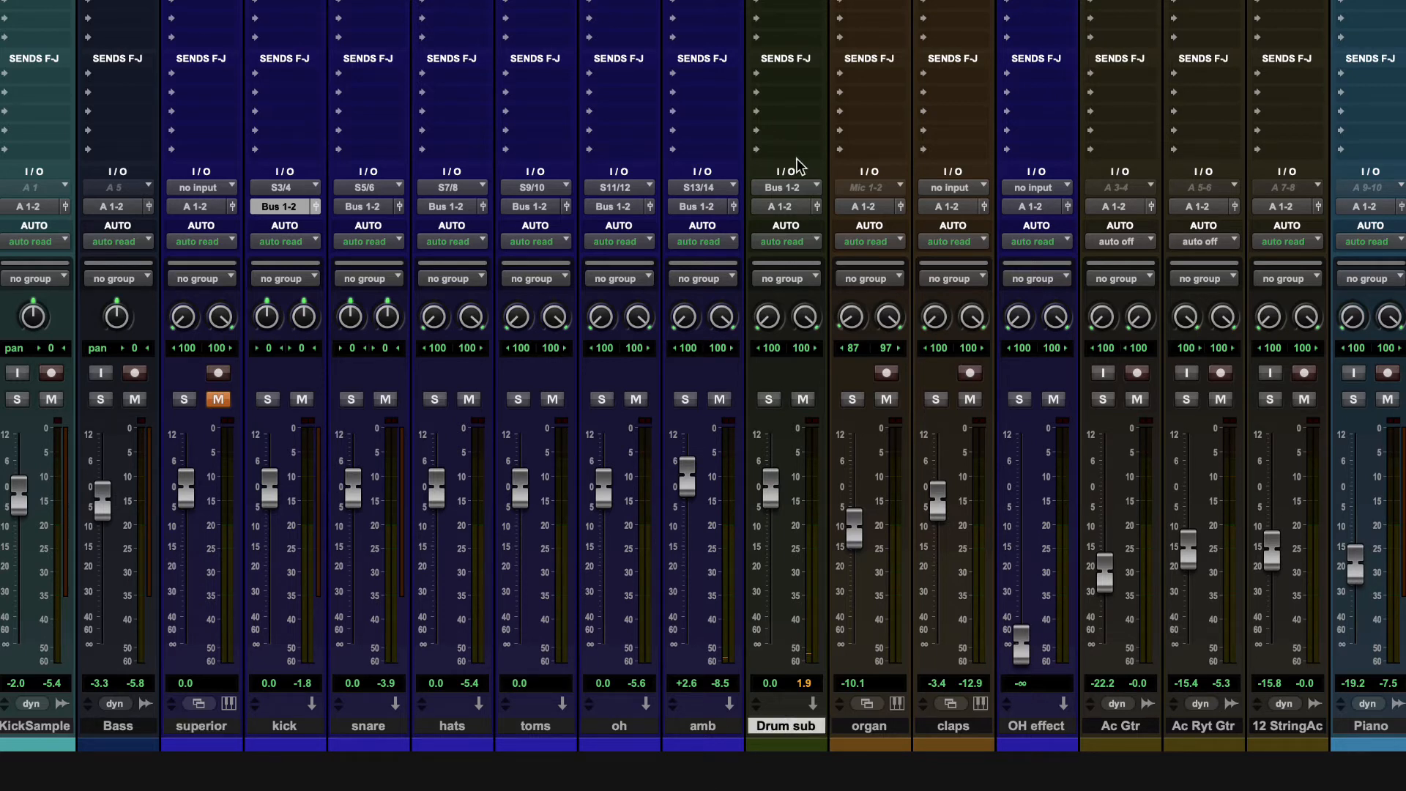
mouse_move(470, 211)
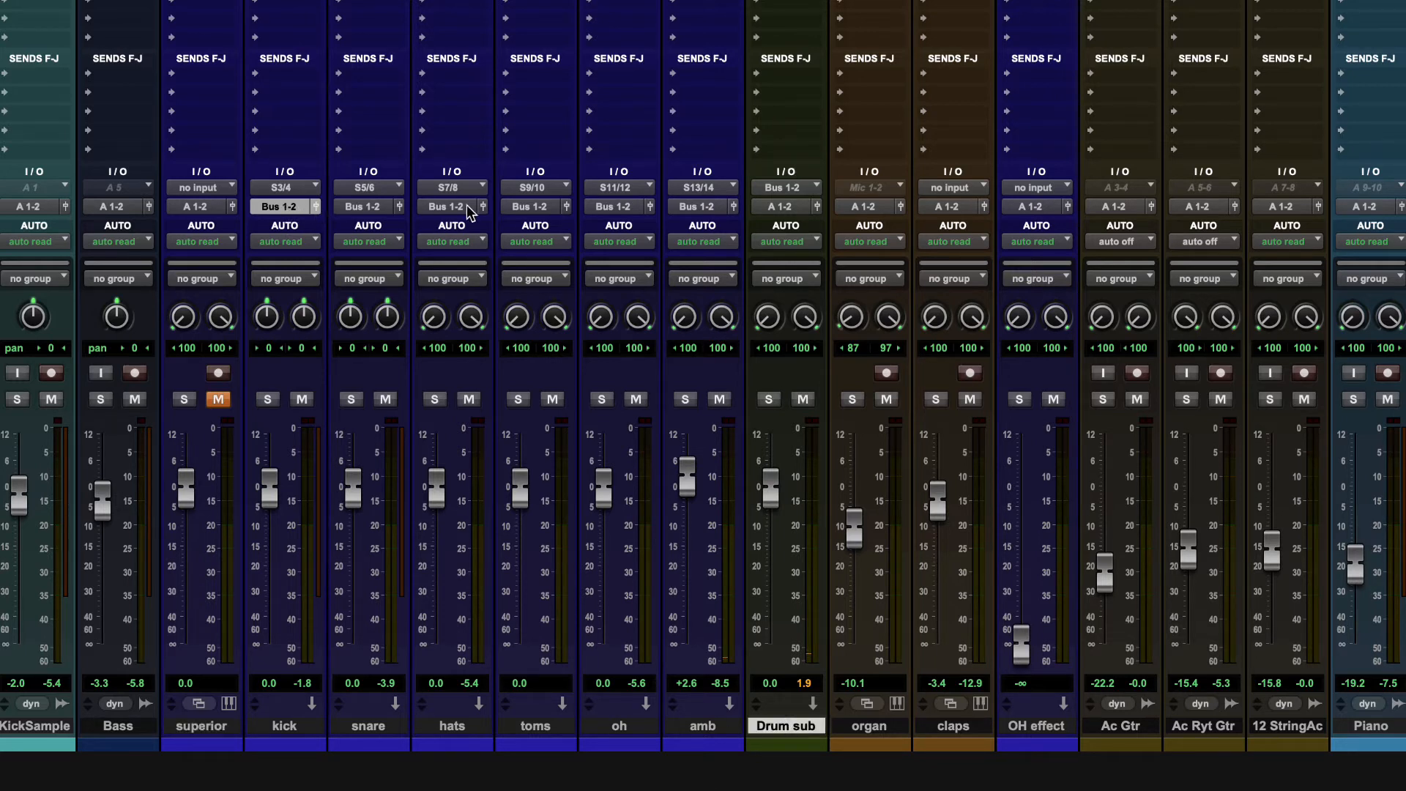
mouse_move(451, 221)
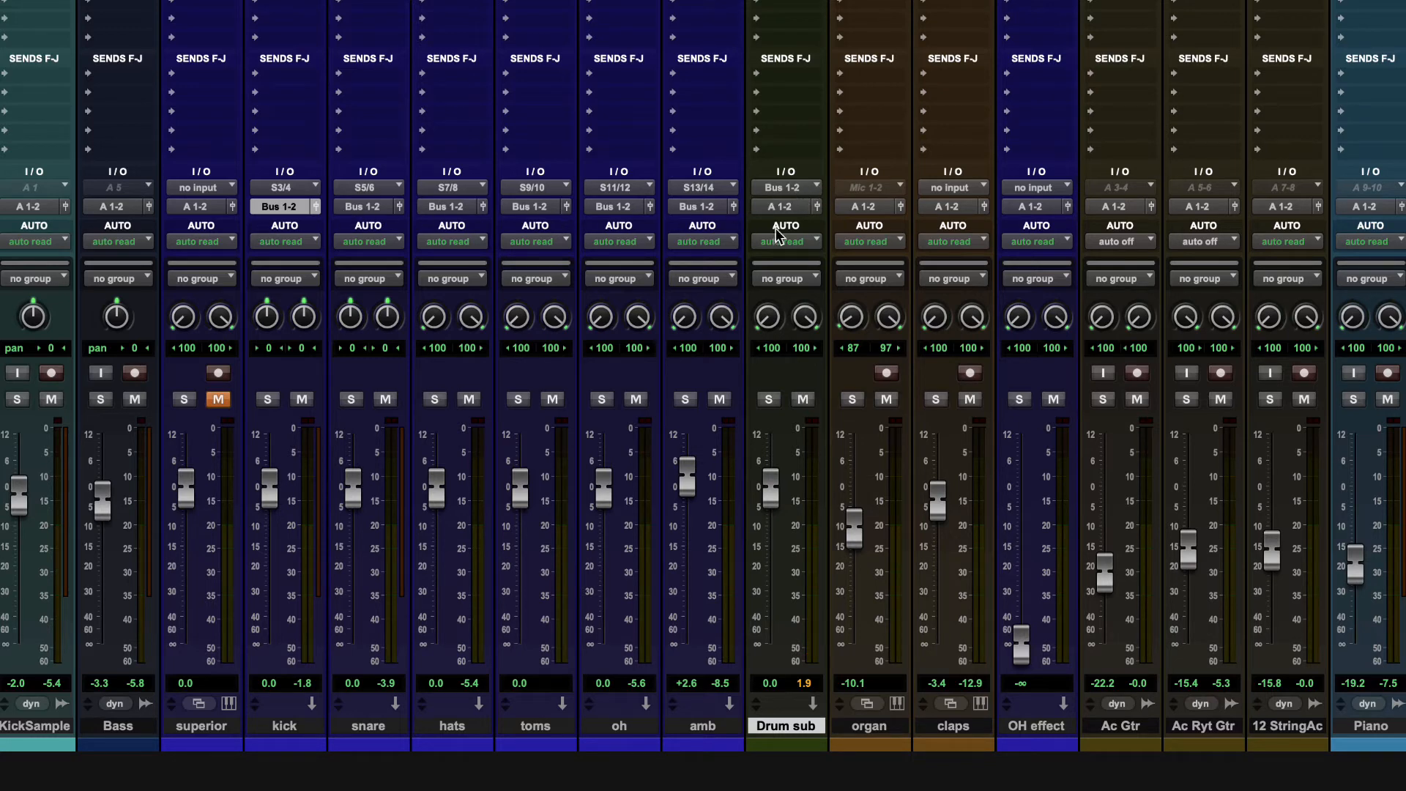
Step: Clear Drum sub's input and the drum tracks' outputs, then route the drums to Drum sub
left_click(784, 186)
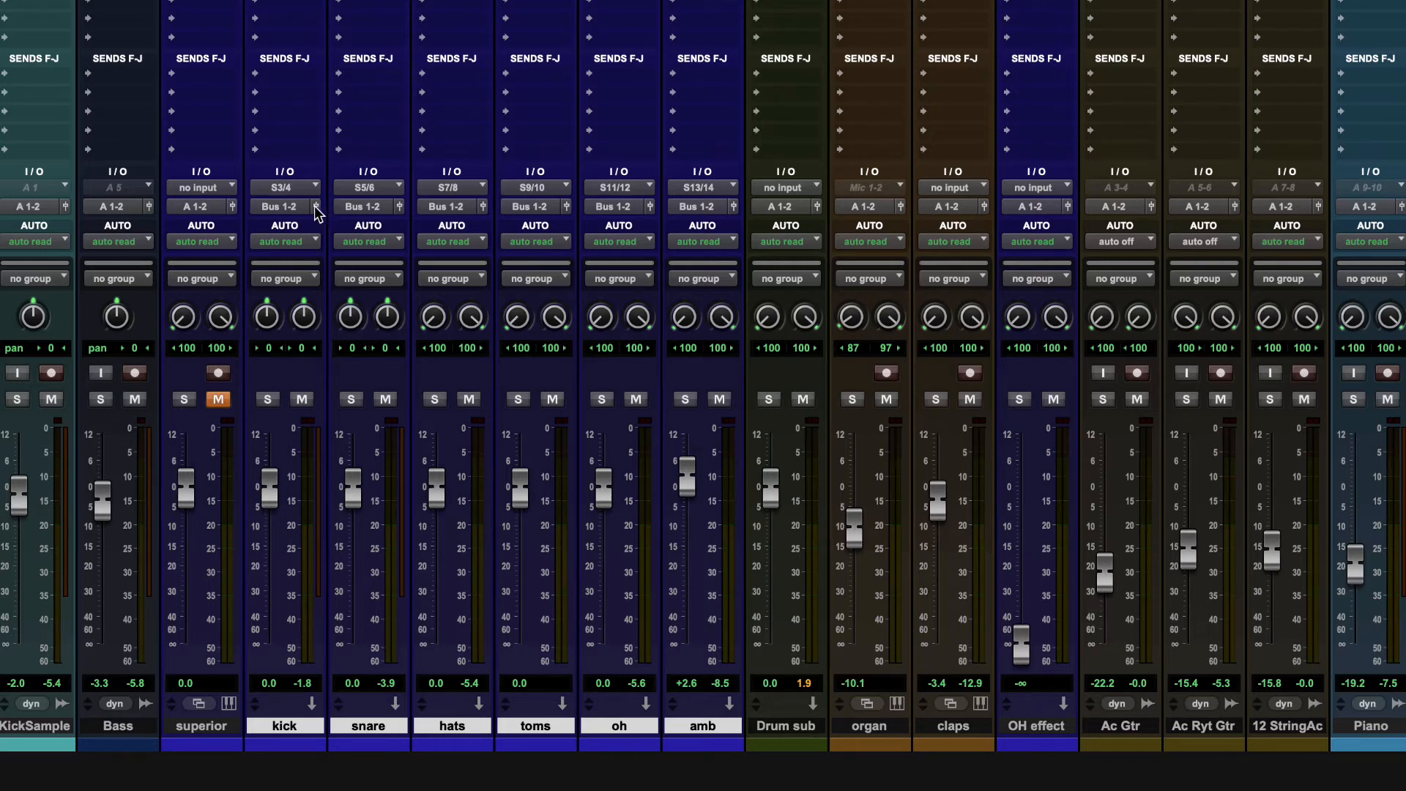
left_click(284, 206)
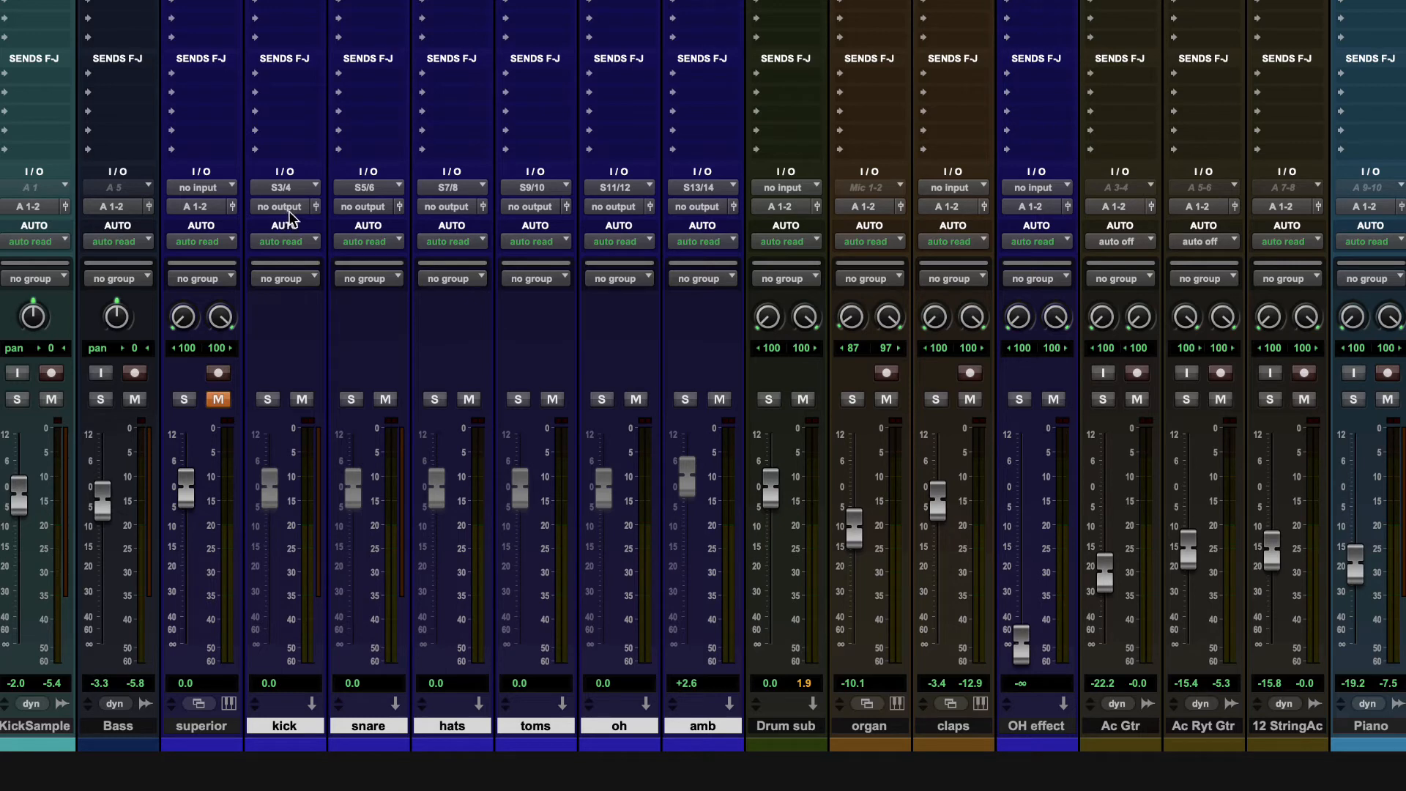
mouse_move(283, 206)
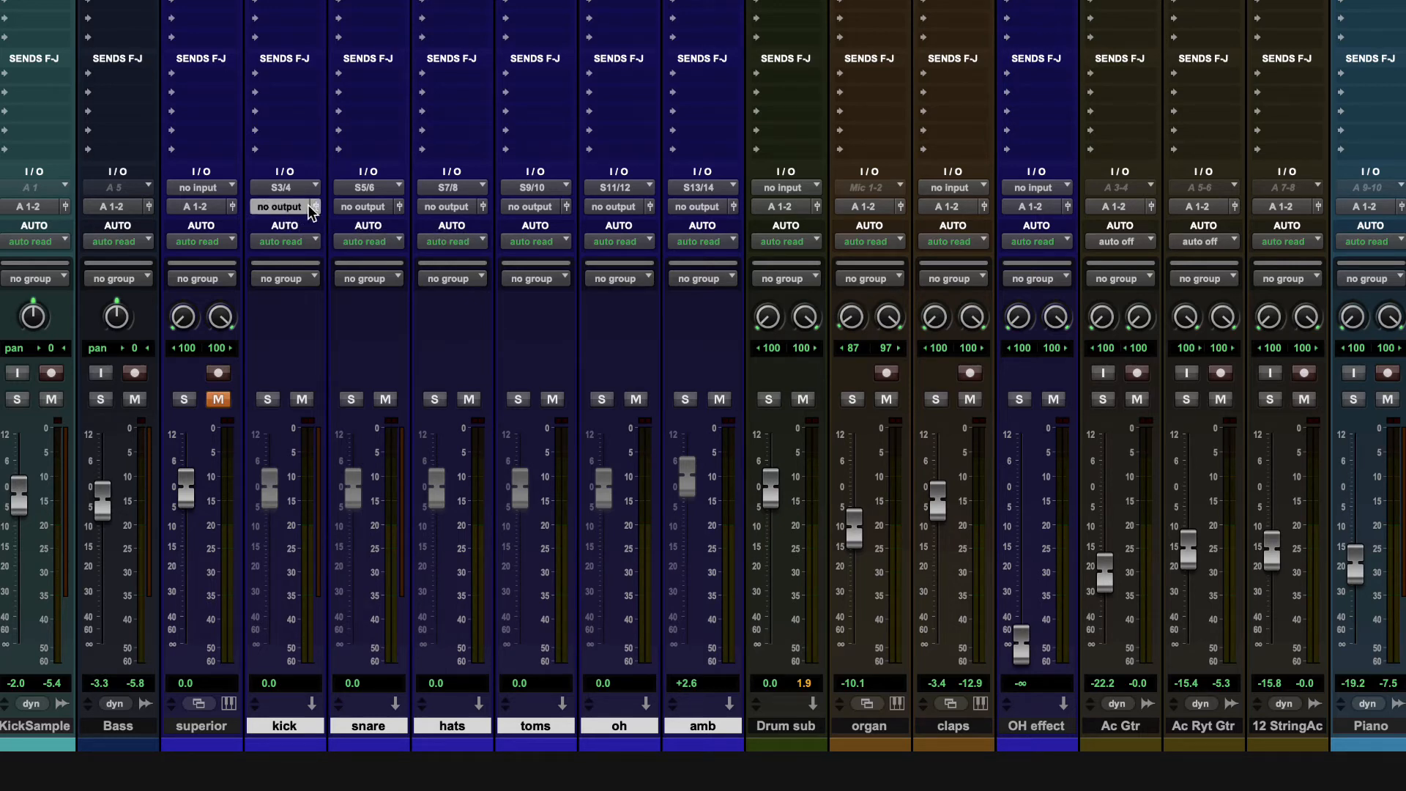
left_click(284, 206)
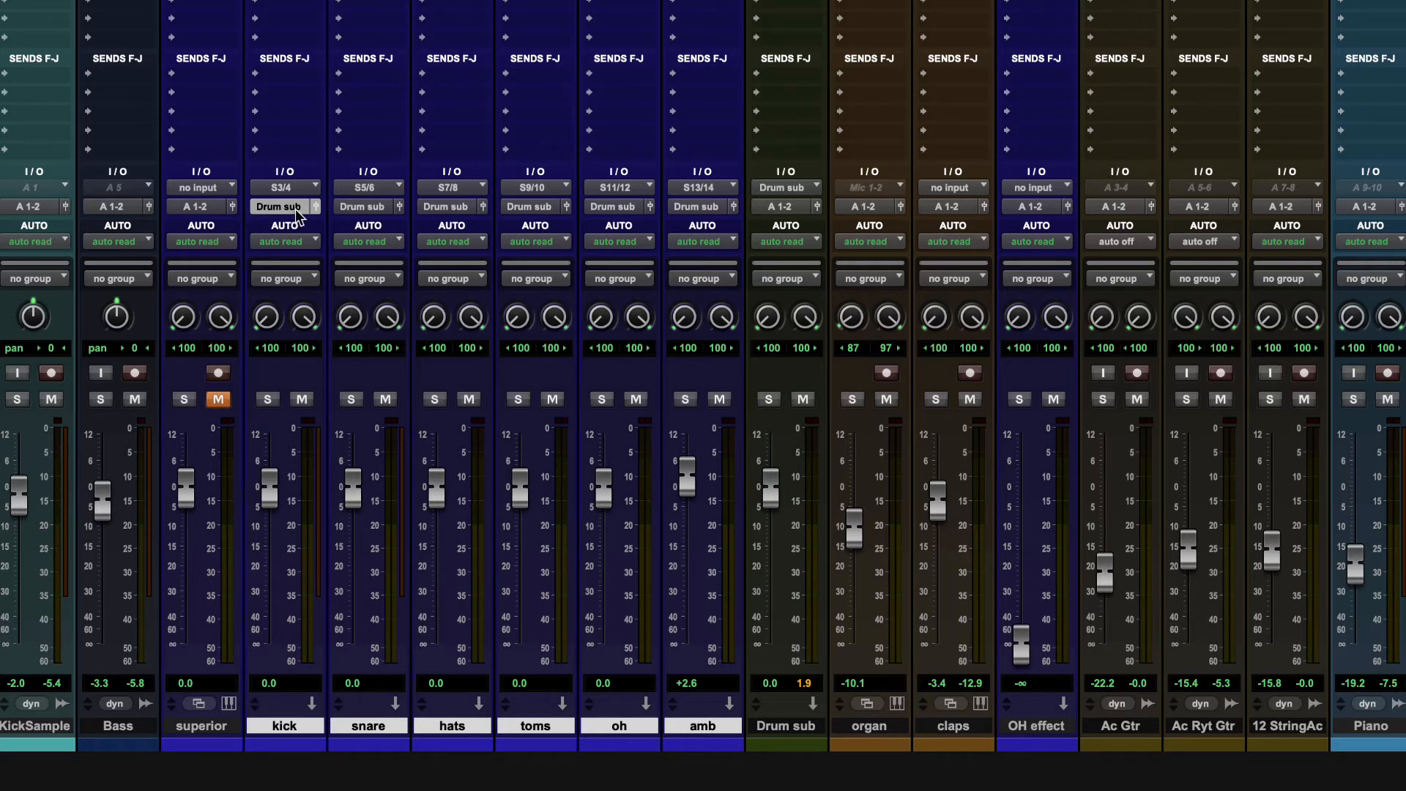
mouse_move(260, 213)
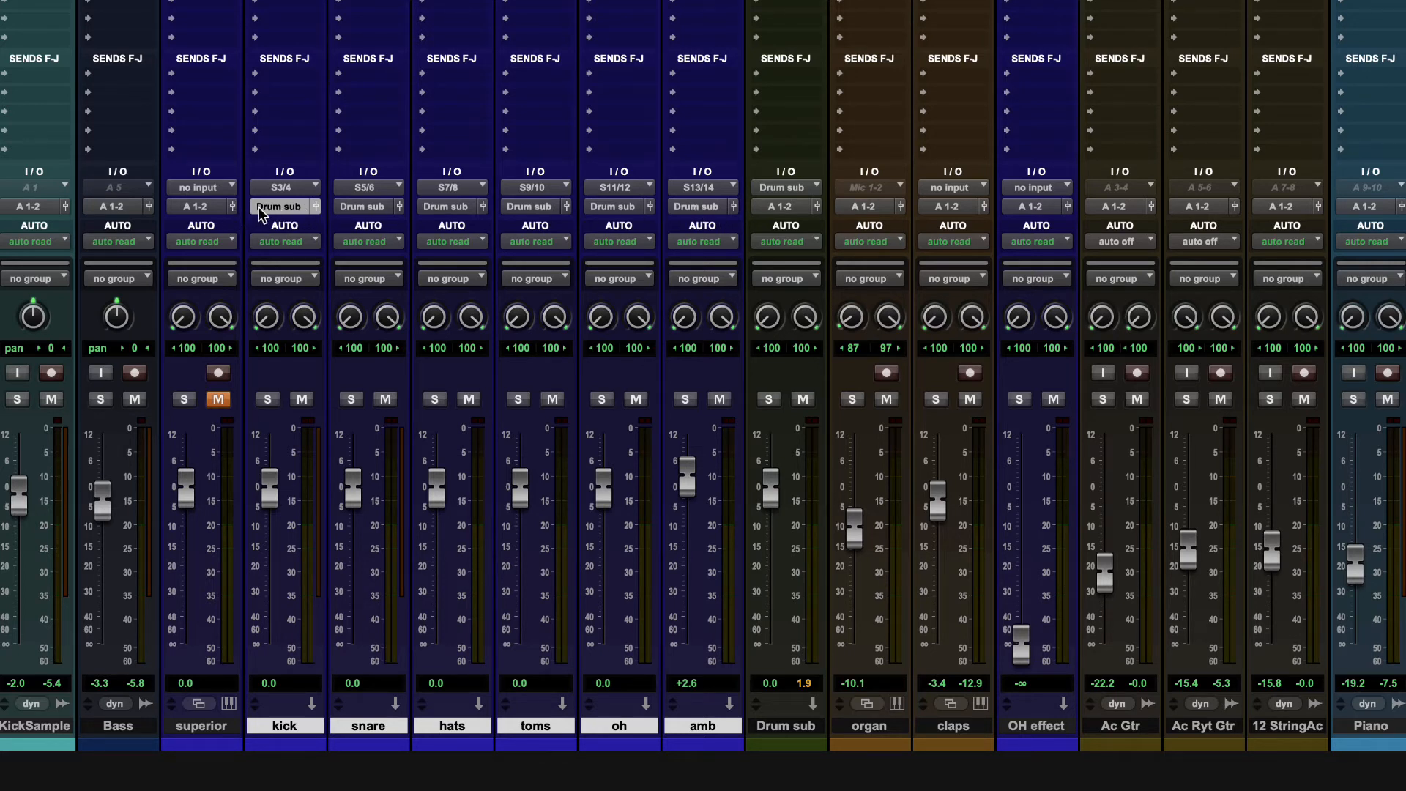
mouse_move(399, 220)
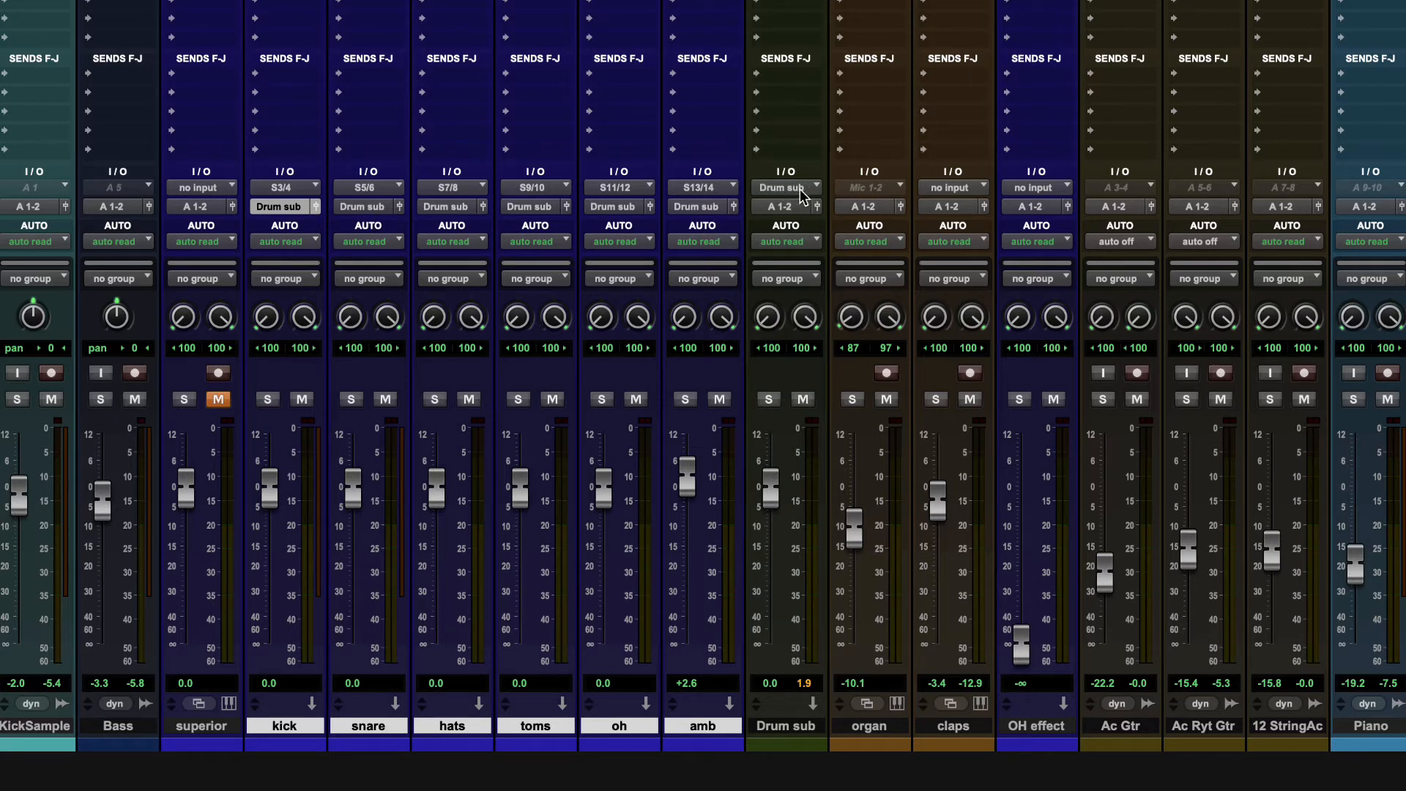
mouse_move(285, 206)
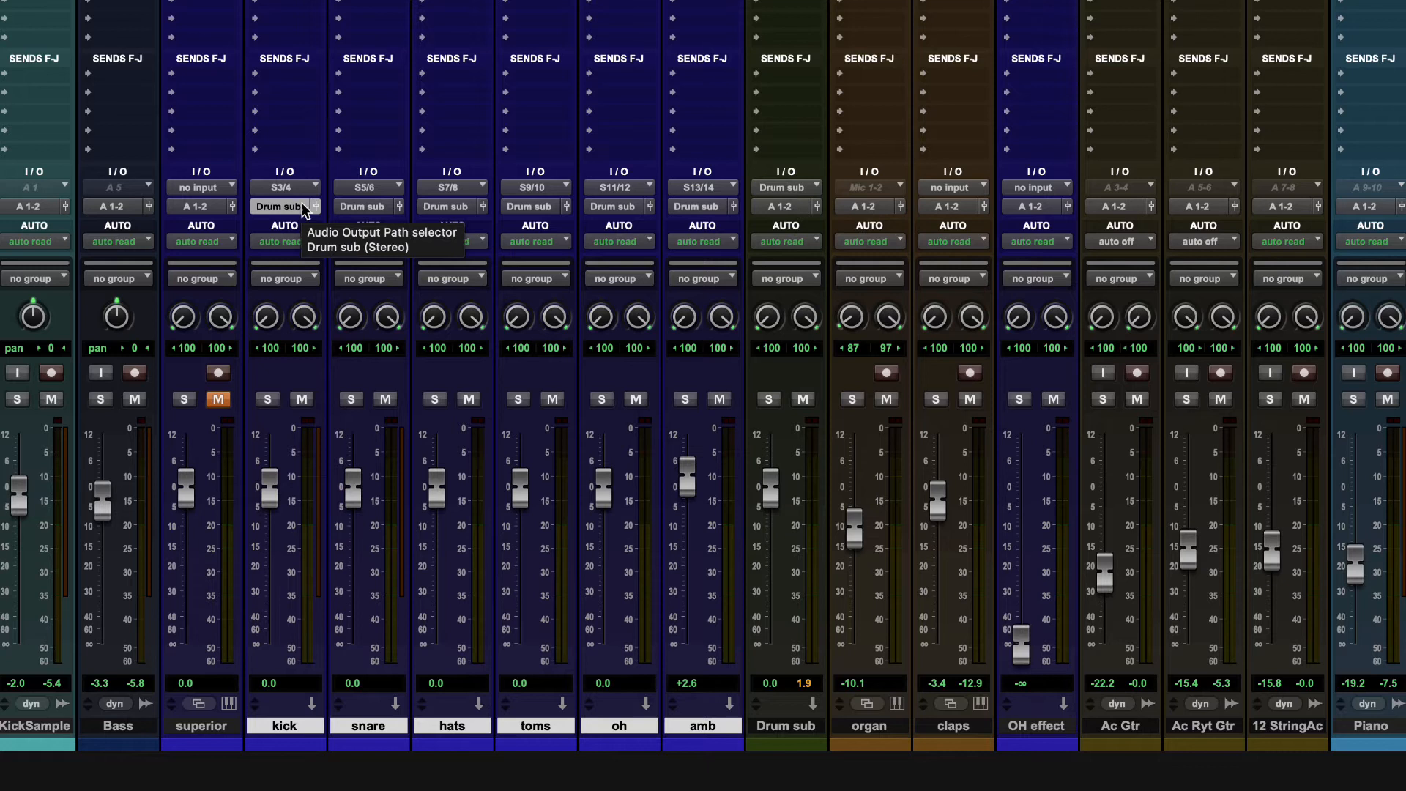
mouse_move(767, 194)
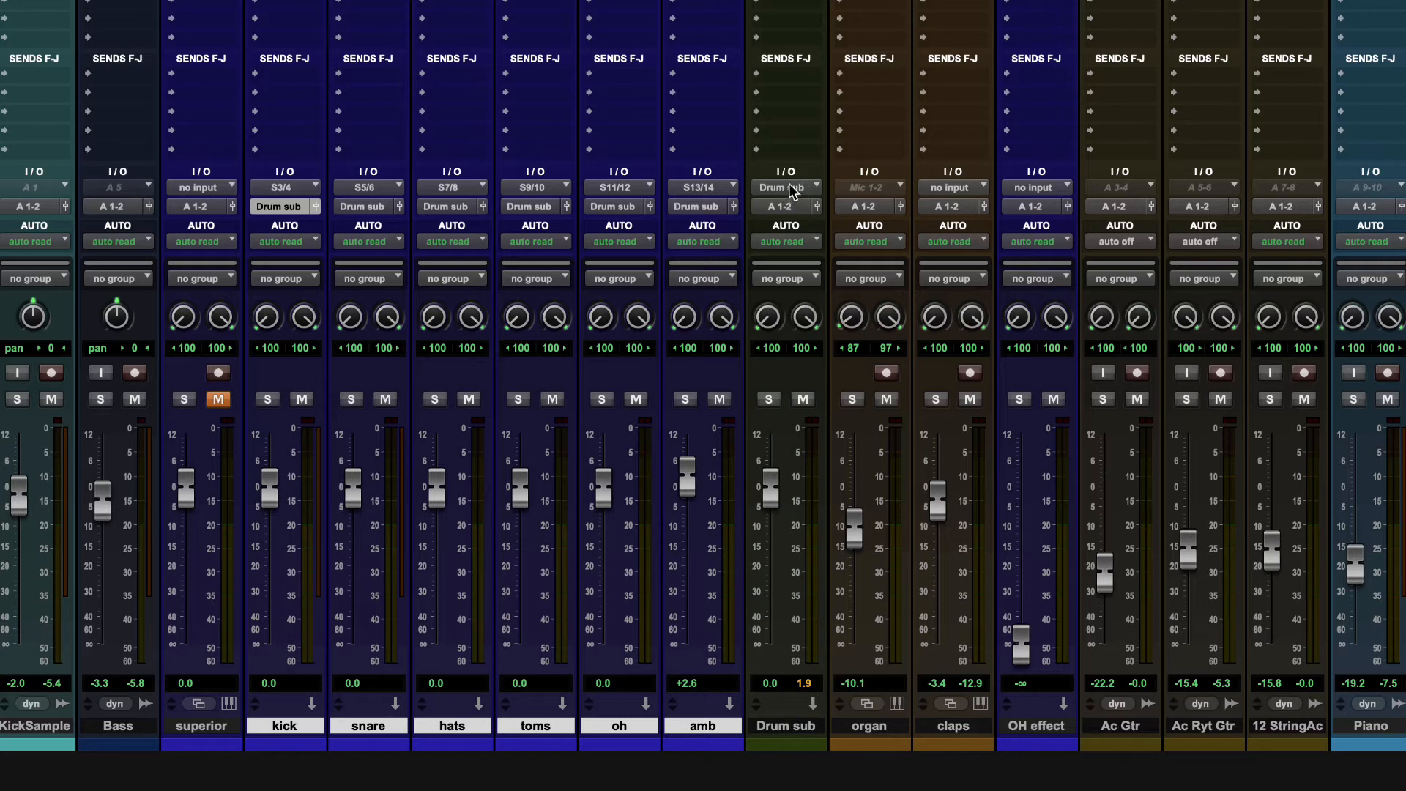
mouse_move(692, 224)
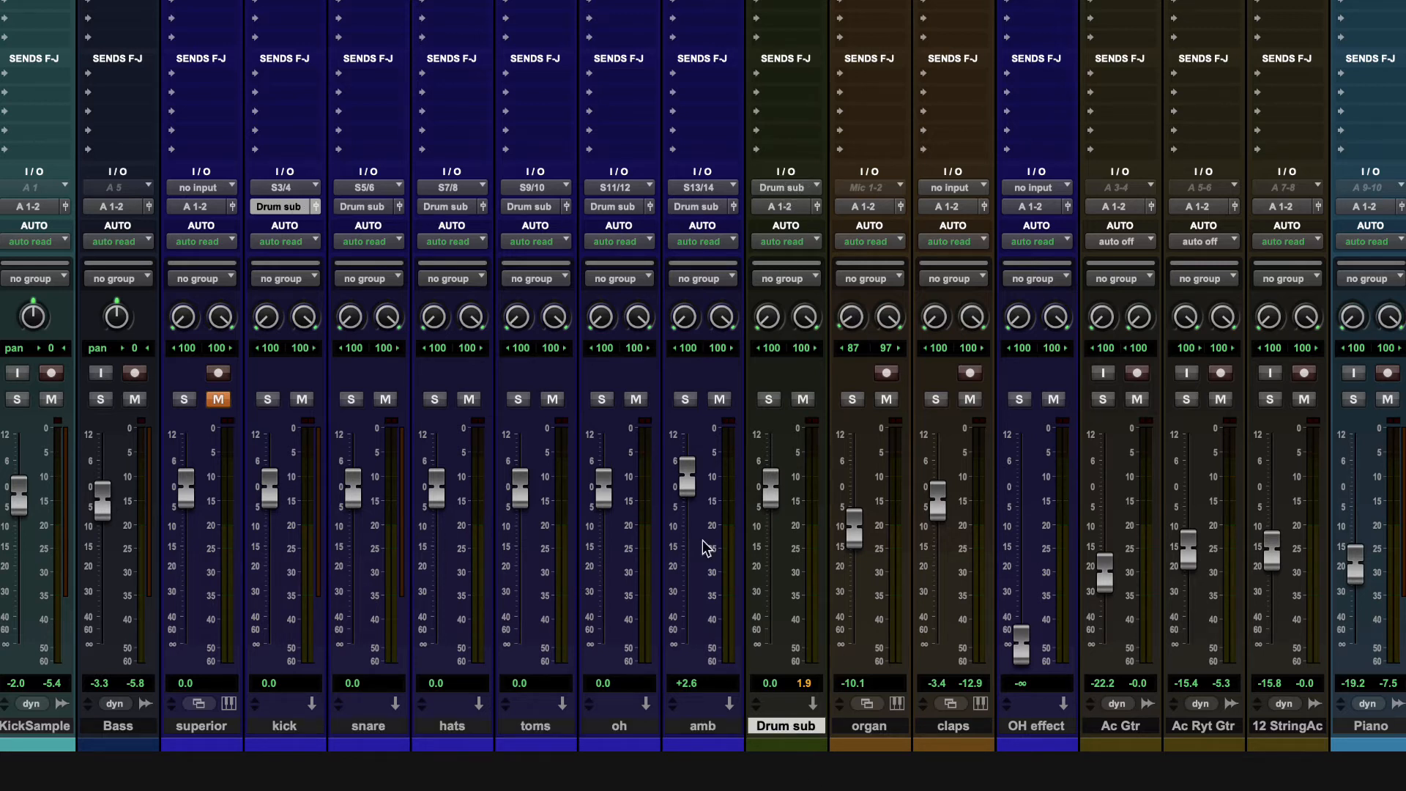
mouse_move(687, 479)
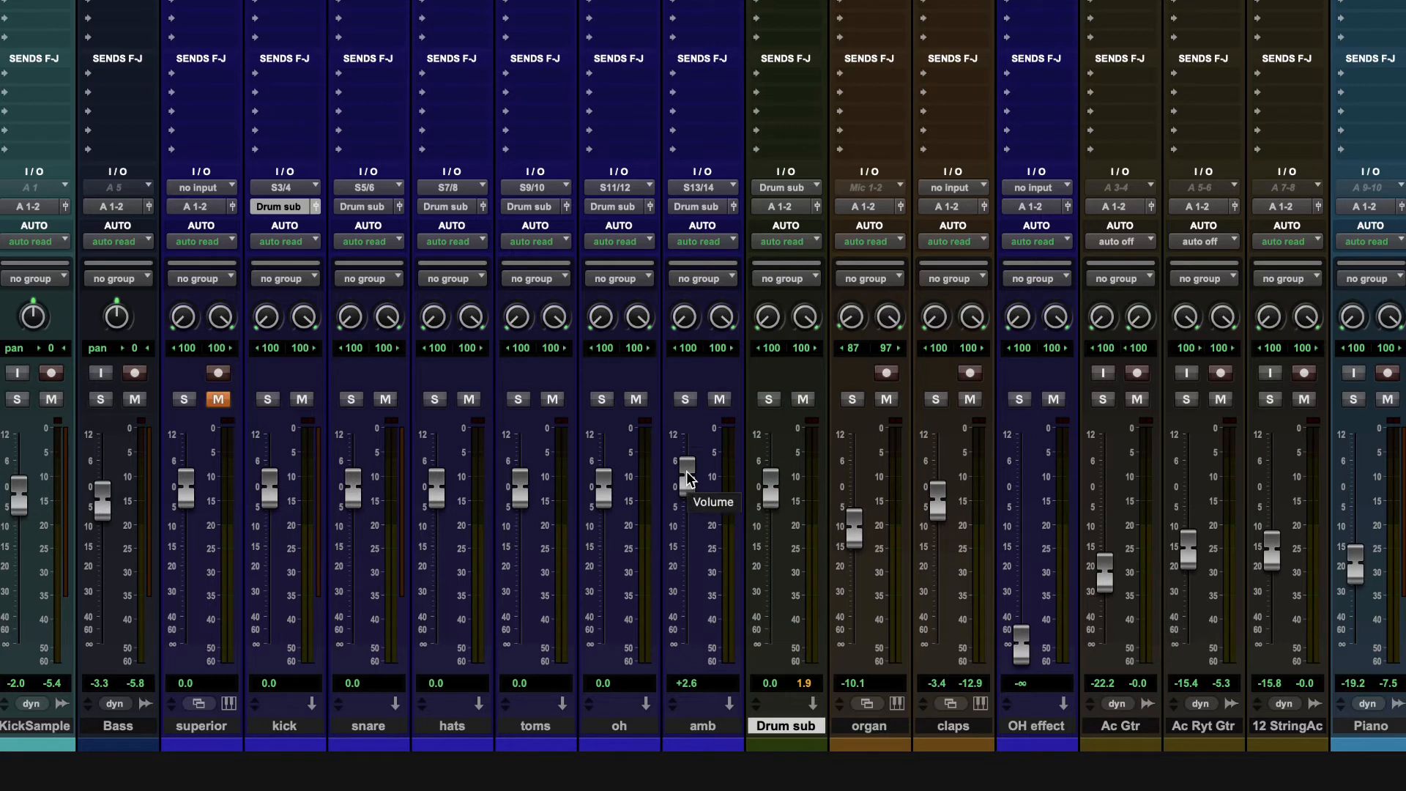
mouse_move(699, 426)
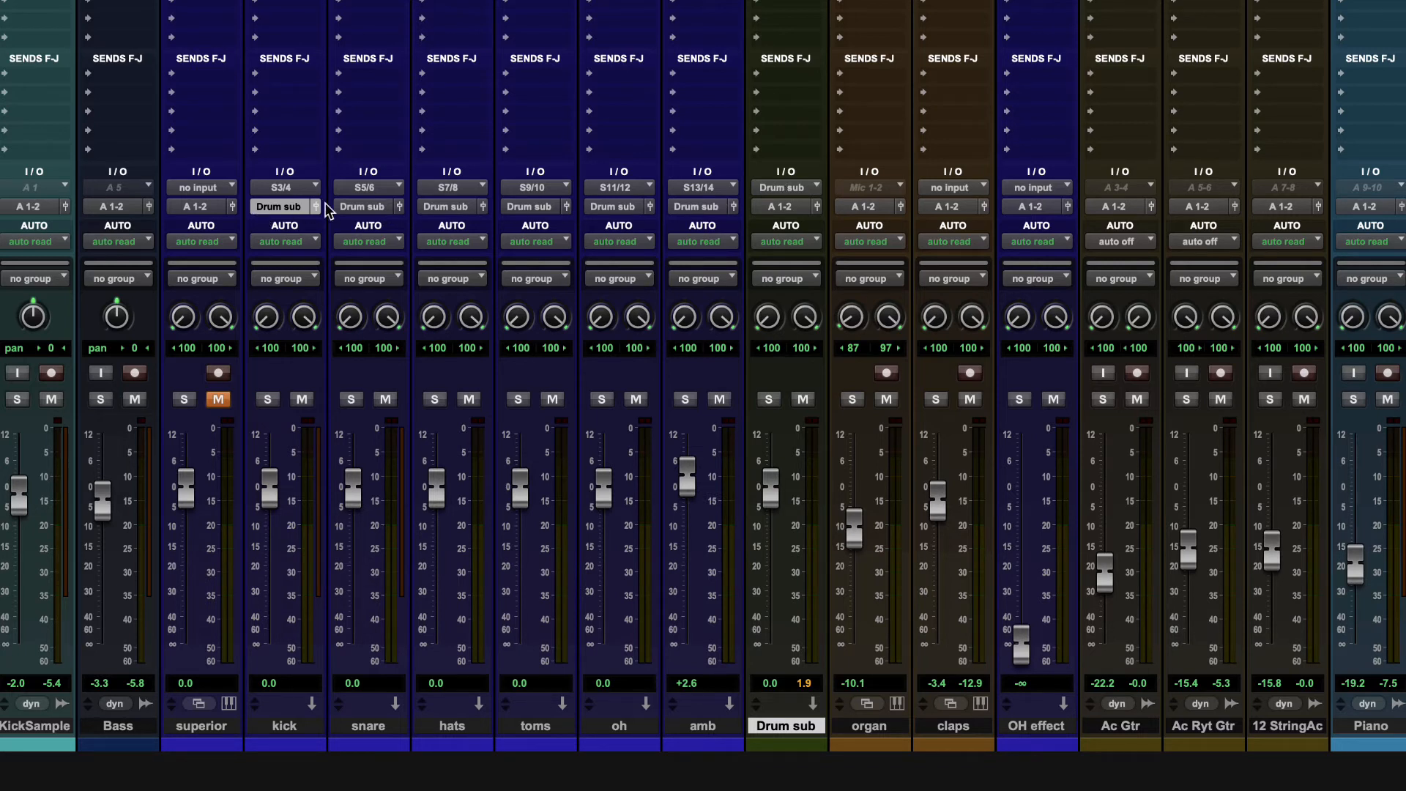
mouse_move(291, 79)
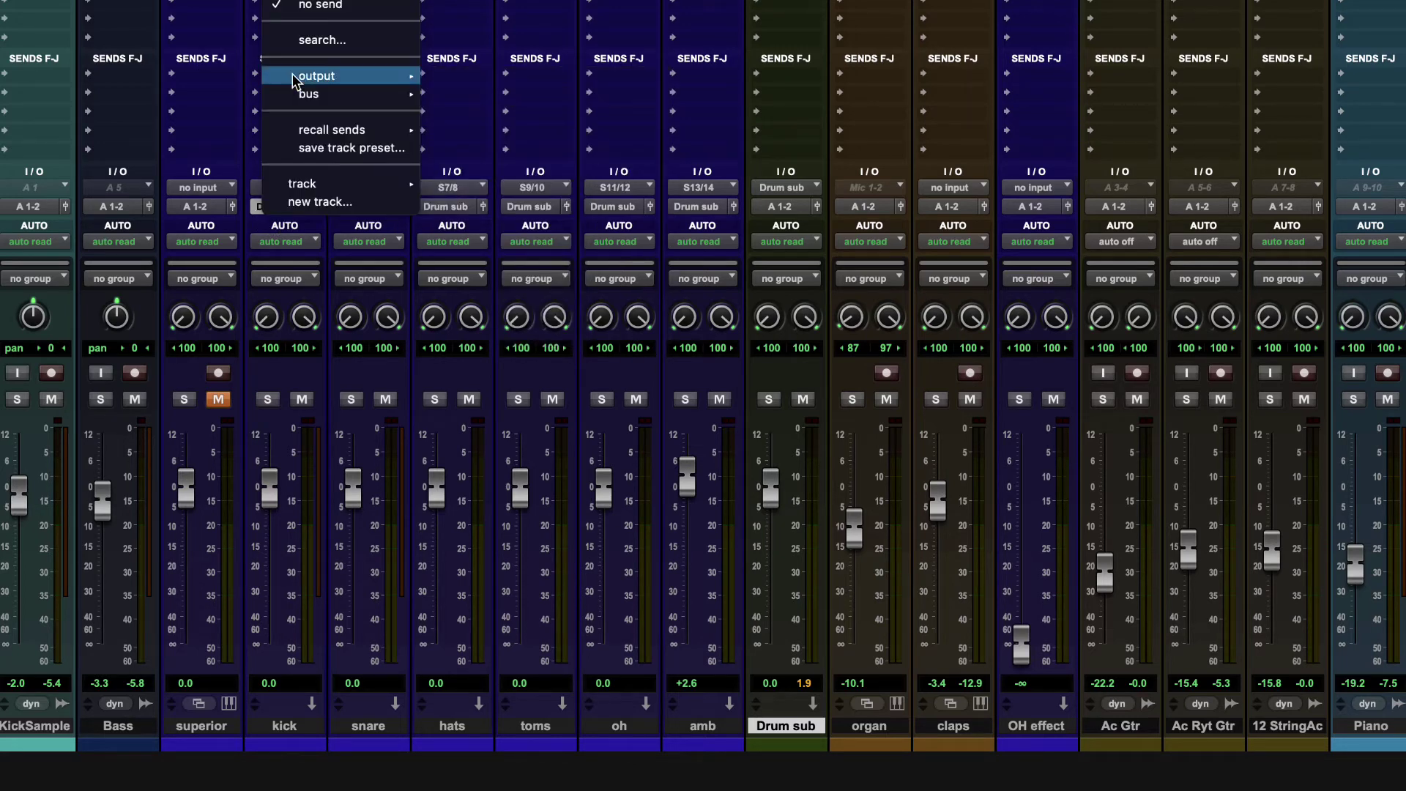
mouse_move(332, 189)
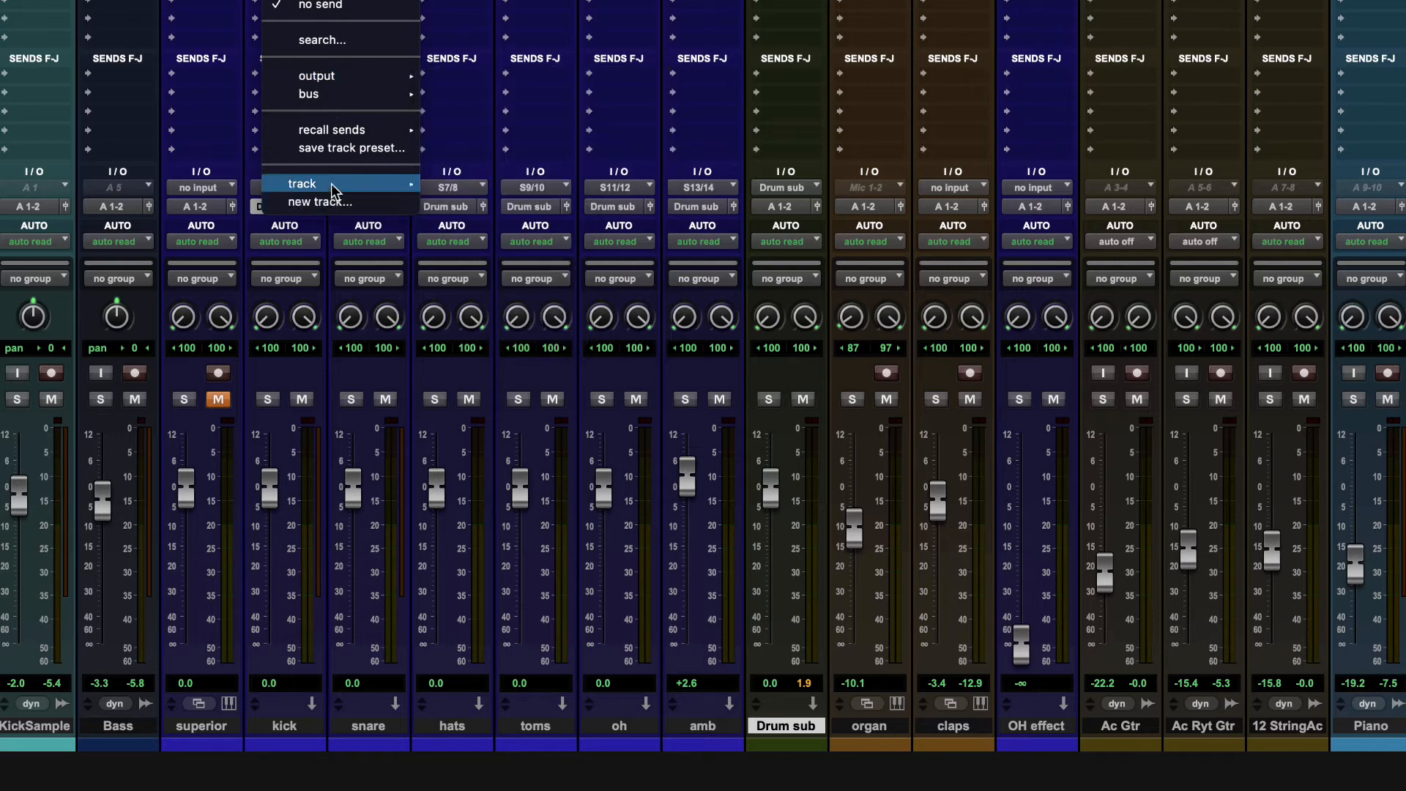
mouse_move(302, 184)
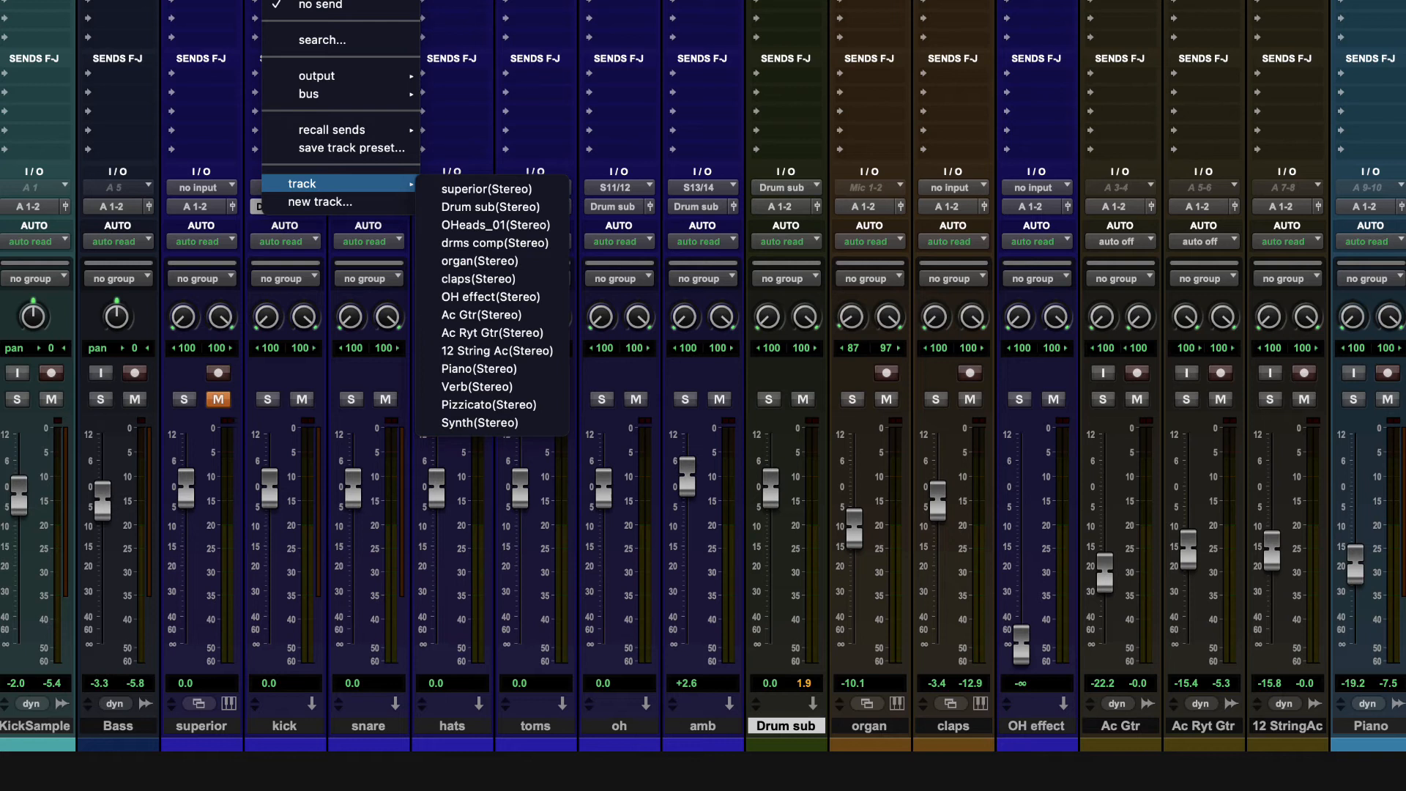
mouse_move(636, 171)
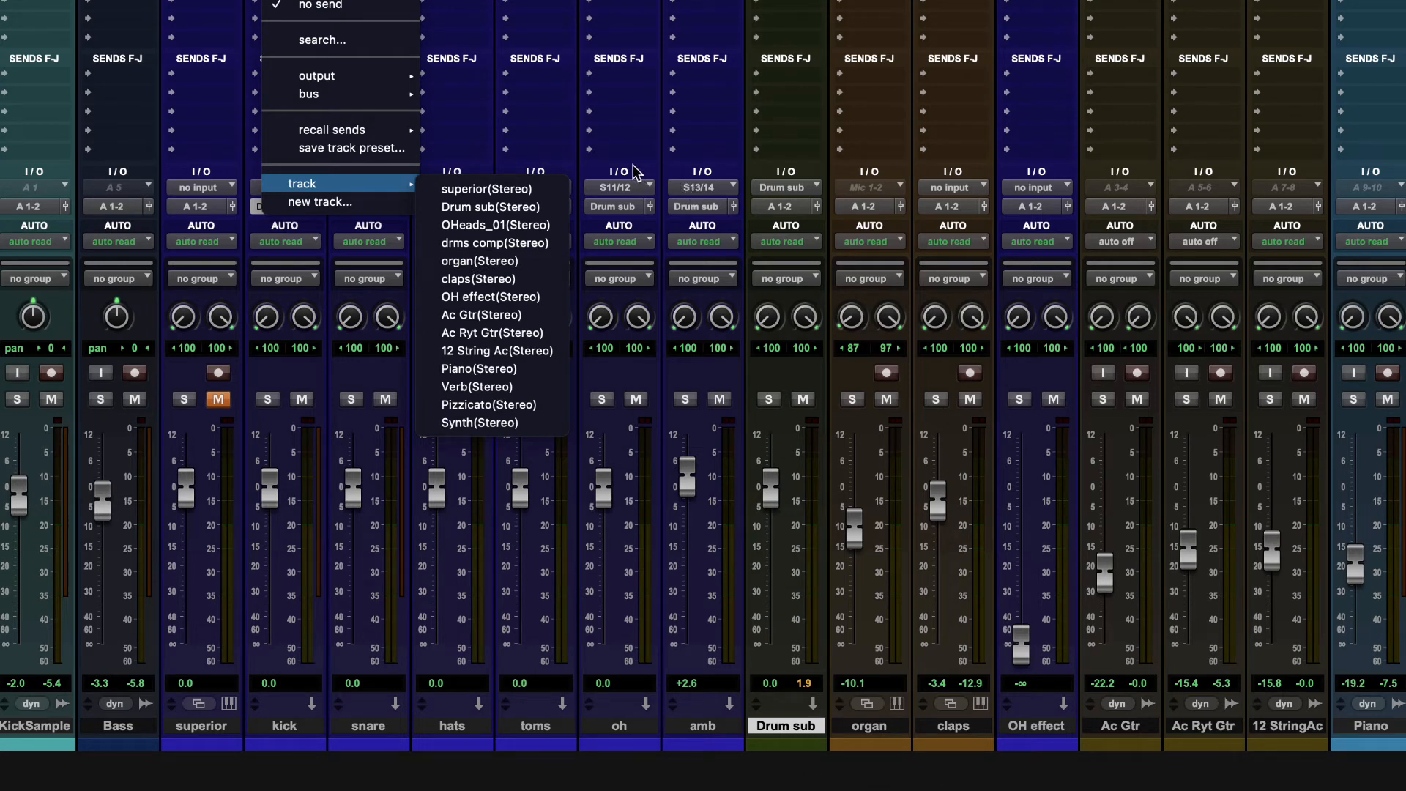
mouse_move(477, 386)
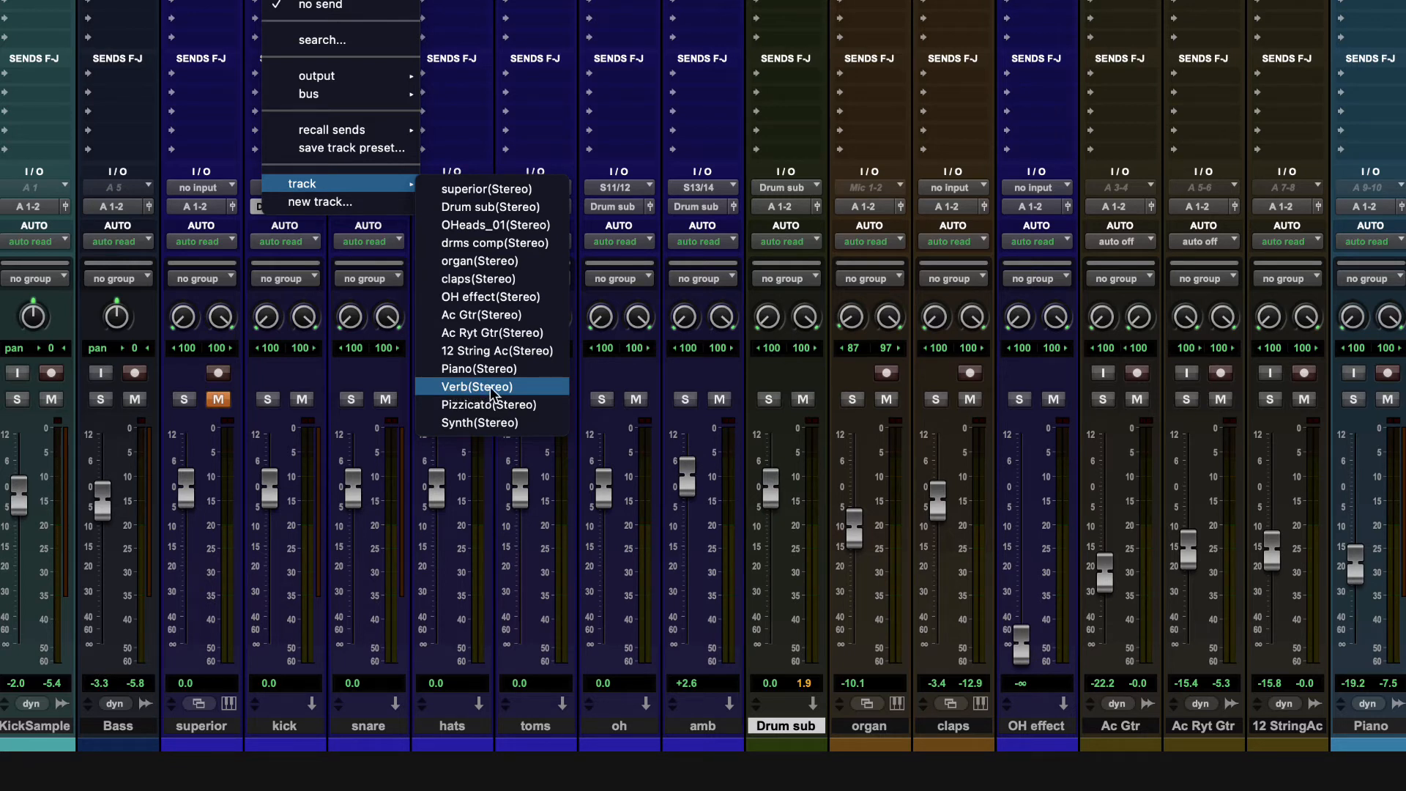
mouse_move(432, 392)
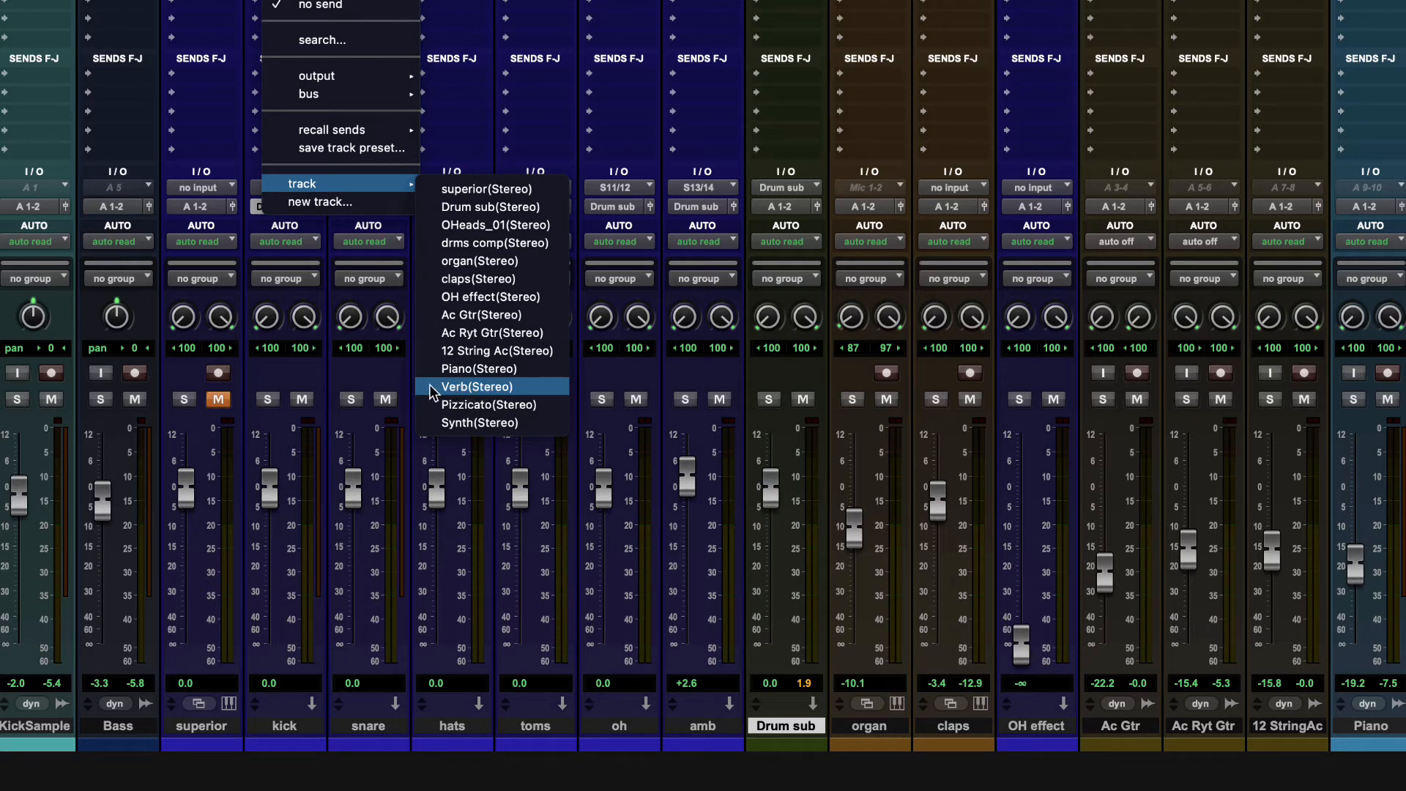
mouse_move(679, 515)
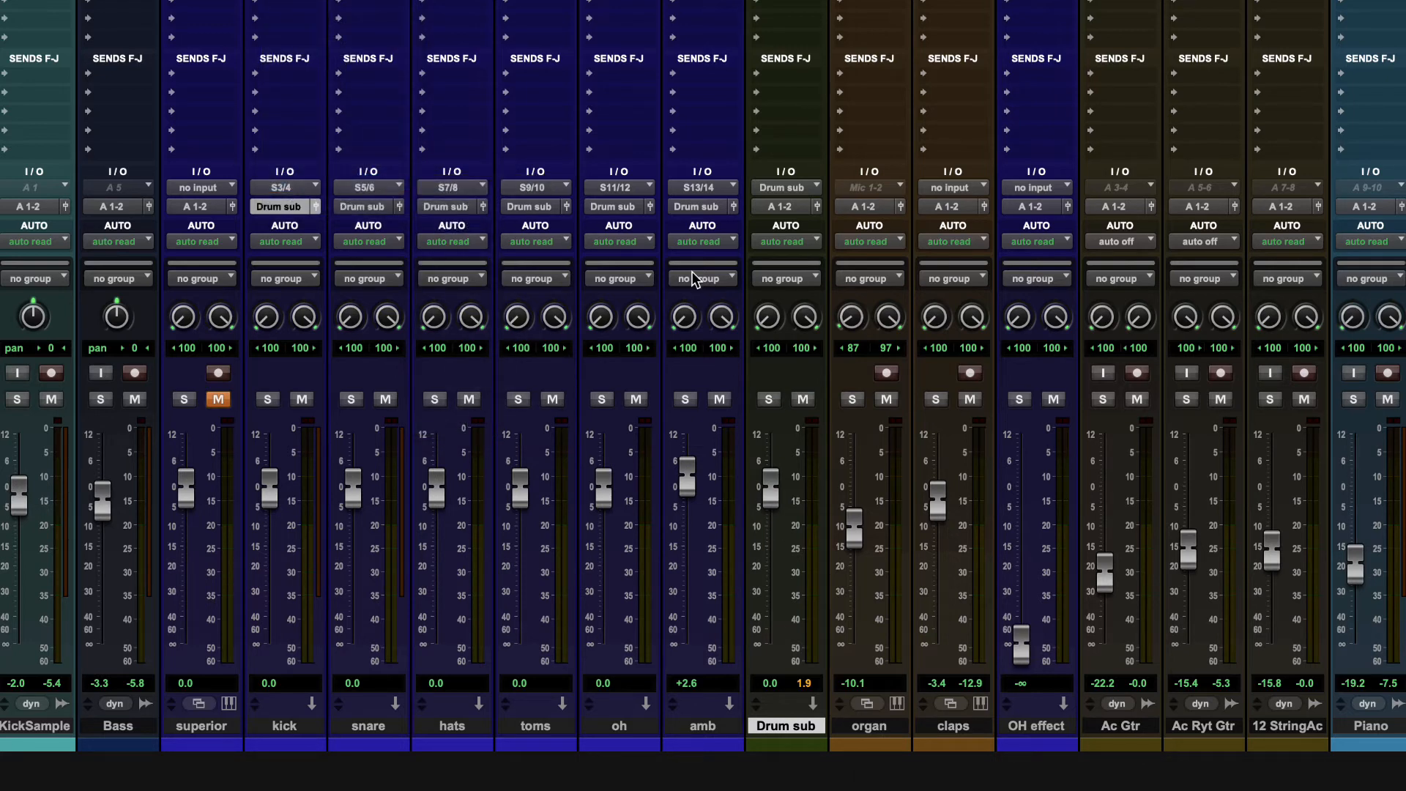
mouse_move(702, 278)
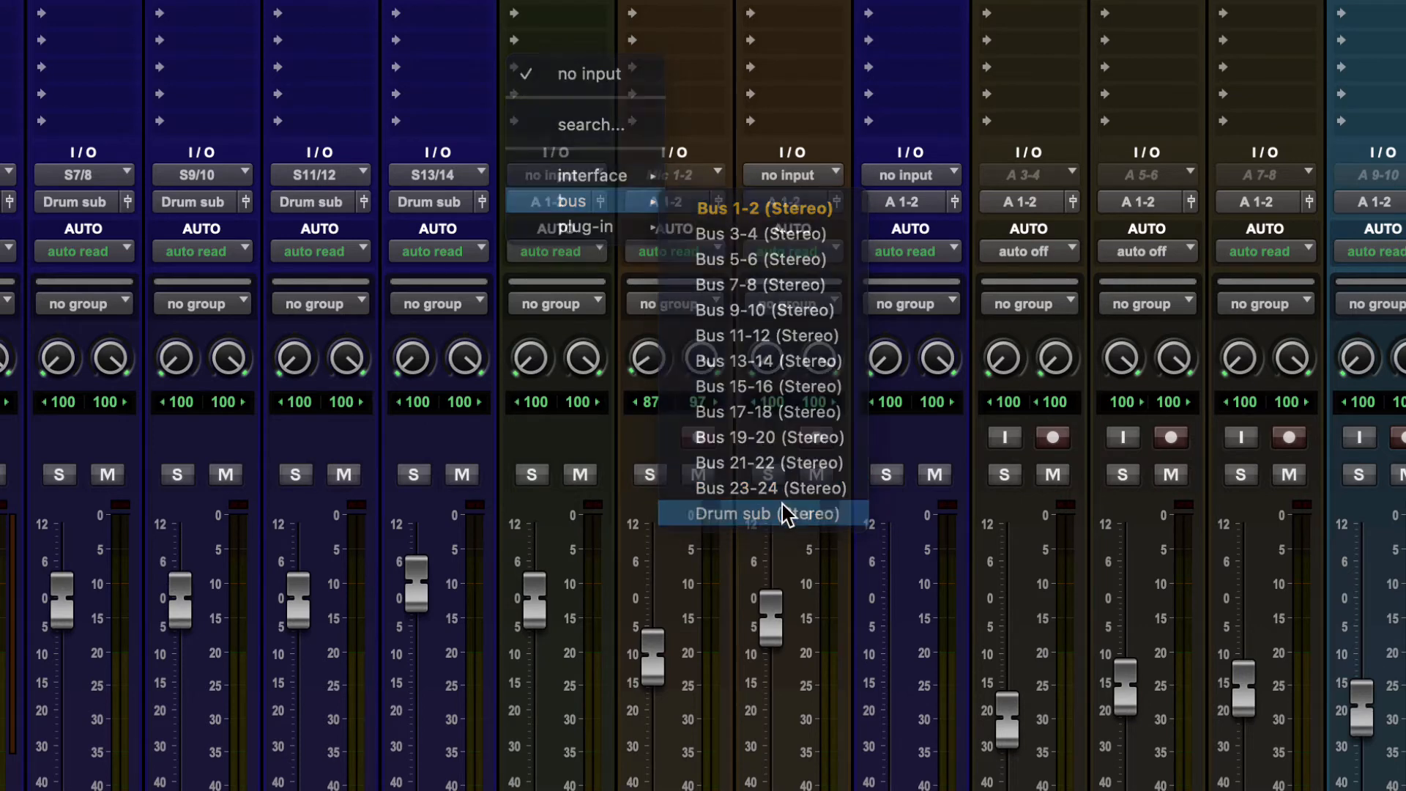
Step: Set Drum sub's input to the Drum sub bus
left_click(760, 513)
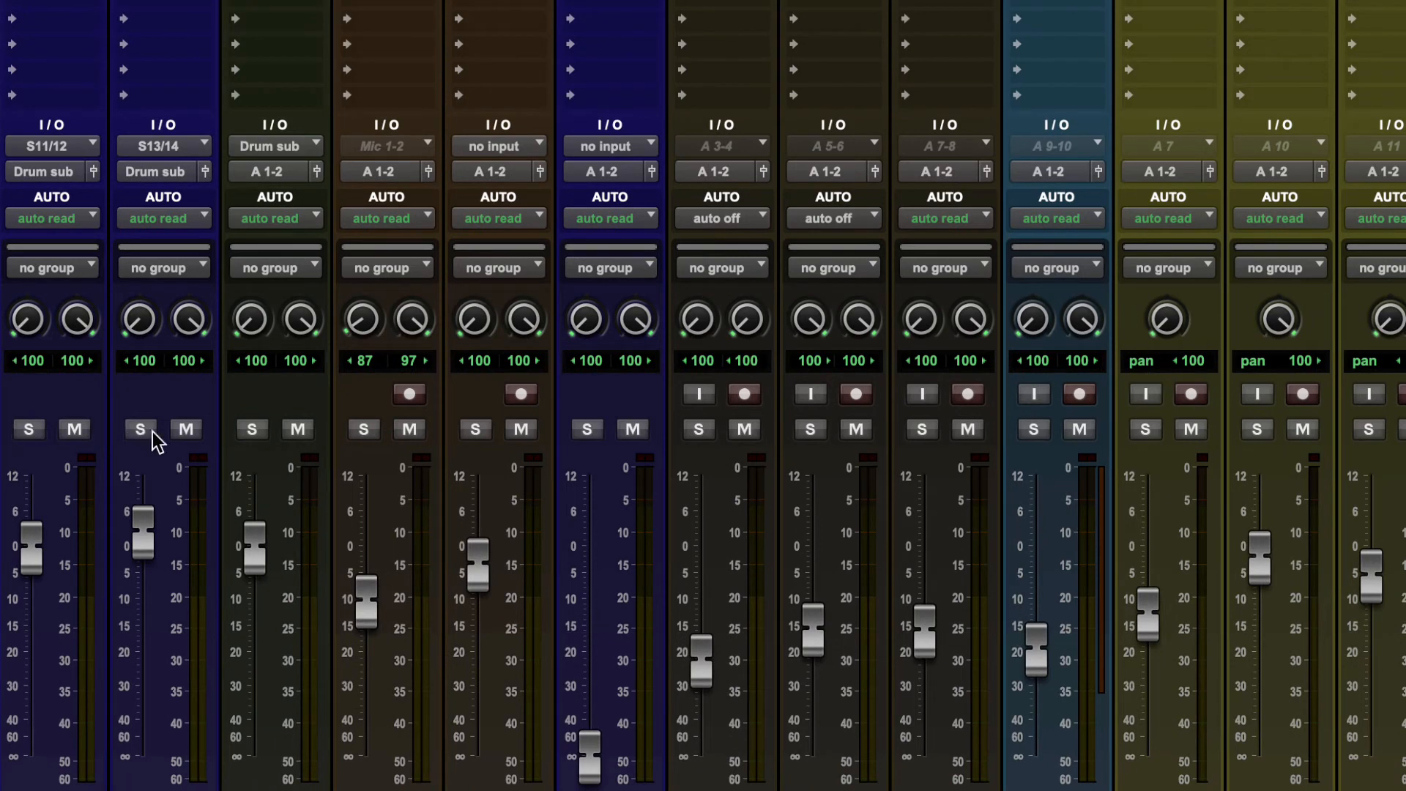
mouse_move(243, 175)
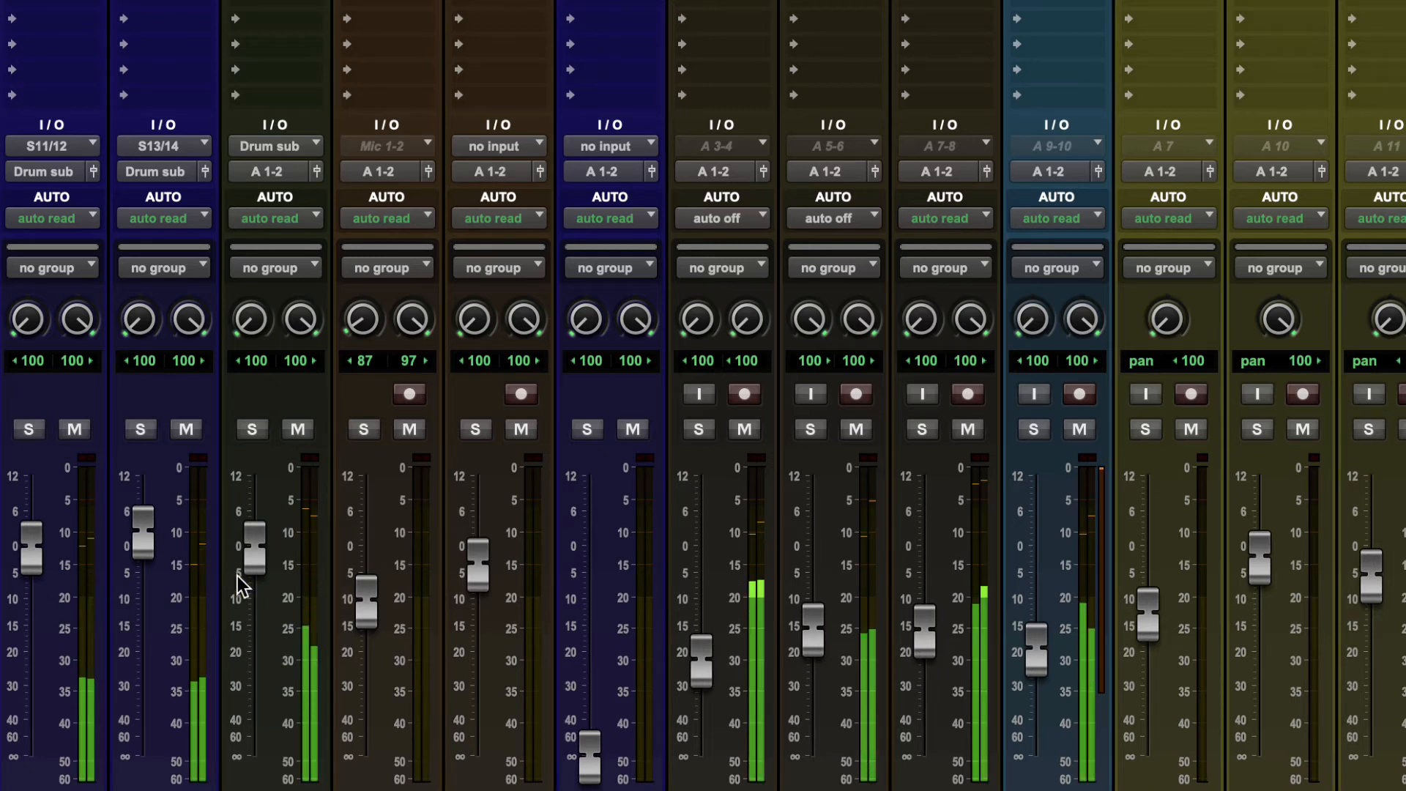
mouse_move(255, 560)
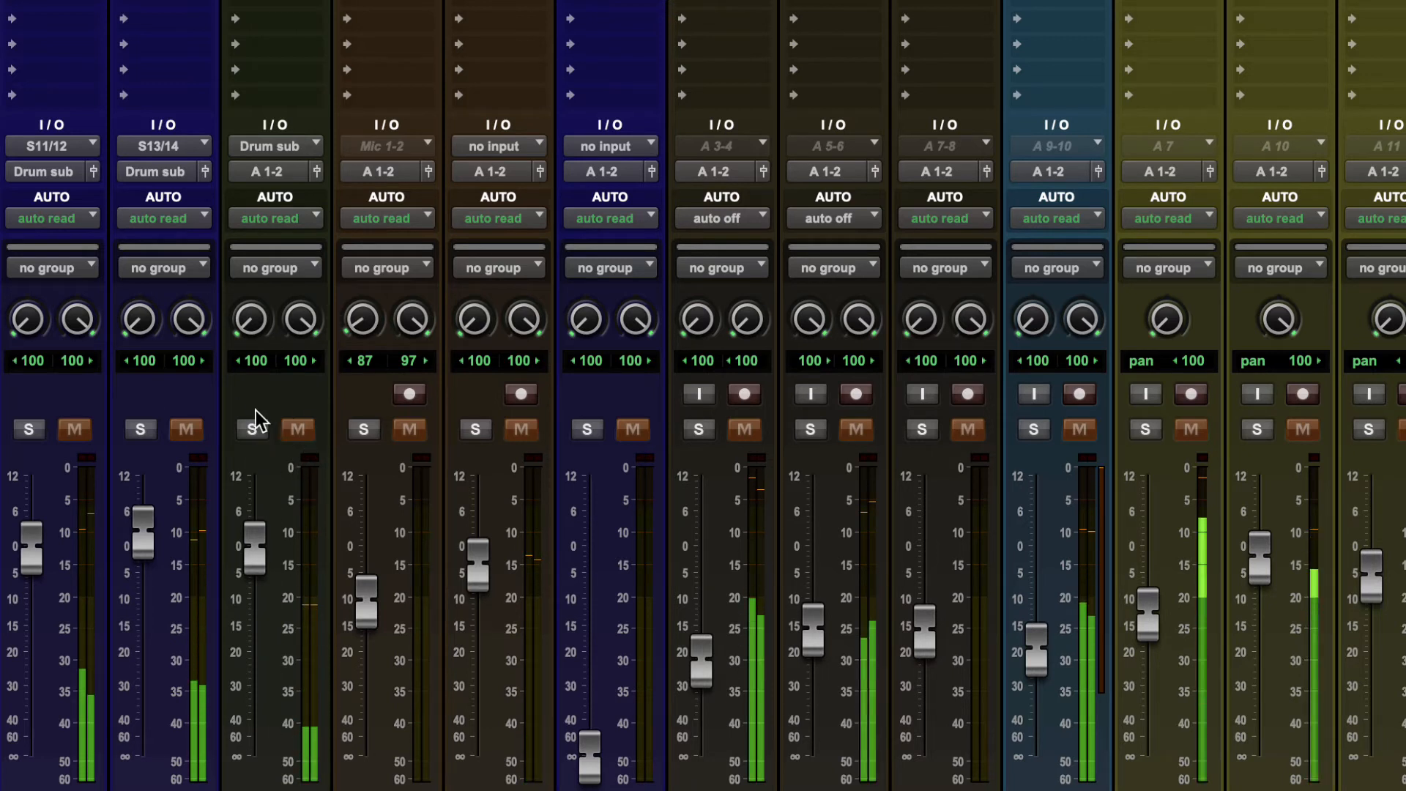
mouse_move(255, 428)
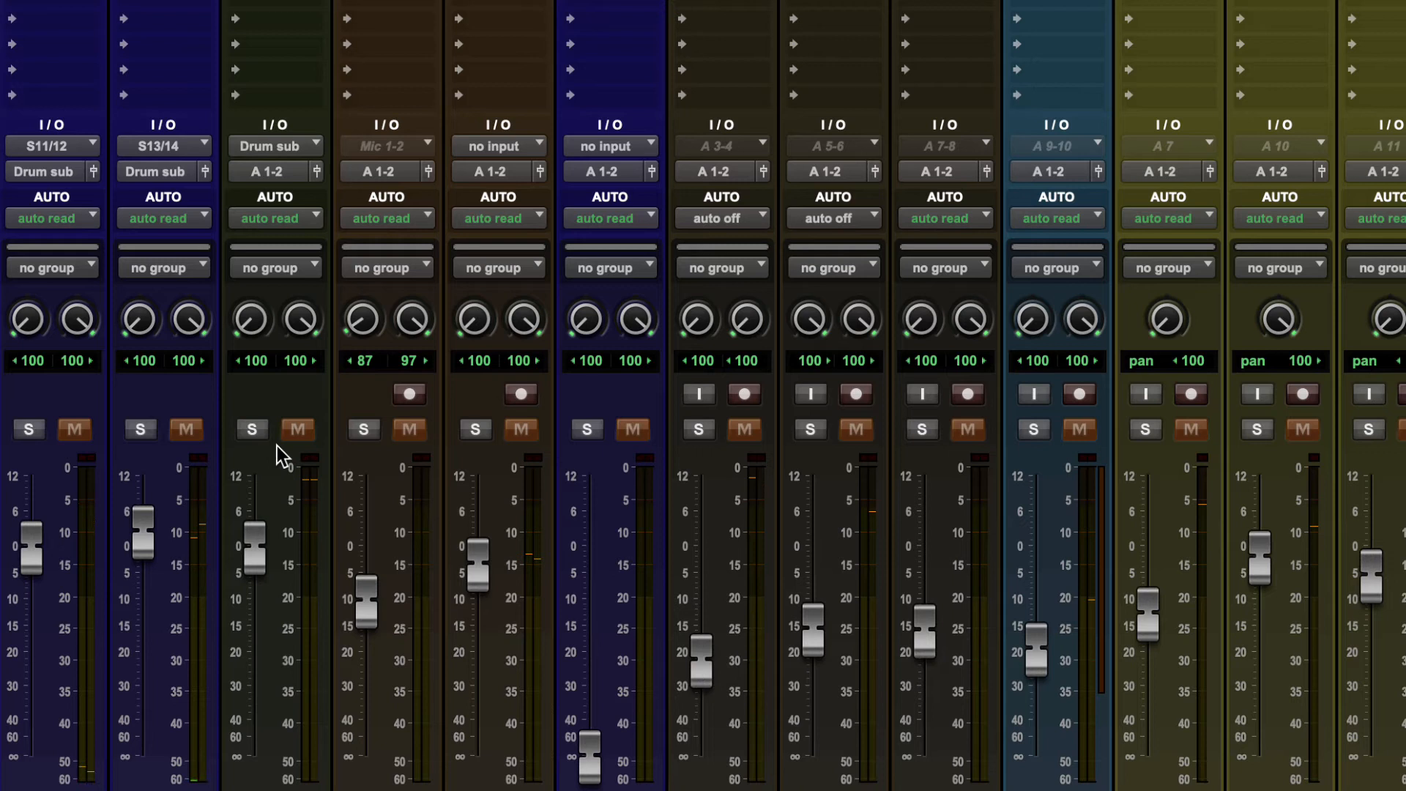
mouse_move(251, 446)
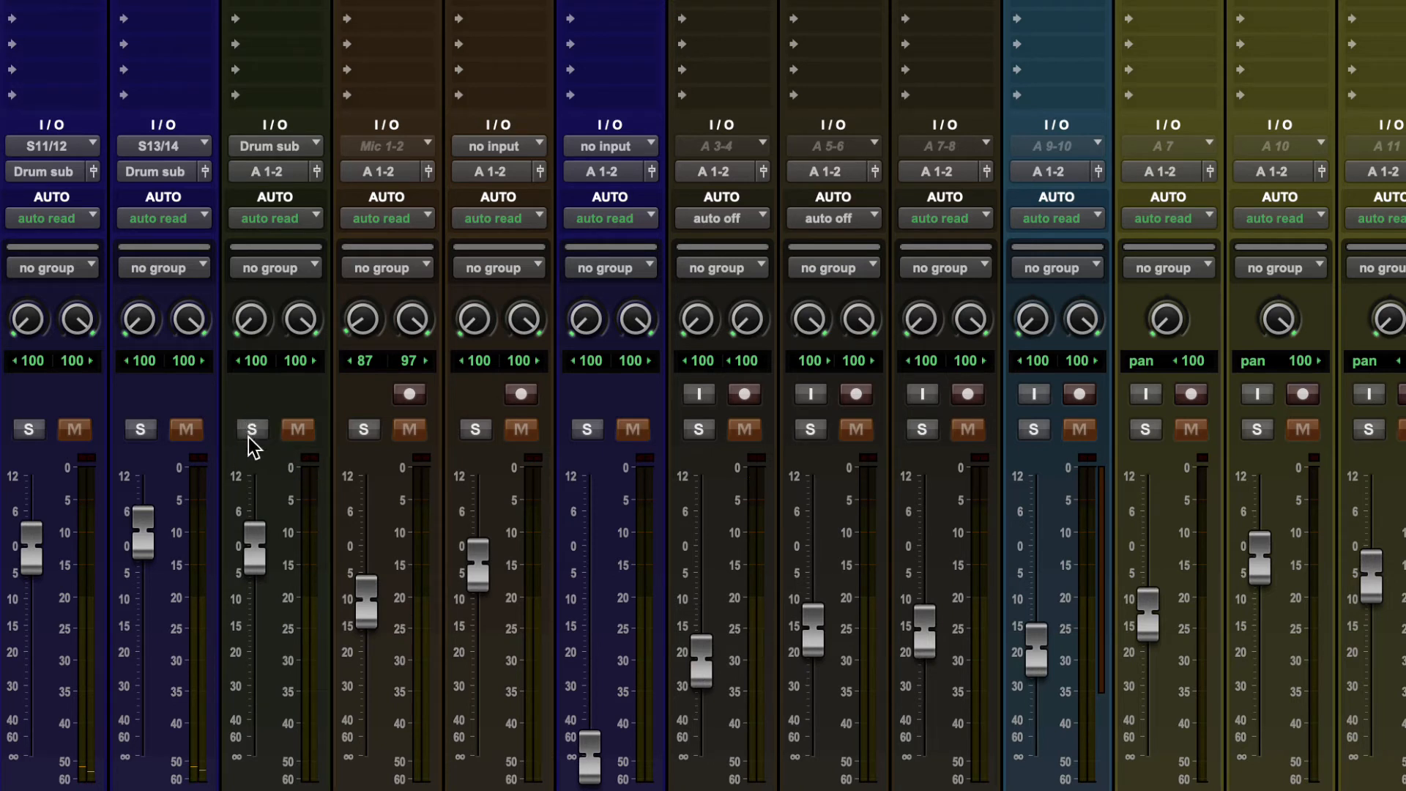
mouse_move(252, 430)
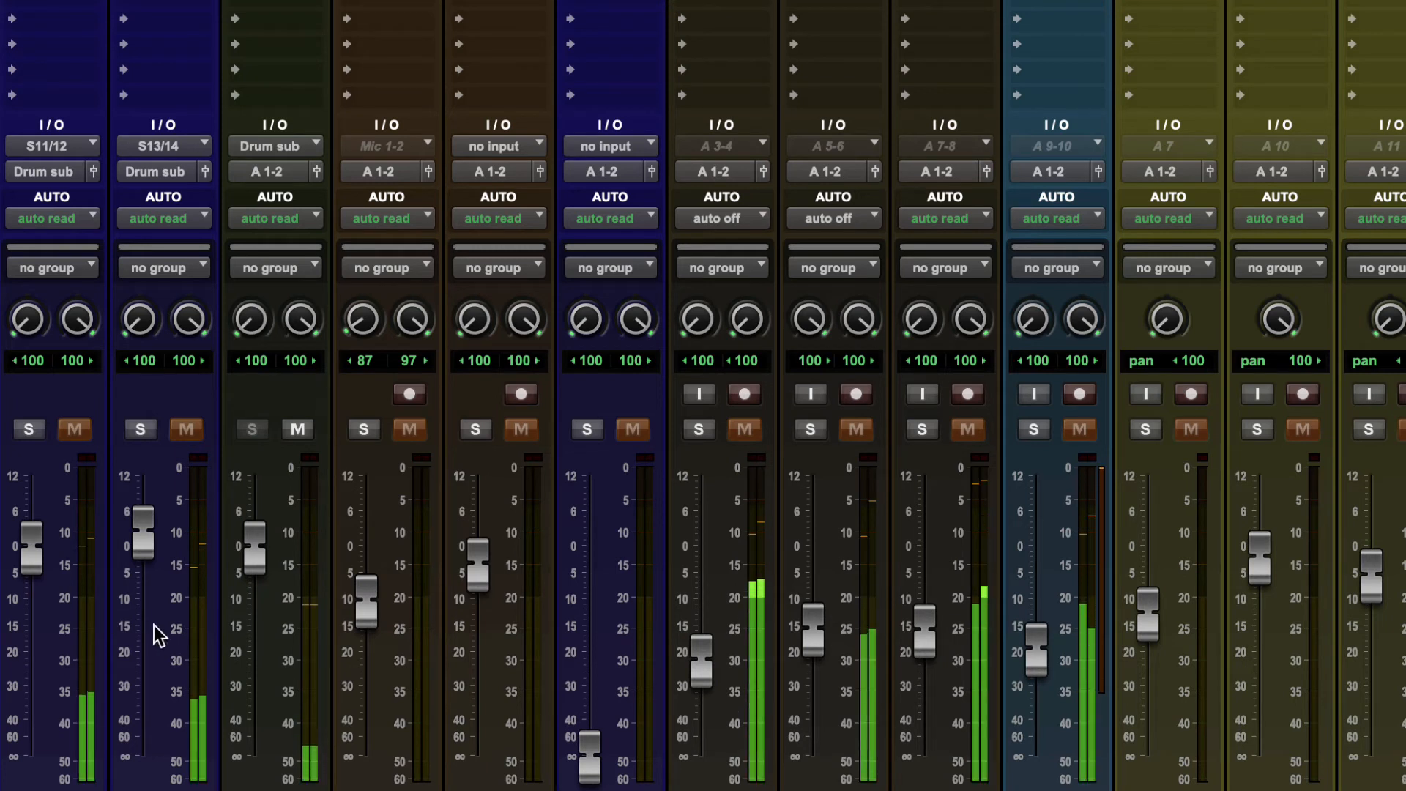
mouse_move(109, 619)
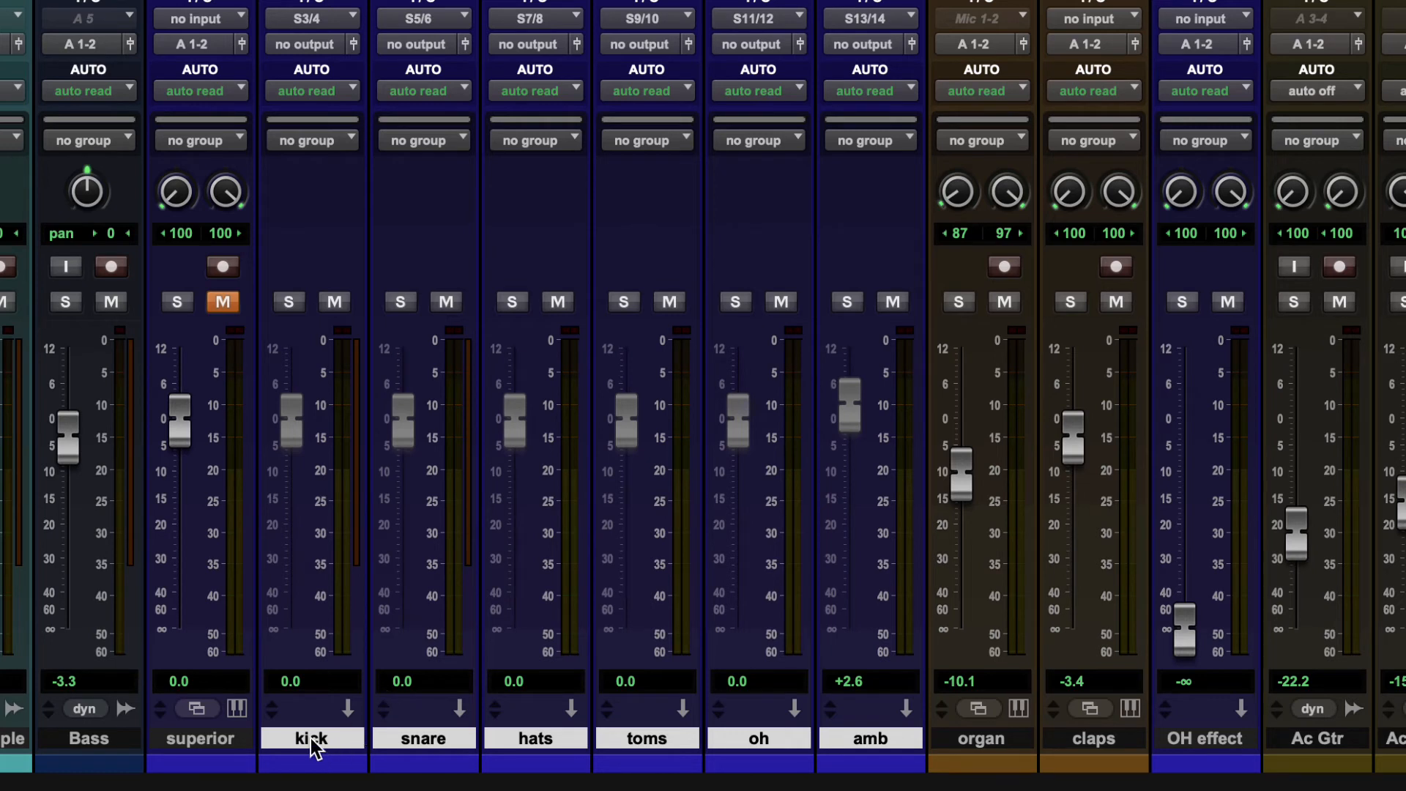
mouse_move(959, 746)
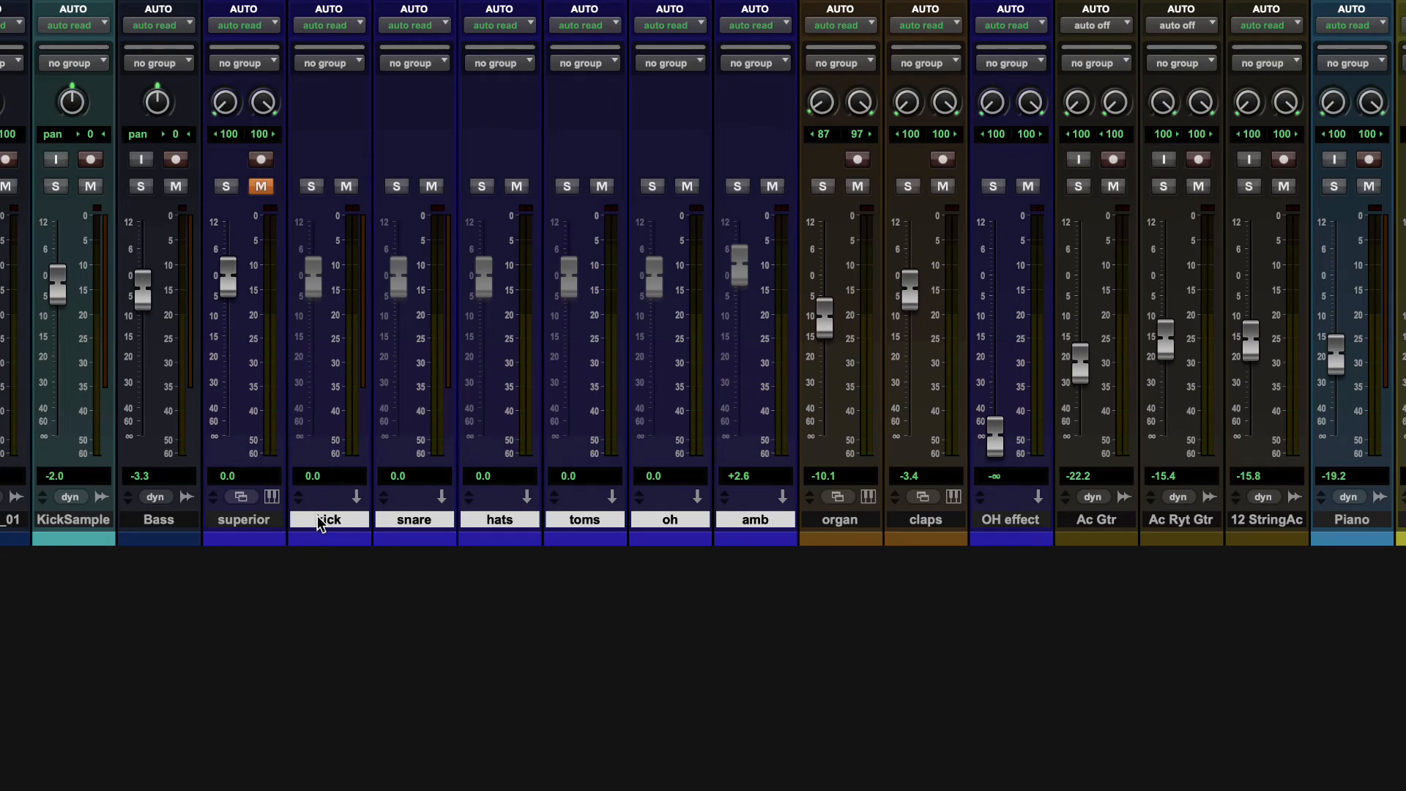
Step: Create a Basic Folder named 'drum folder' holding kick through amb
right_click(328, 520)
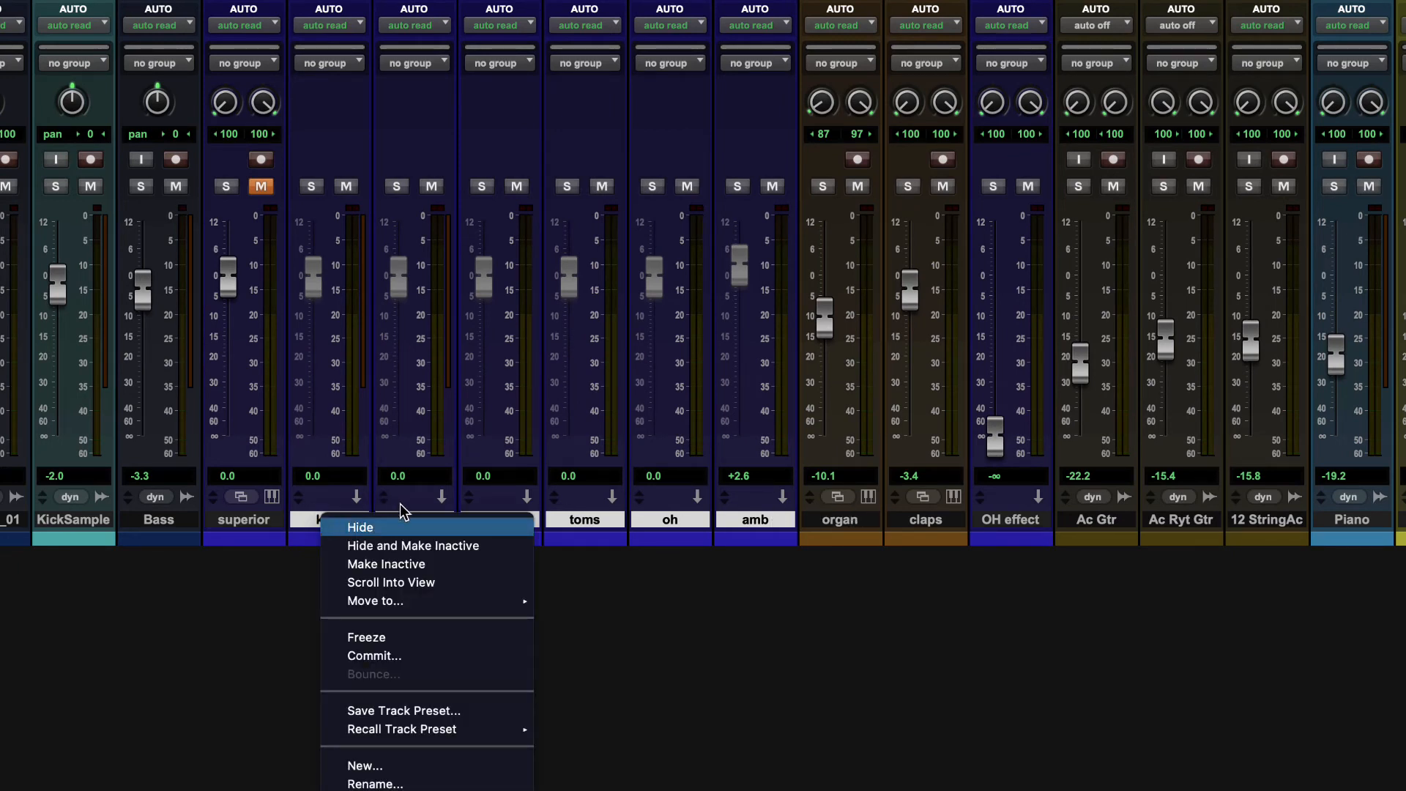
mouse_move(375, 601)
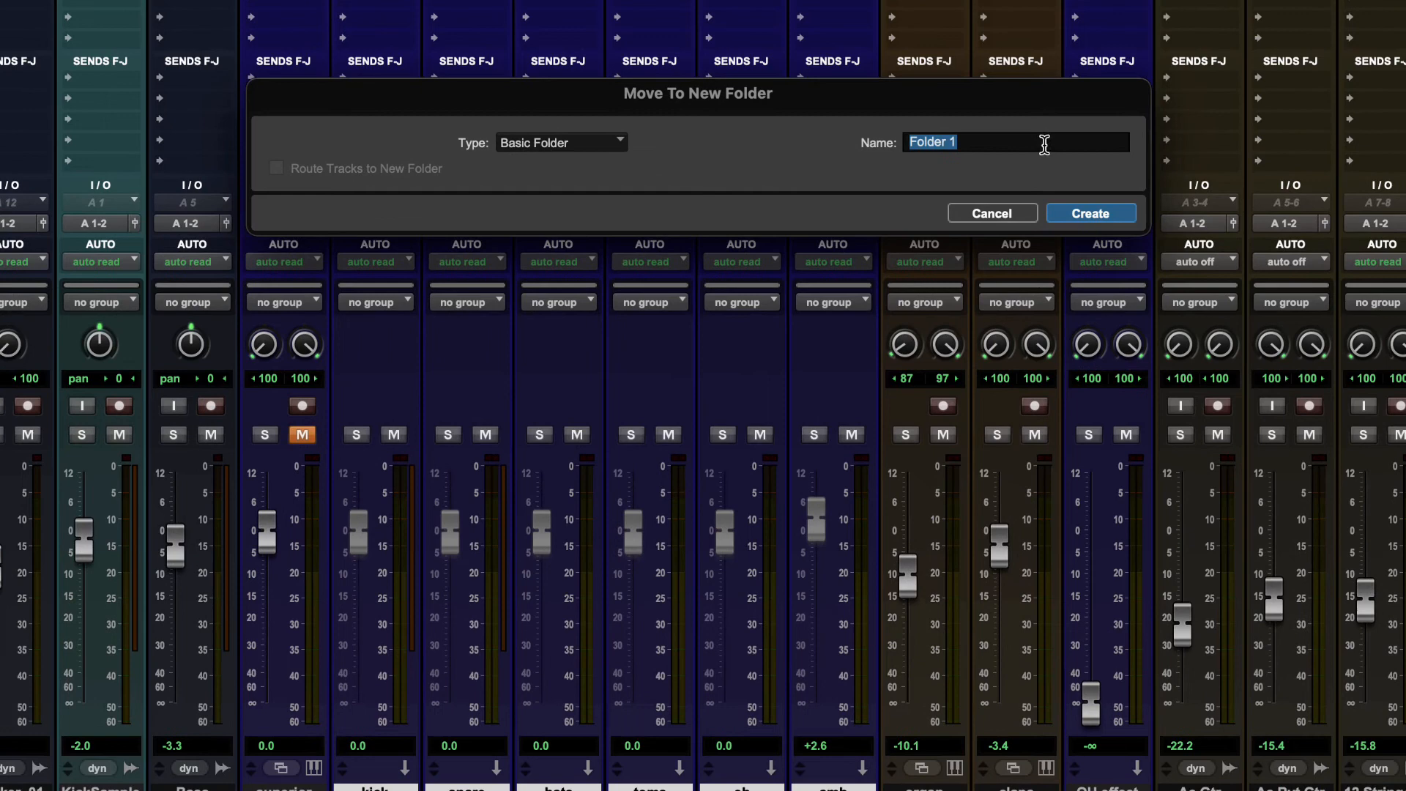
type("drum")
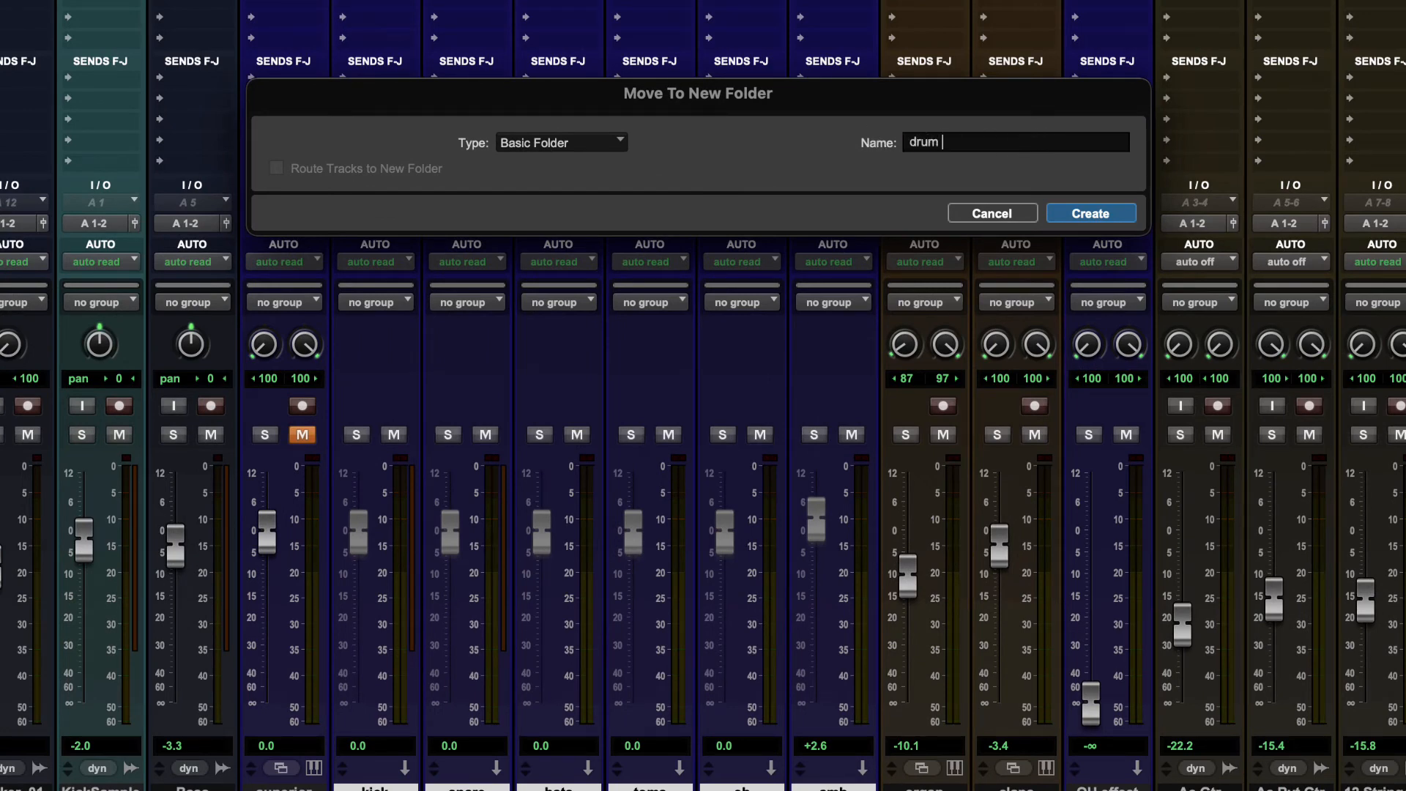
type("folder")
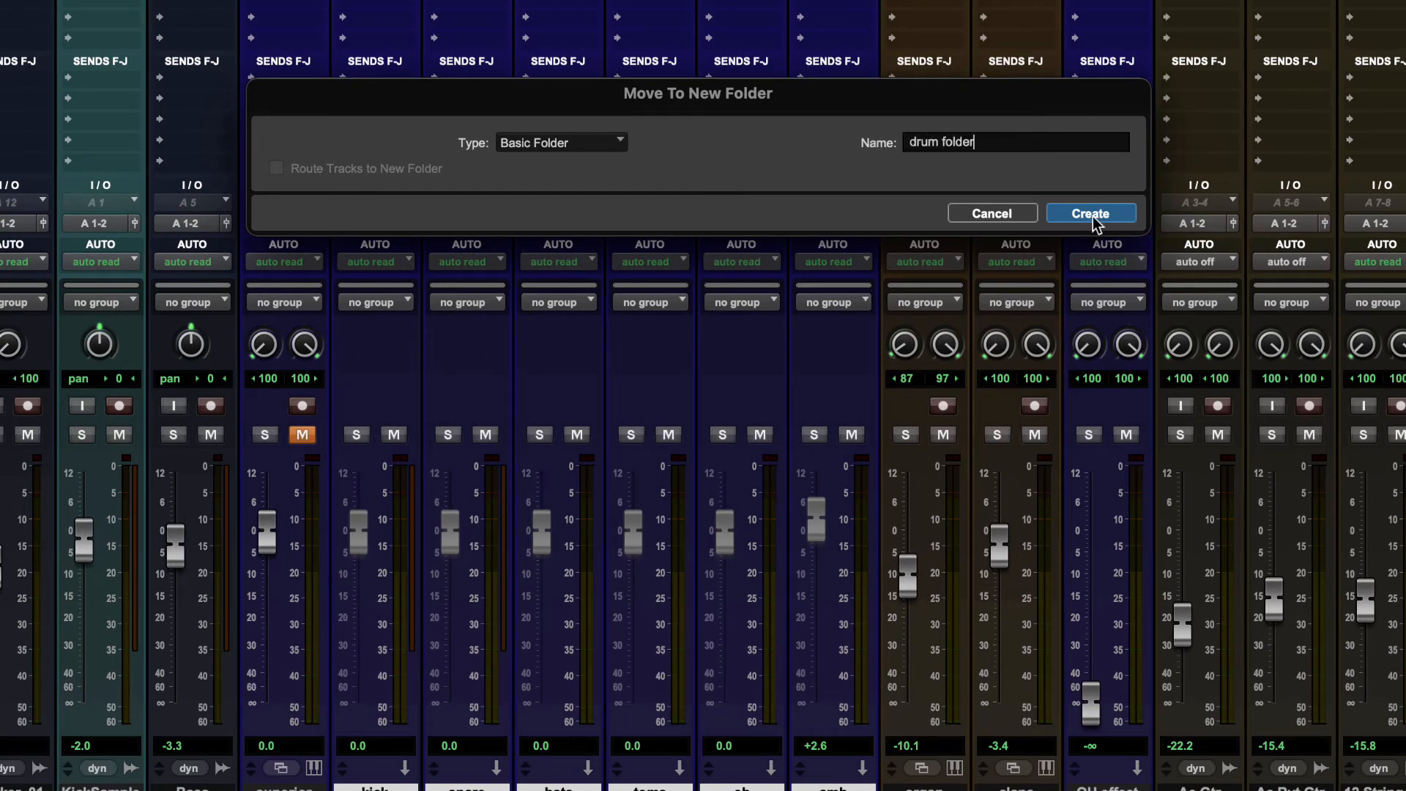
left_click(1090, 213)
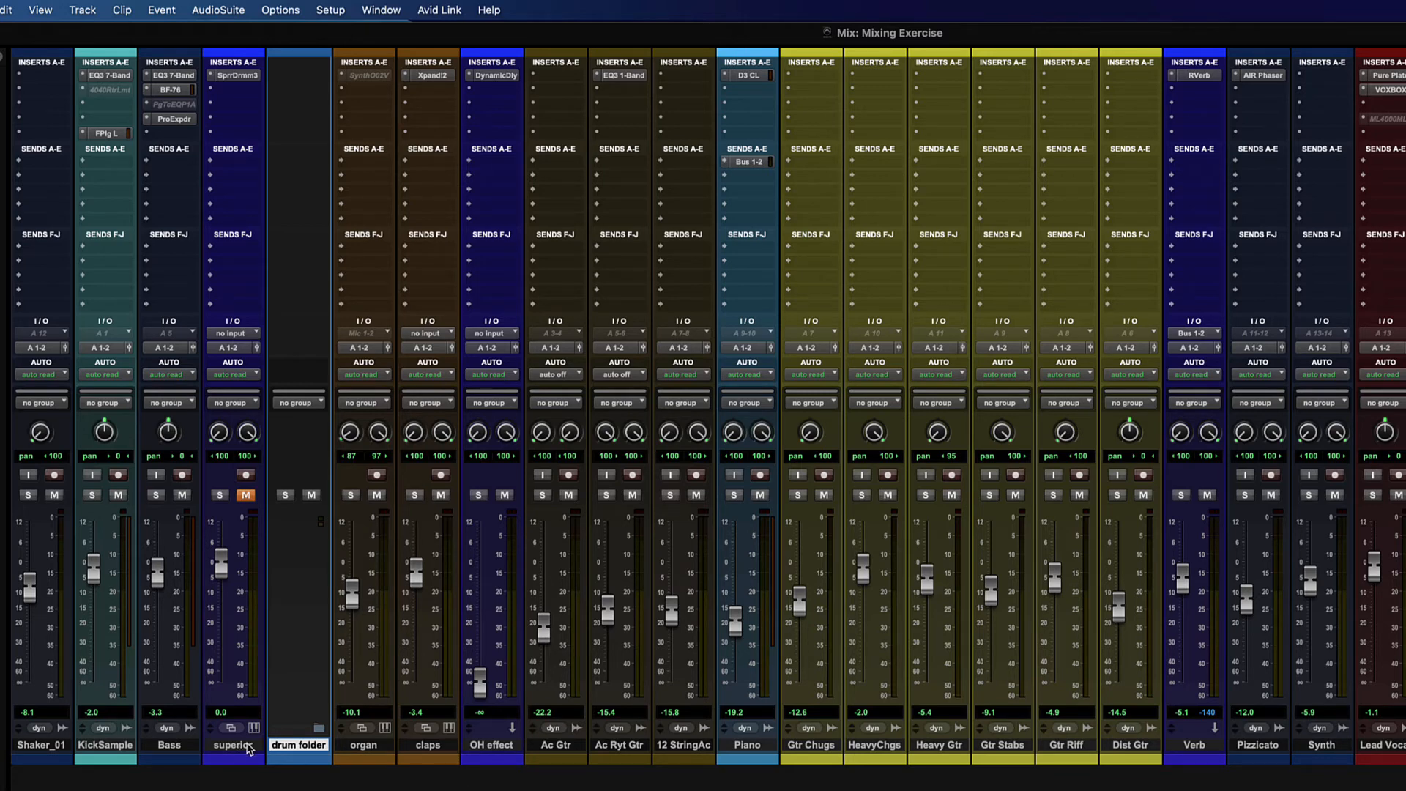
Step: Expand the drum folder, unsolo it, toggle its mute on and off, then collapse and re-expand it
left_click(322, 756)
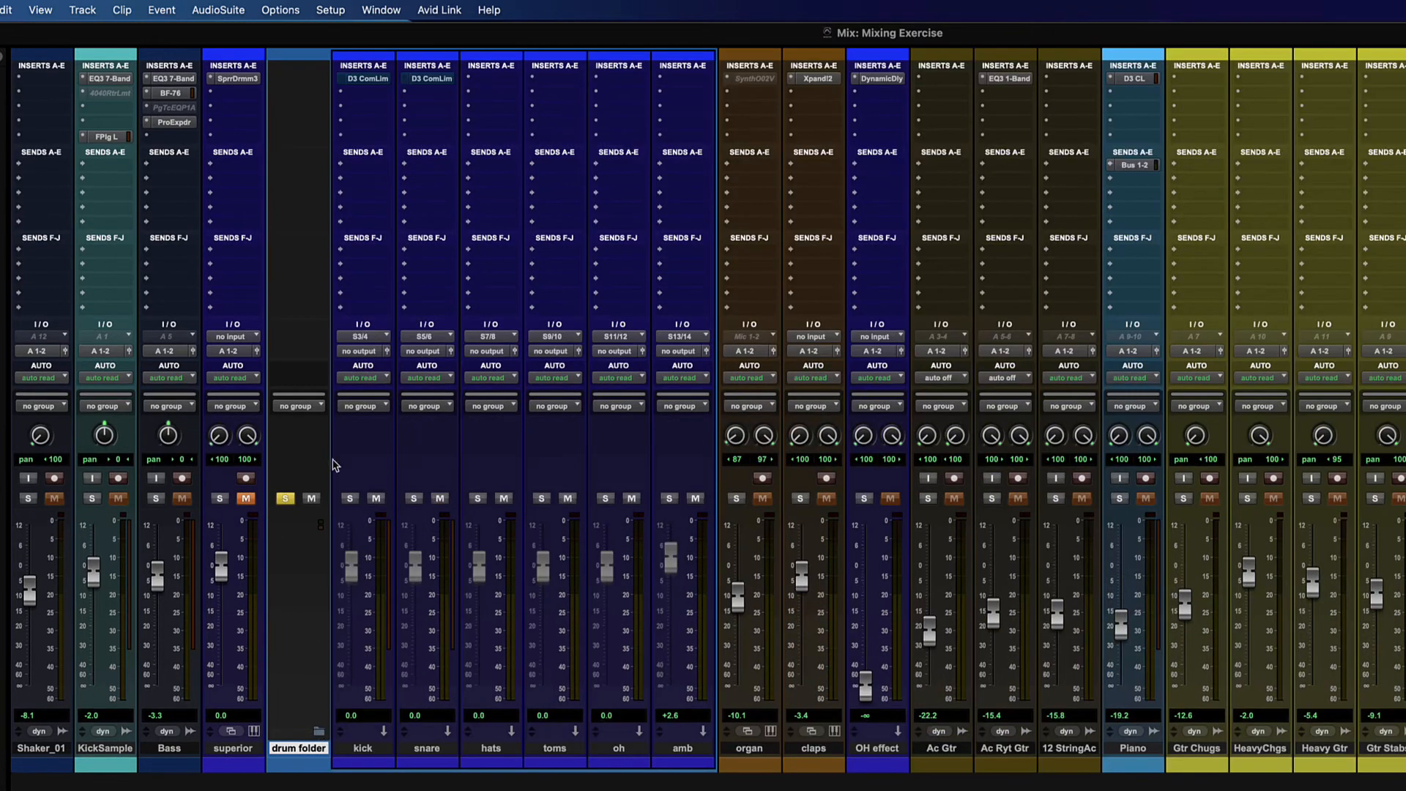
left_click(311, 499)
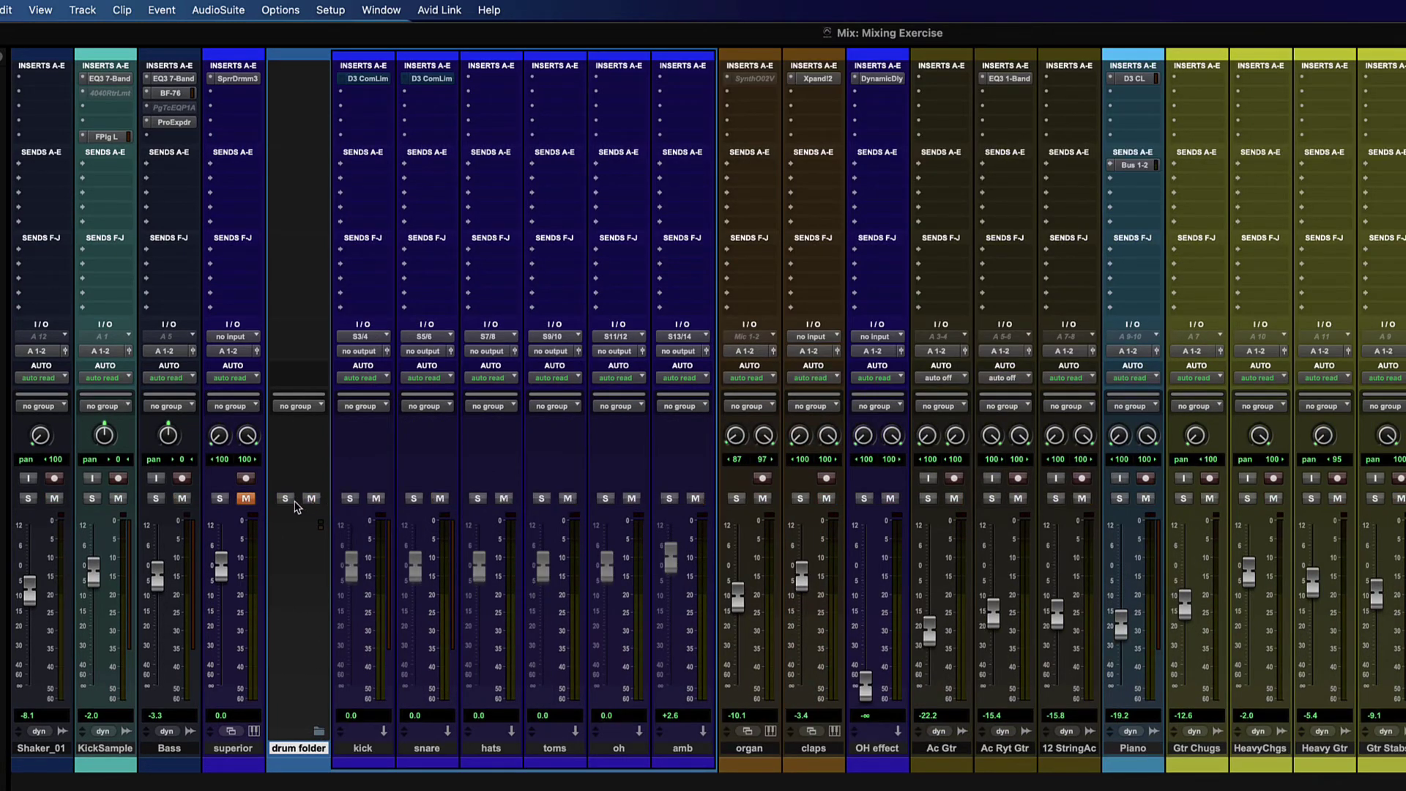
left_click(311, 497)
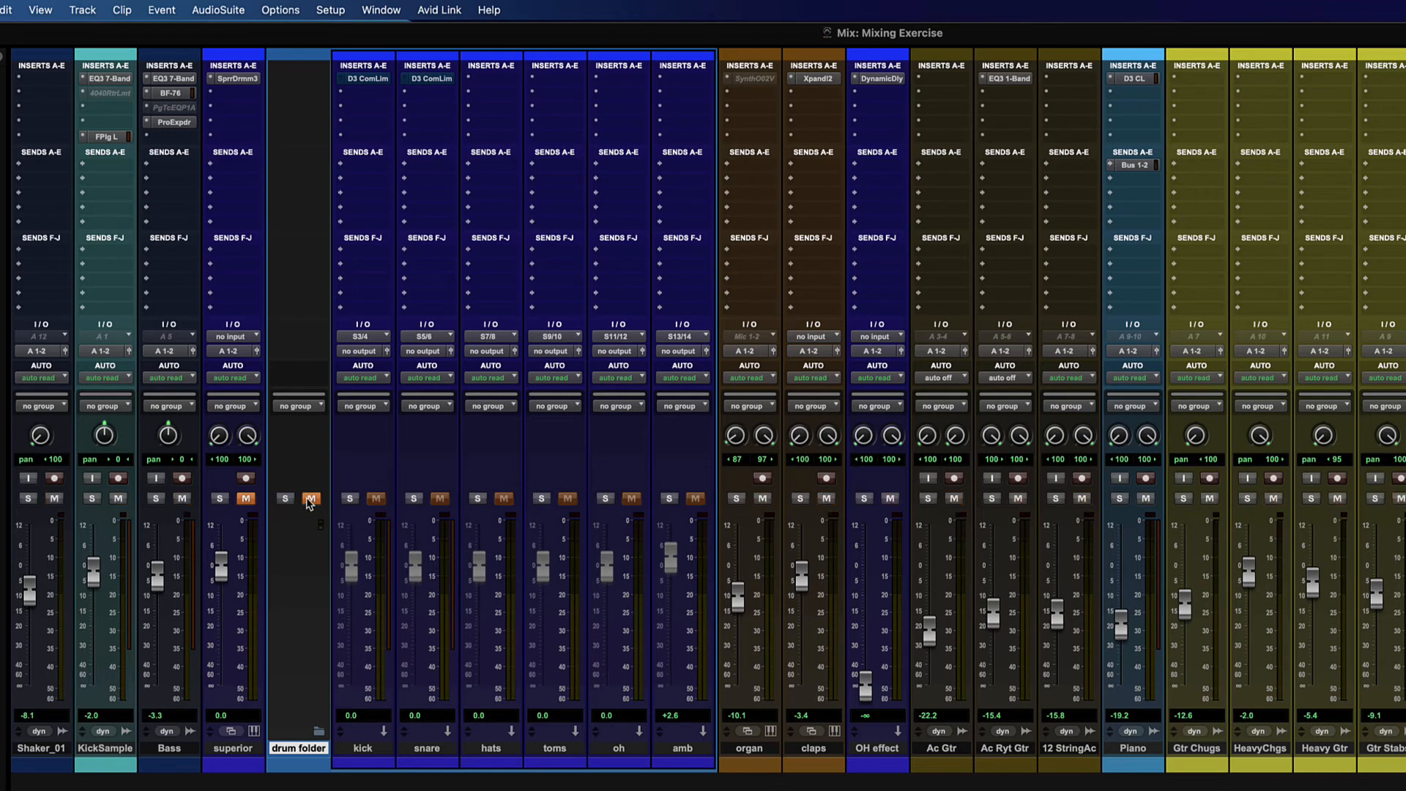
left_click(311, 498)
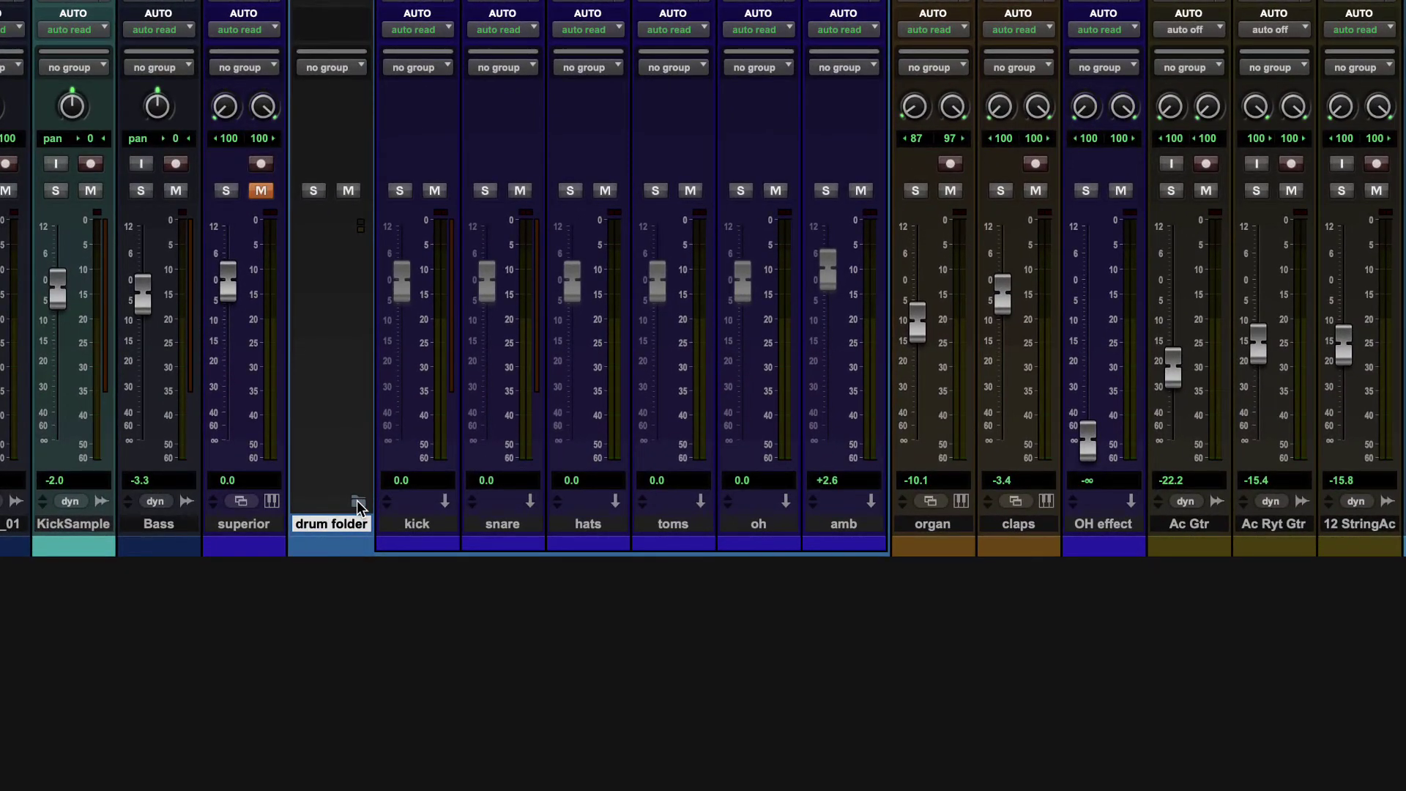
left_click(358, 500)
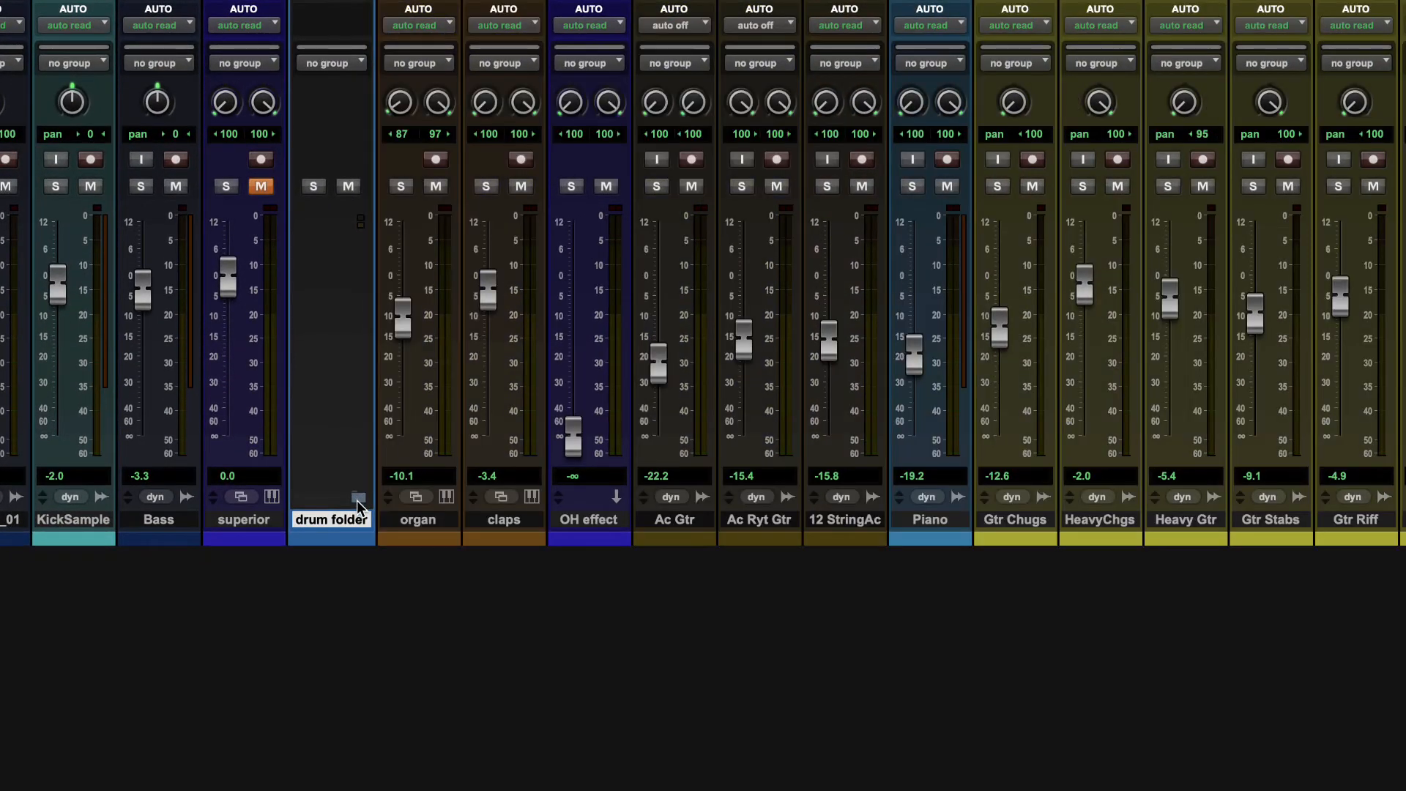
left_click(359, 500)
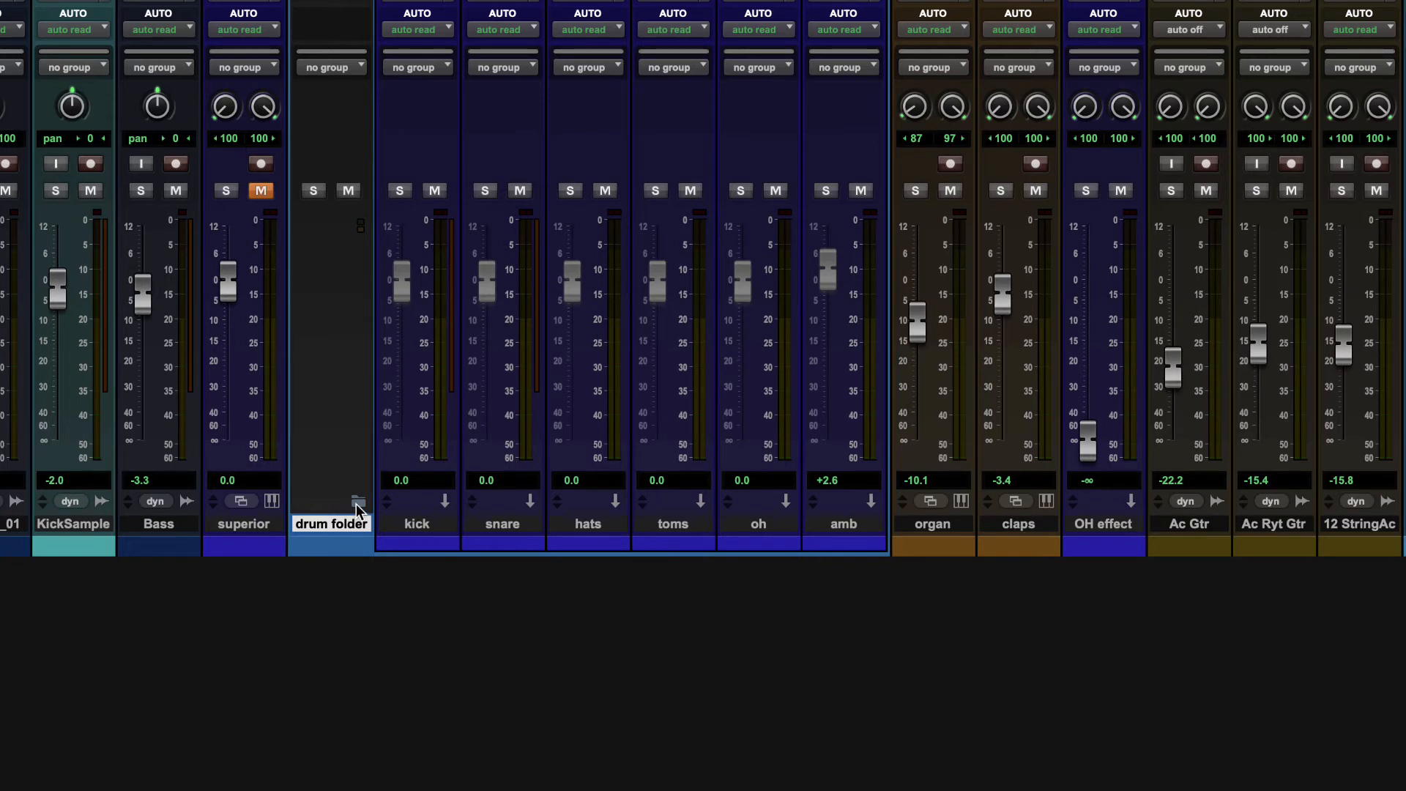
mouse_move(360, 467)
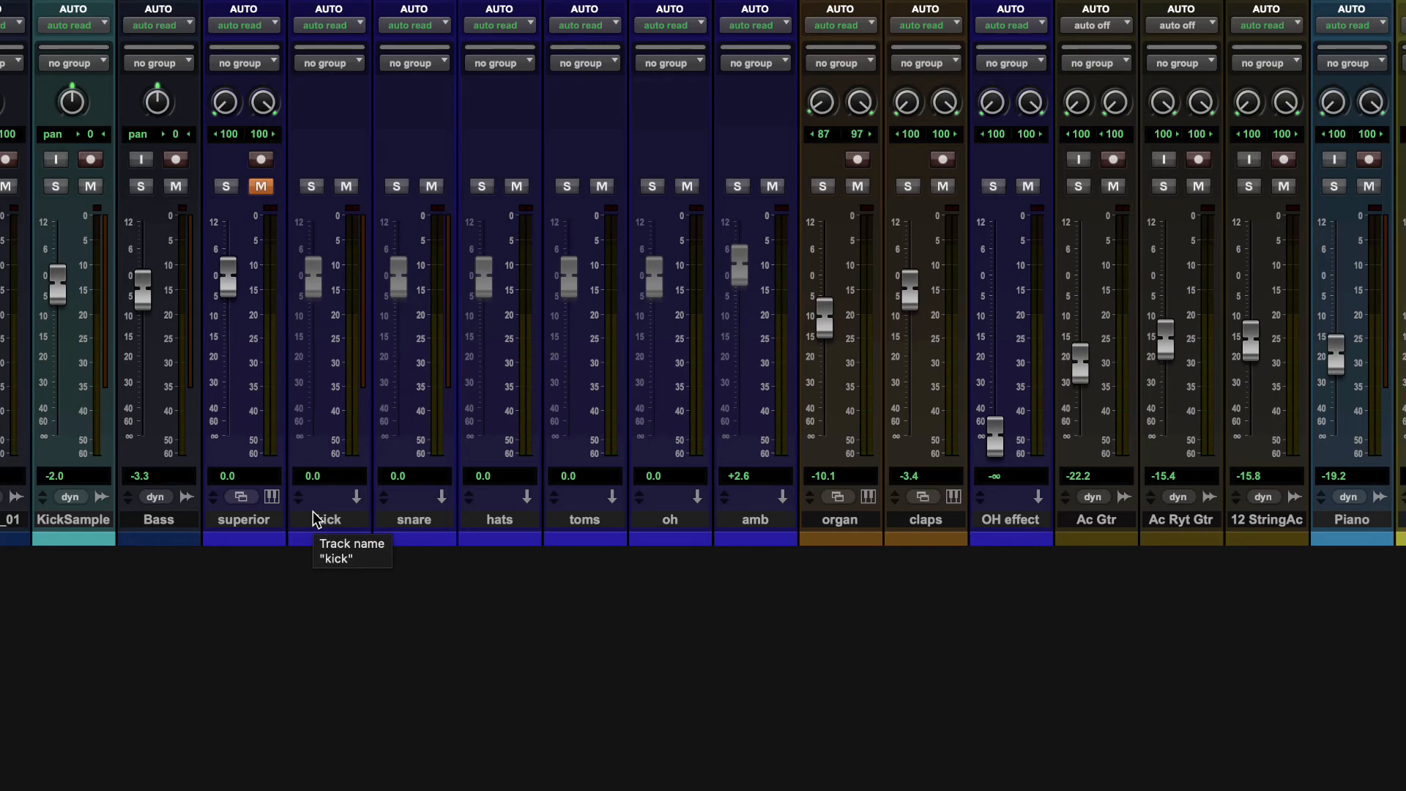
mouse_move(759, 524)
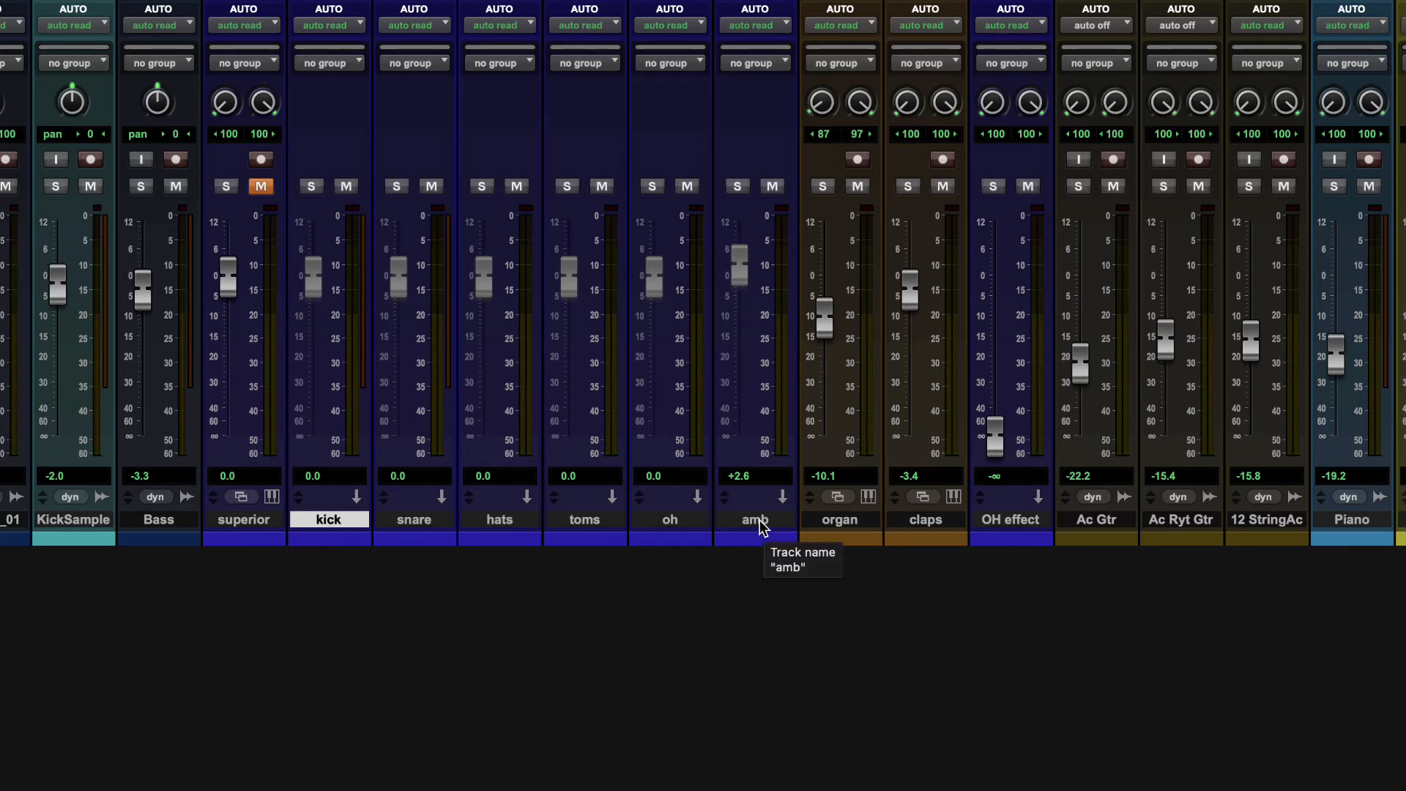
mouse_move(328, 519)
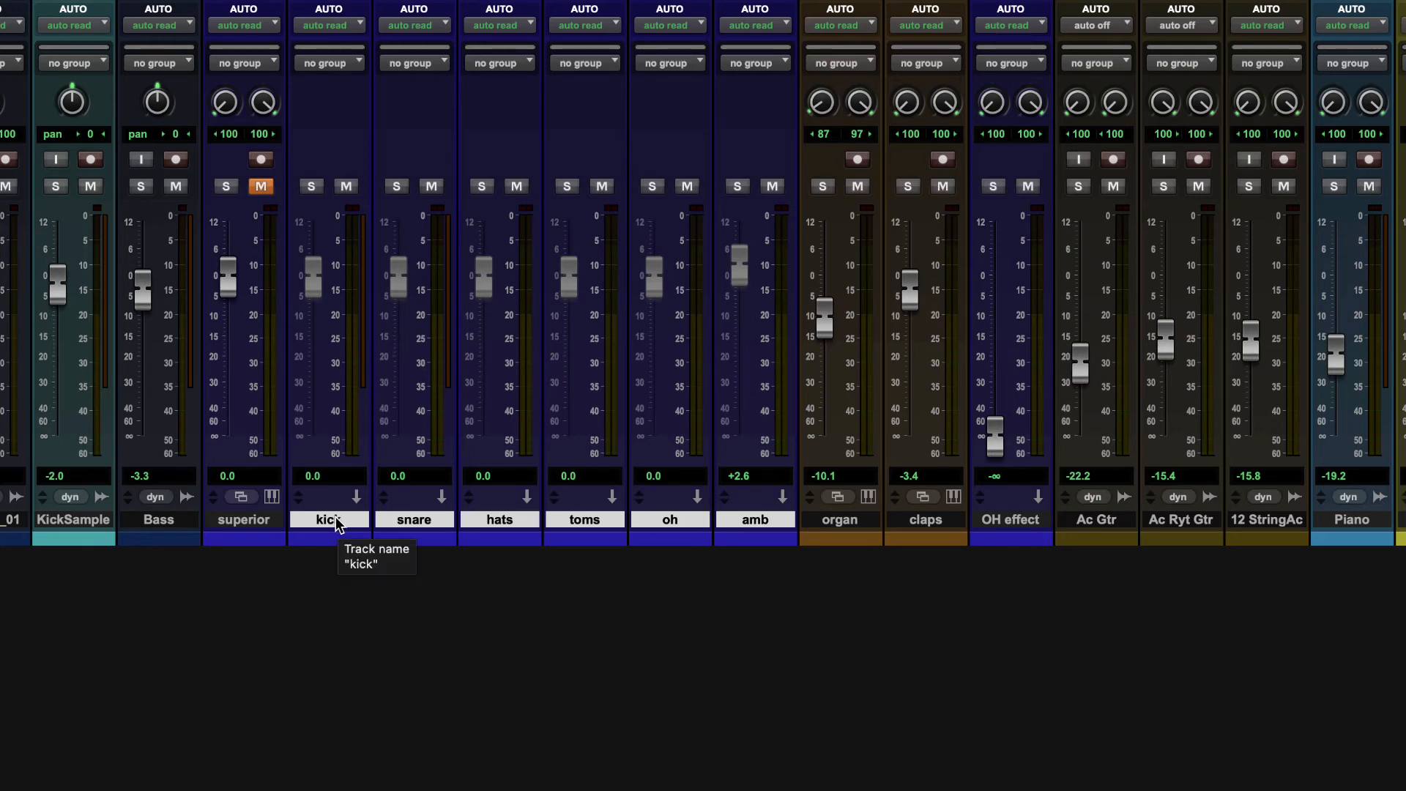
Step: Configure a stereo folder named 'Drum submix' with Route Tracks to New Folder enabled
right_click(328, 519)
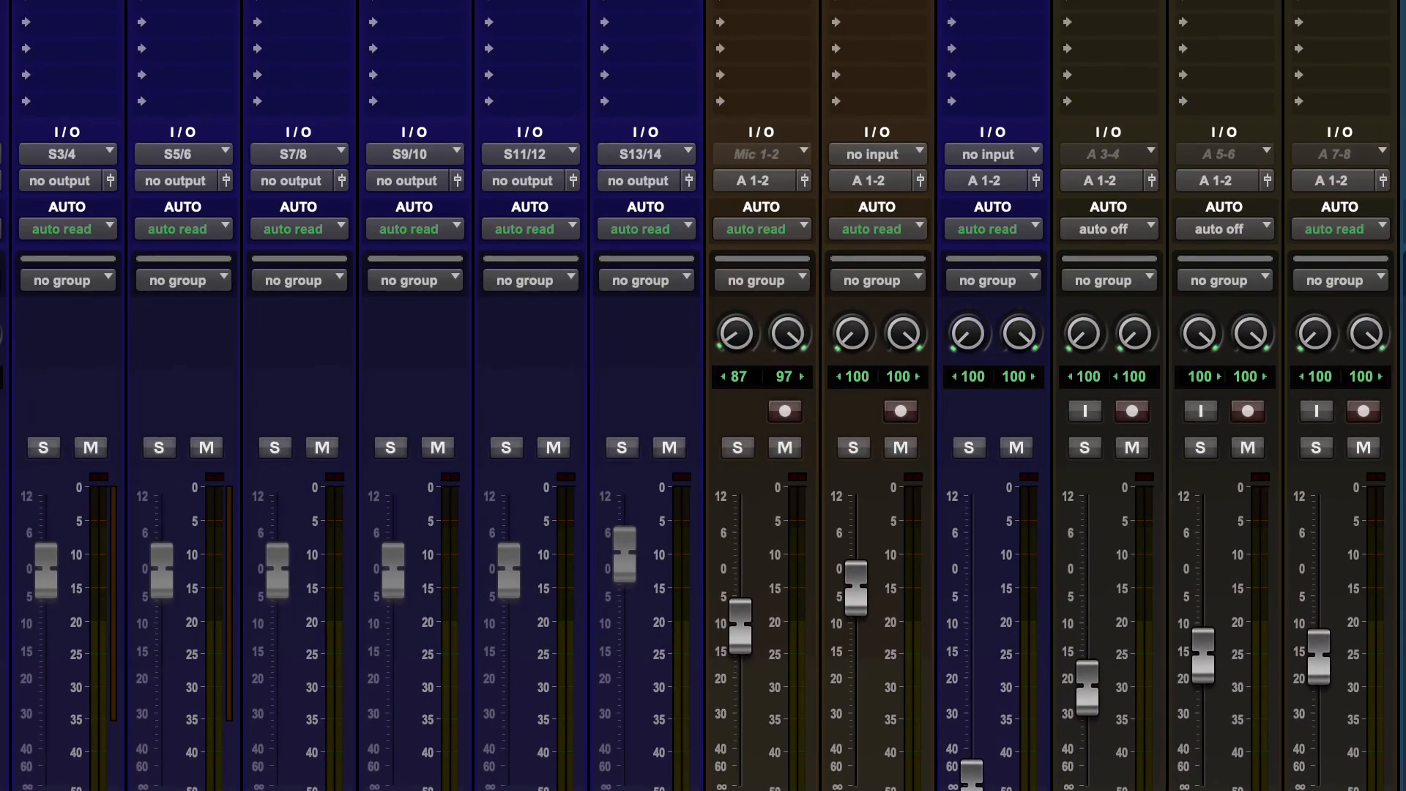
left_click(511, 156)
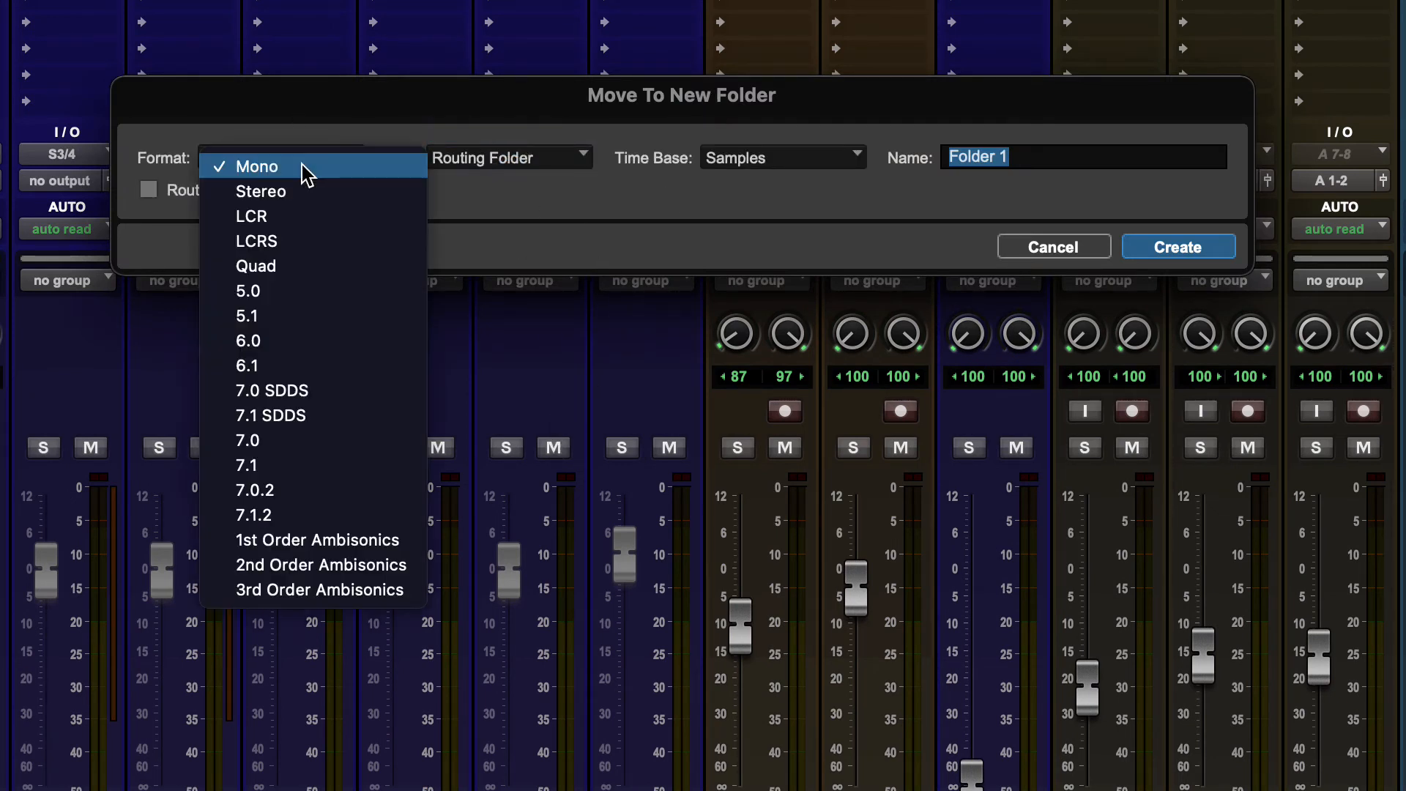
left_click(261, 191)
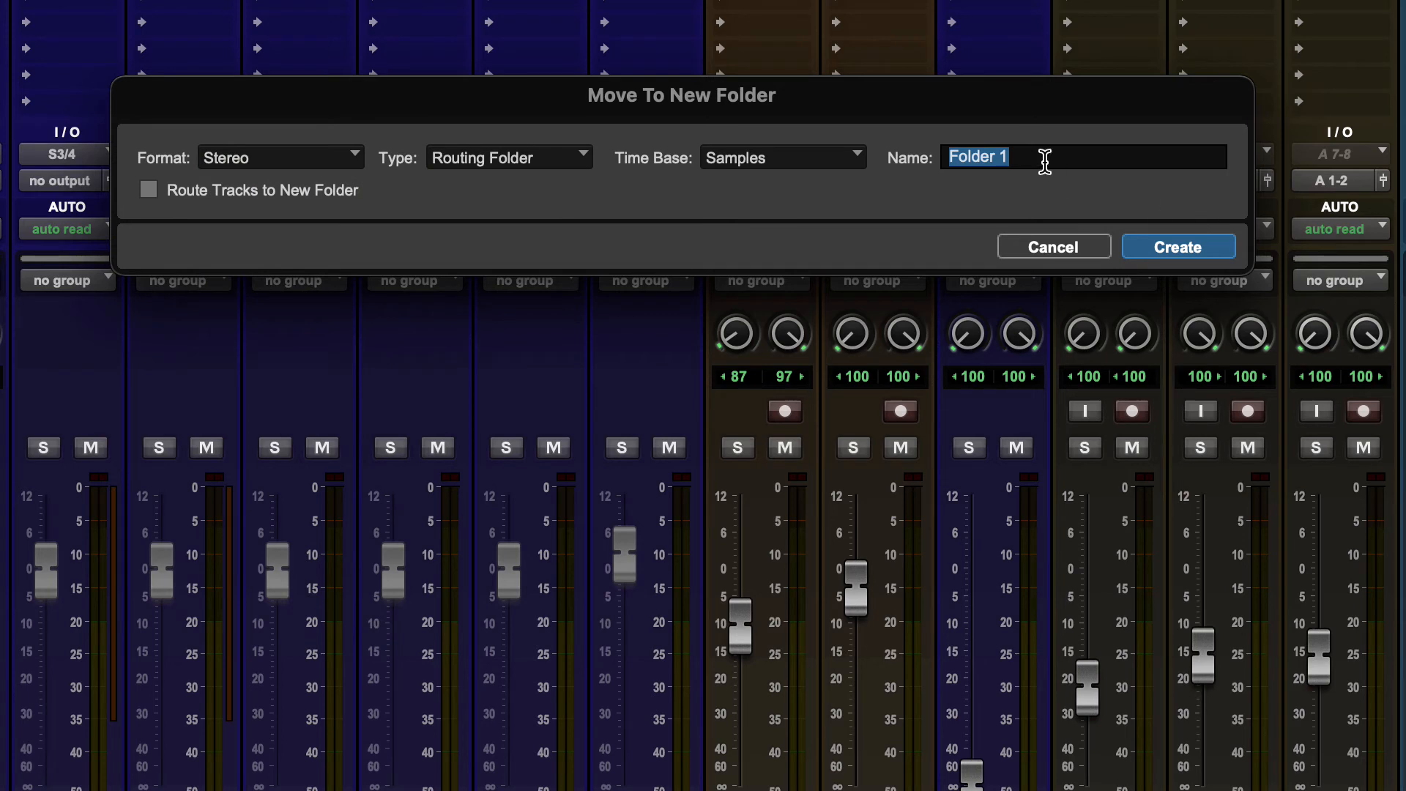
type("Dru")
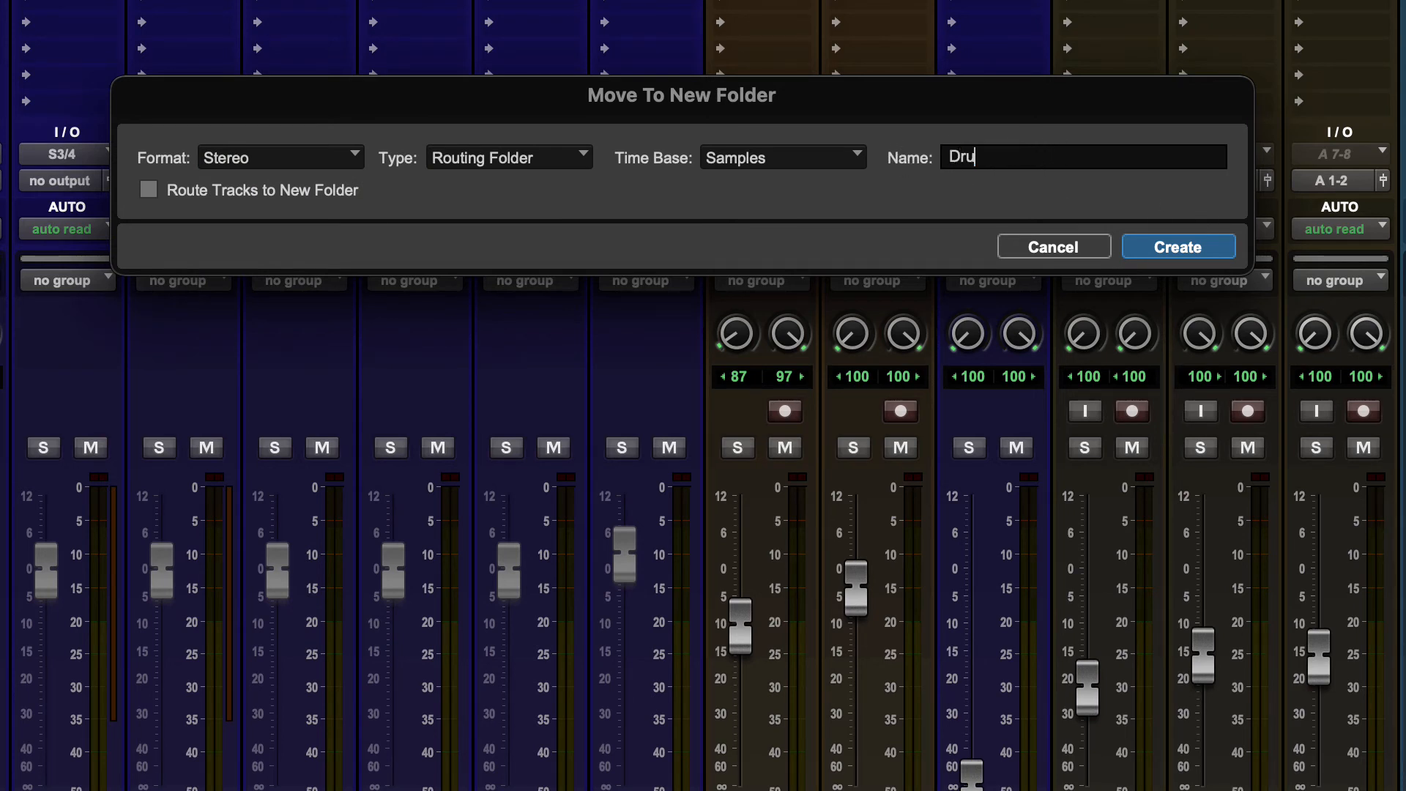
type("m submix")
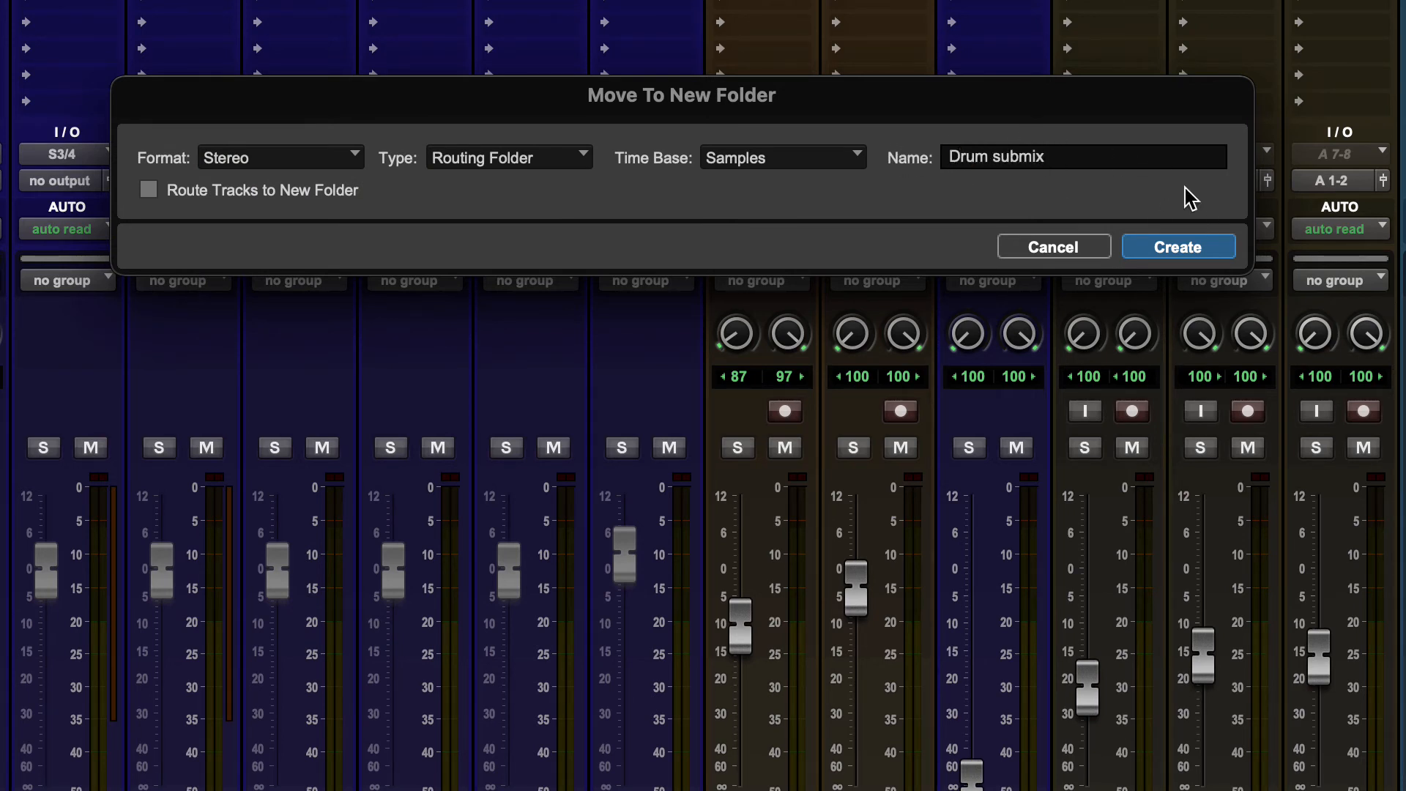
mouse_move(208, 212)
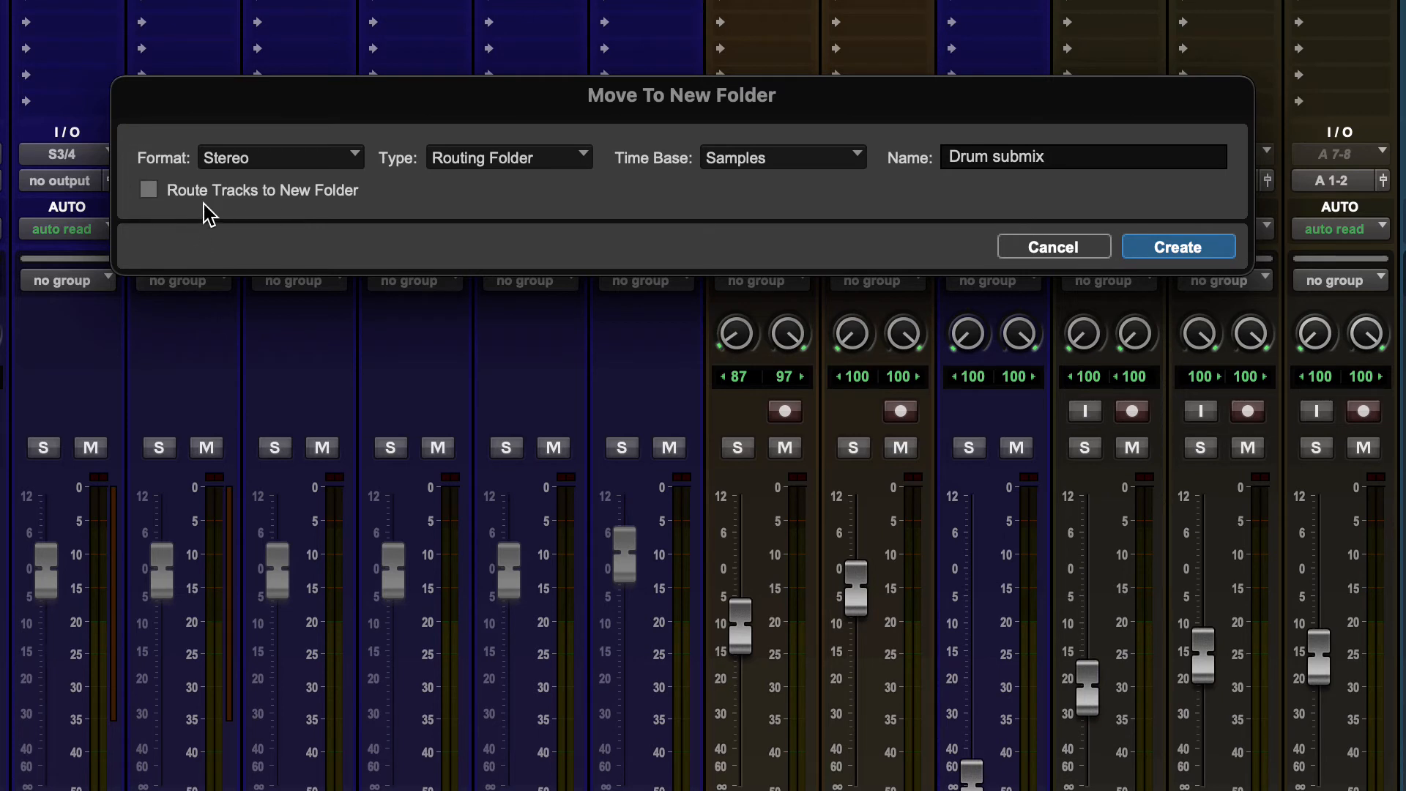
left_click(148, 189)
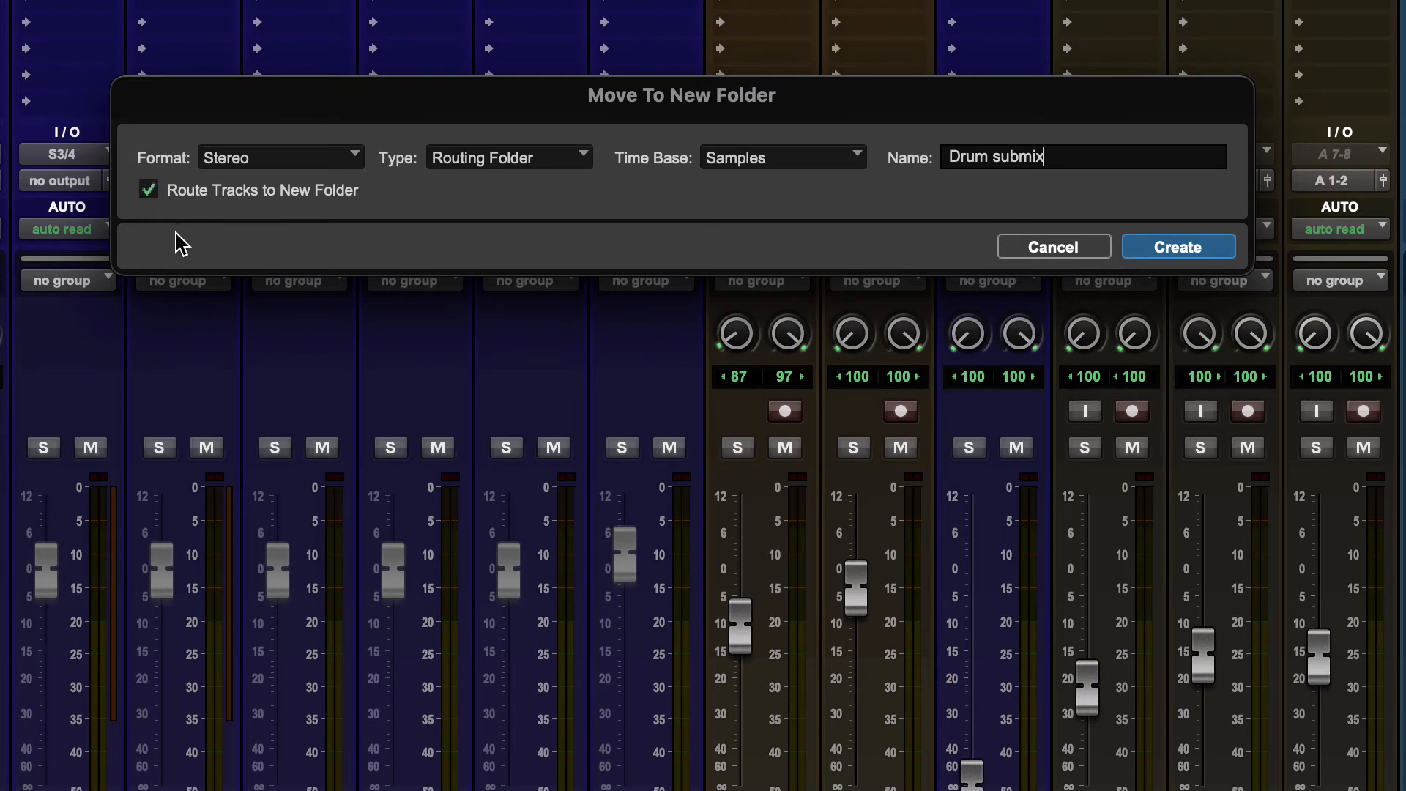
mouse_move(786, 201)
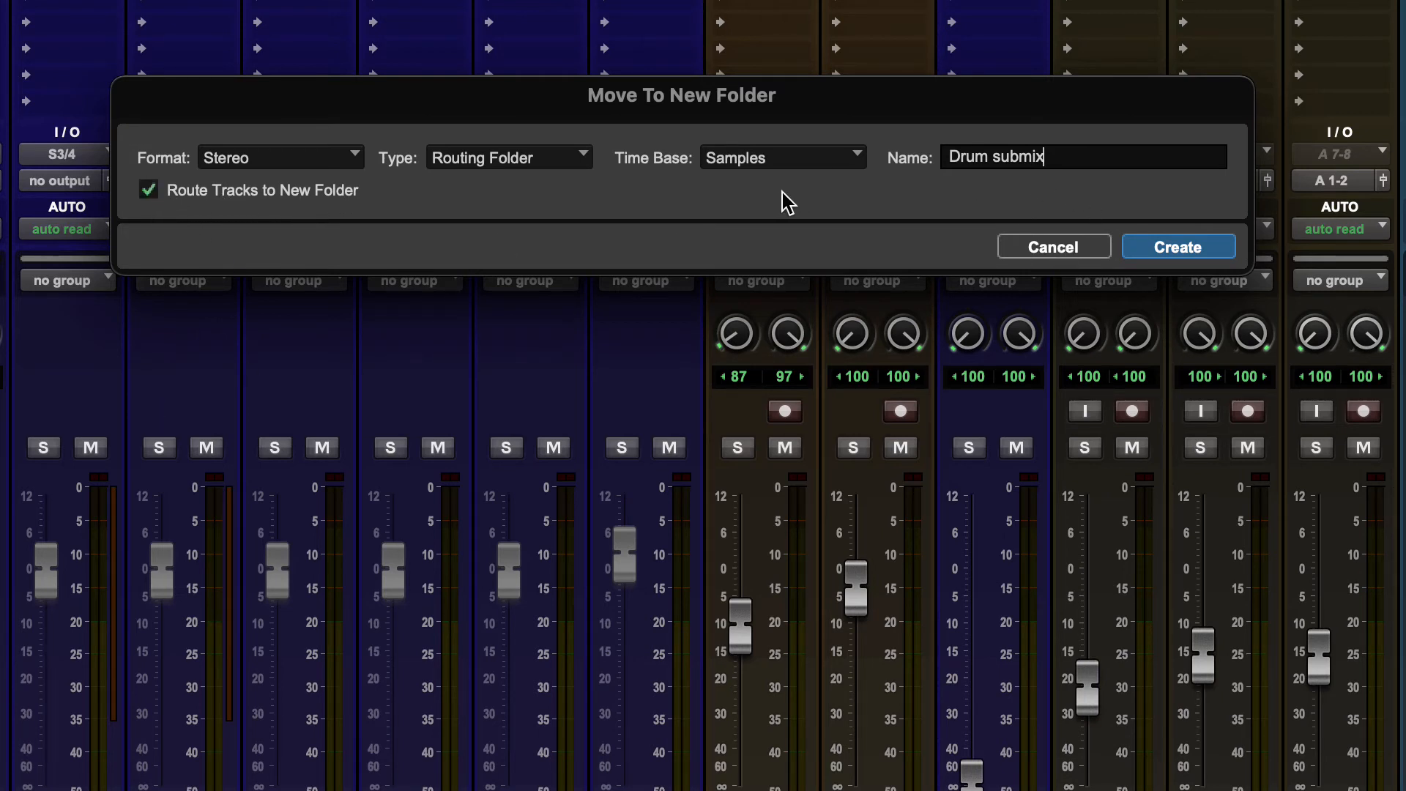
mouse_move(435, 170)
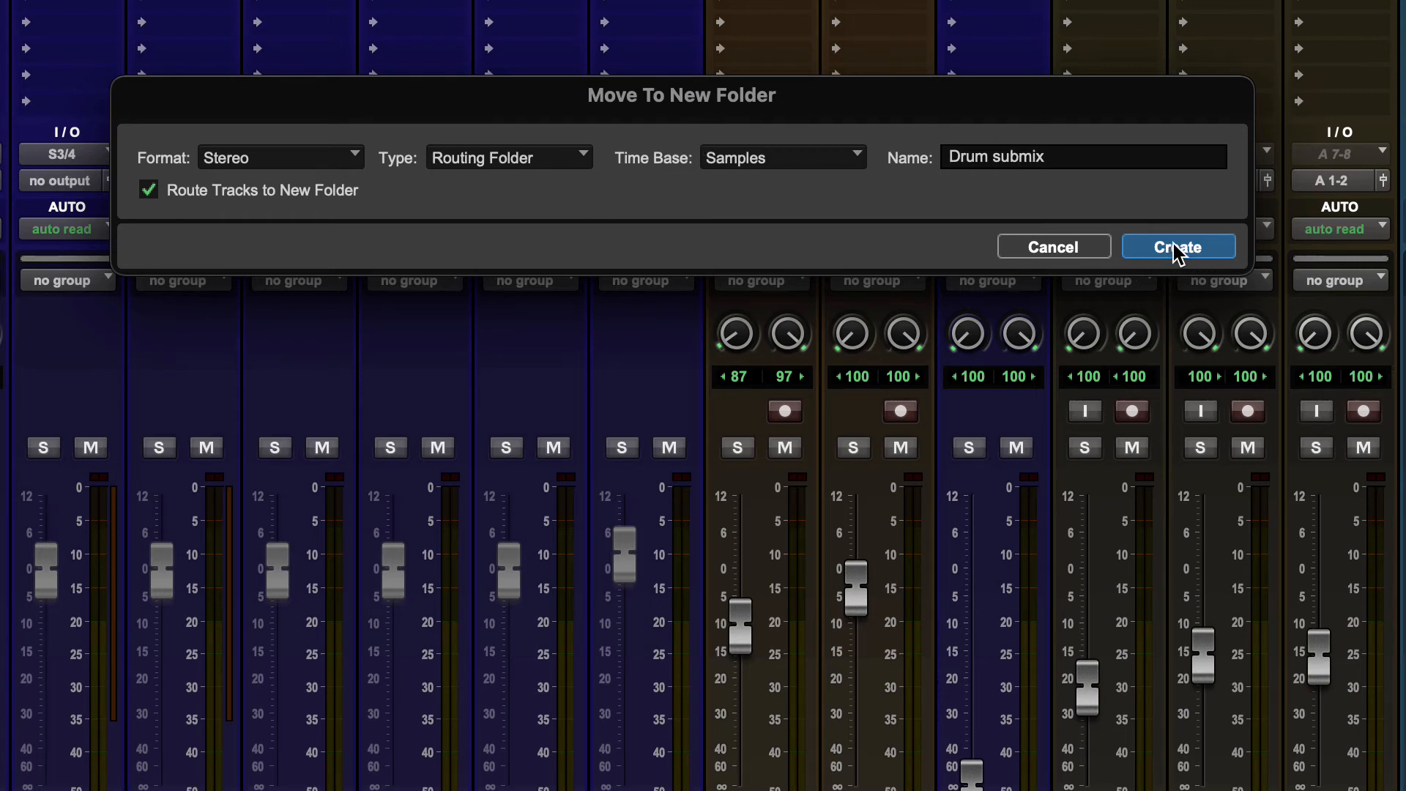
Step: Confirm the Drum submix folder, then solo and unsolo the kick to check its routing
left_click(1178, 246)
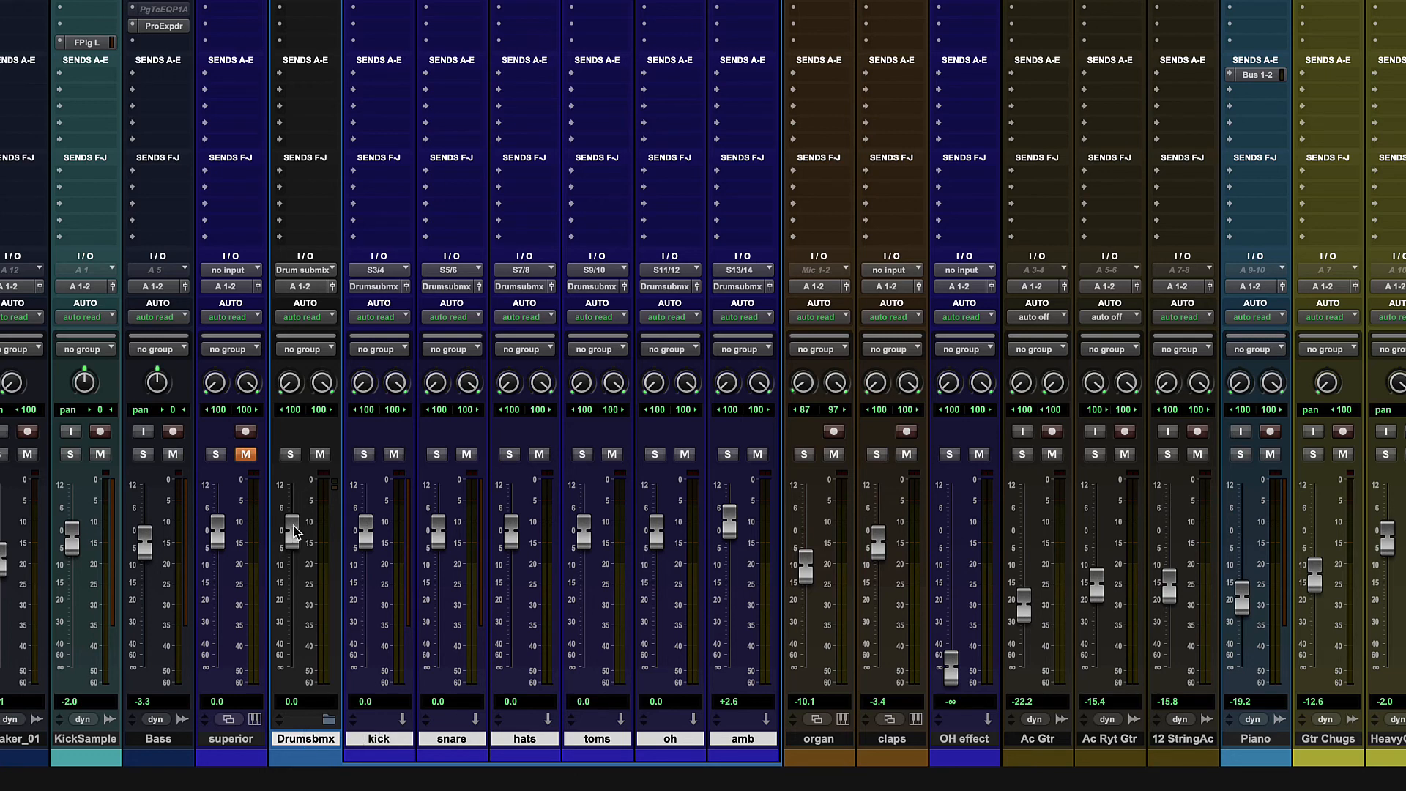
mouse_move(448, 547)
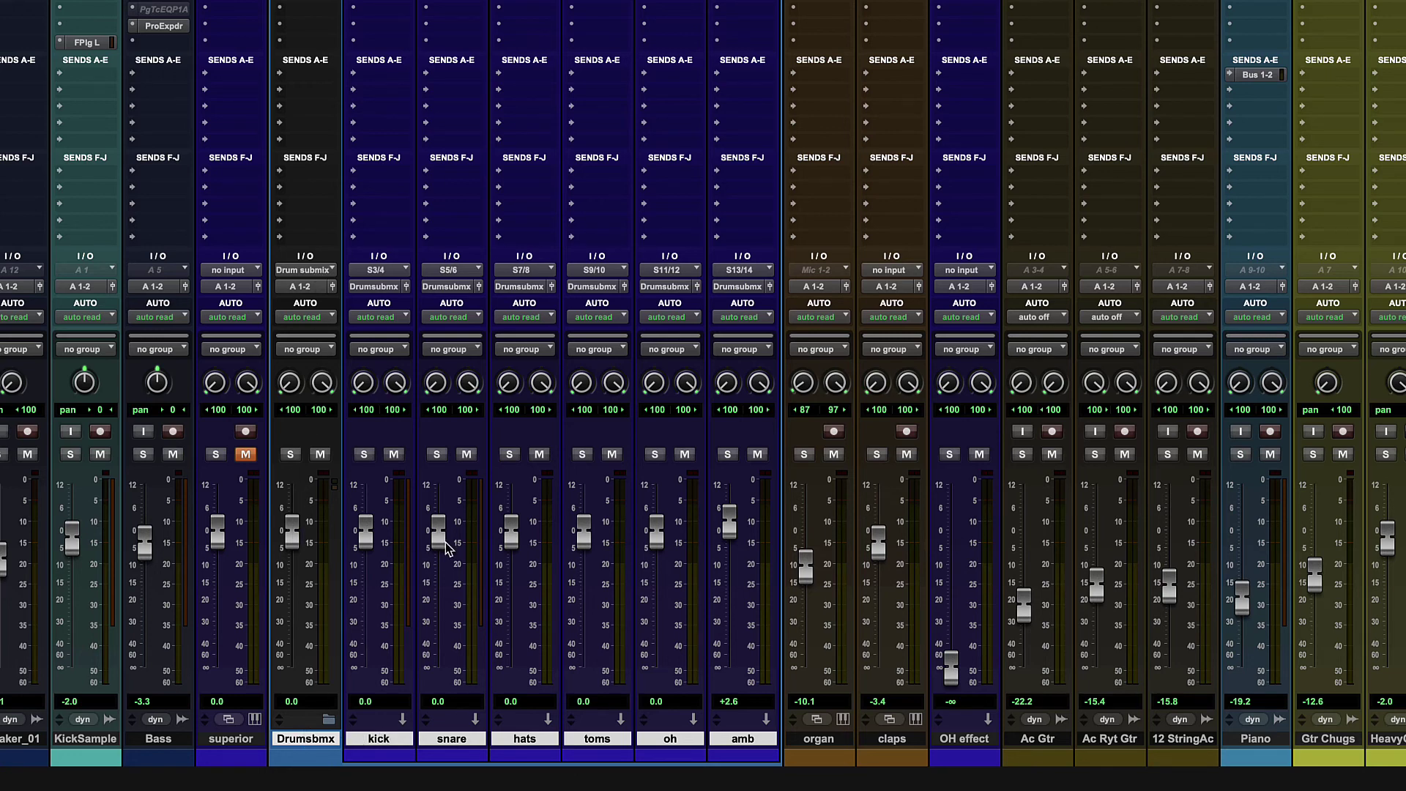
mouse_move(301, 499)
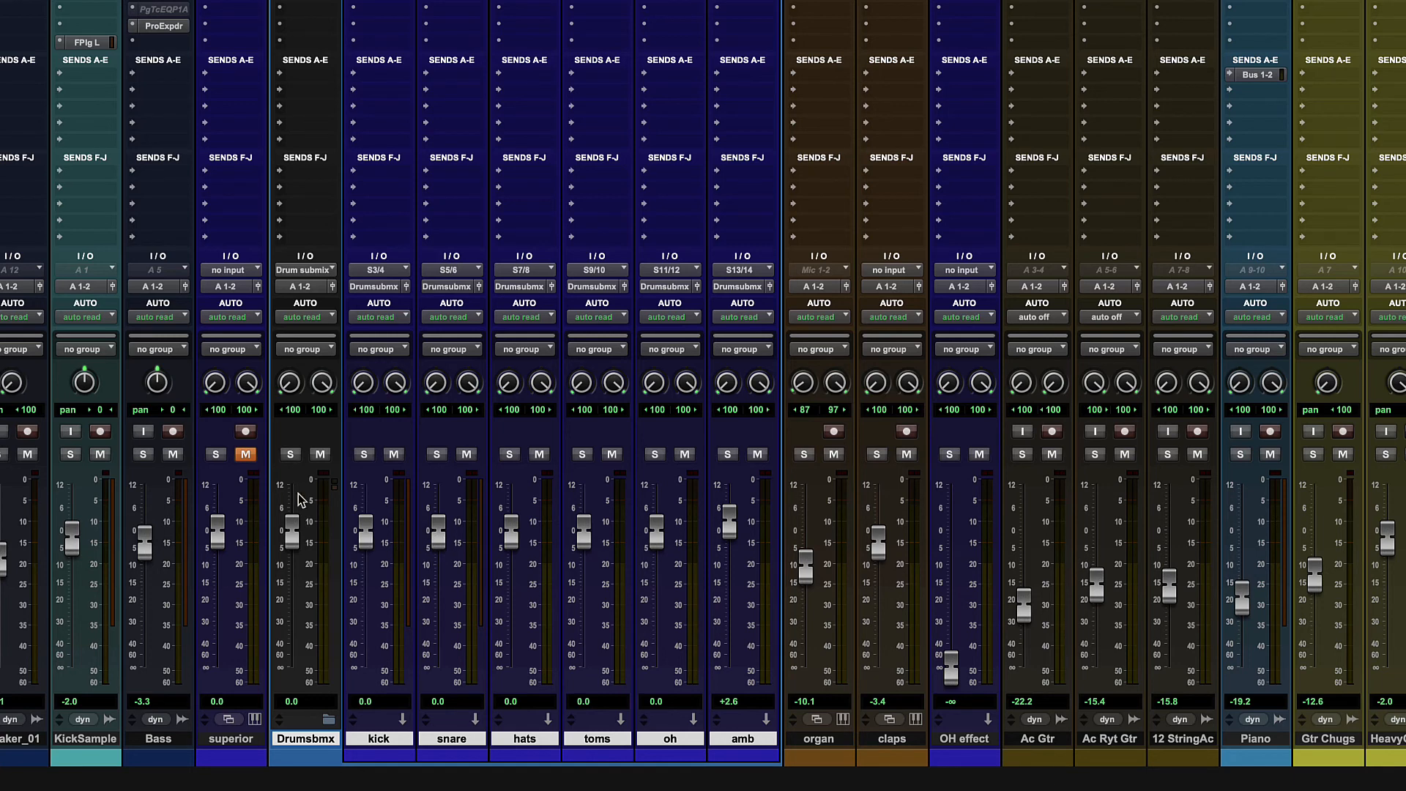
mouse_move(290, 455)
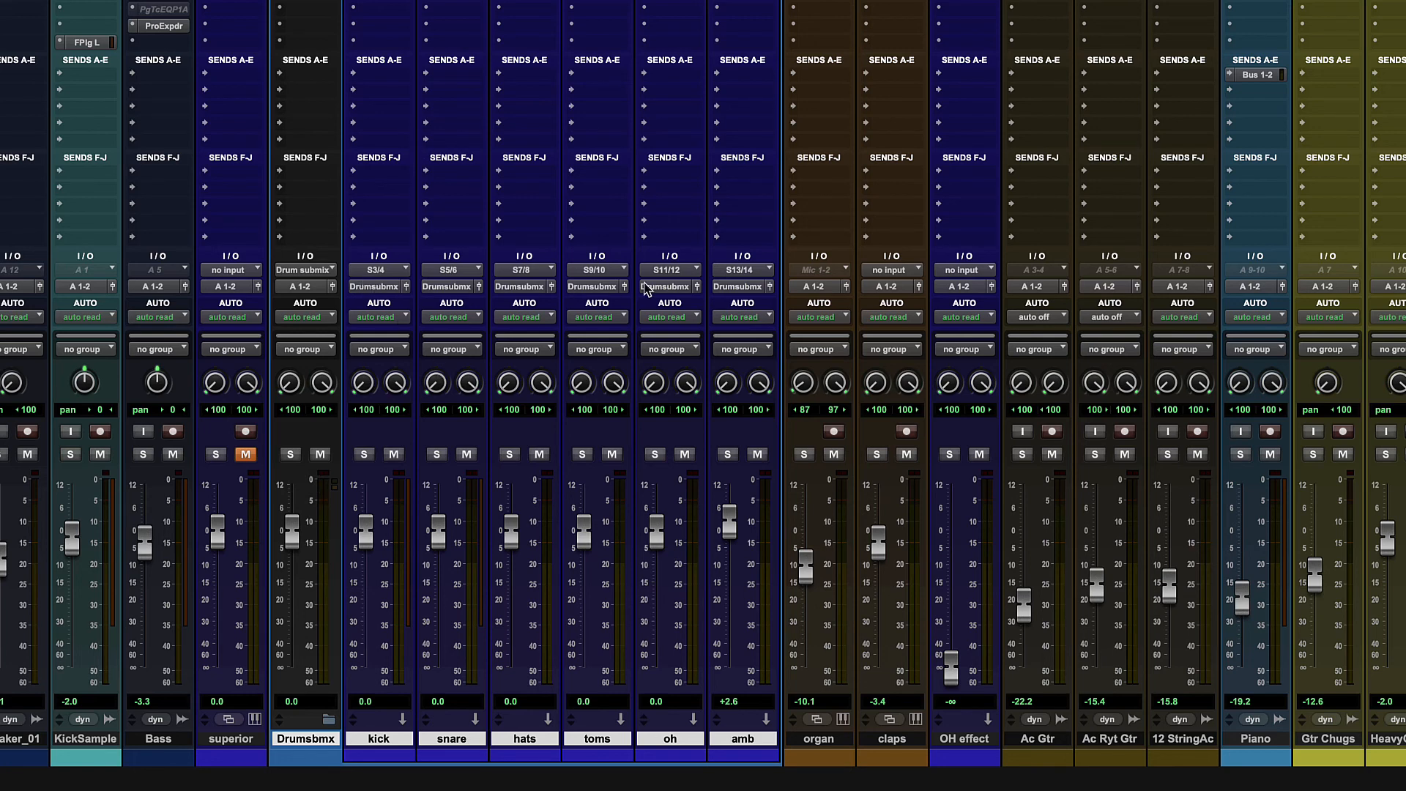
mouse_move(304, 269)
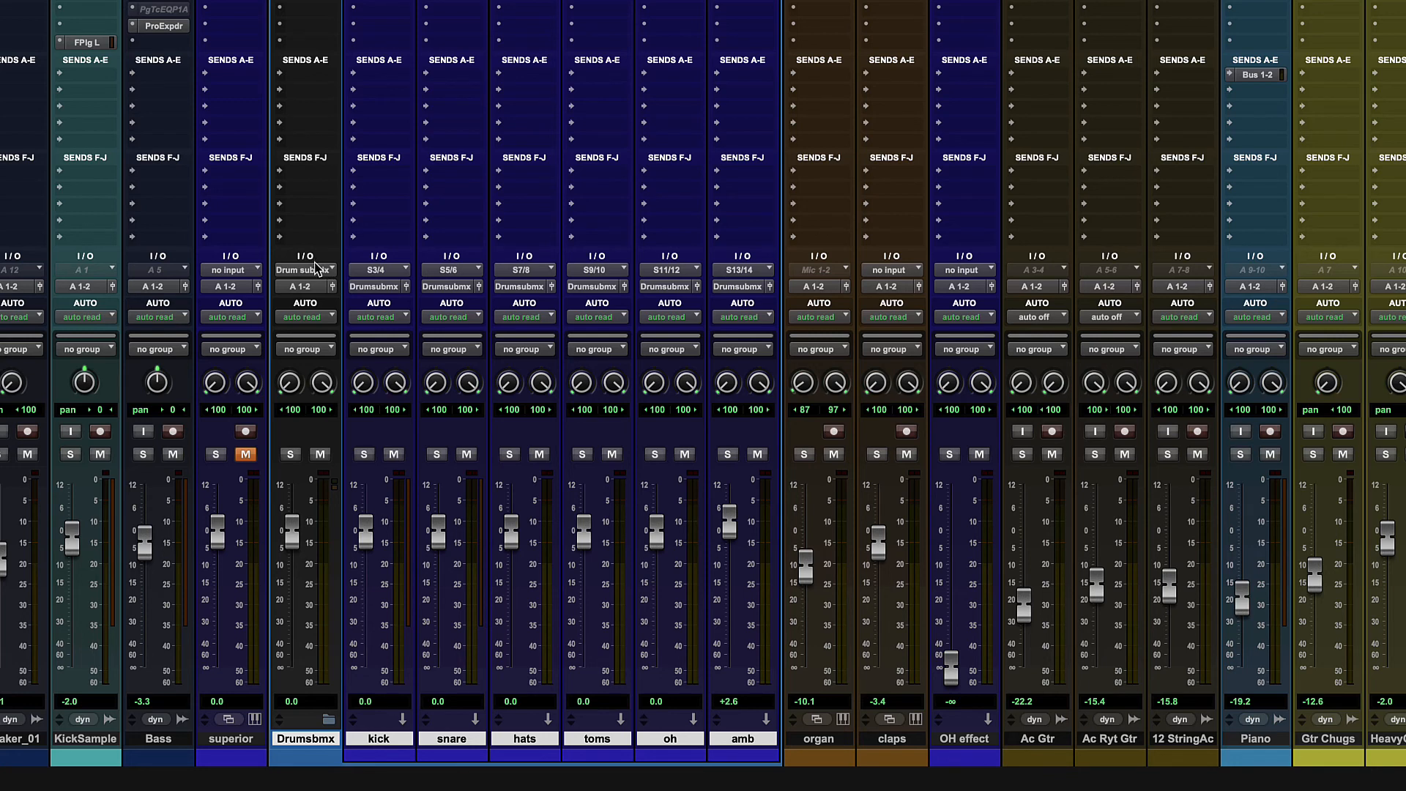
mouse_move(365, 422)
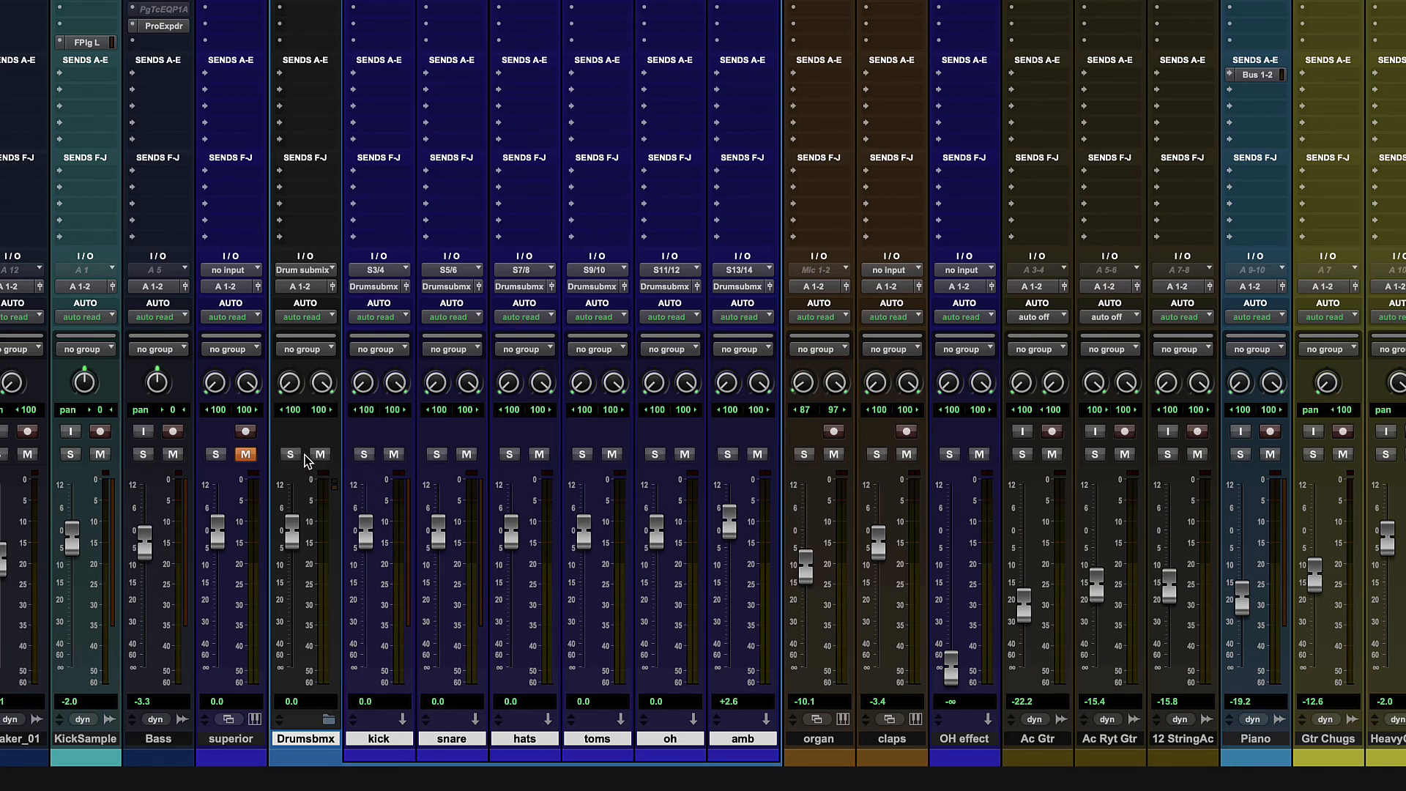
mouse_move(401, 446)
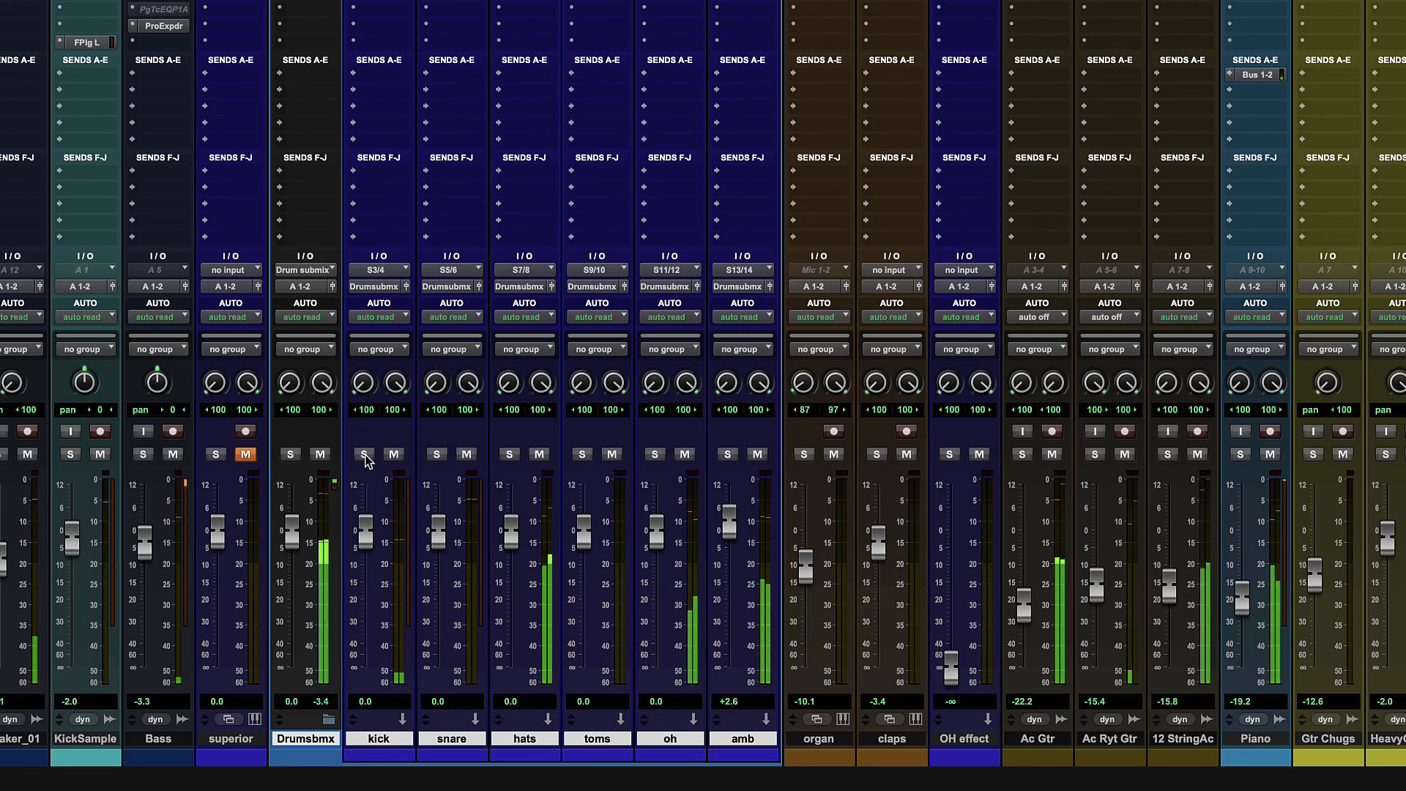
left_click(364, 454)
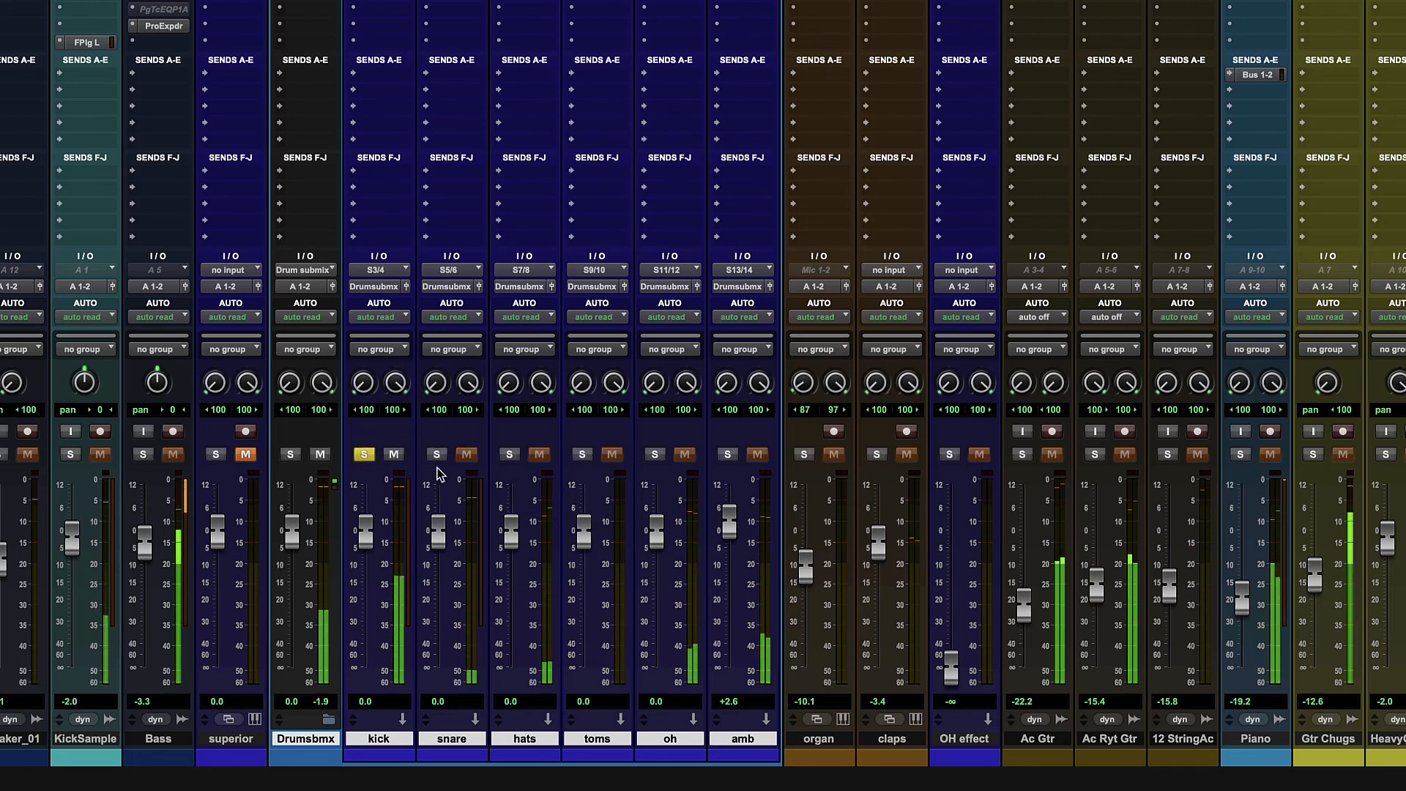
left_click(436, 454)
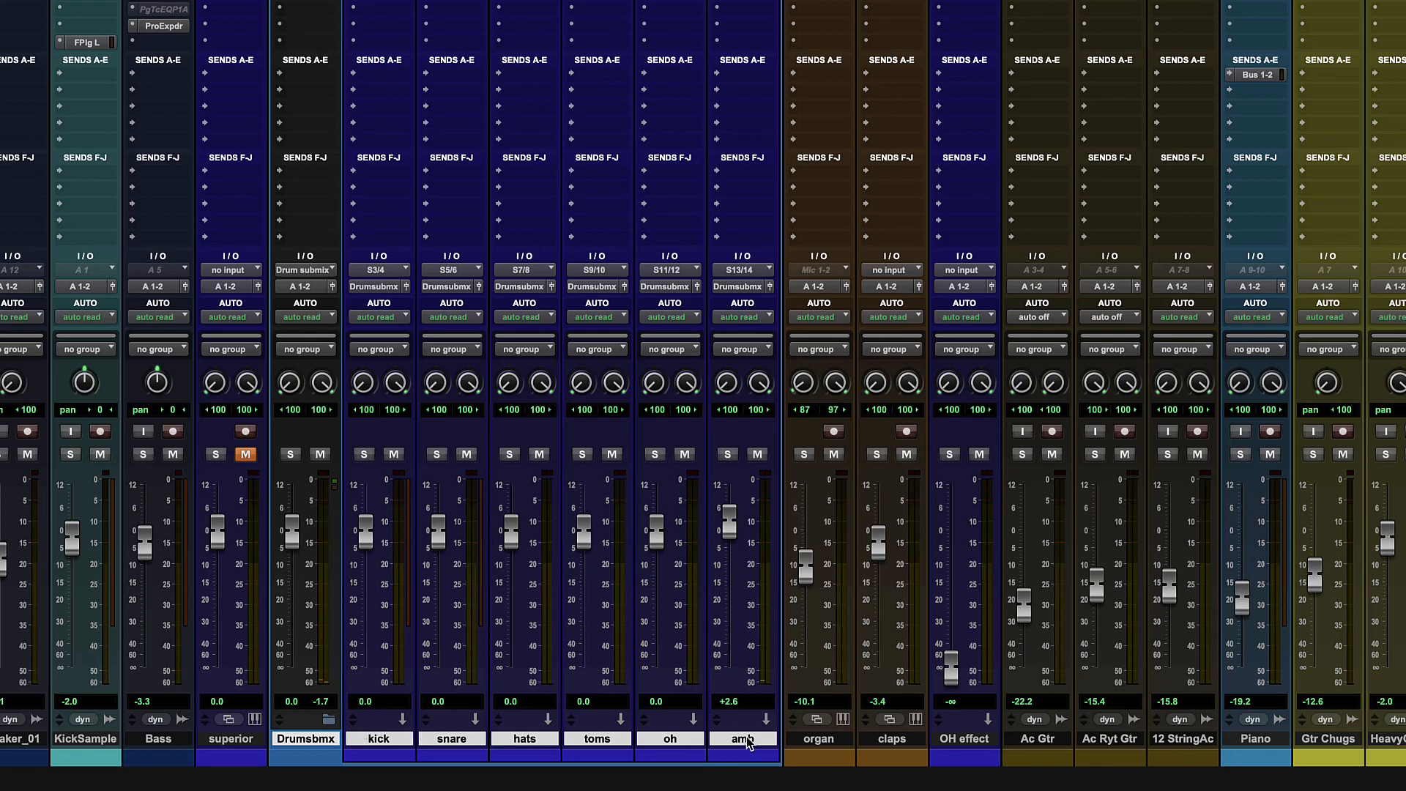
Step: Scroll to Bv1–Bv3 and open their track options menu from a track name
scroll("right", 3)
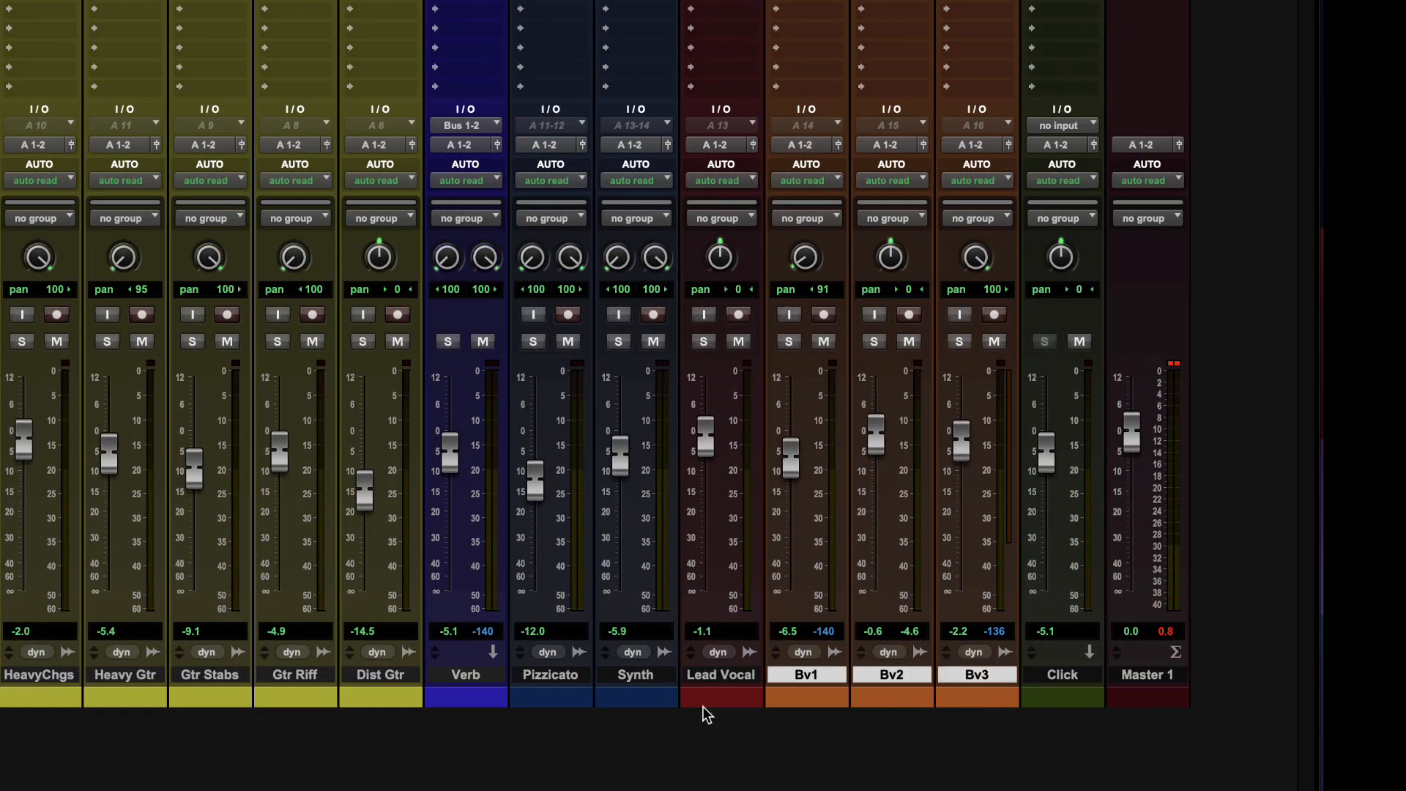
mouse_move(932, 636)
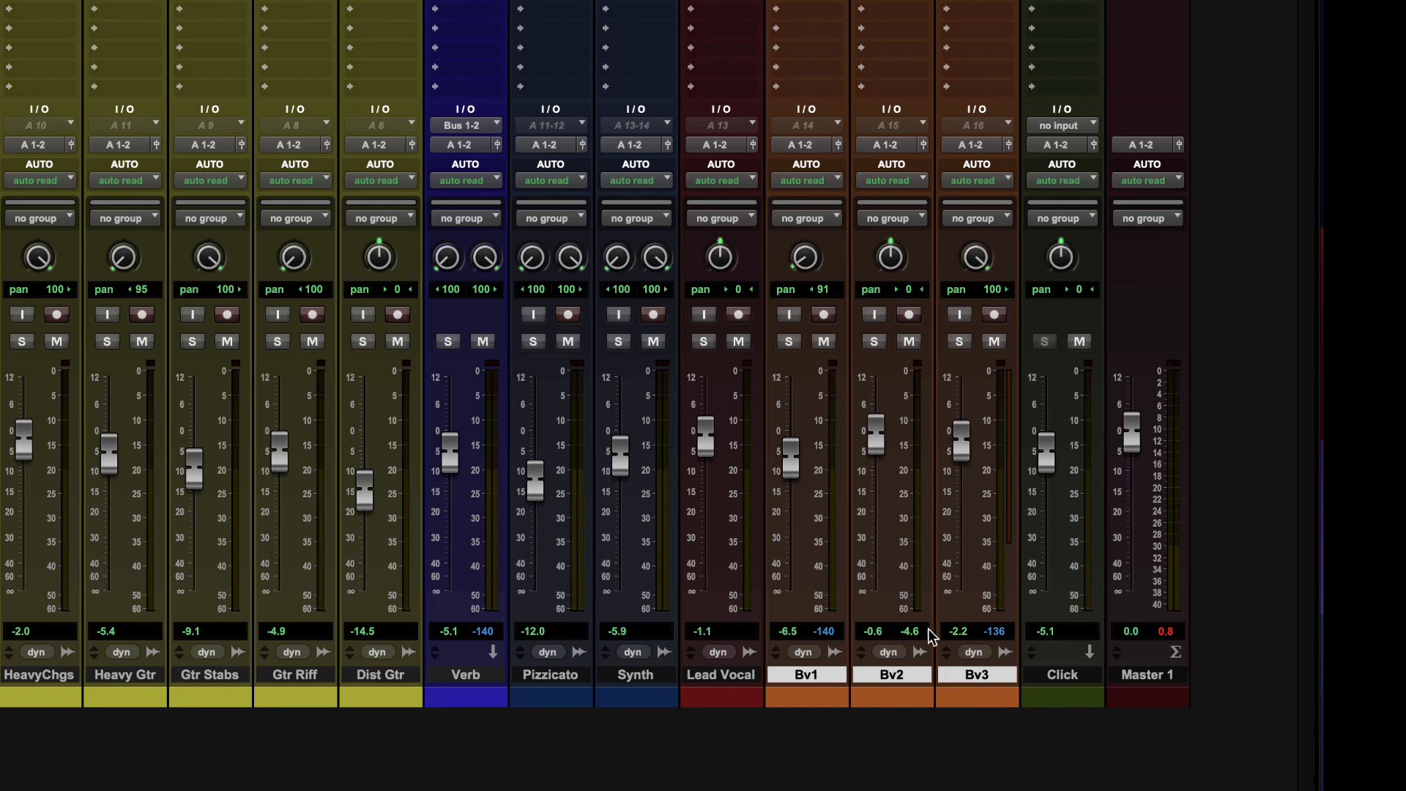
mouse_move(807, 675)
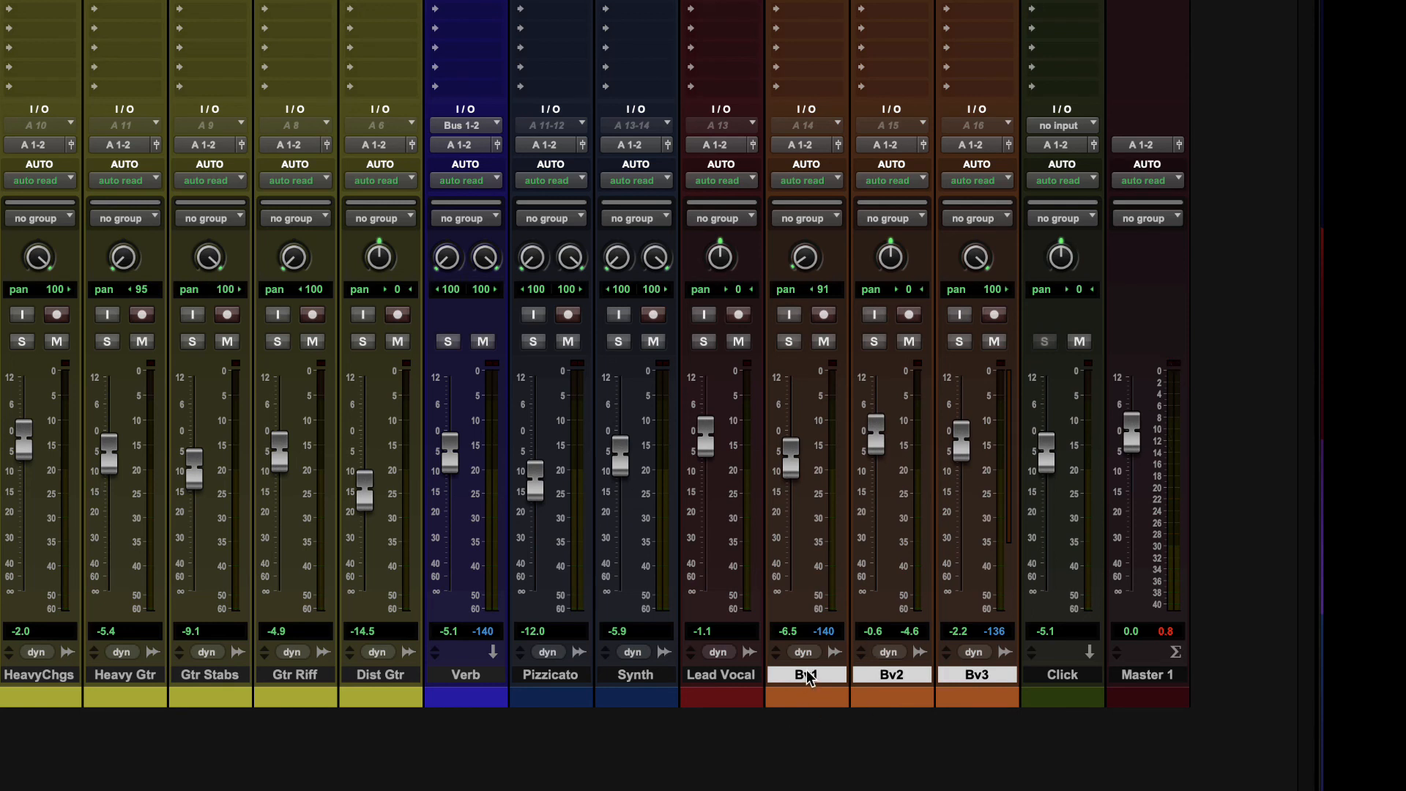
mouse_move(975, 674)
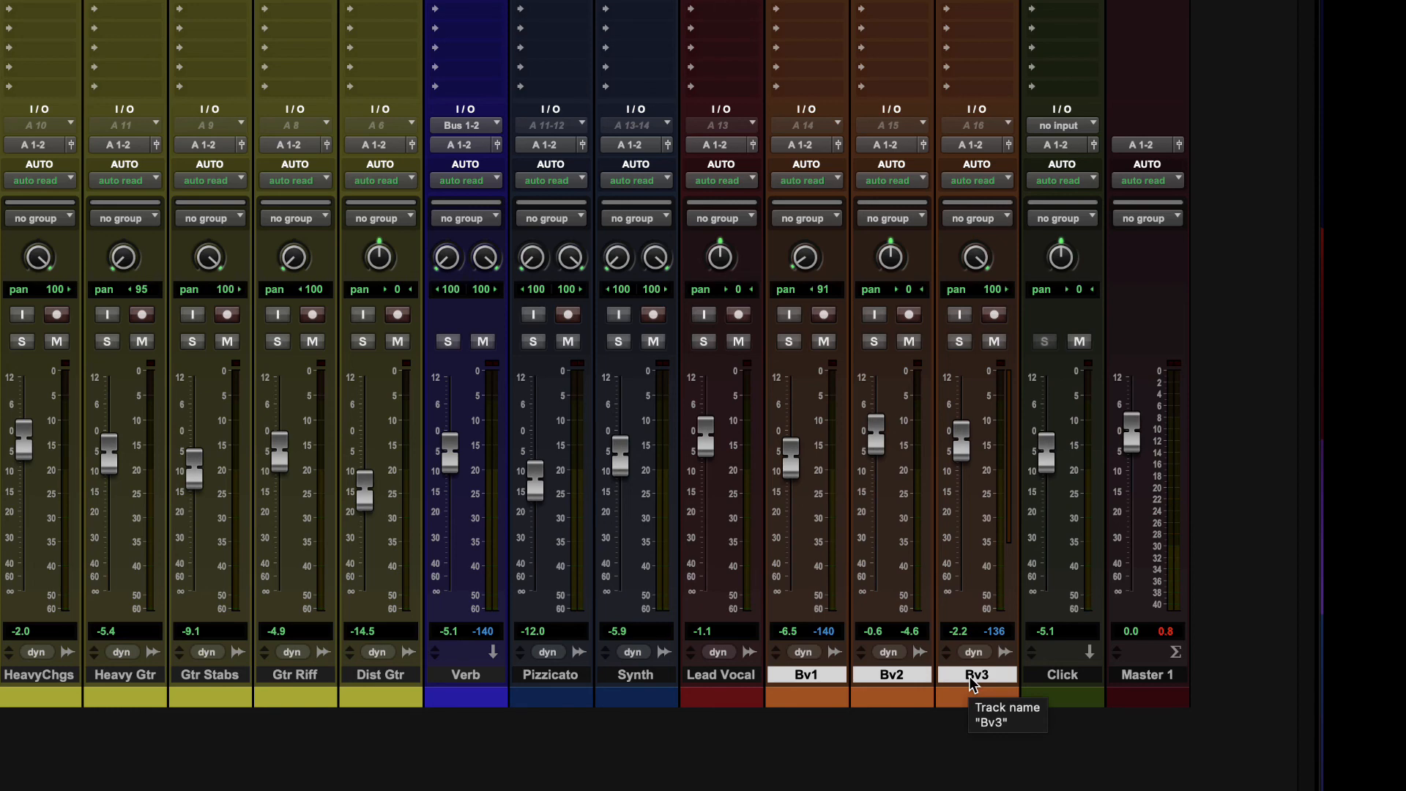
right_click(976, 674)
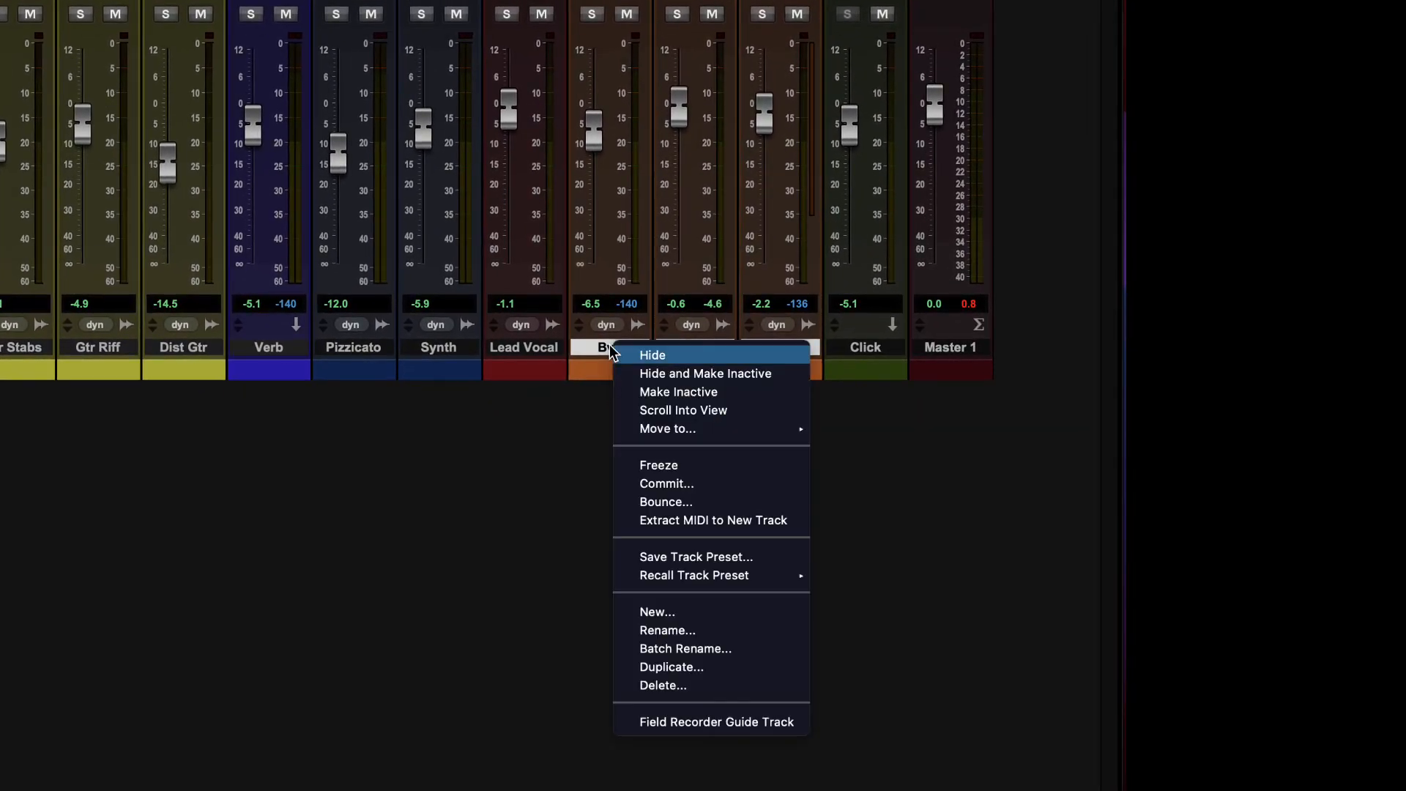
mouse_move(667, 428)
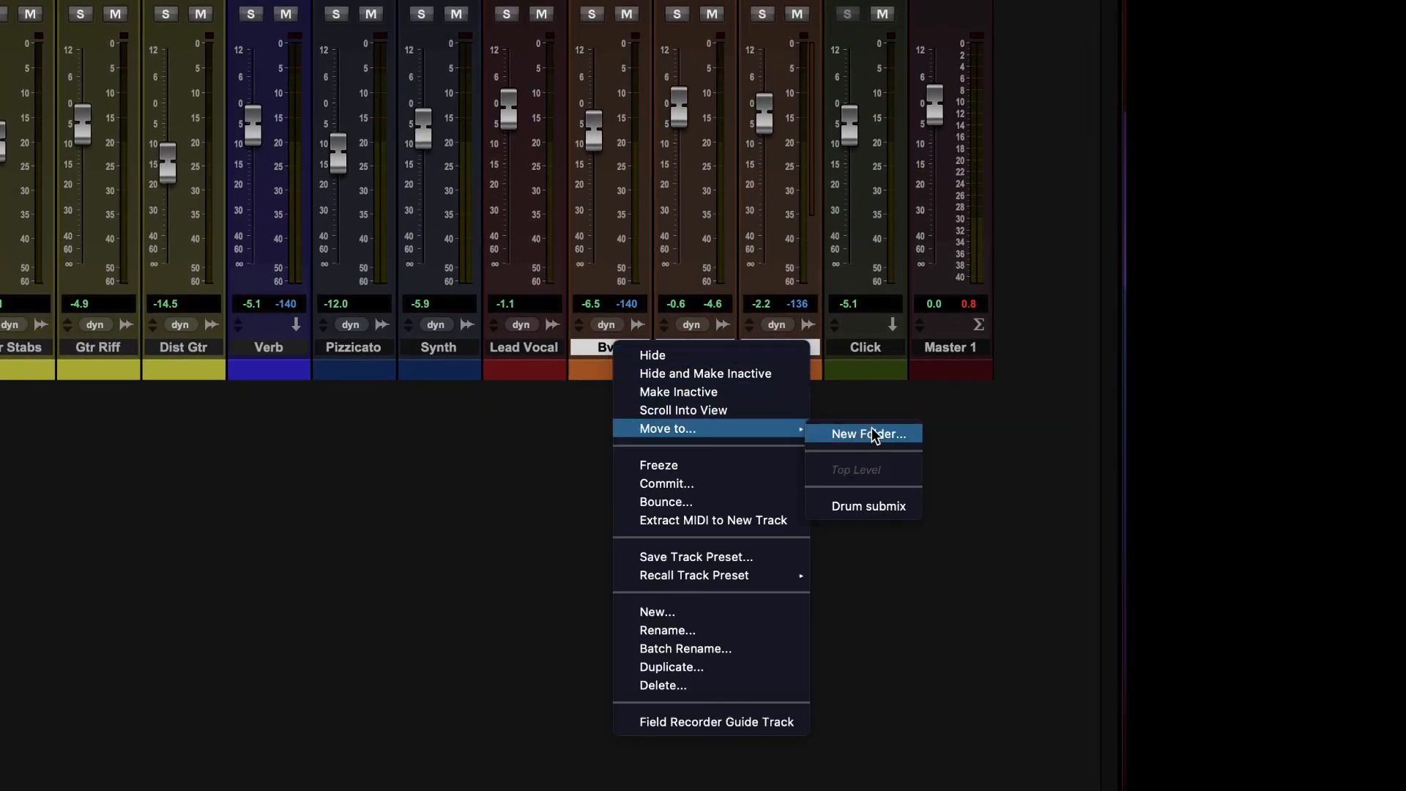
mouse_move(866, 506)
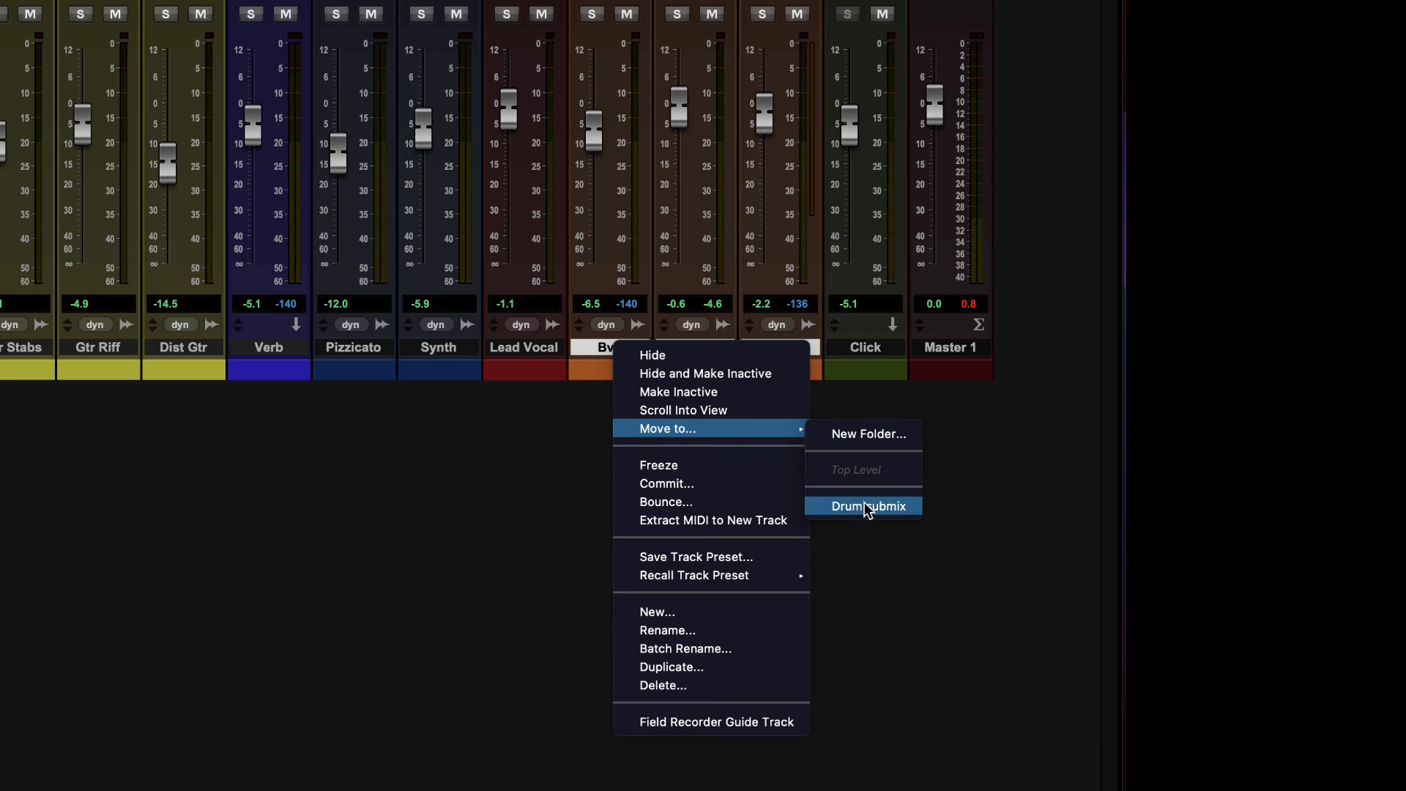
mouse_move(883, 448)
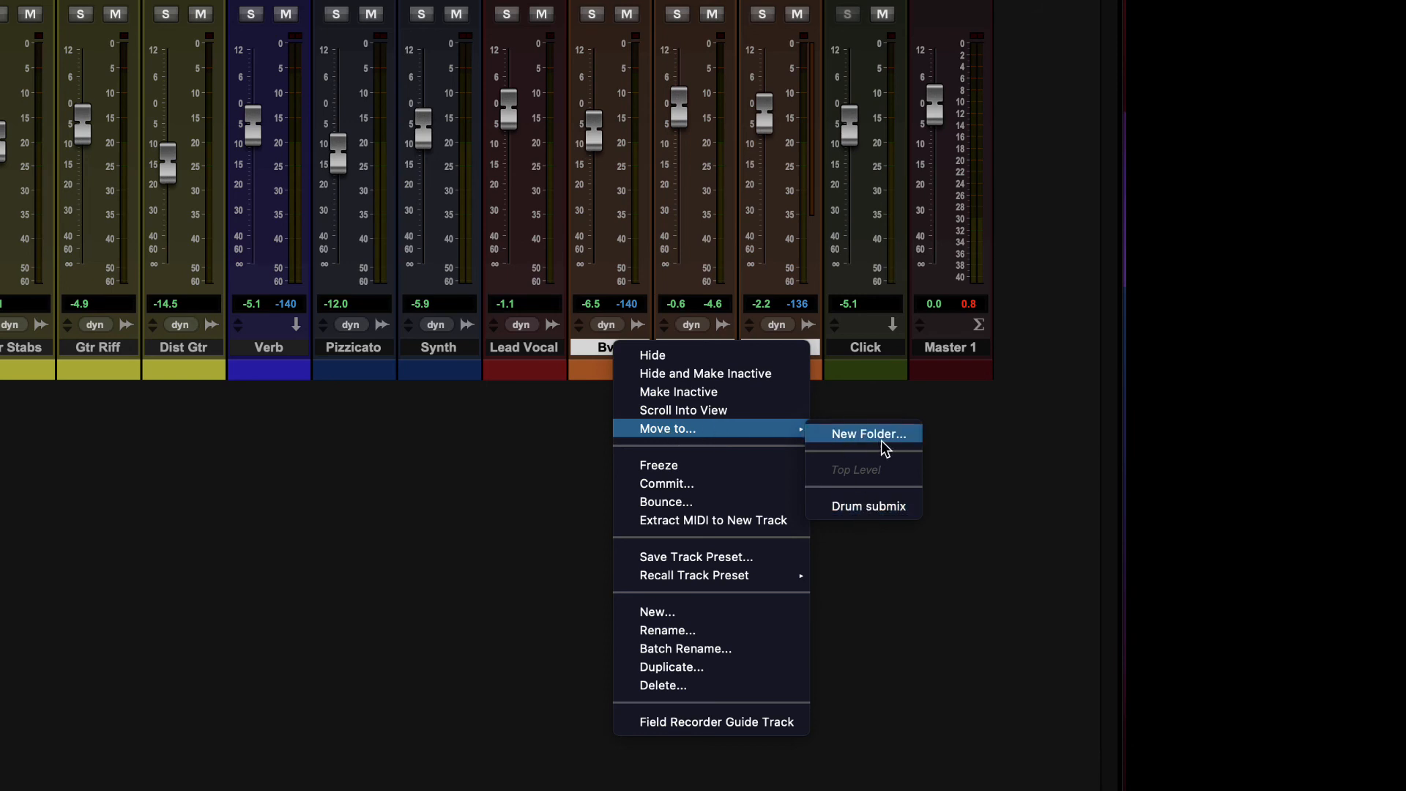
mouse_move(877, 441)
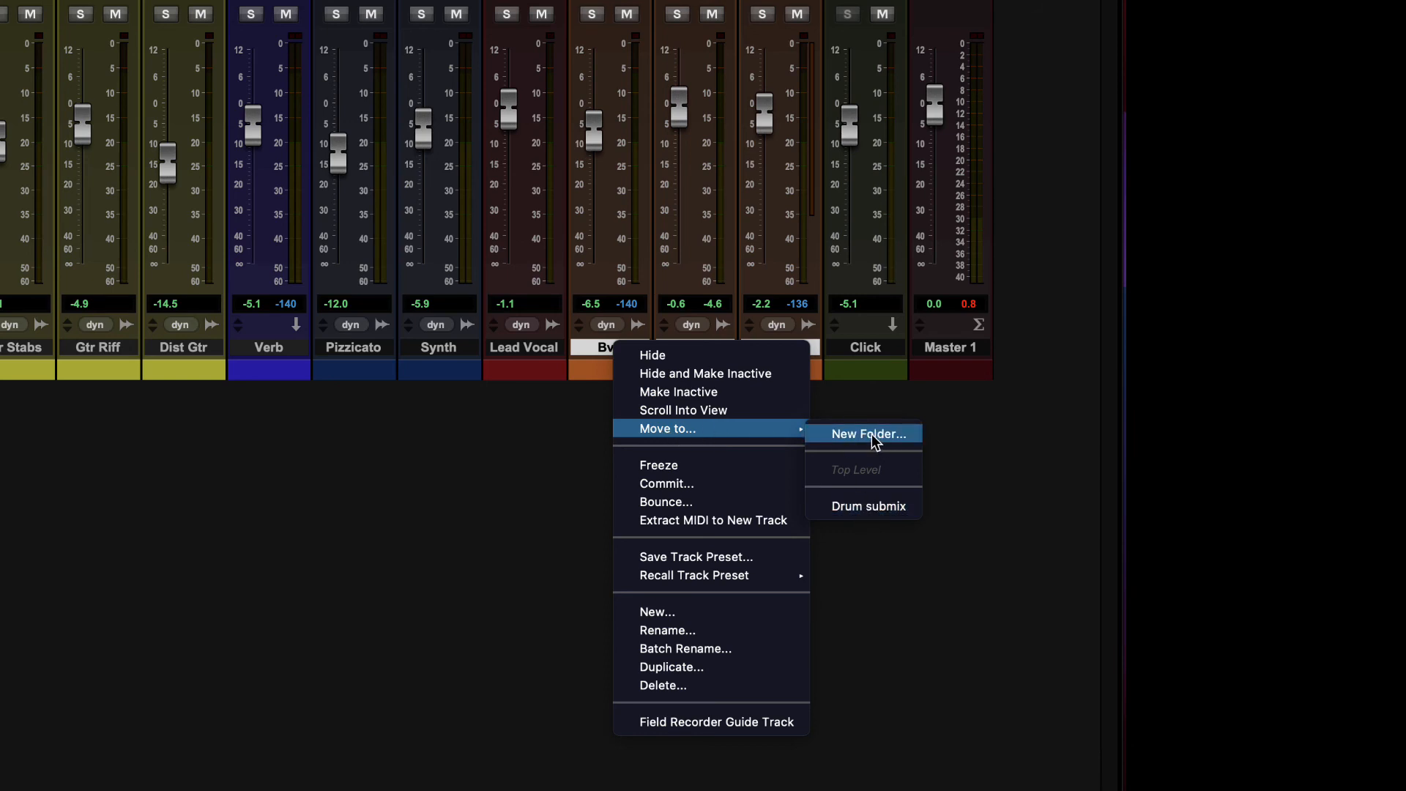
Step: Create a stereo routing folder named 'BG Vocals' holding Bv1, Bv2 and Bv3
left_click(864, 434)
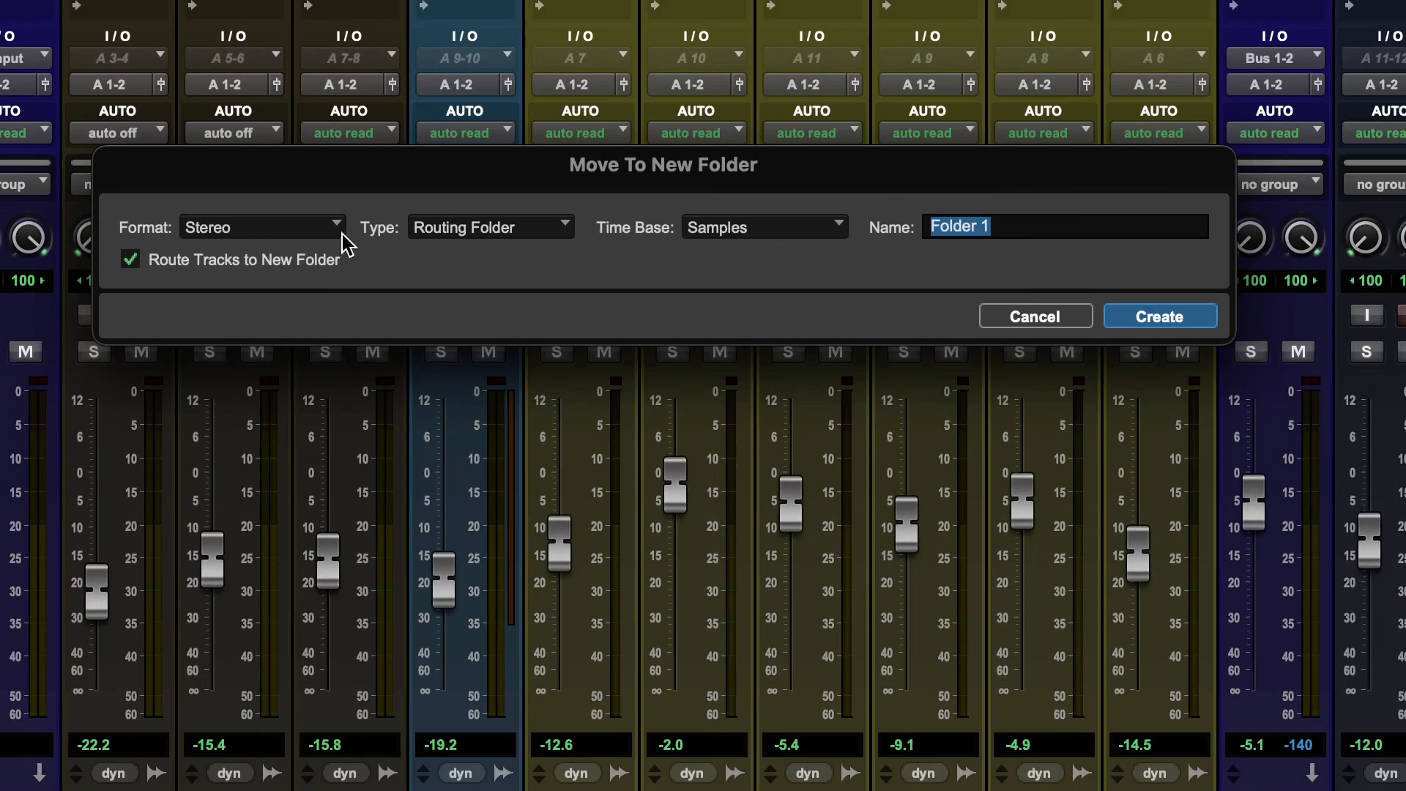
mouse_move(708, 240)
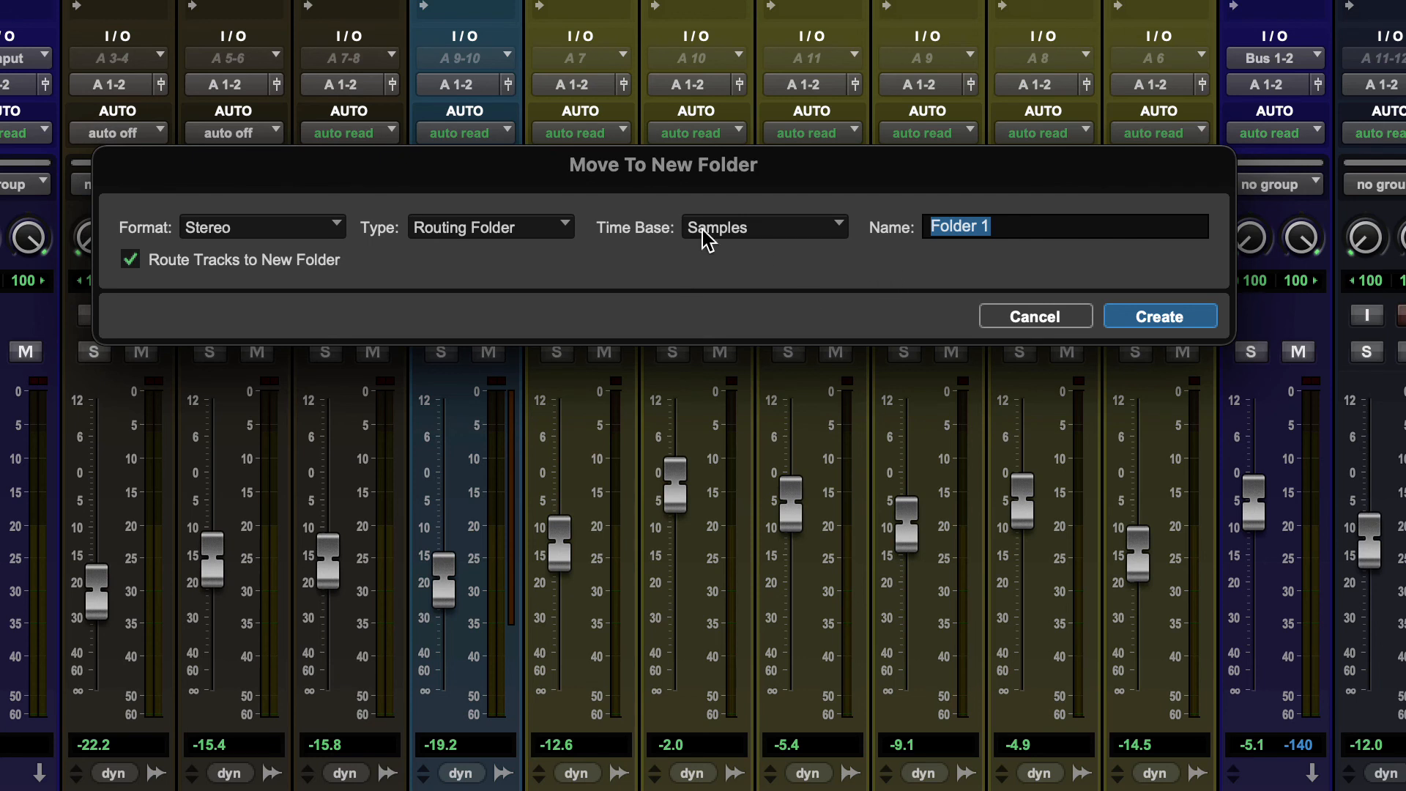
left_click(490, 226)
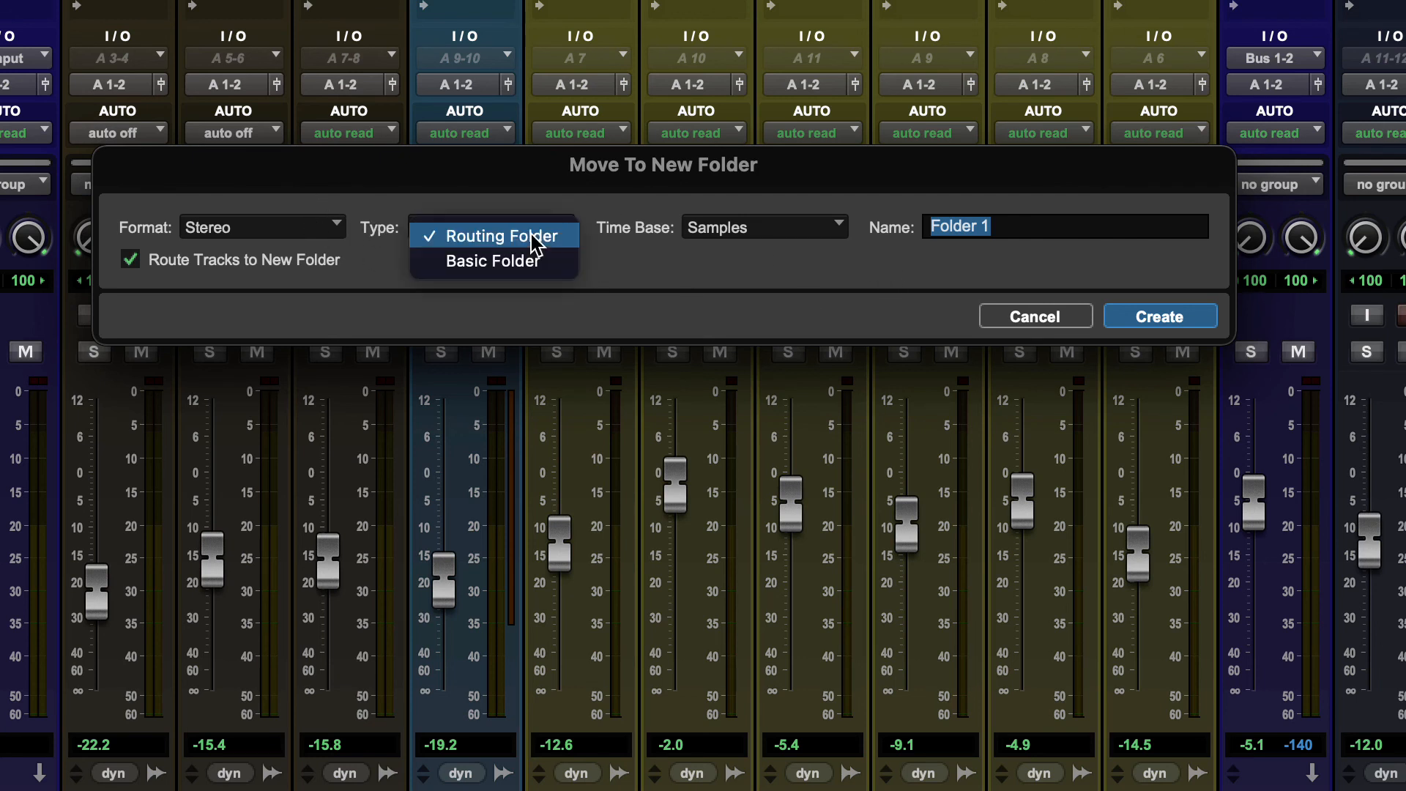
left_click(492, 236)
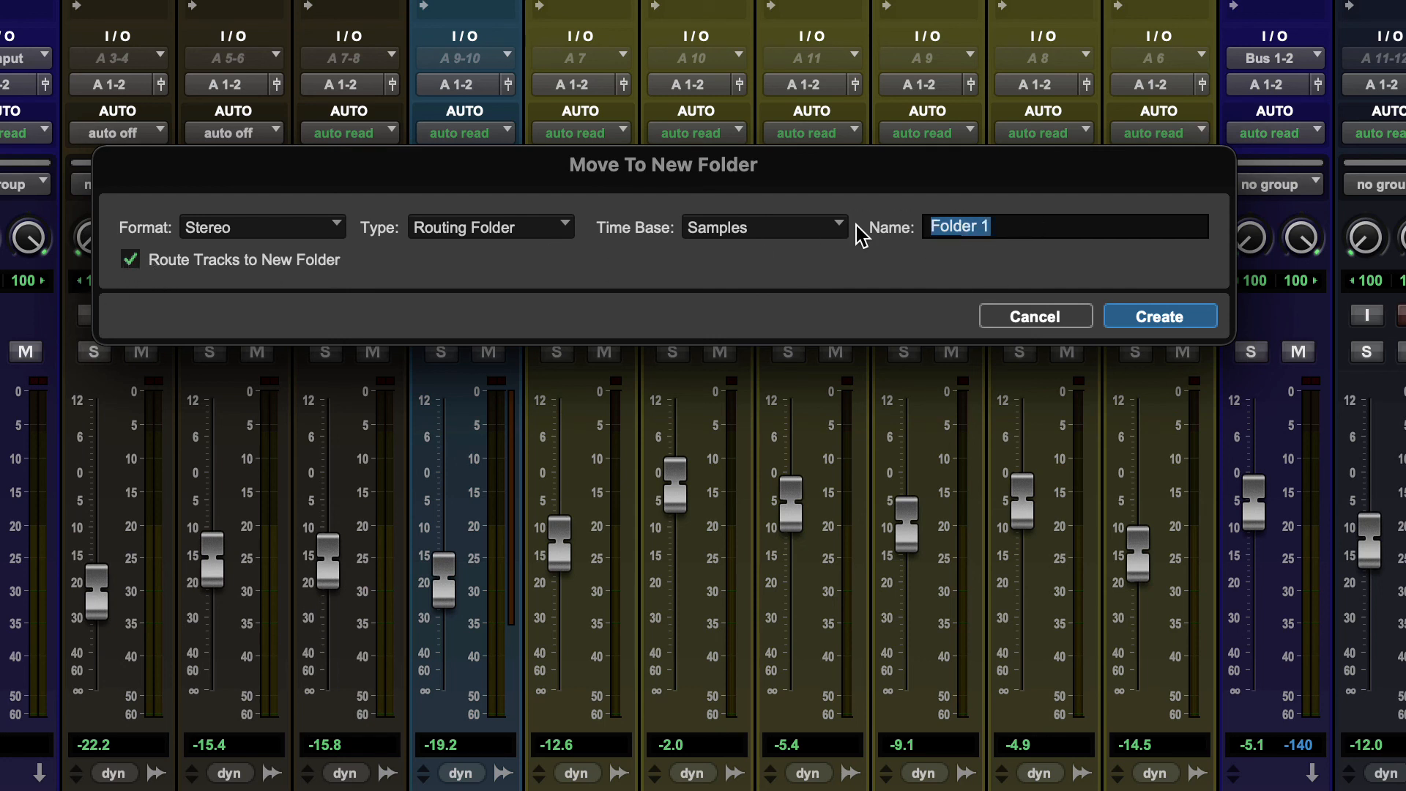
type("B")
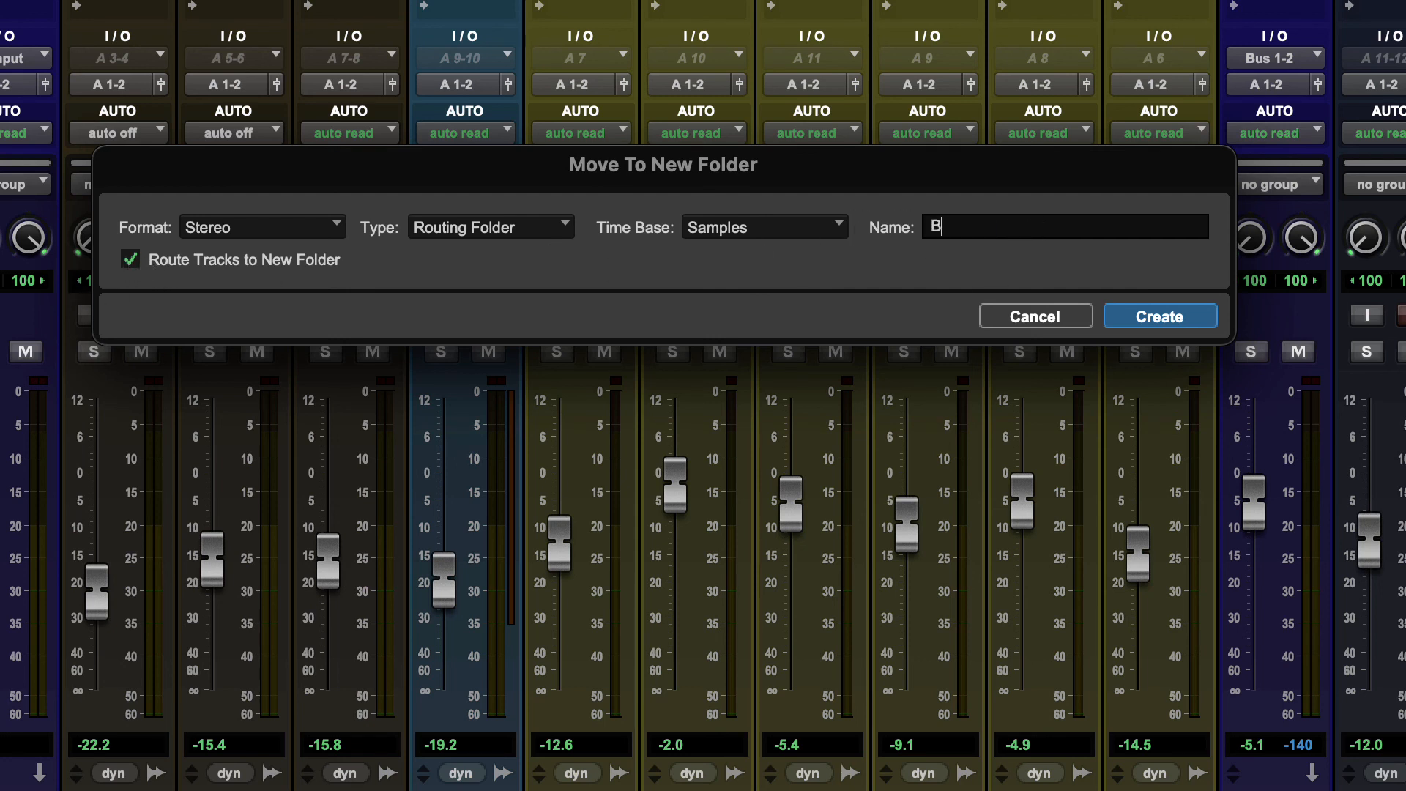
type("G Vocals")
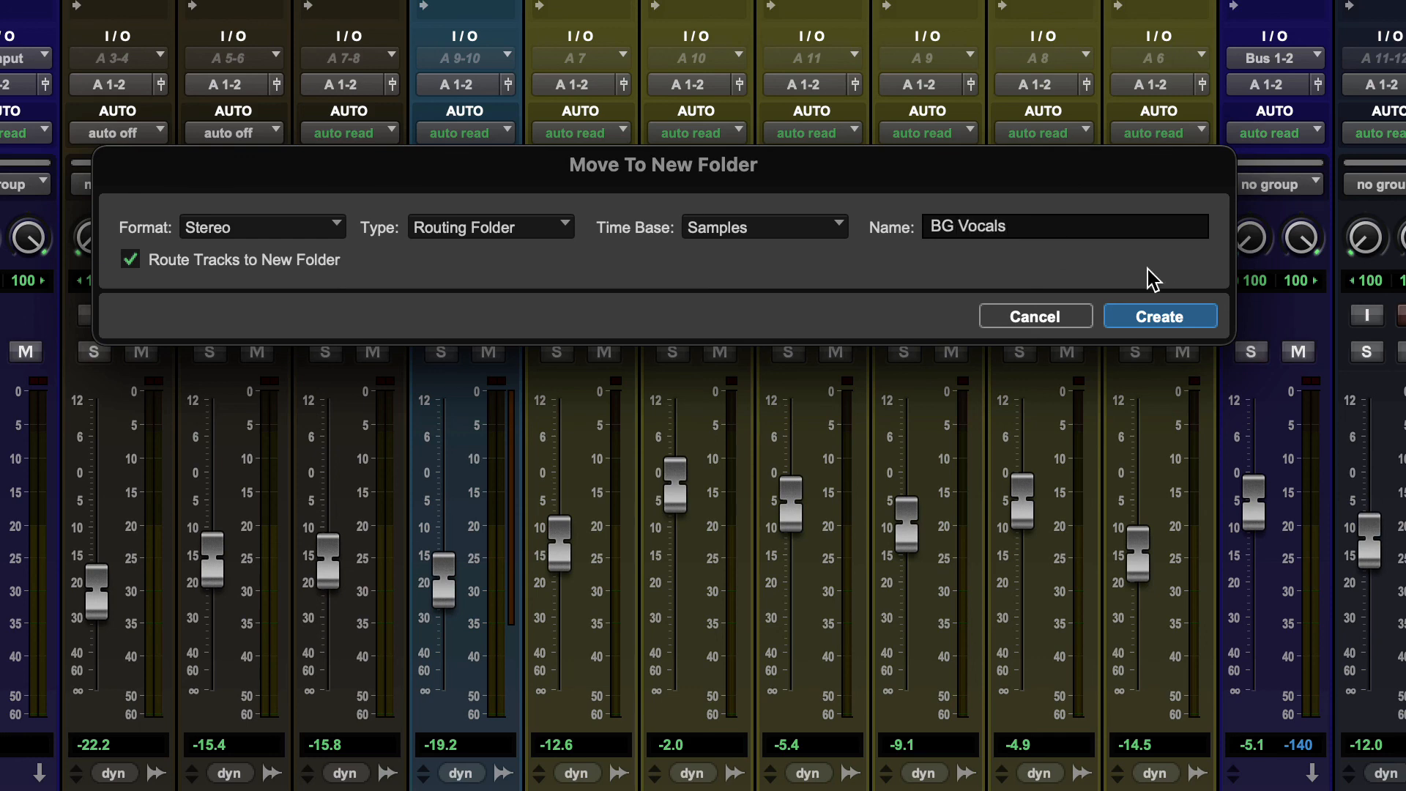
left_click(1158, 315)
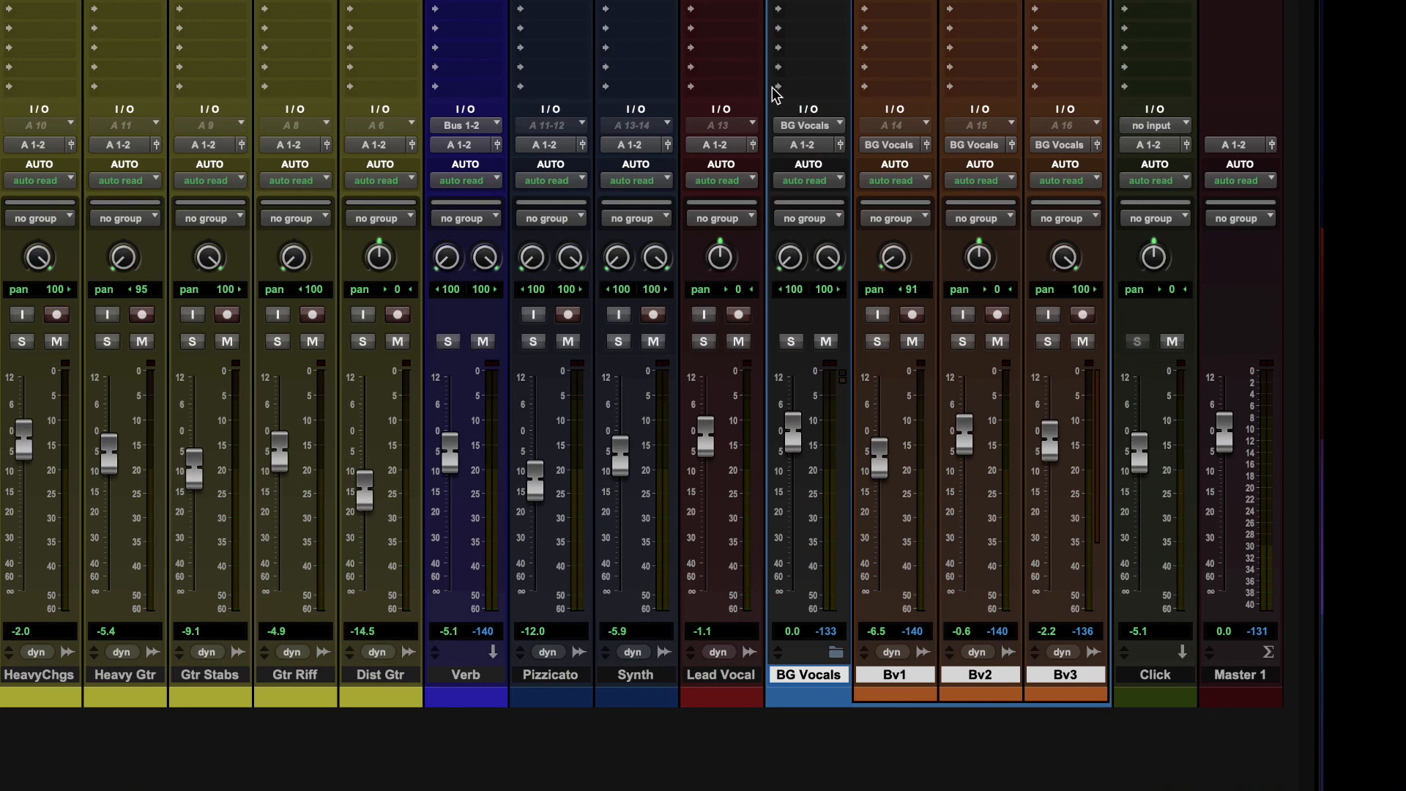
mouse_move(792, 387)
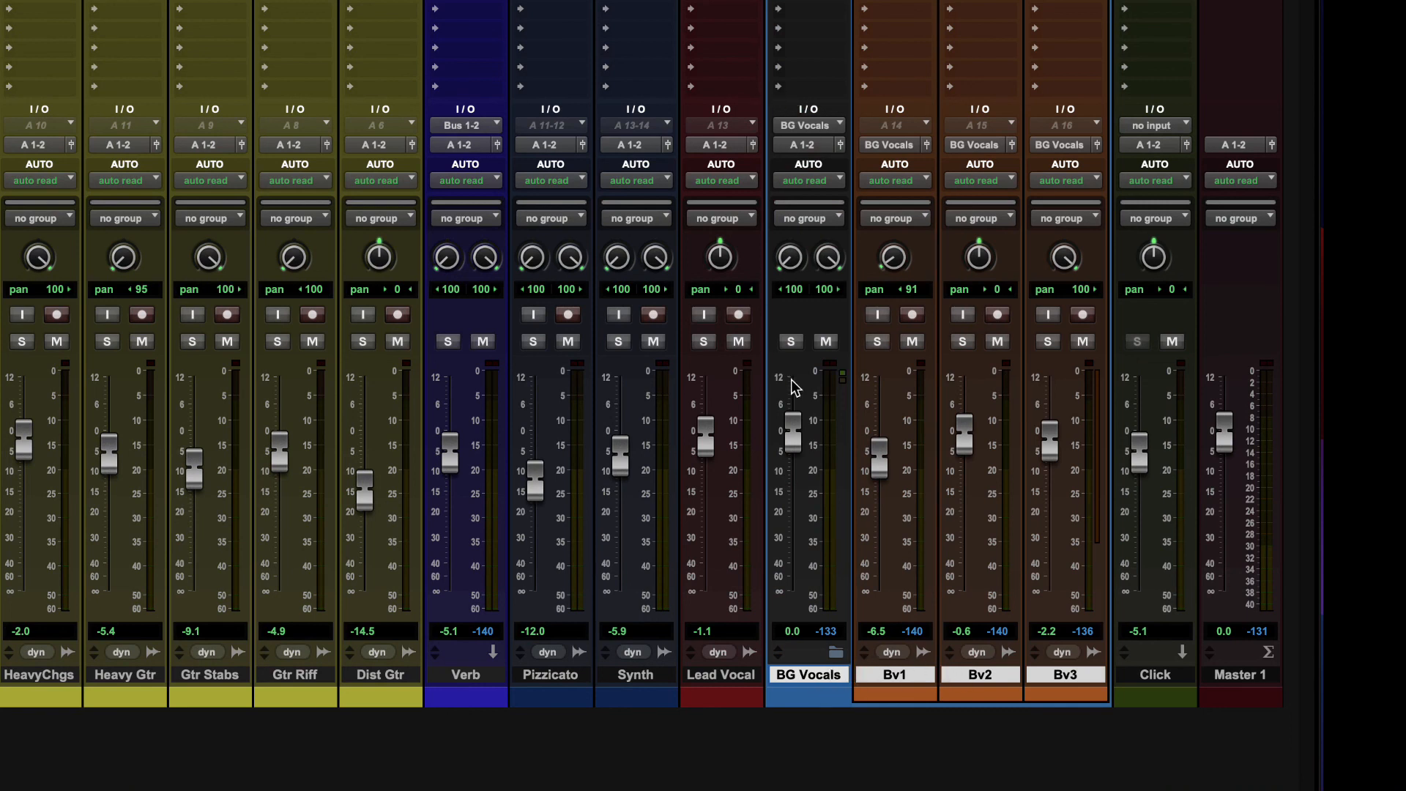
mouse_move(791, 123)
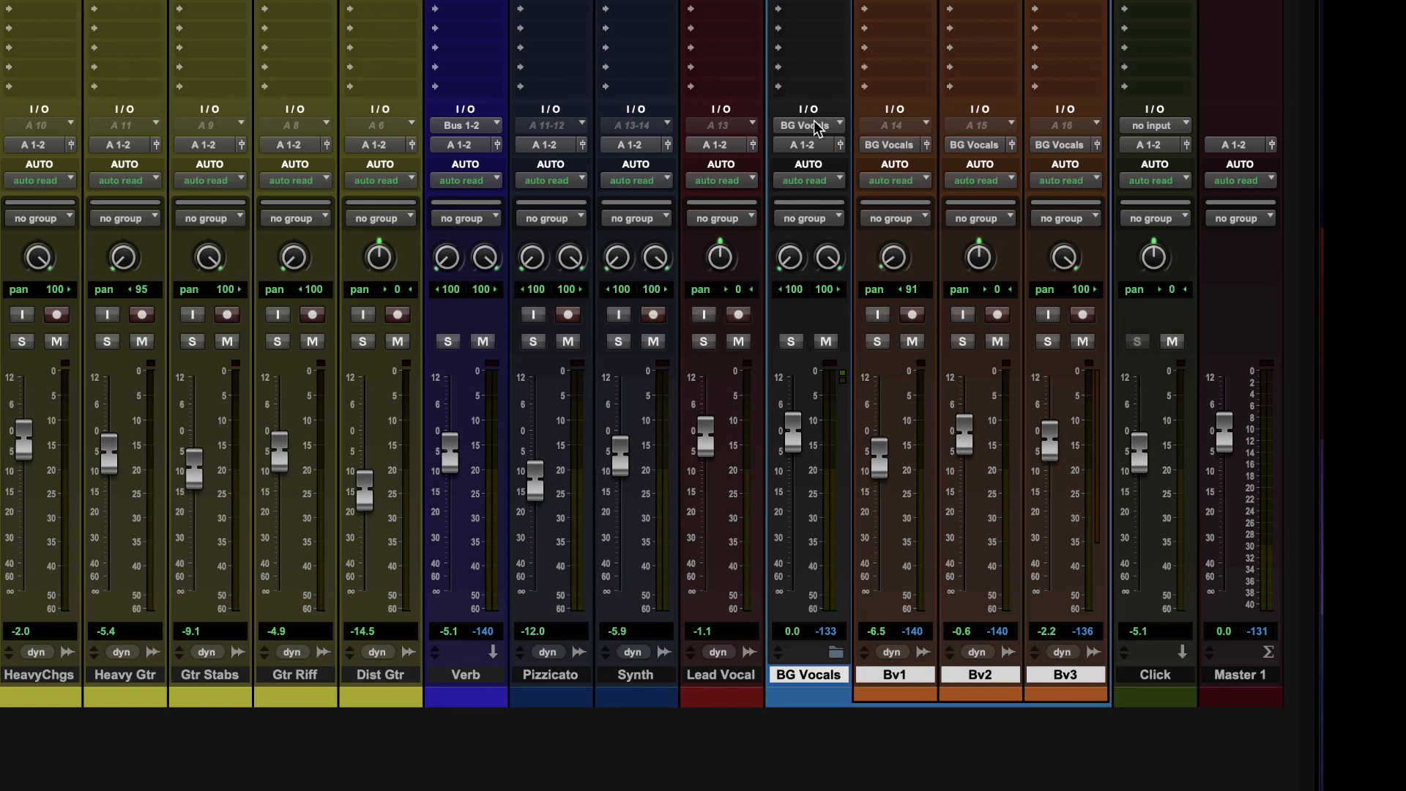
mouse_move(826, 133)
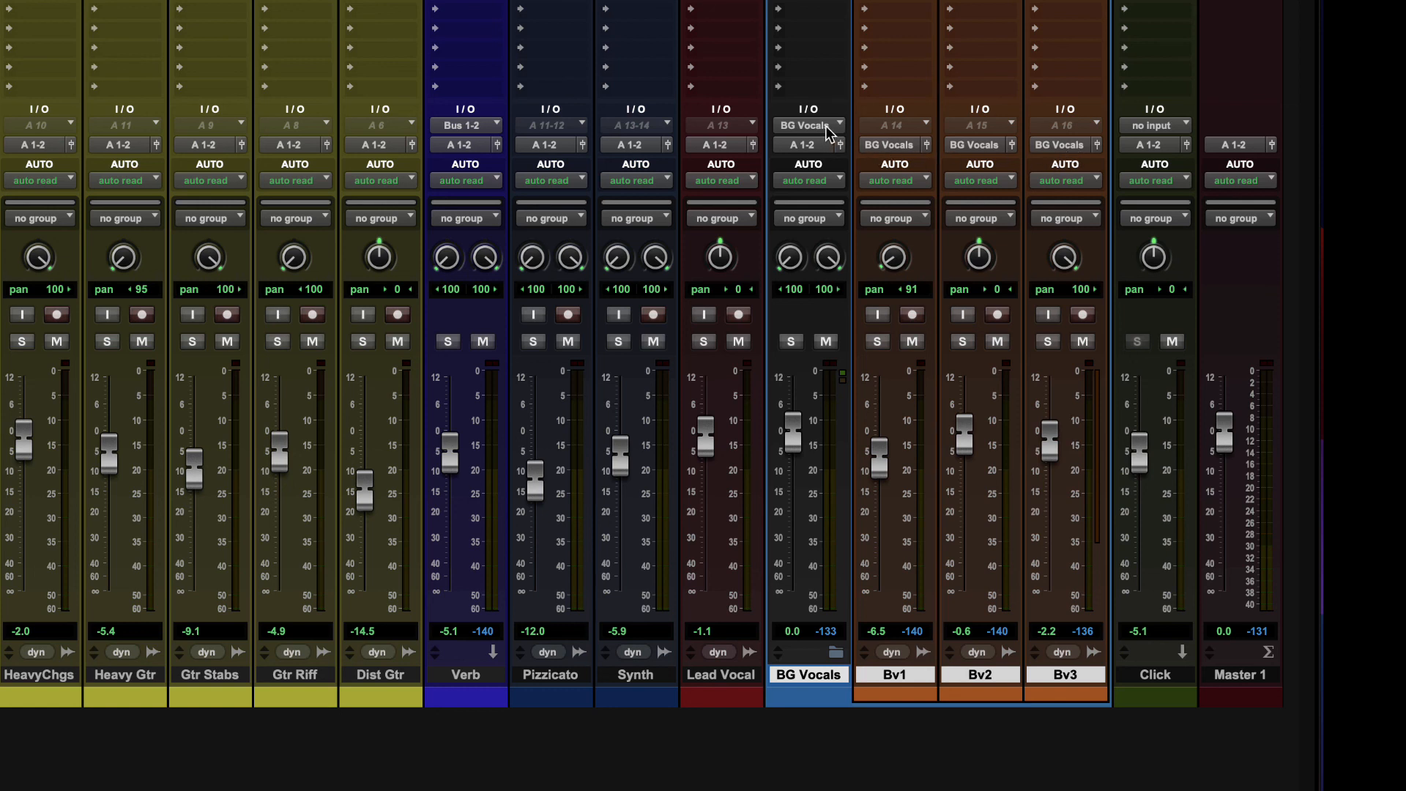